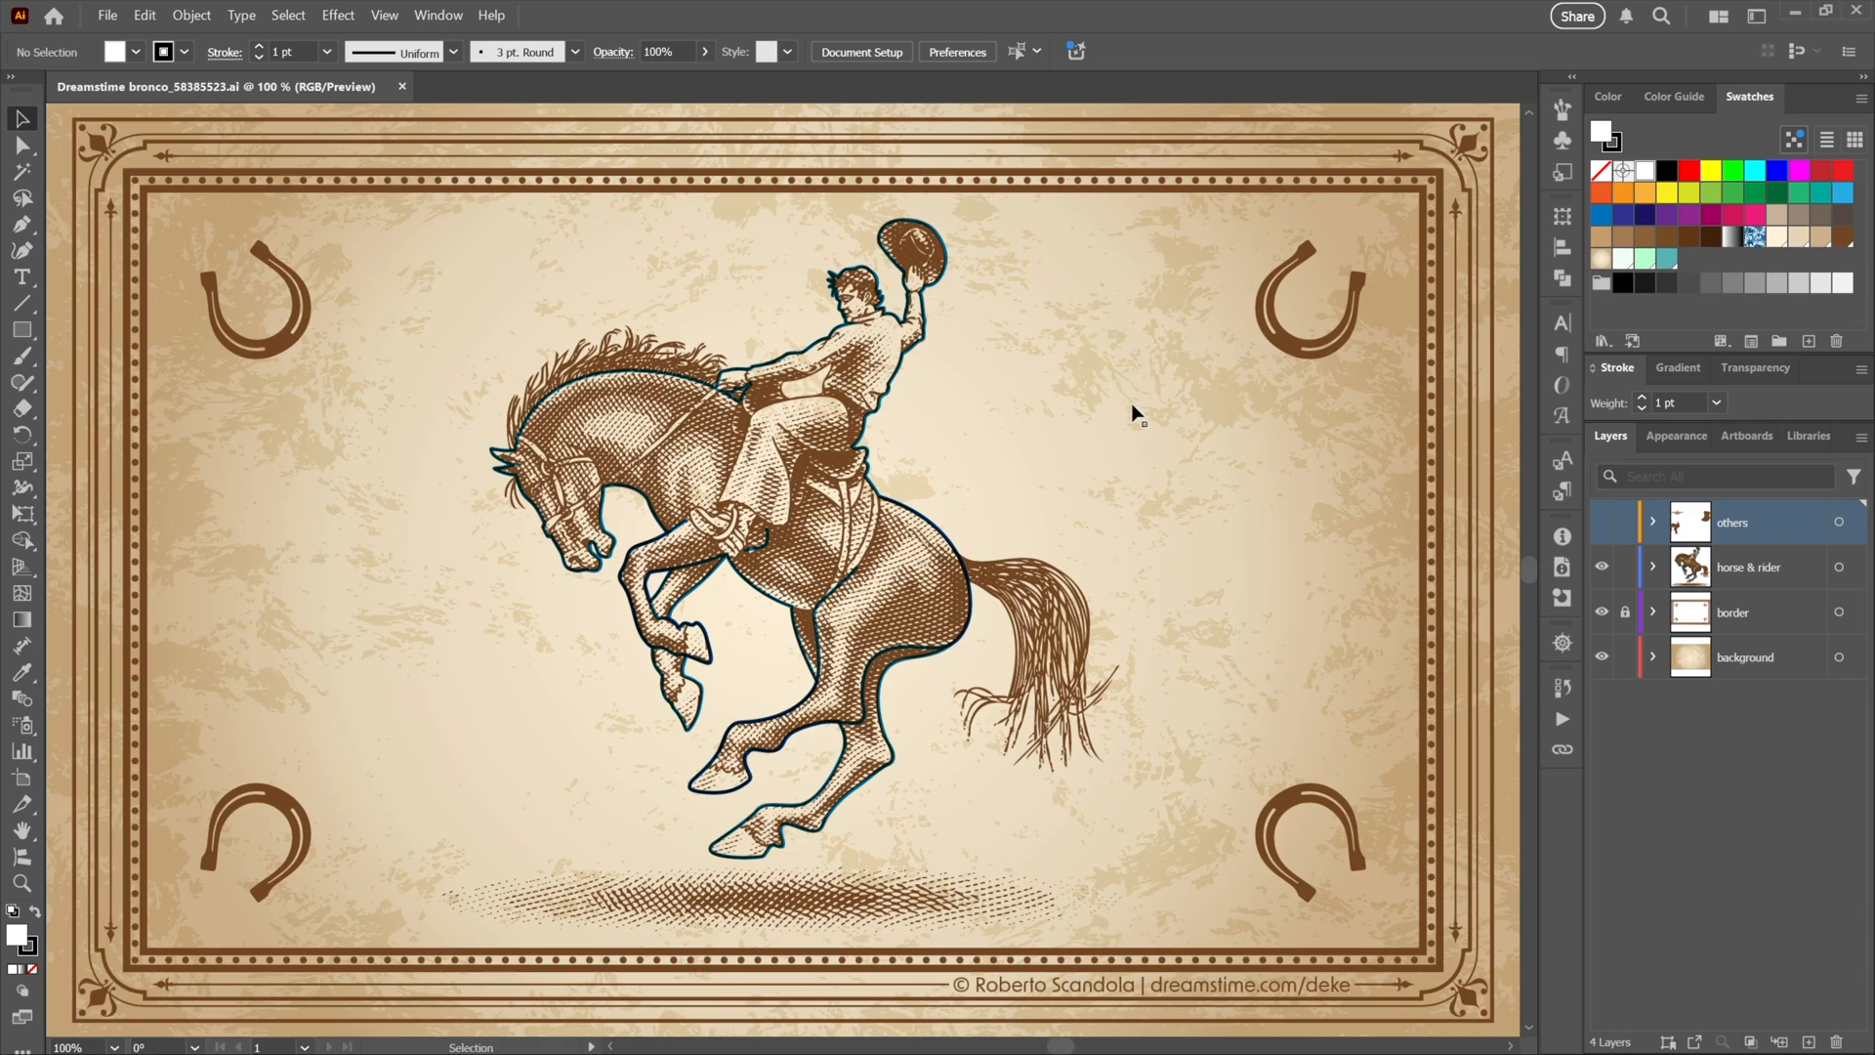
mouse_move(1098, 477)
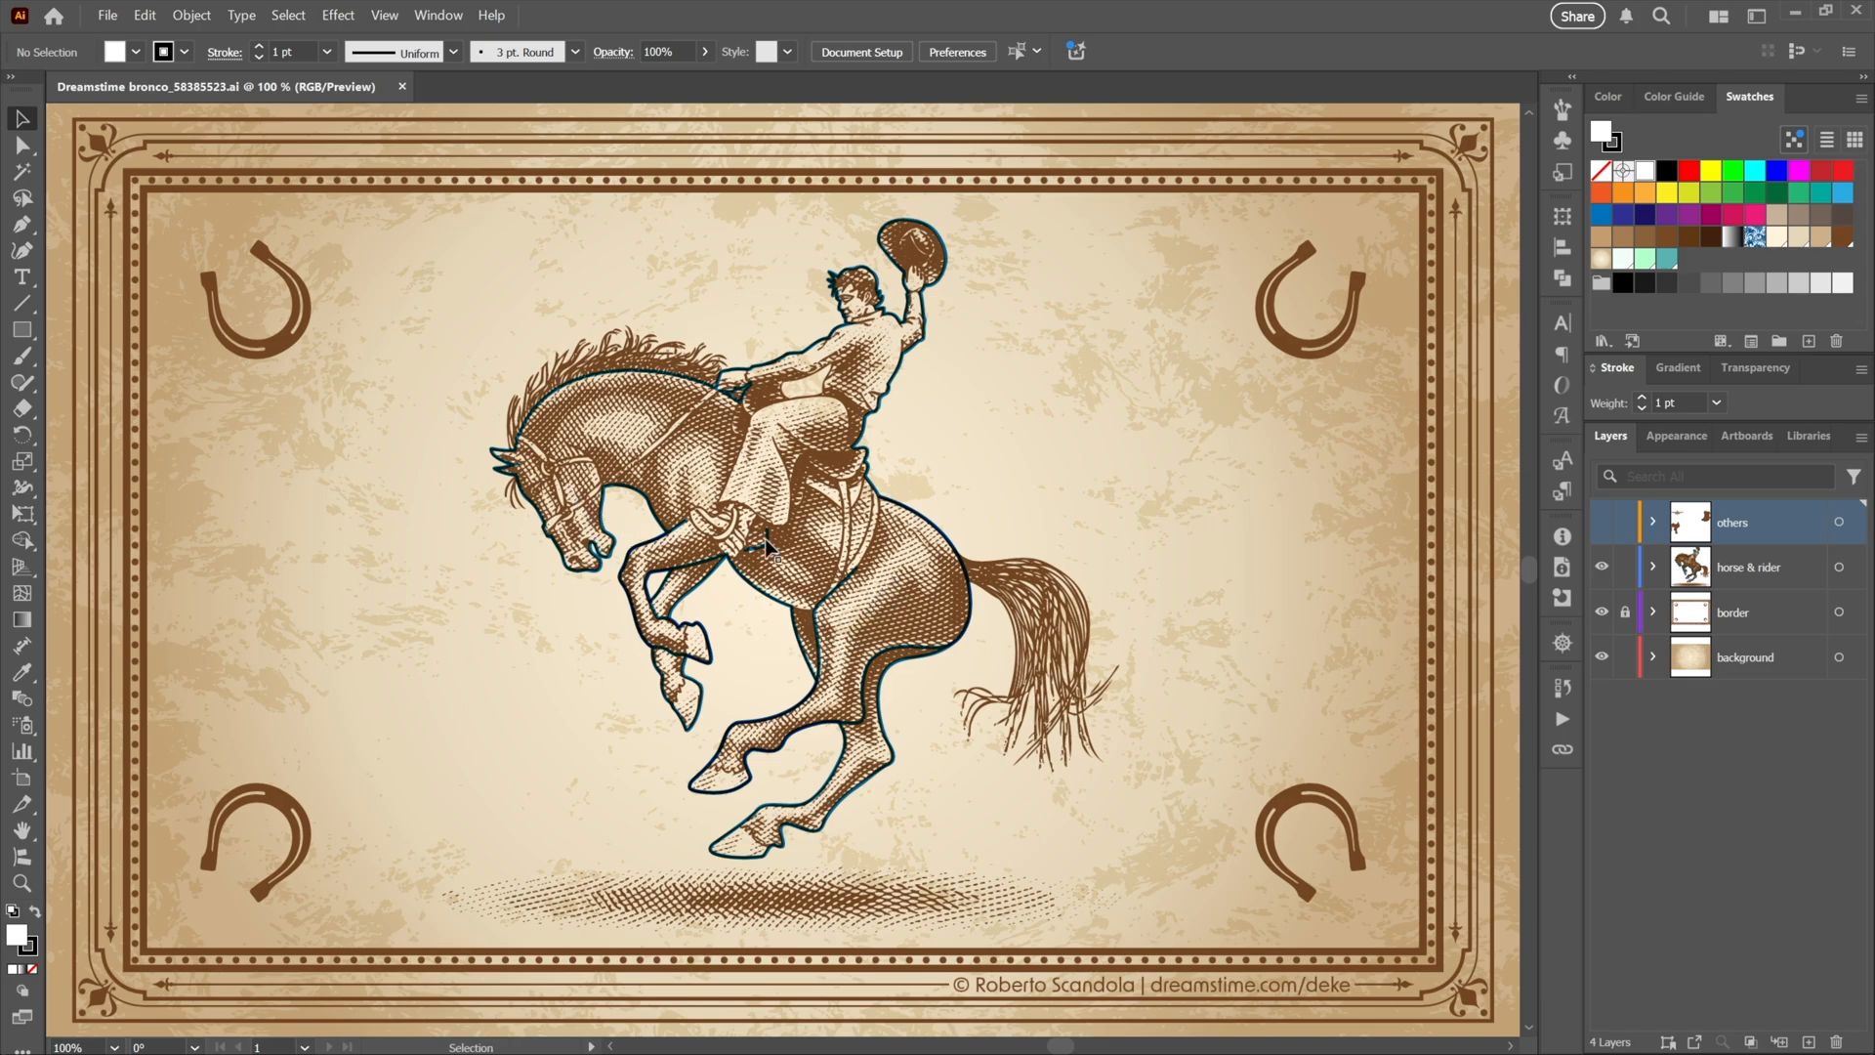
mouse_move(801, 508)
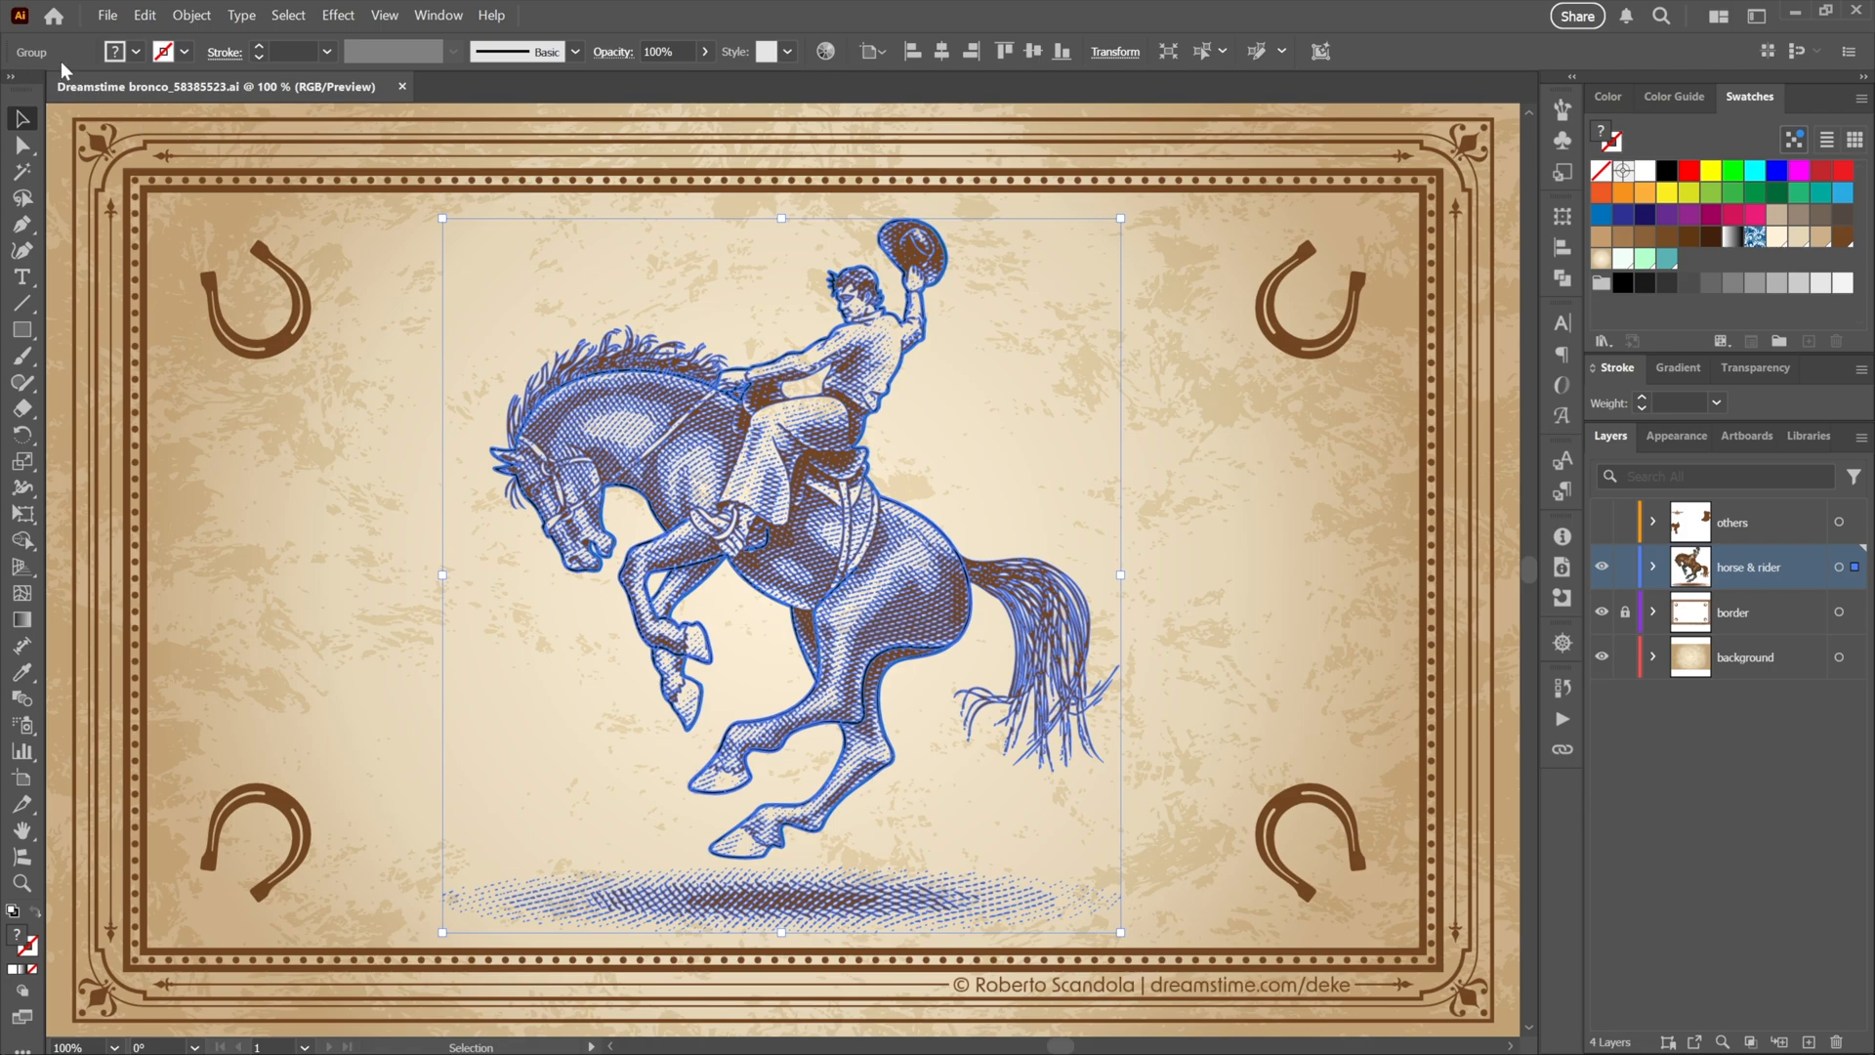
Ungroup the horse-and-rider artwork once and expand its layer to show the nested groups
left_click(190, 14)
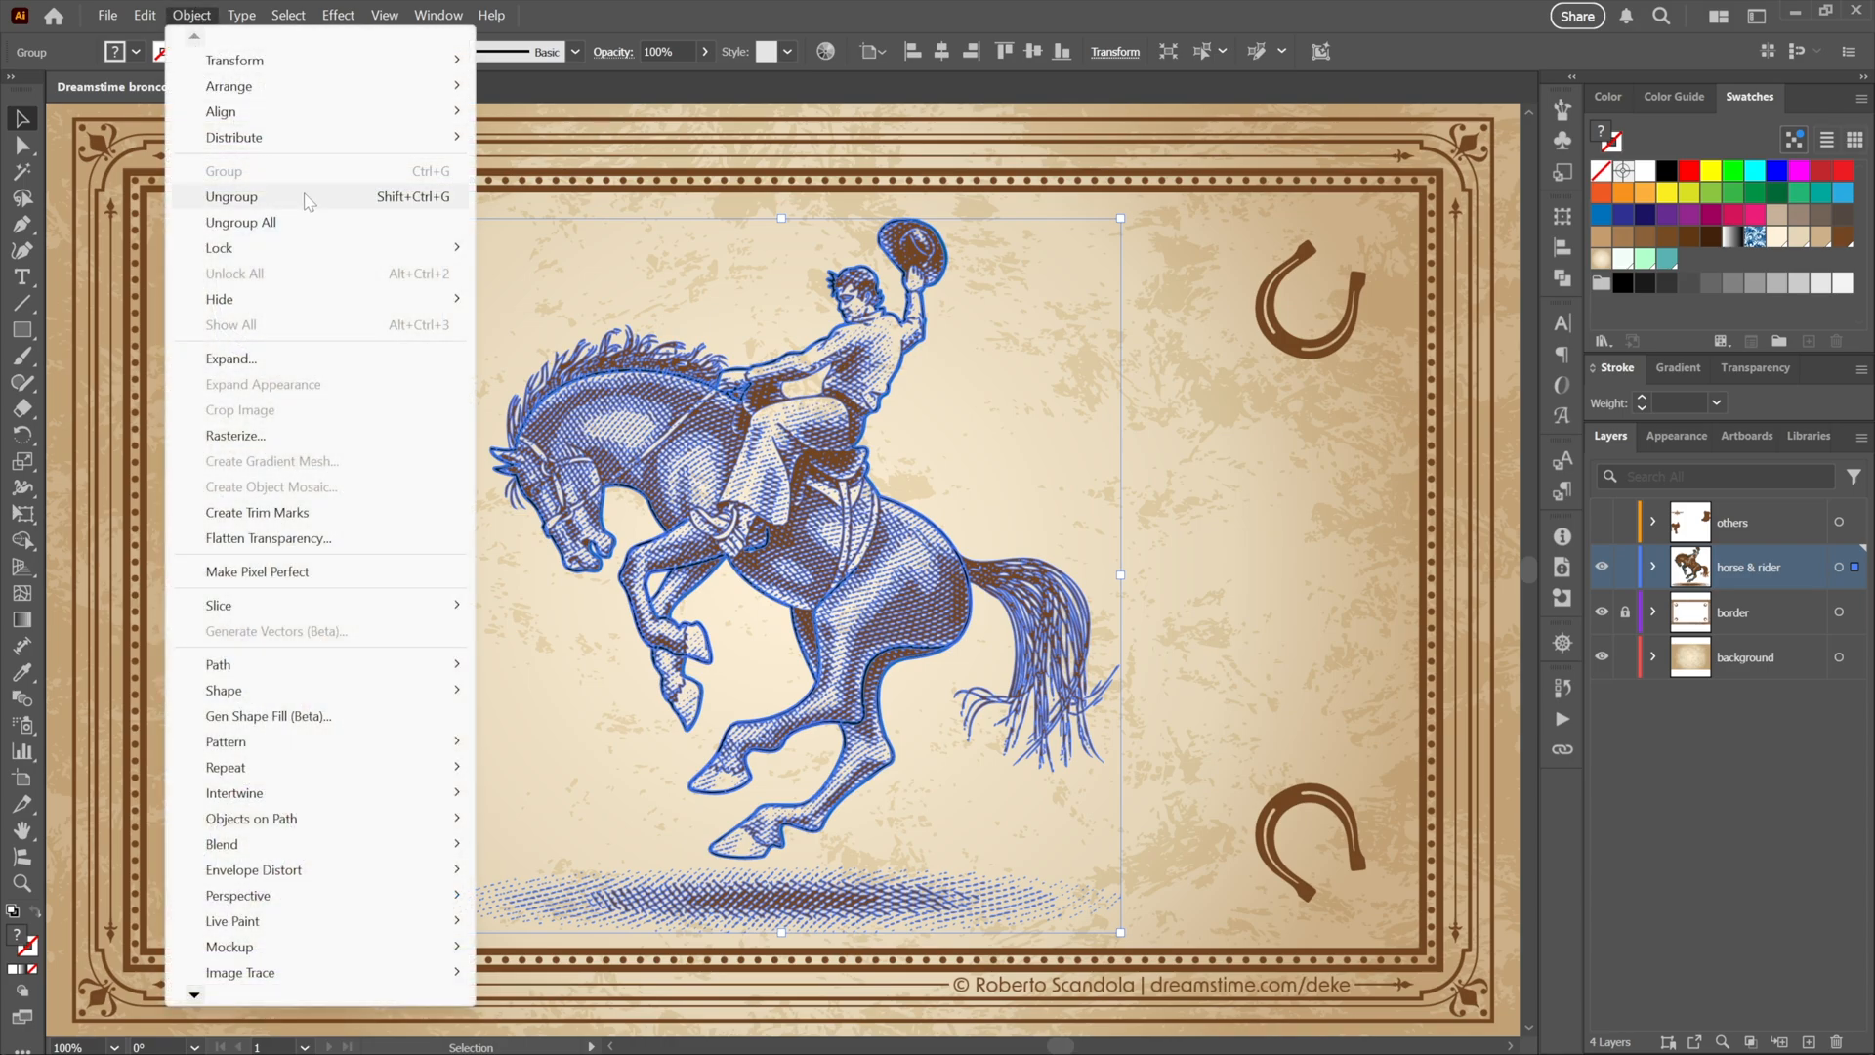
left_click(231, 195)
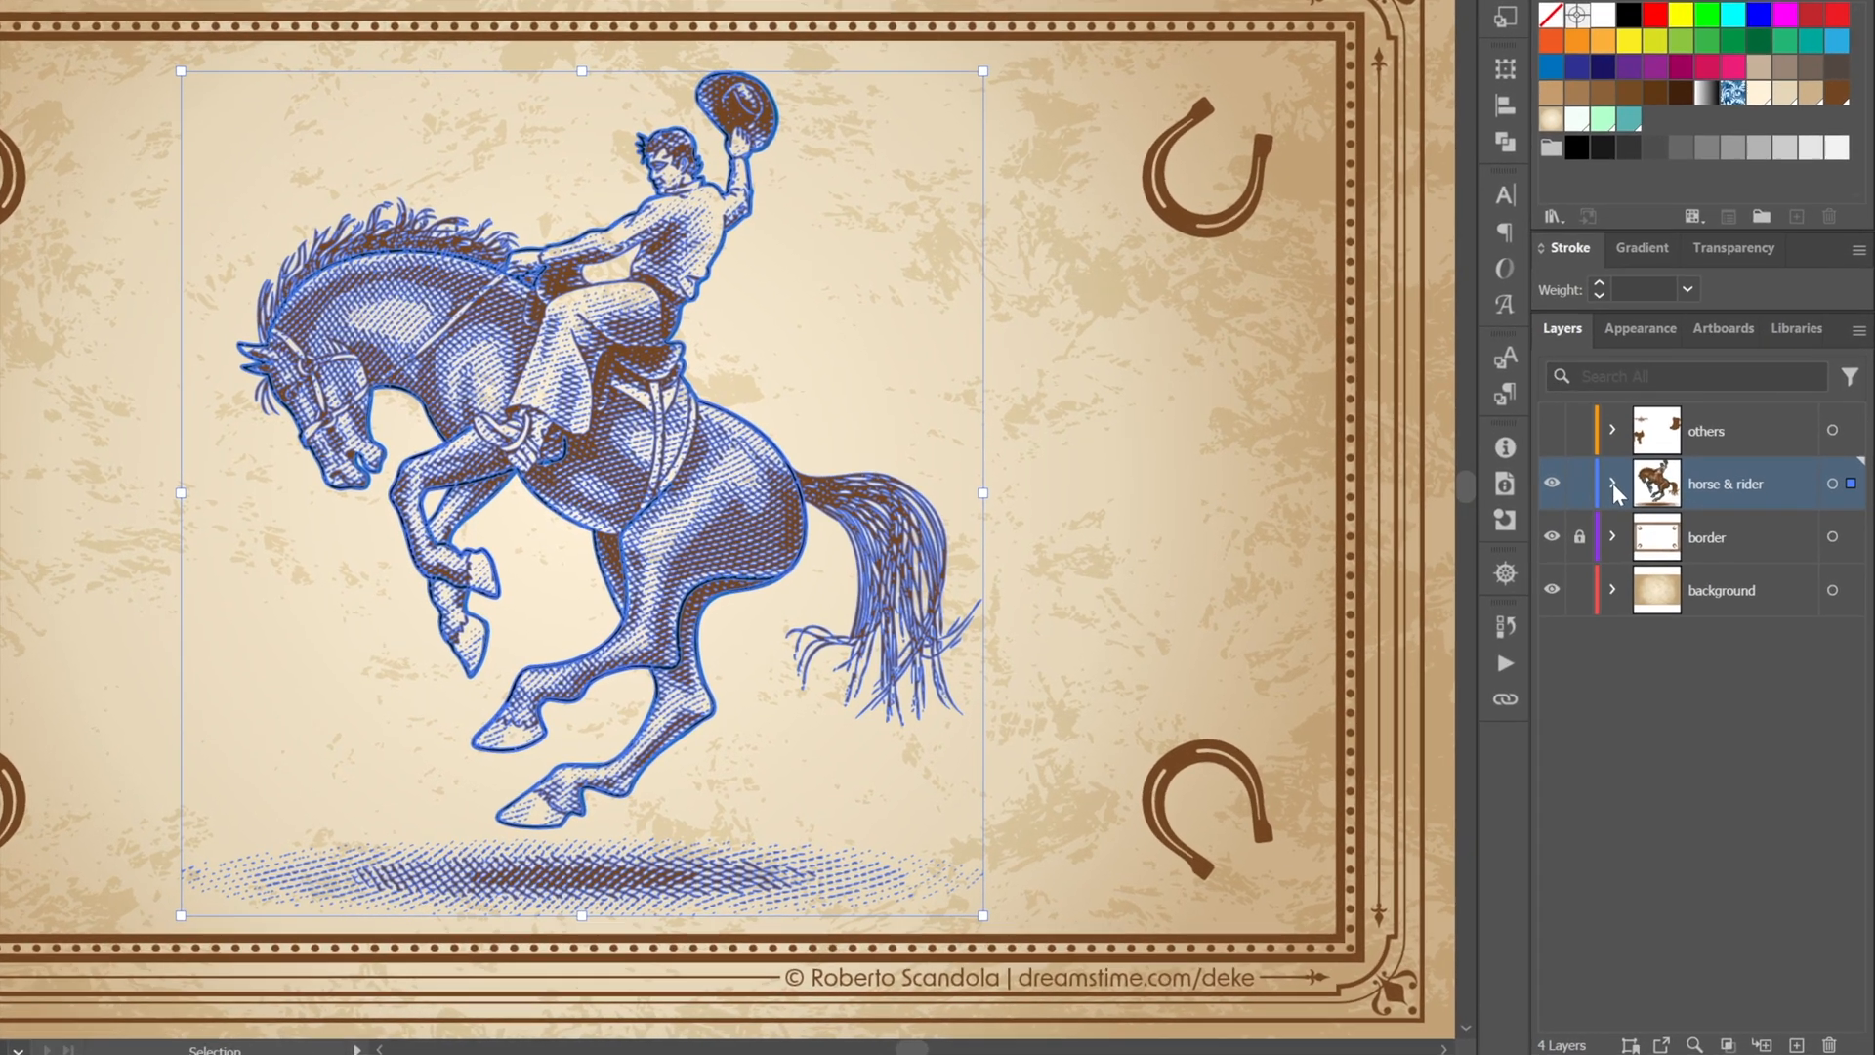
left_click(1612, 483)
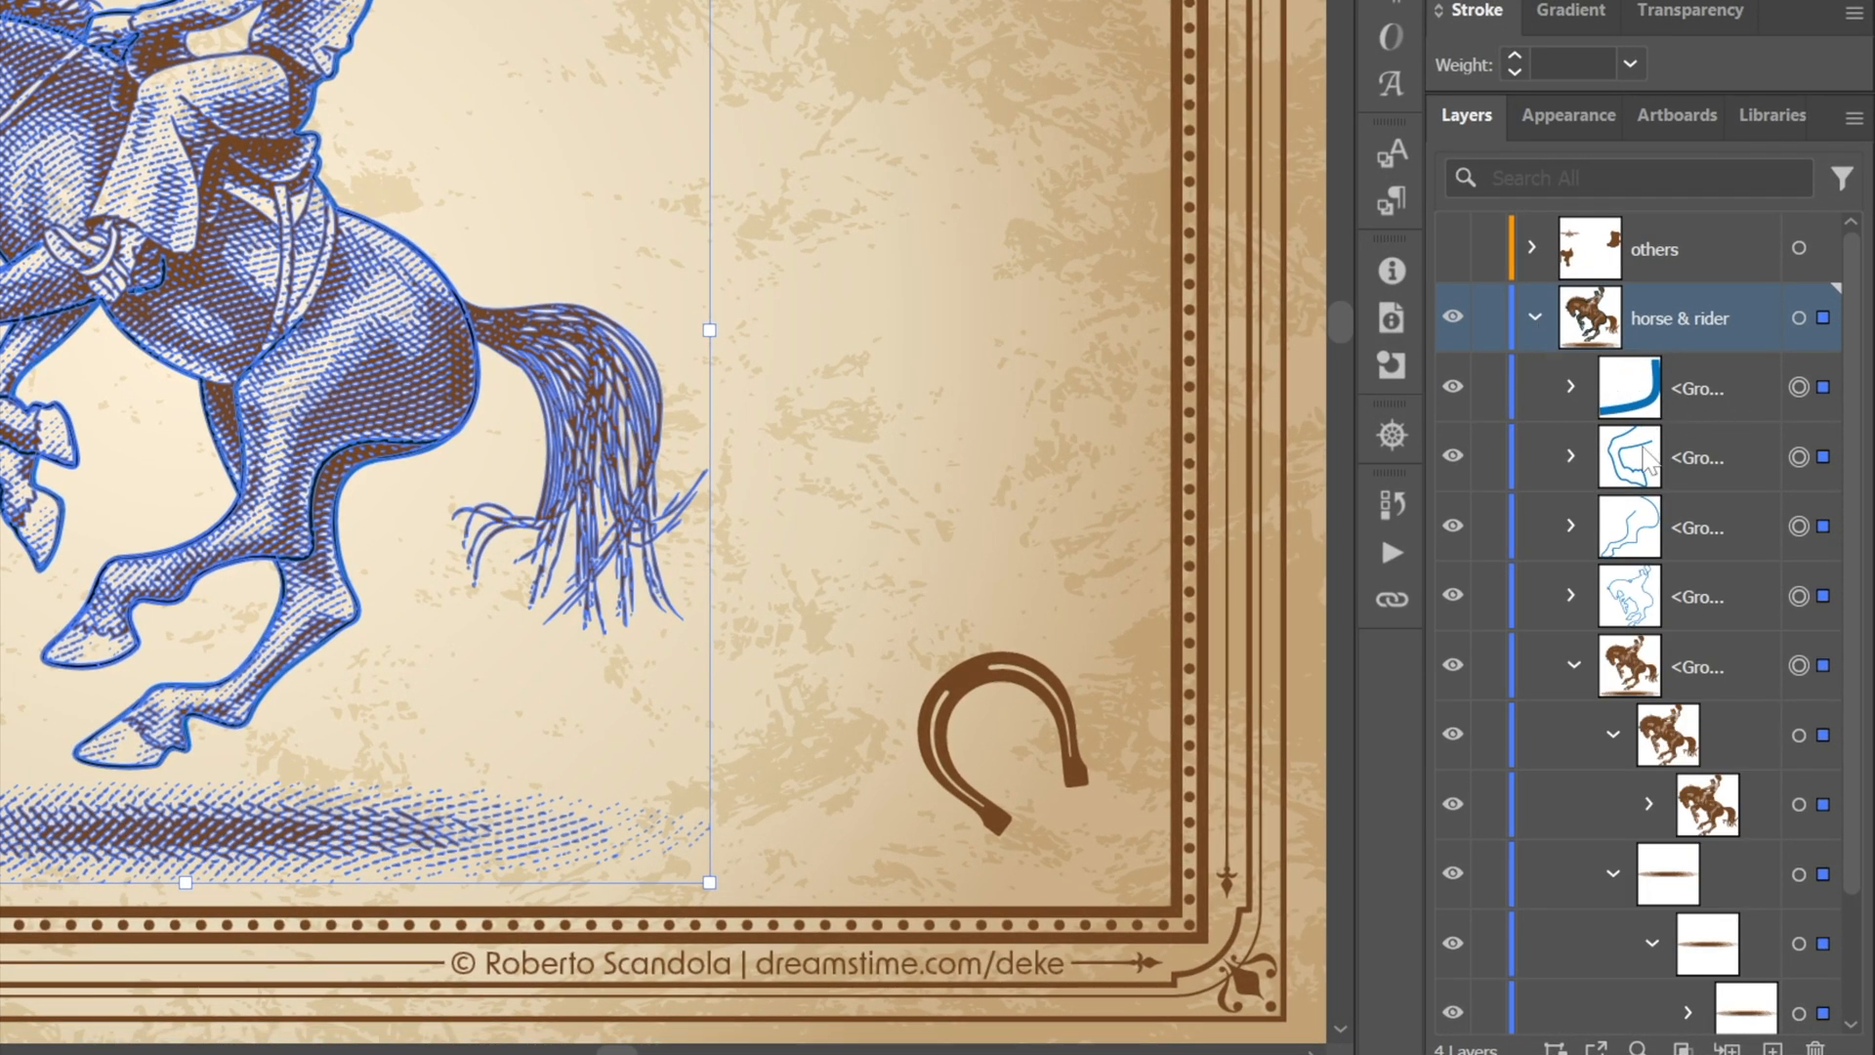
mouse_move(1735, 594)
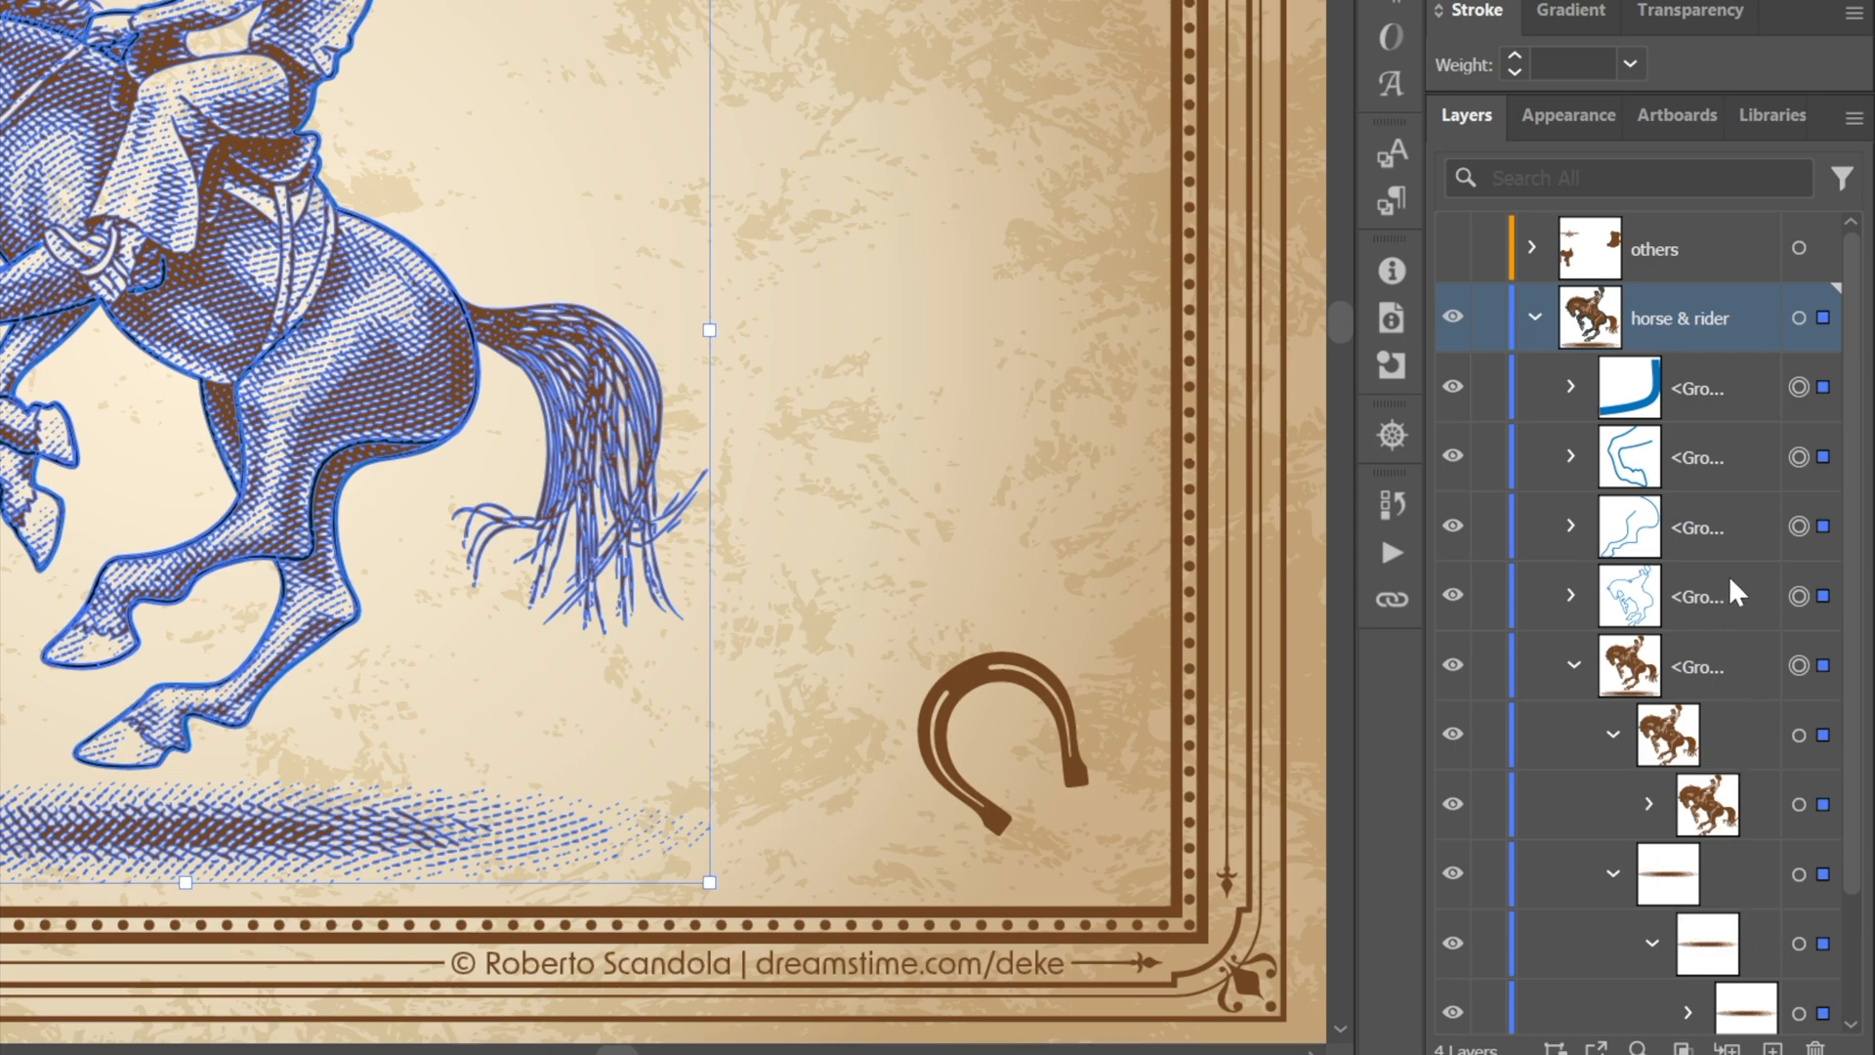
mouse_move(1717, 772)
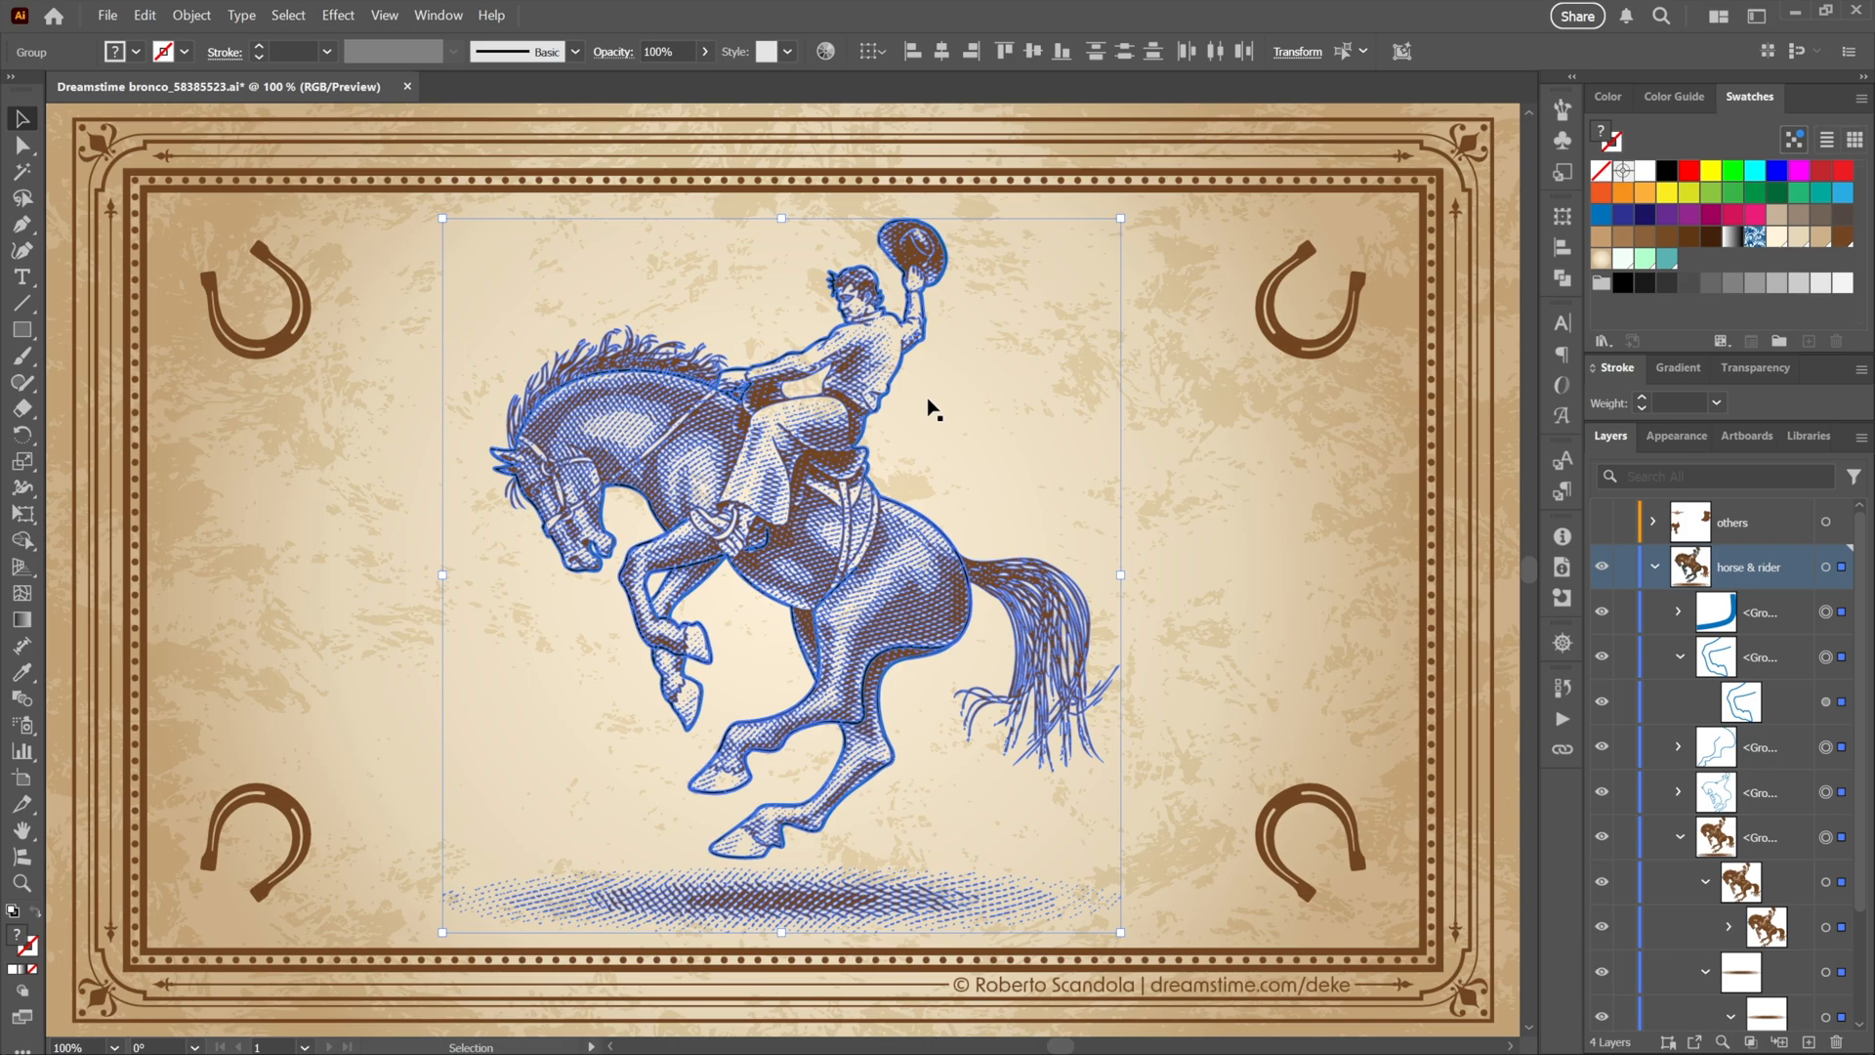
Ungroup All on the artwork, then select the dark outline group and hide it
right_click(933, 408)
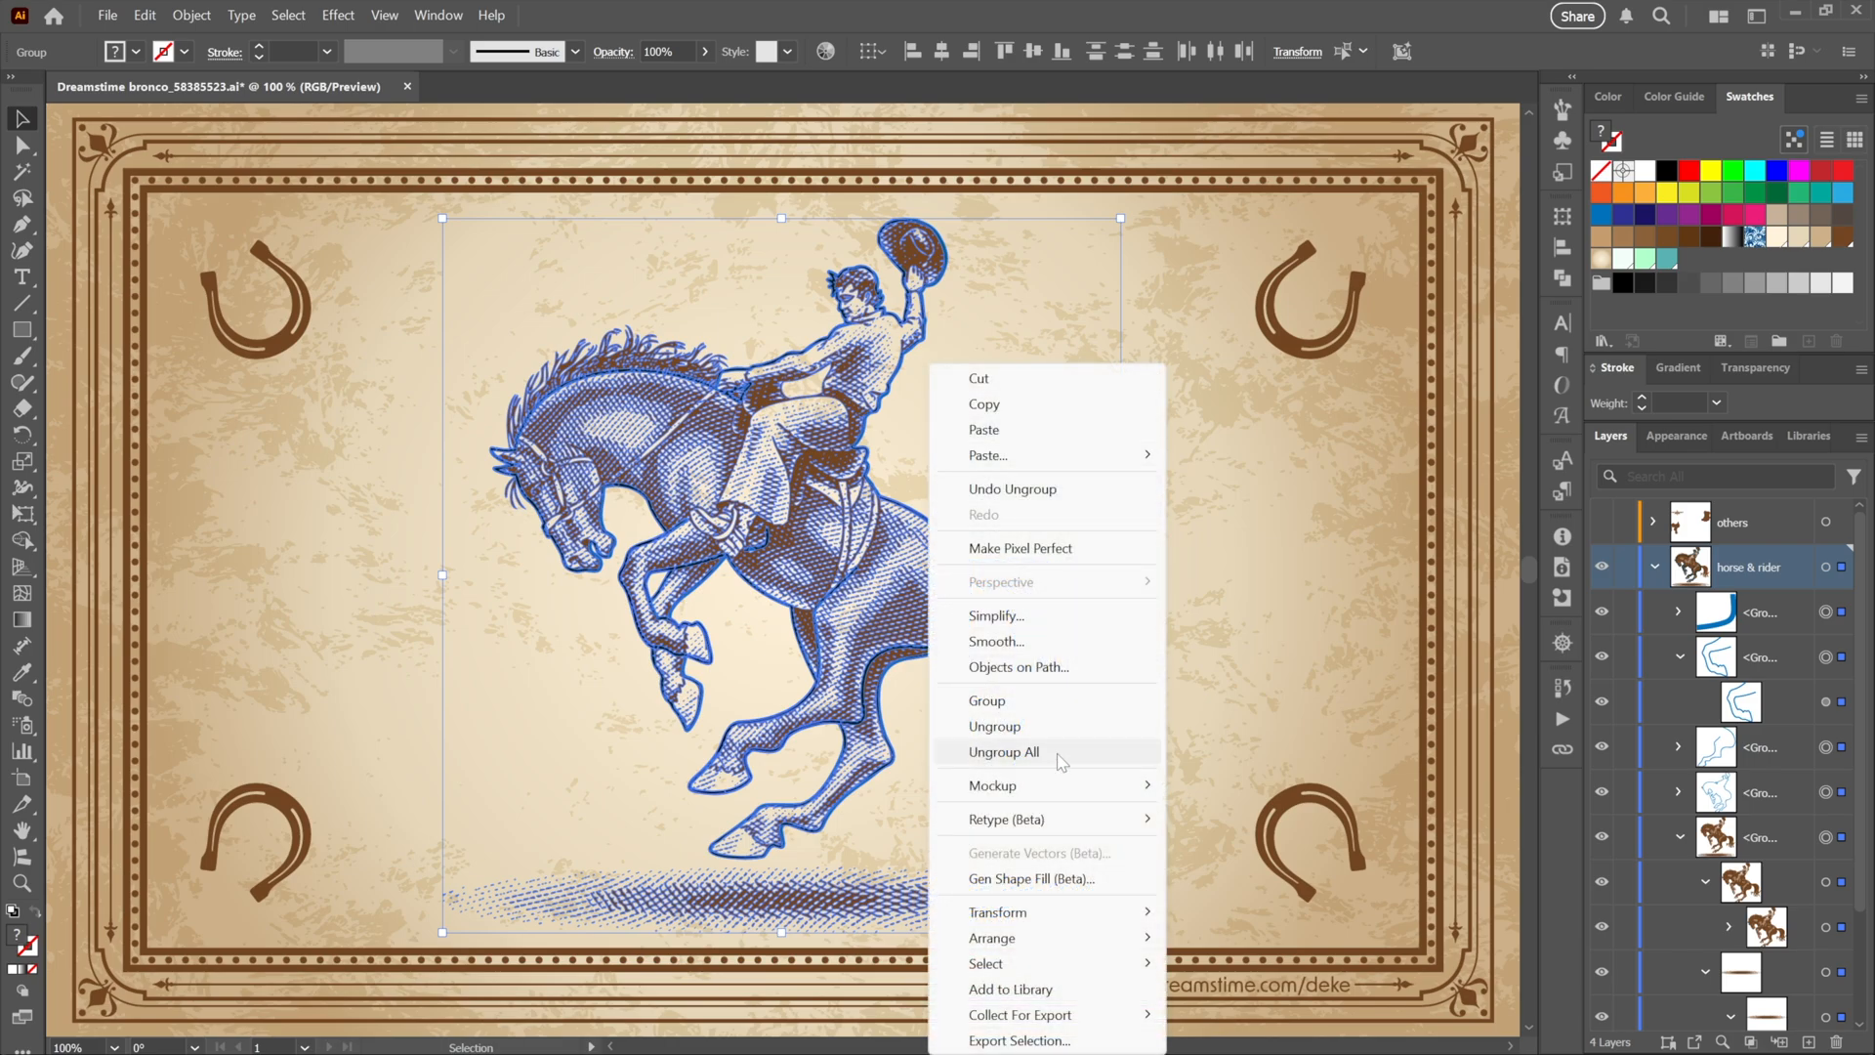
left_click(1004, 750)
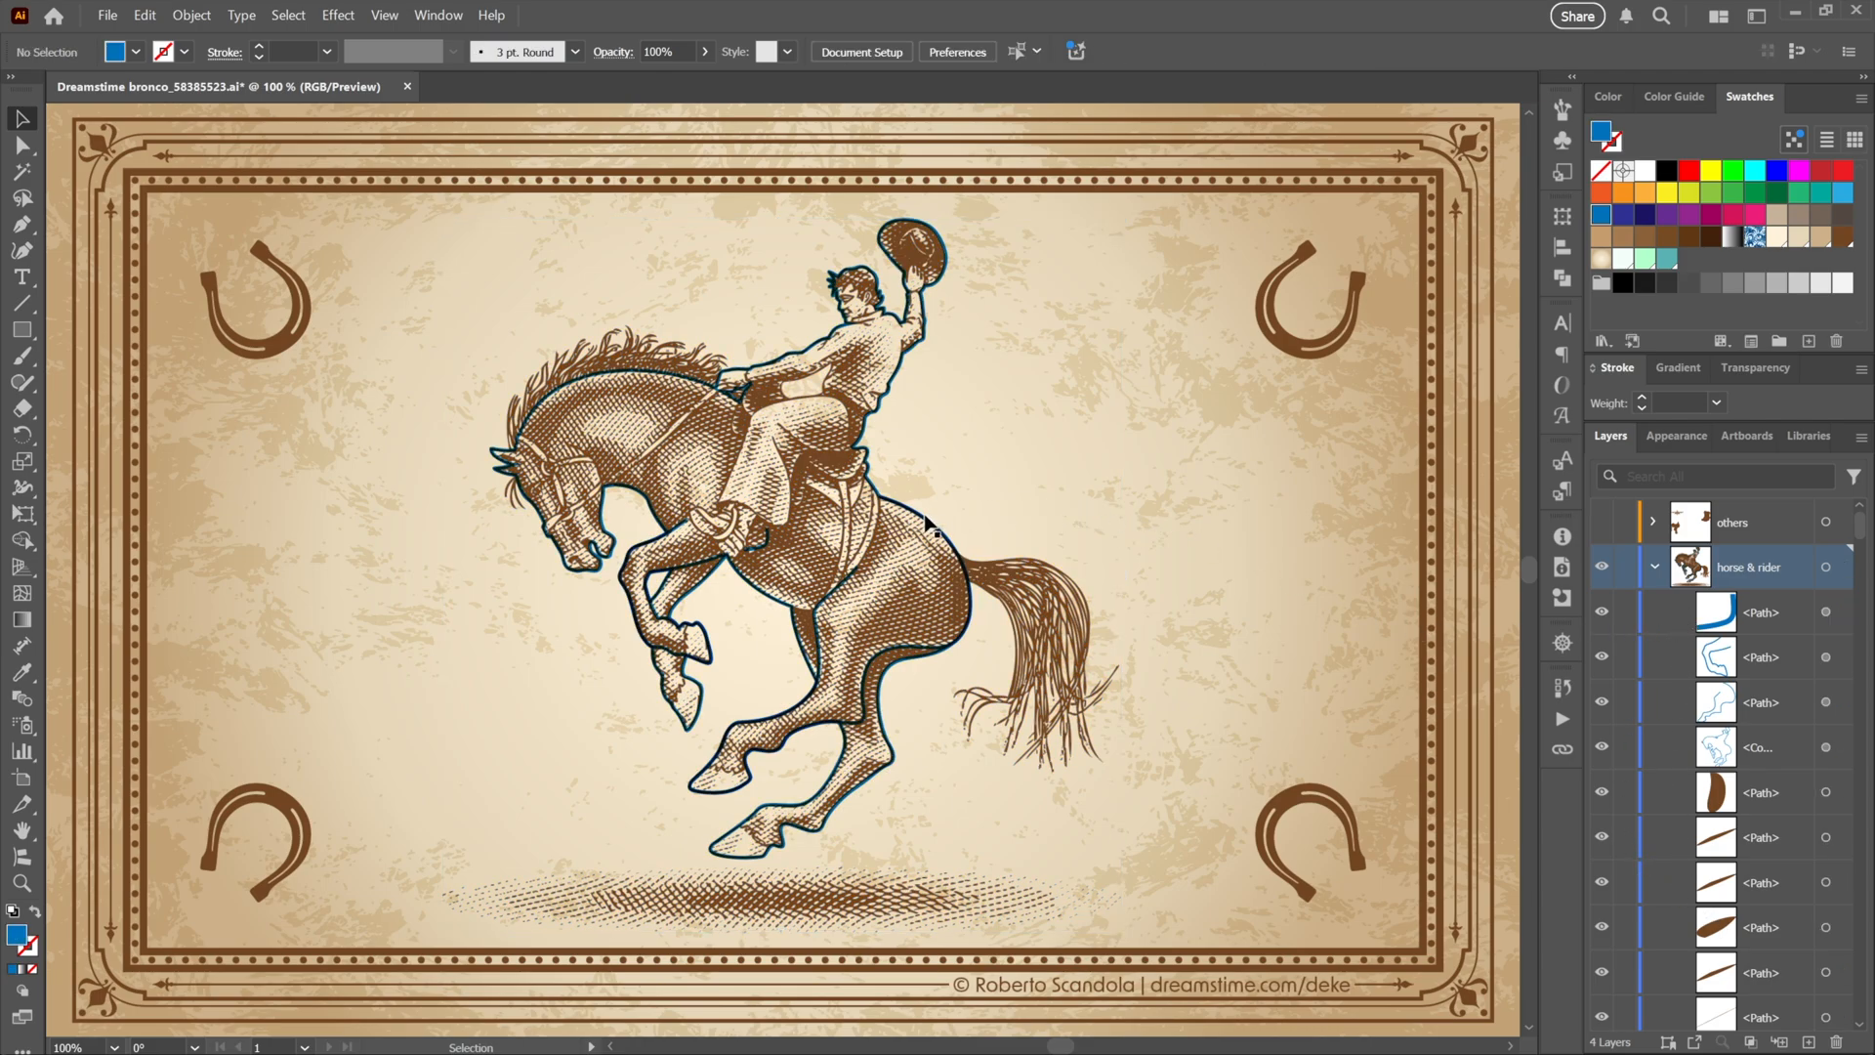
left_click(926, 526)
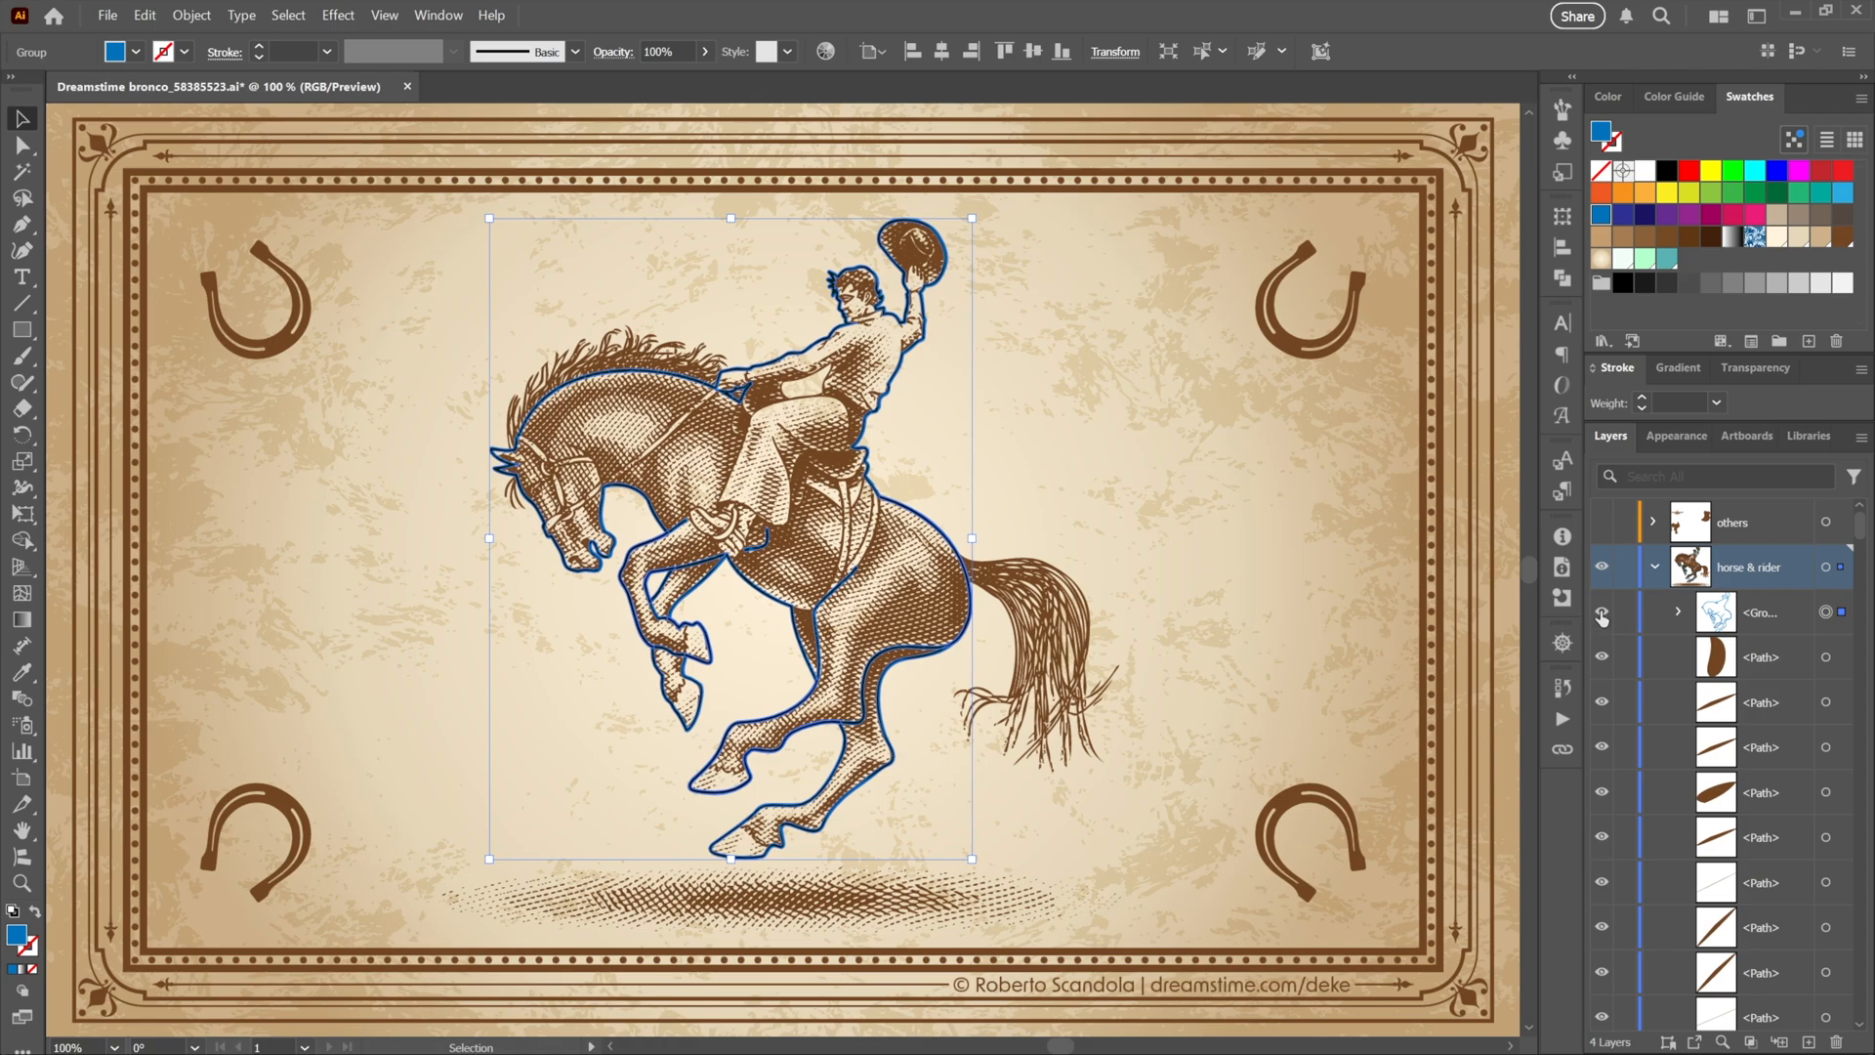
left_click(1082, 451)
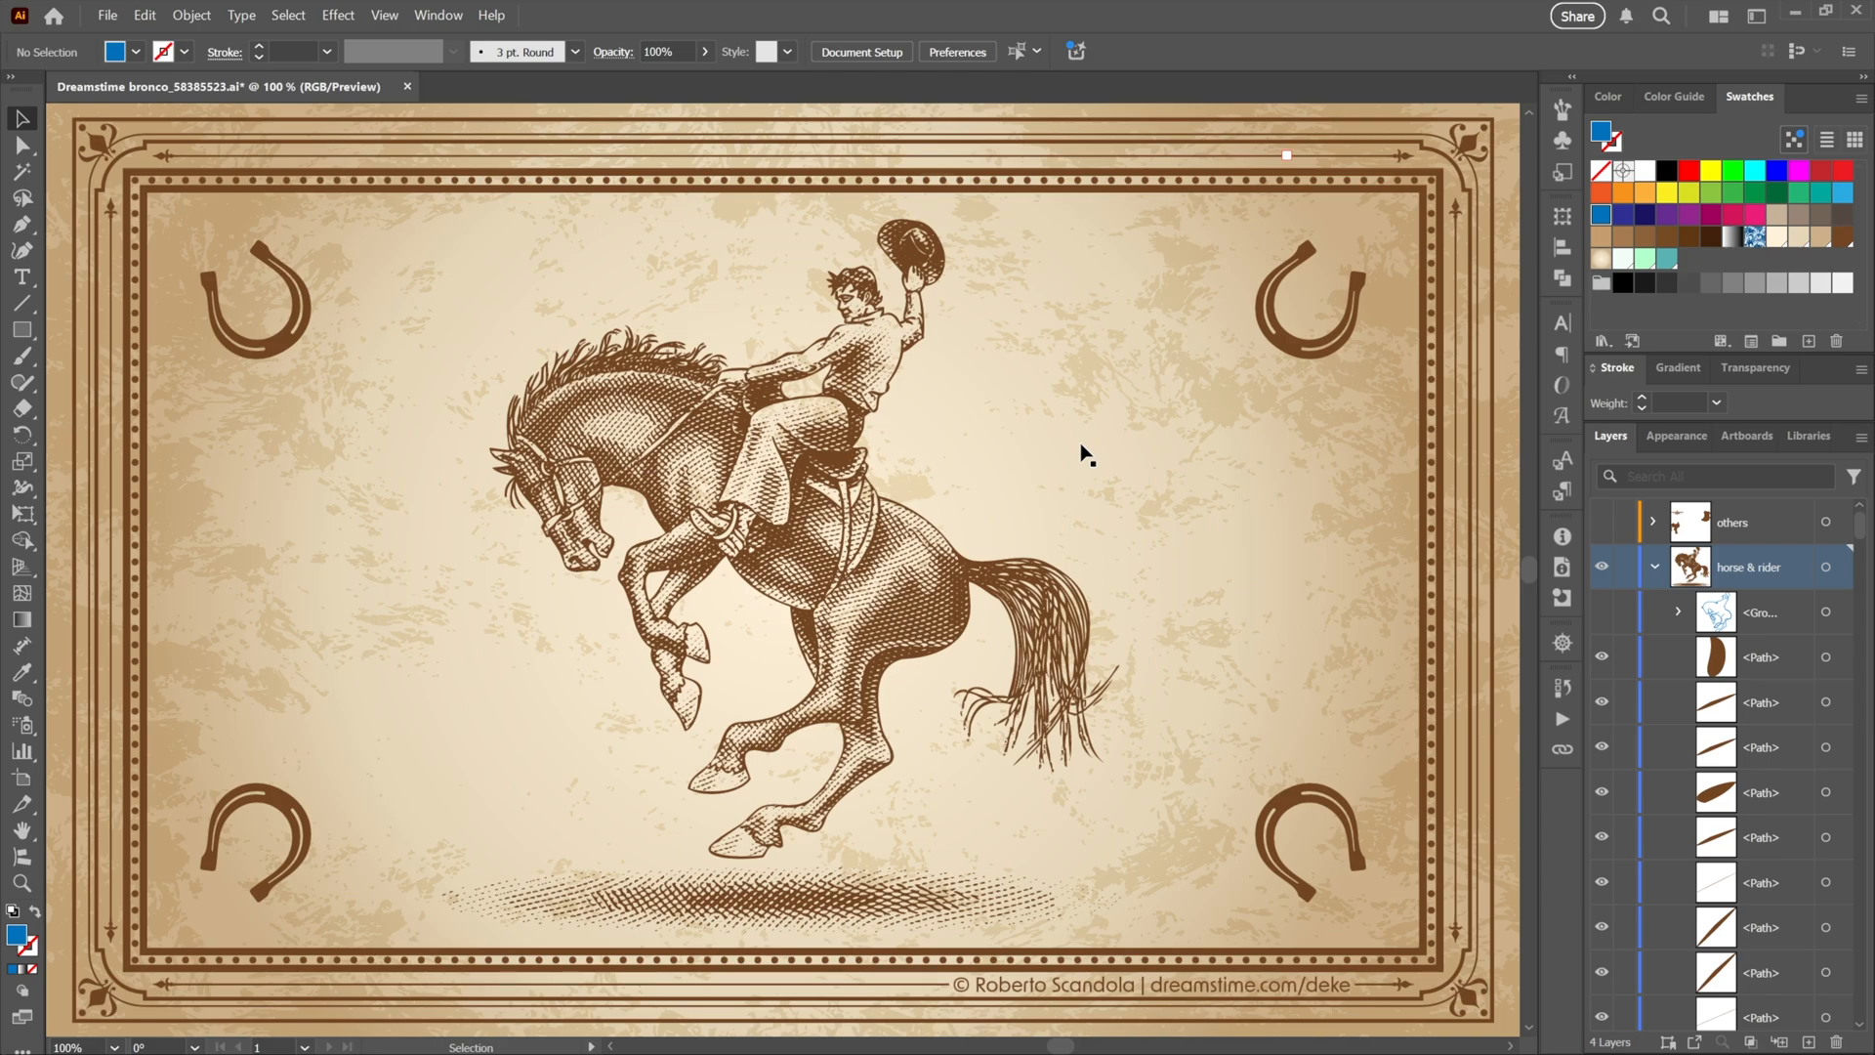
mouse_move(1282, 422)
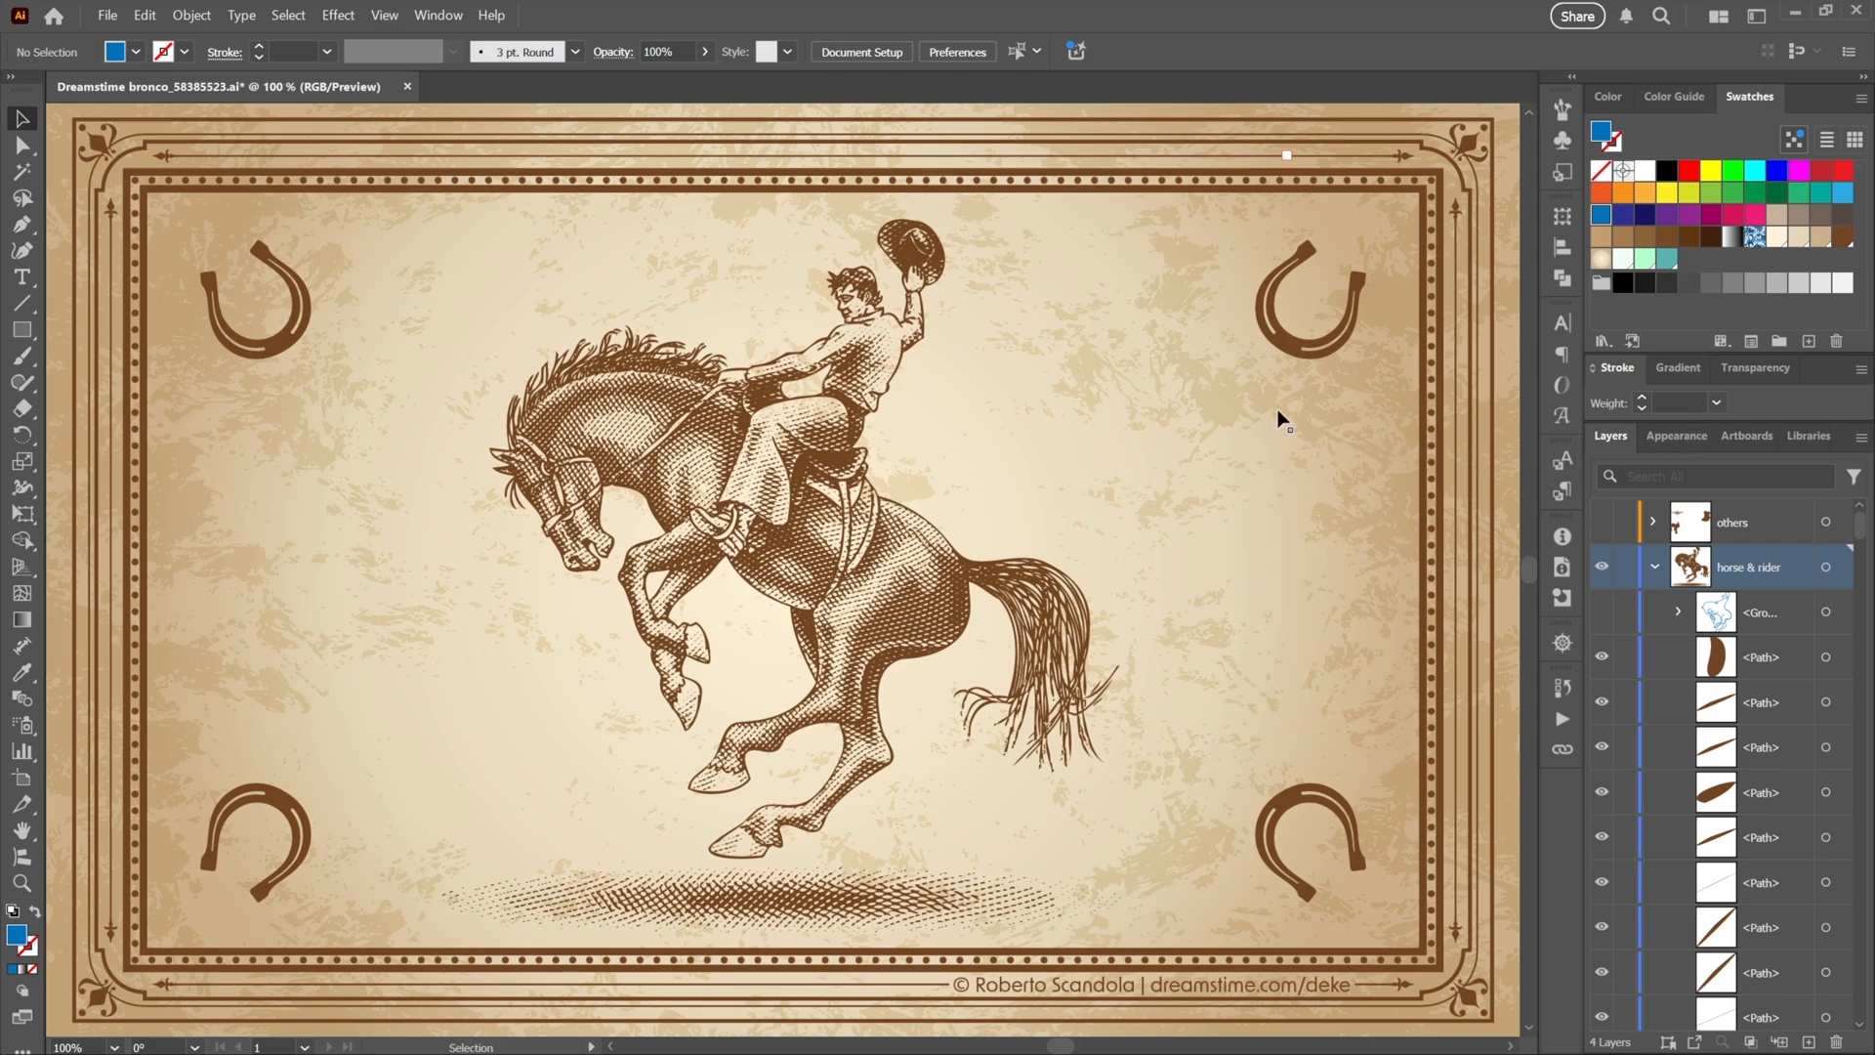
mouse_move(1280, 336)
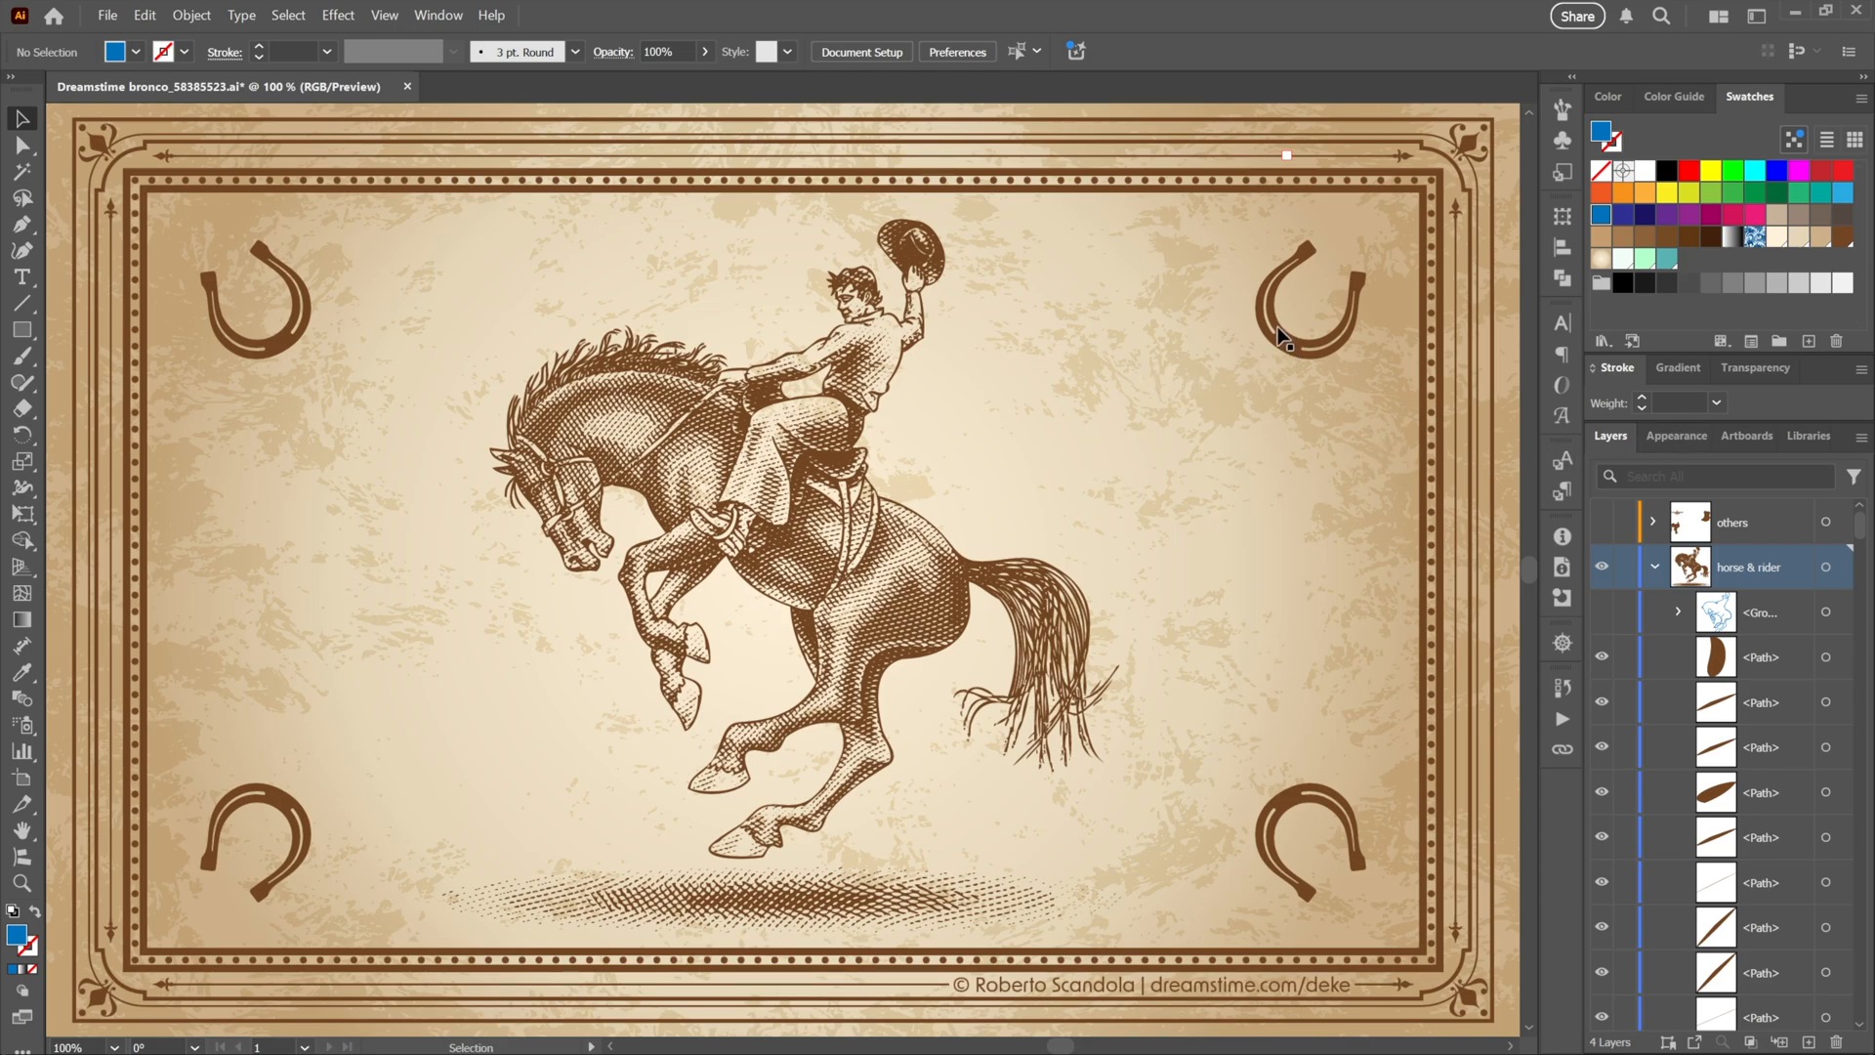
mouse_move(1682, 152)
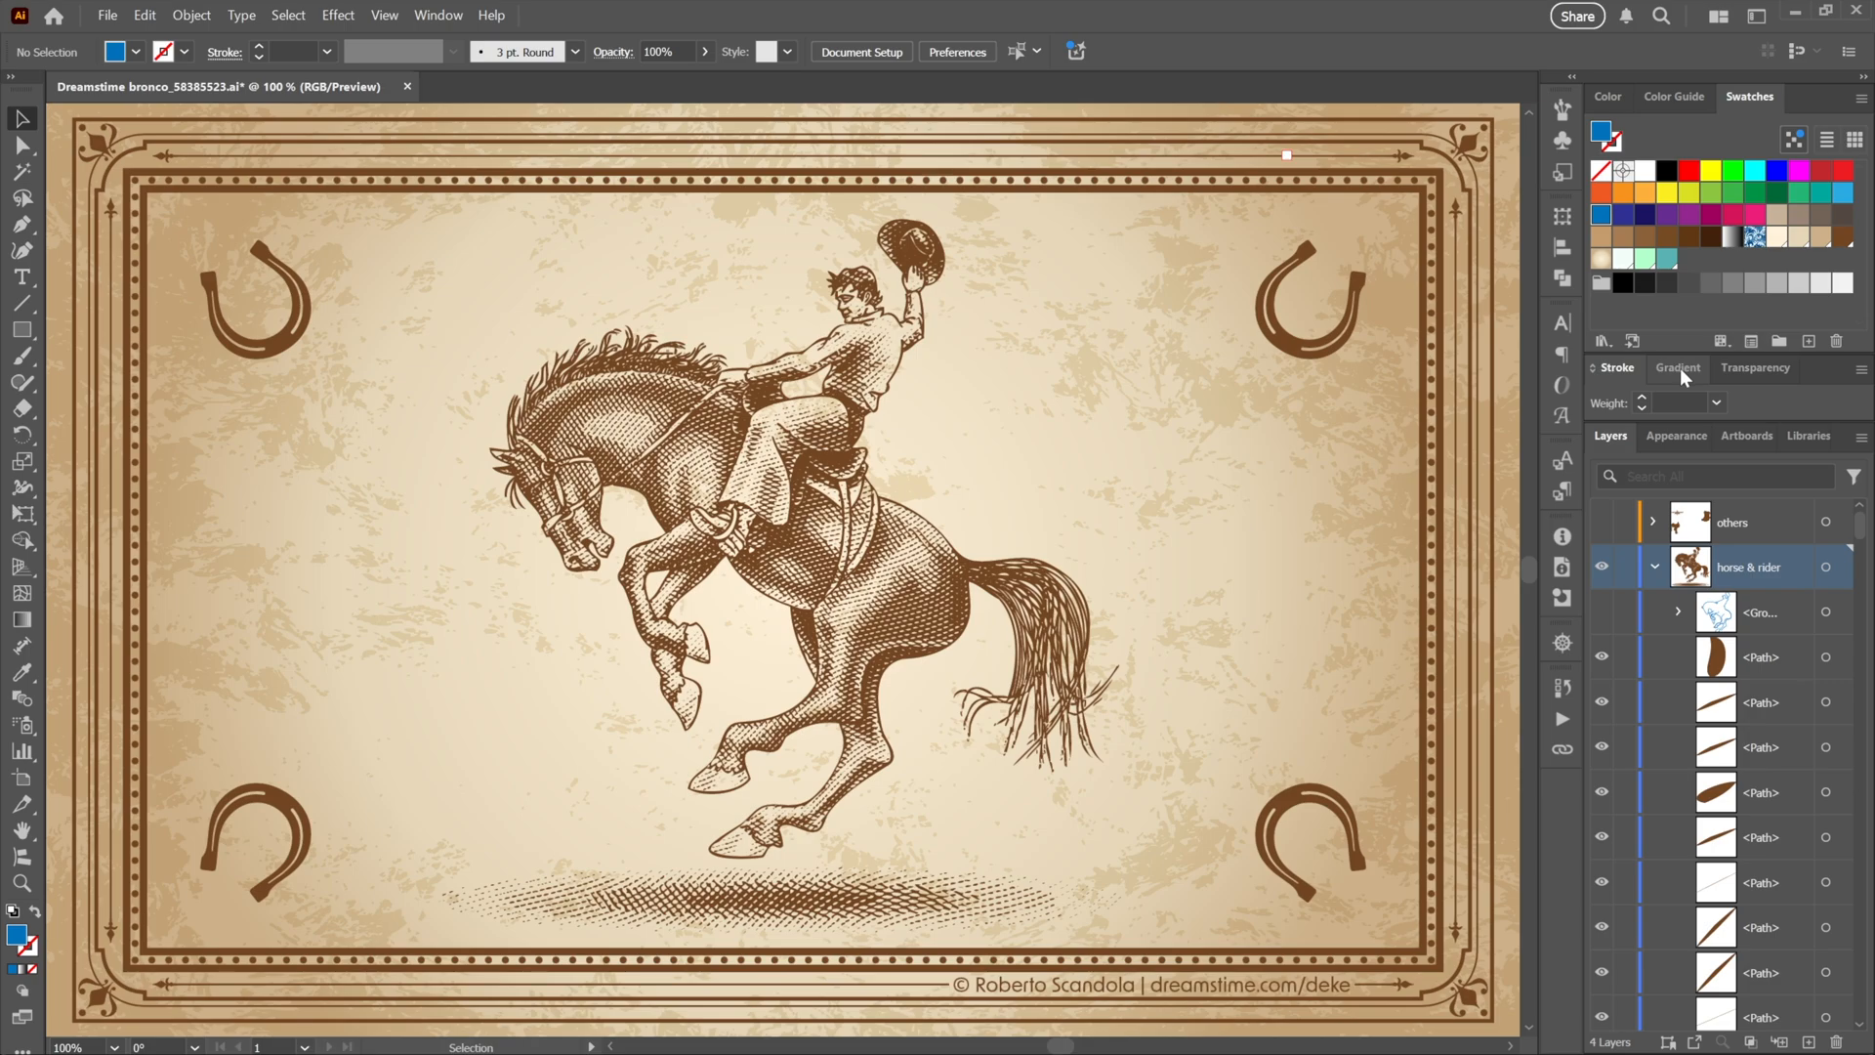
Build a pale-to-teal radial gradient, save it as a new swatch and apply it to the background rectangle
left_click(1676, 367)
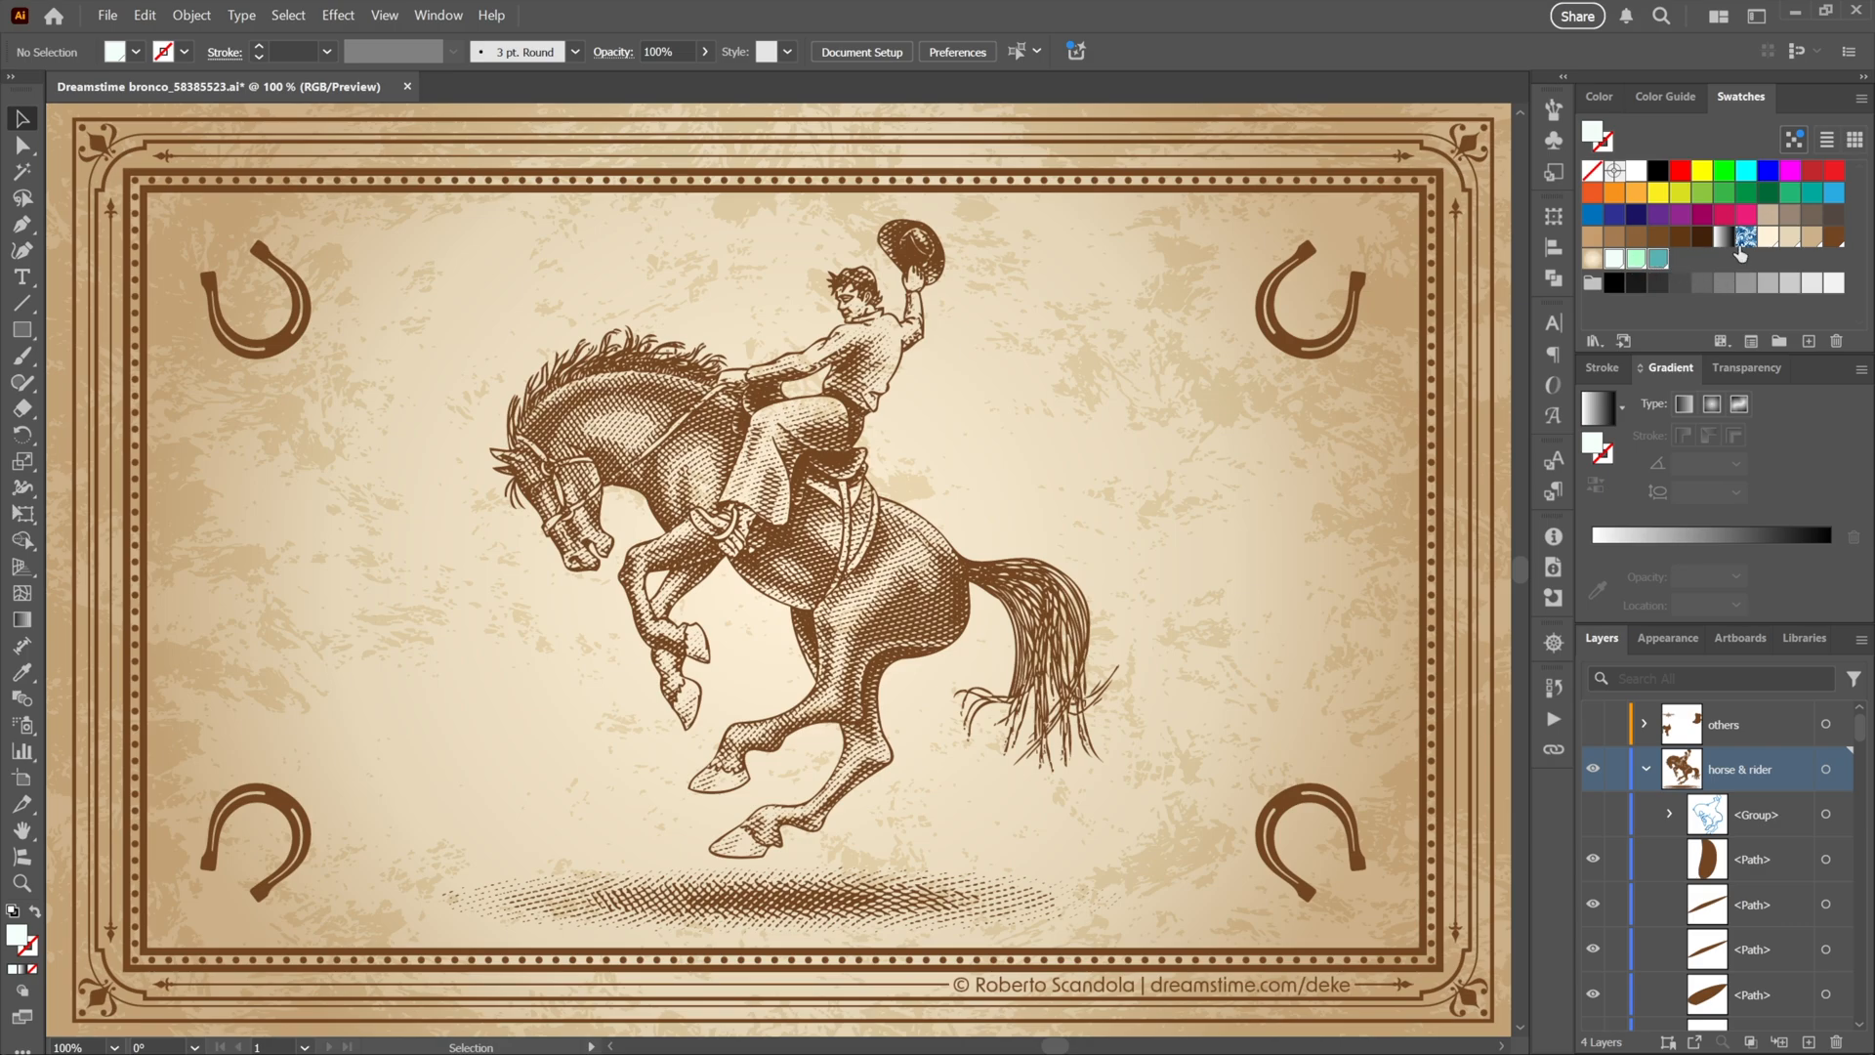
left_click(1856, 105)
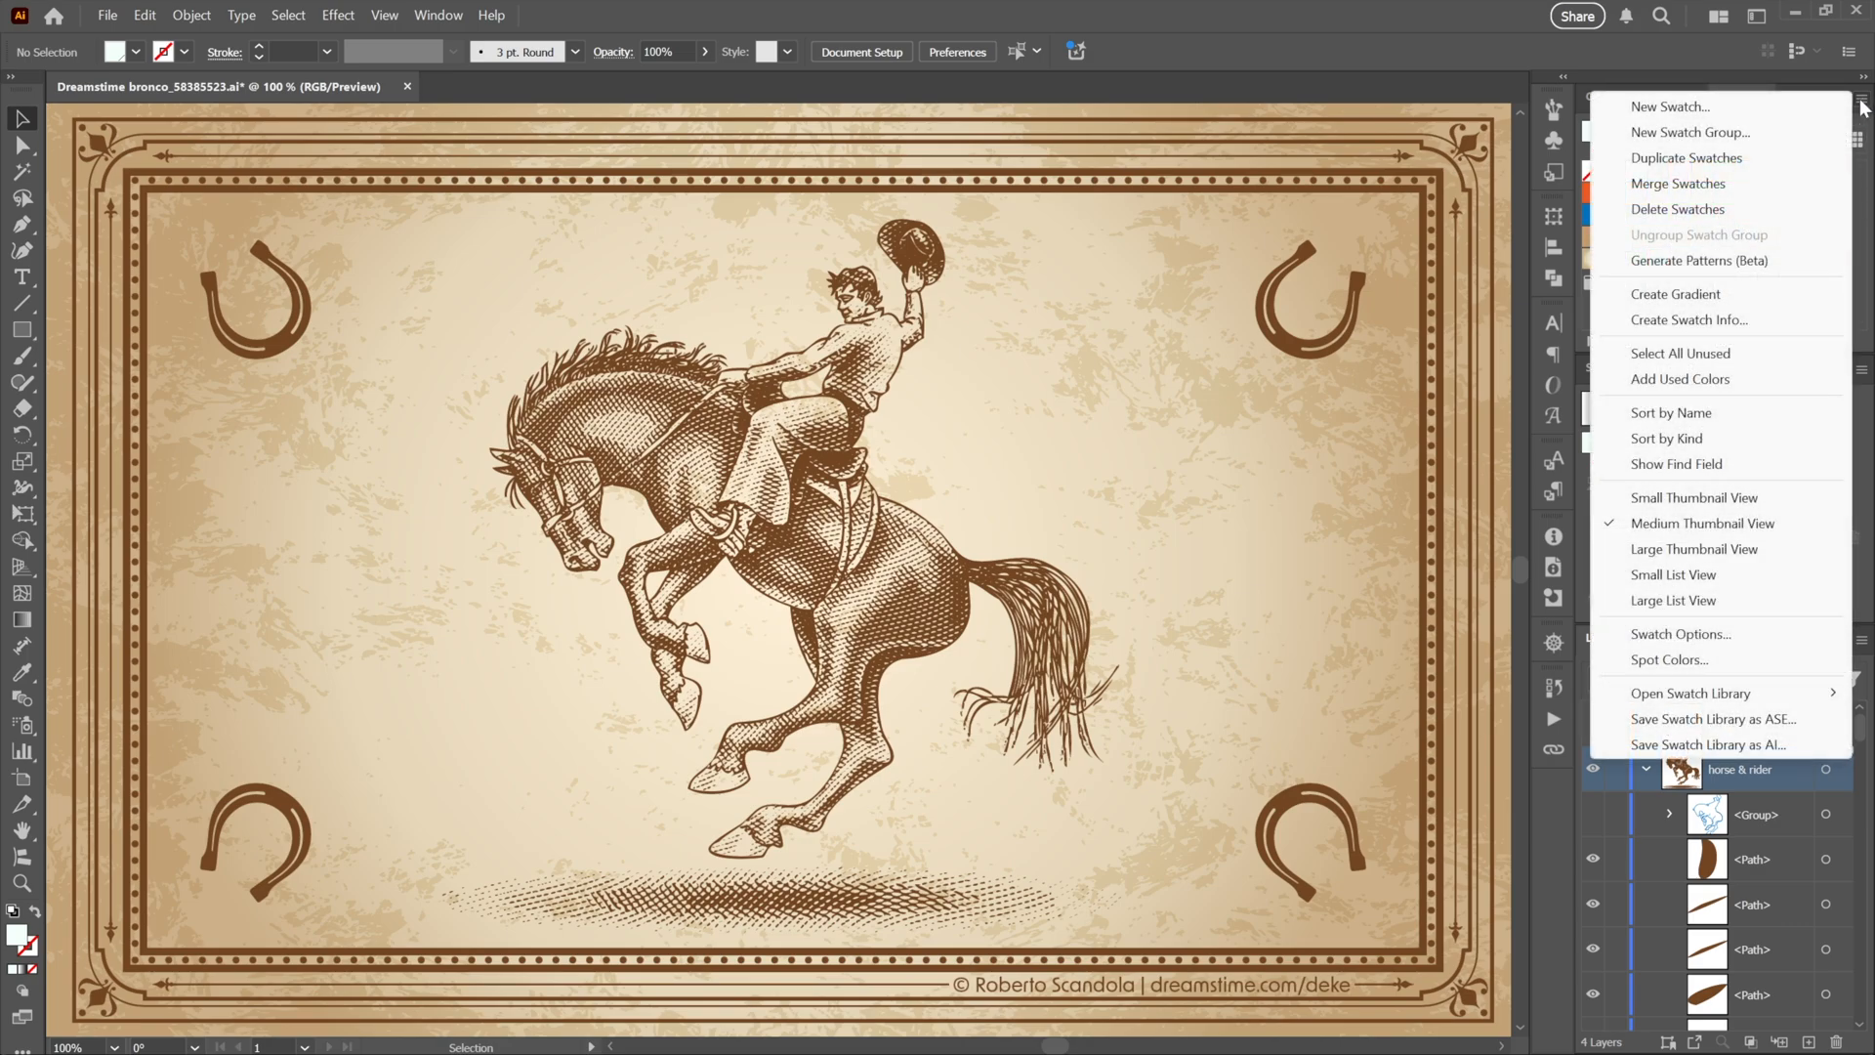
mouse_move(1733, 234)
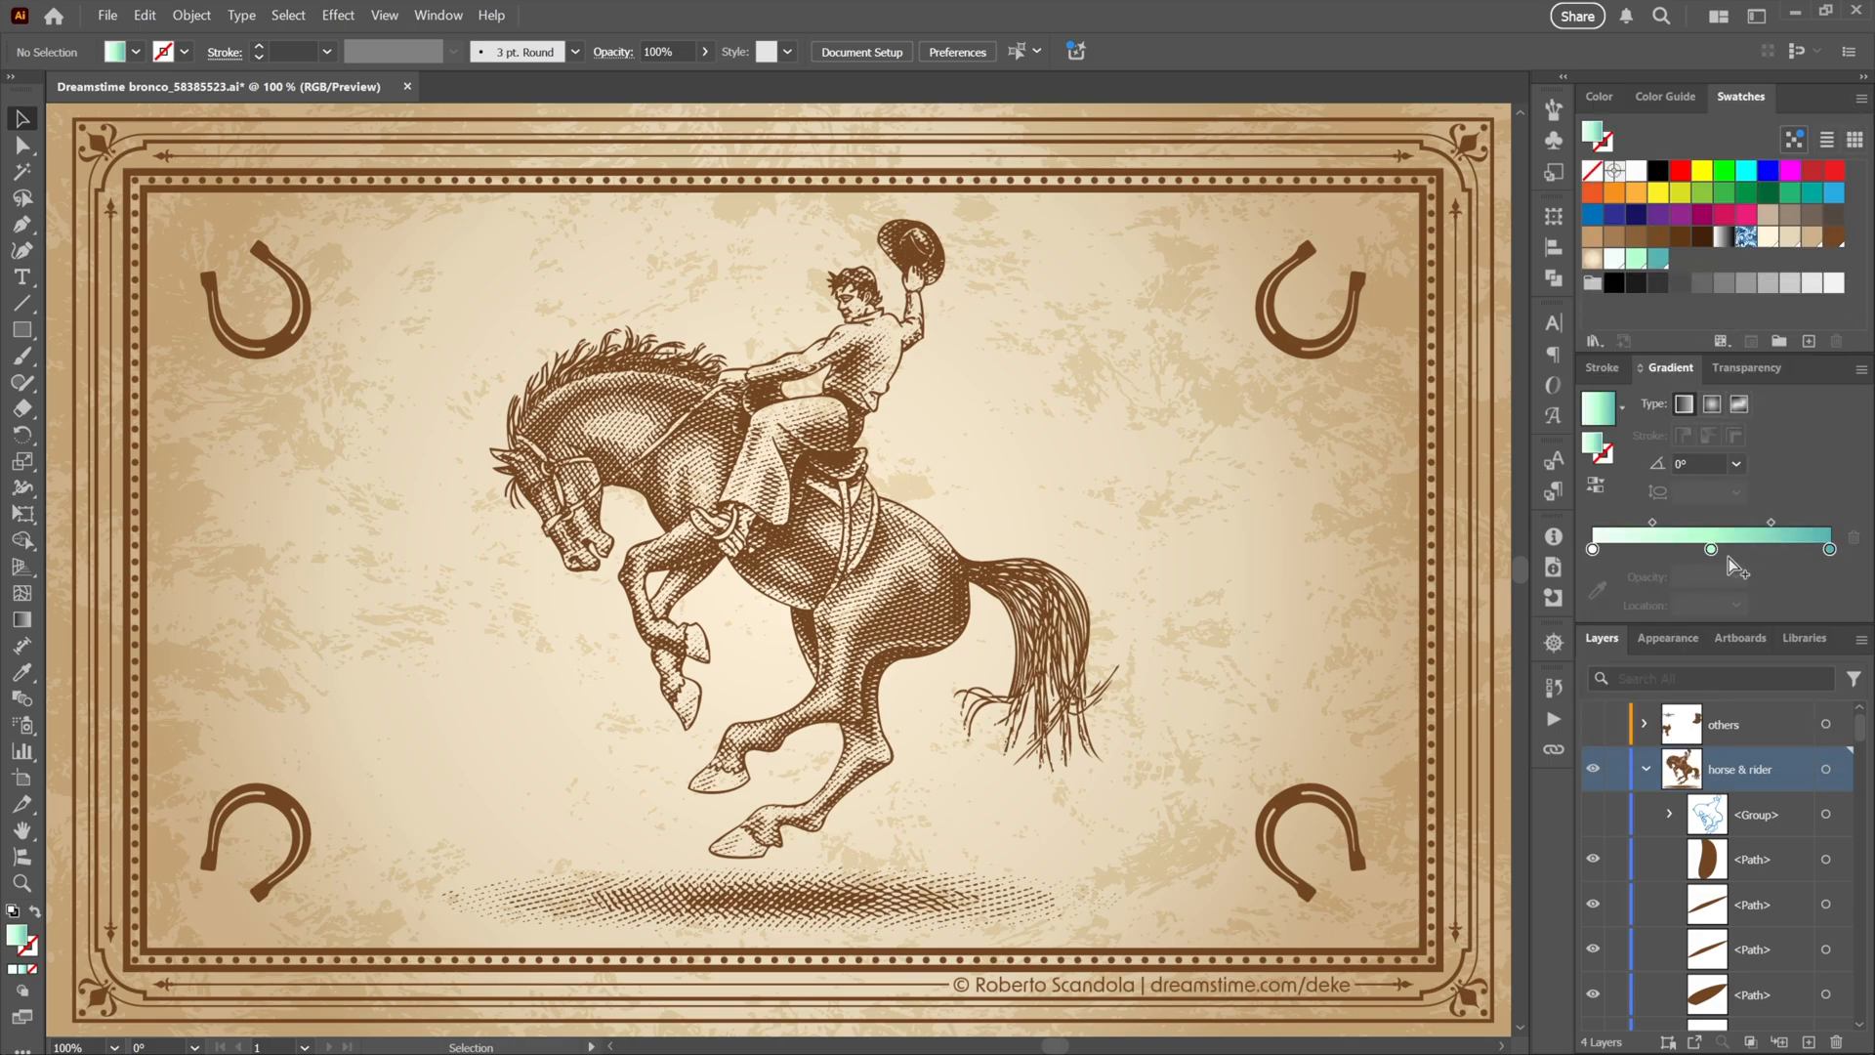
mouse_move(1714, 404)
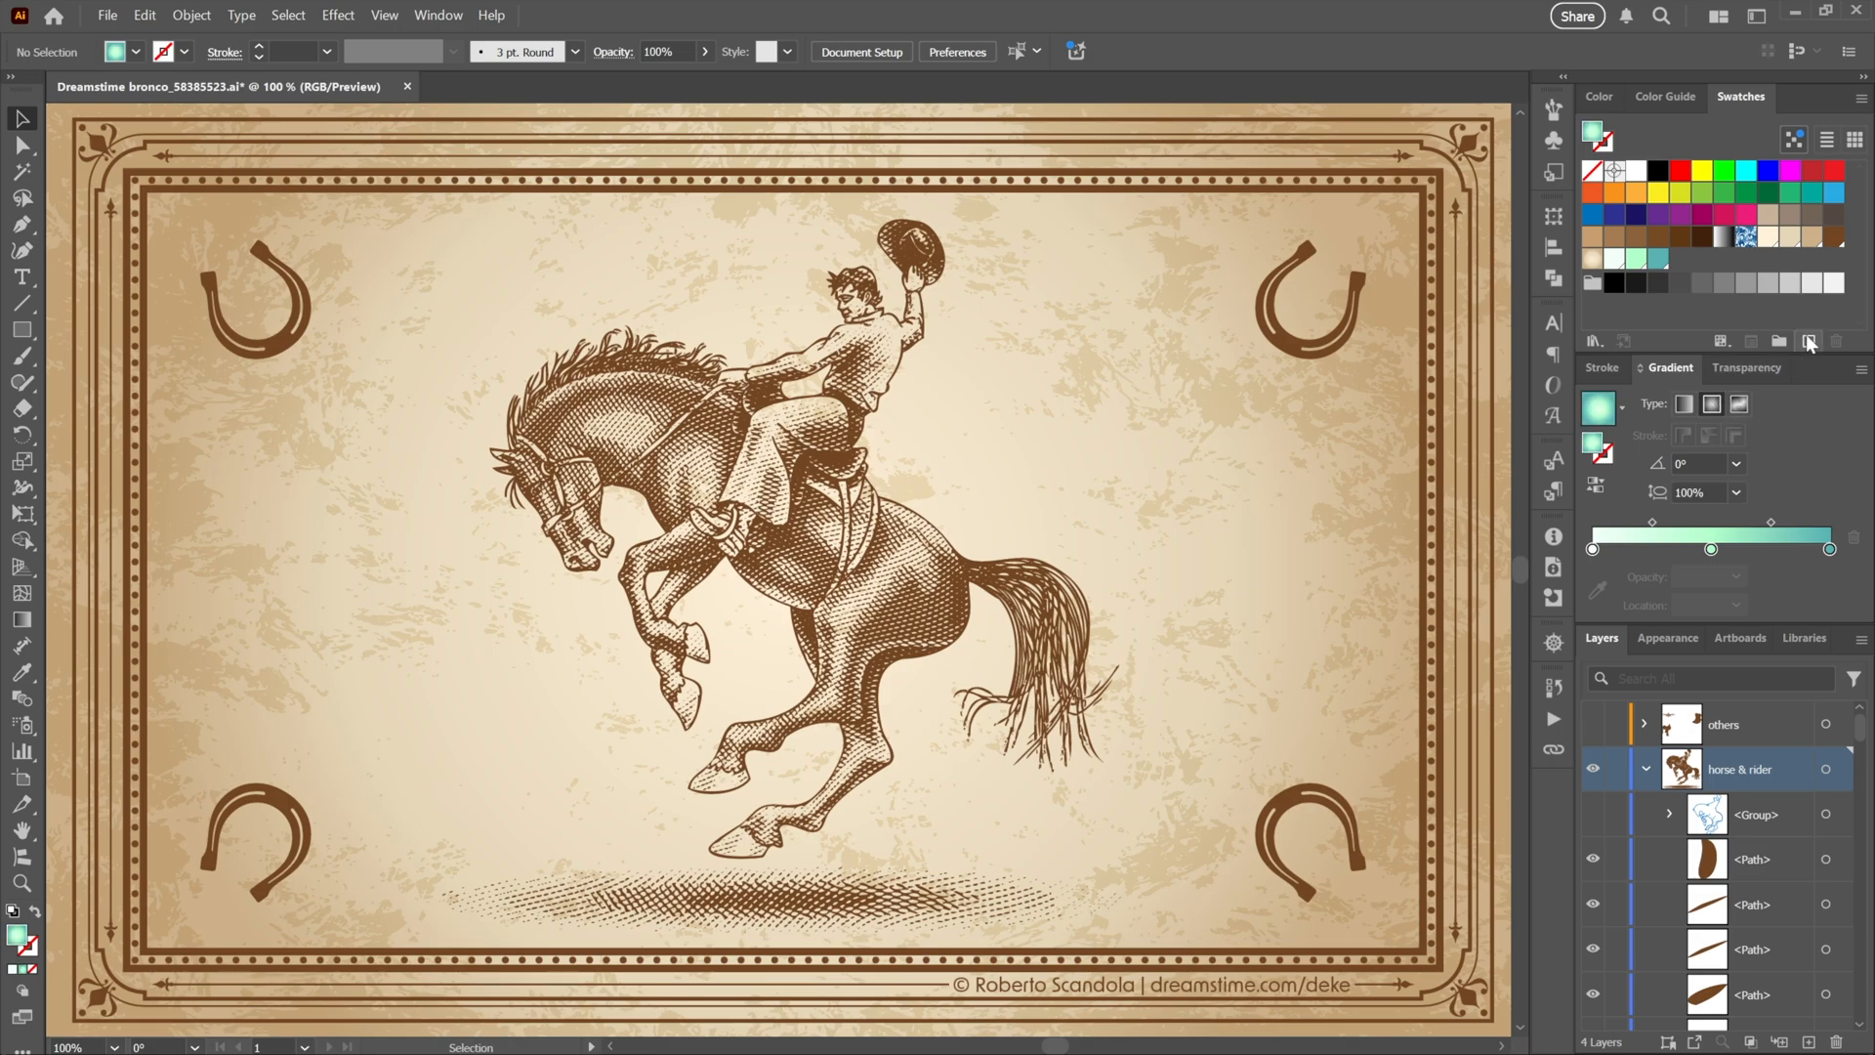
left_click(1809, 342)
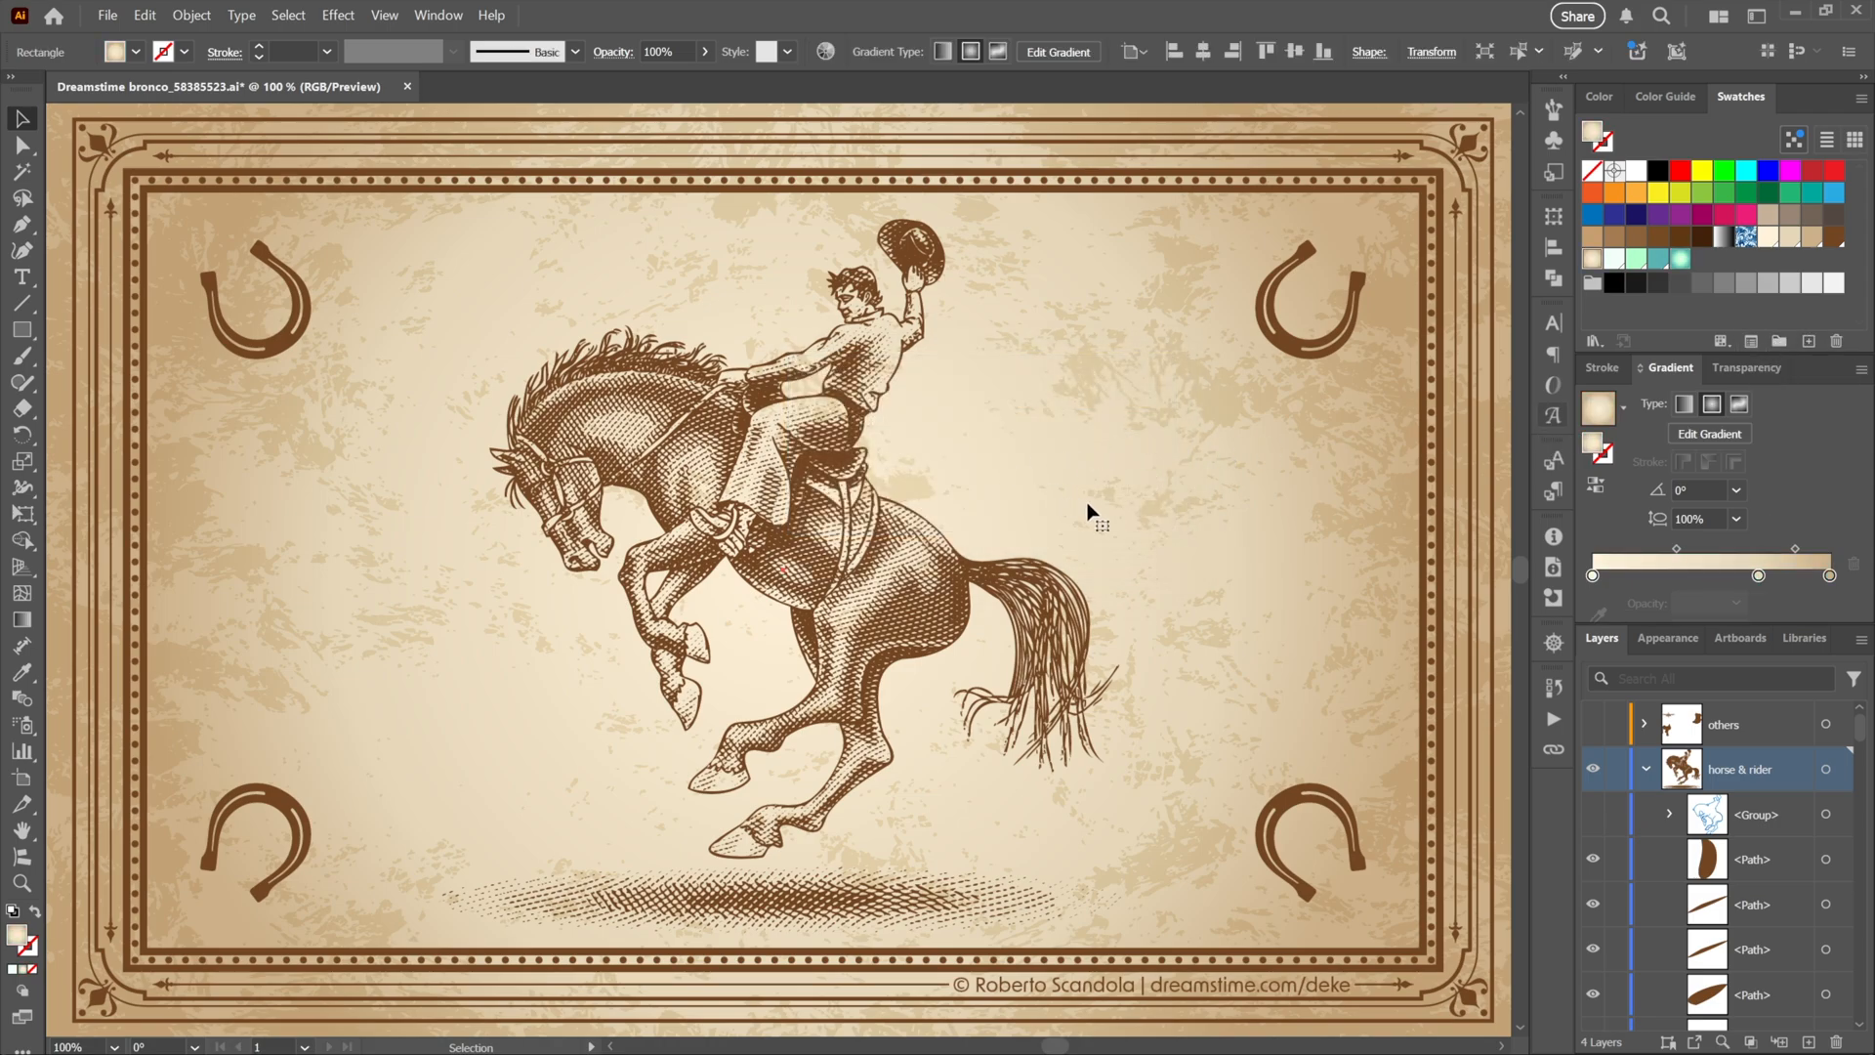
left_click(1681, 258)
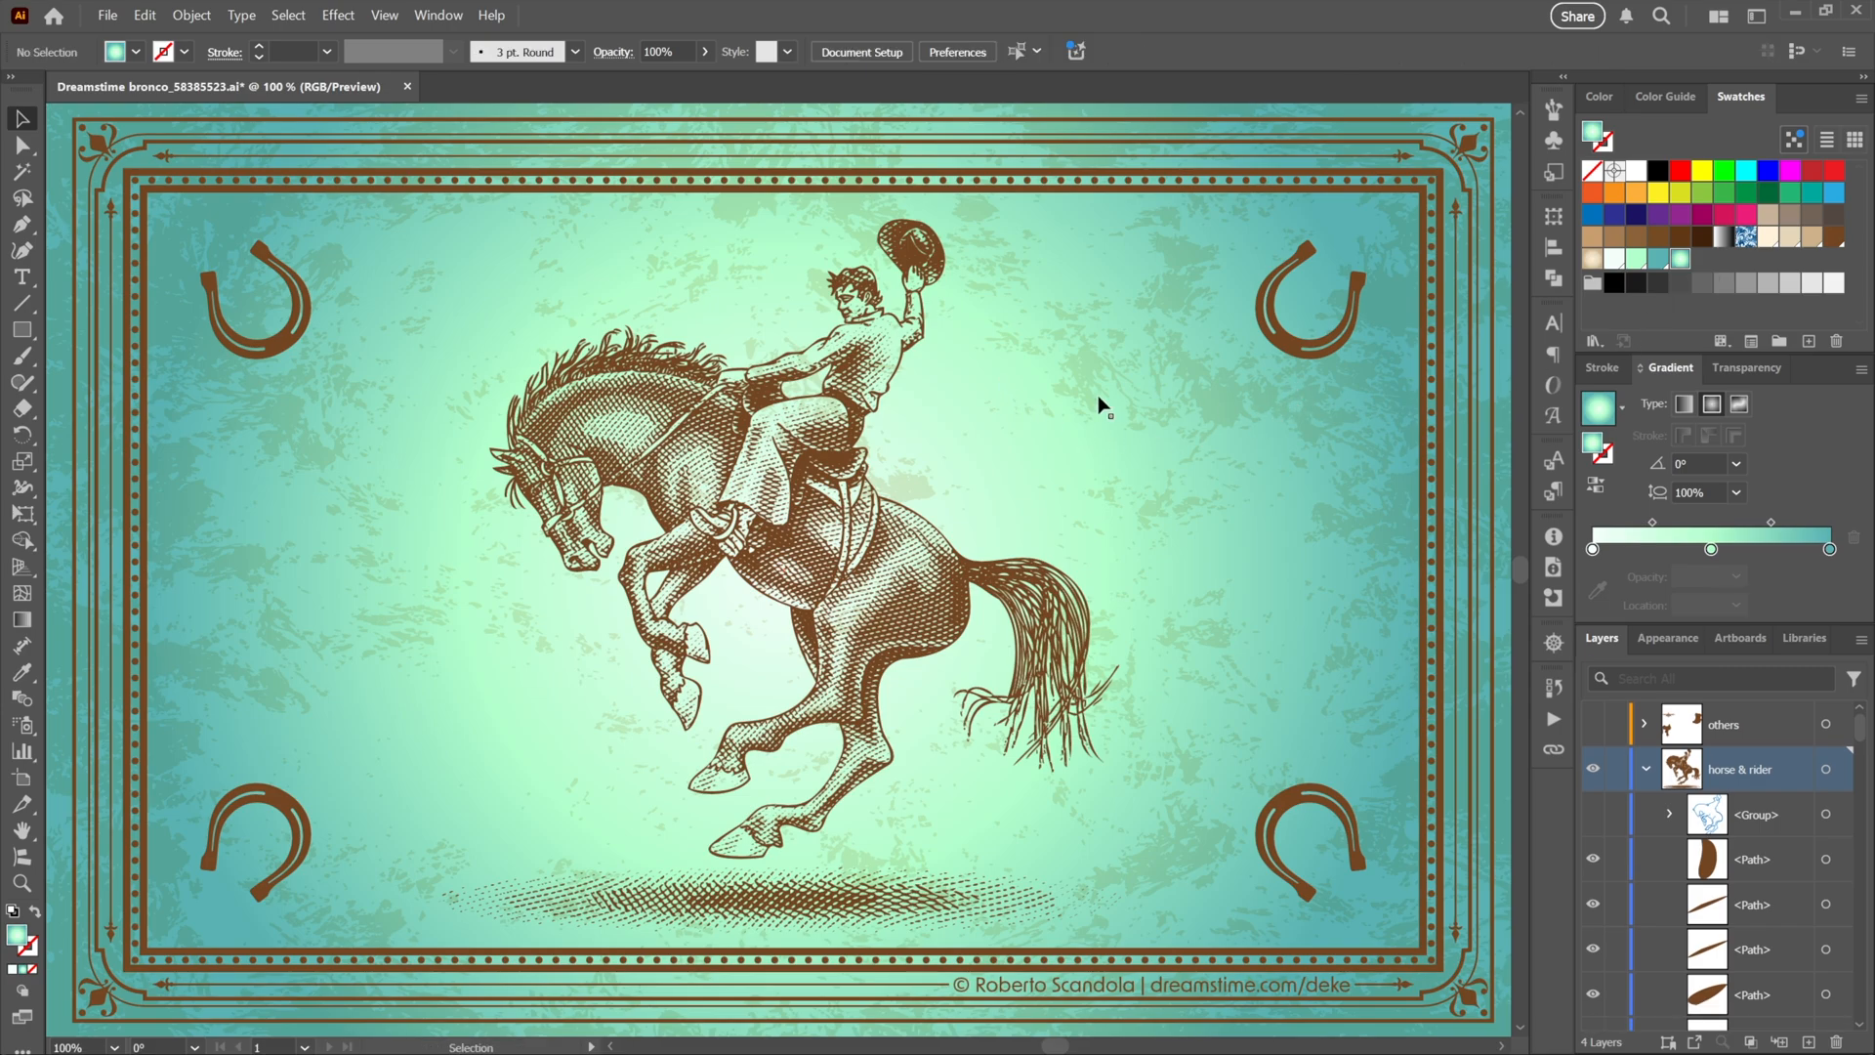
mouse_move(1723, 246)
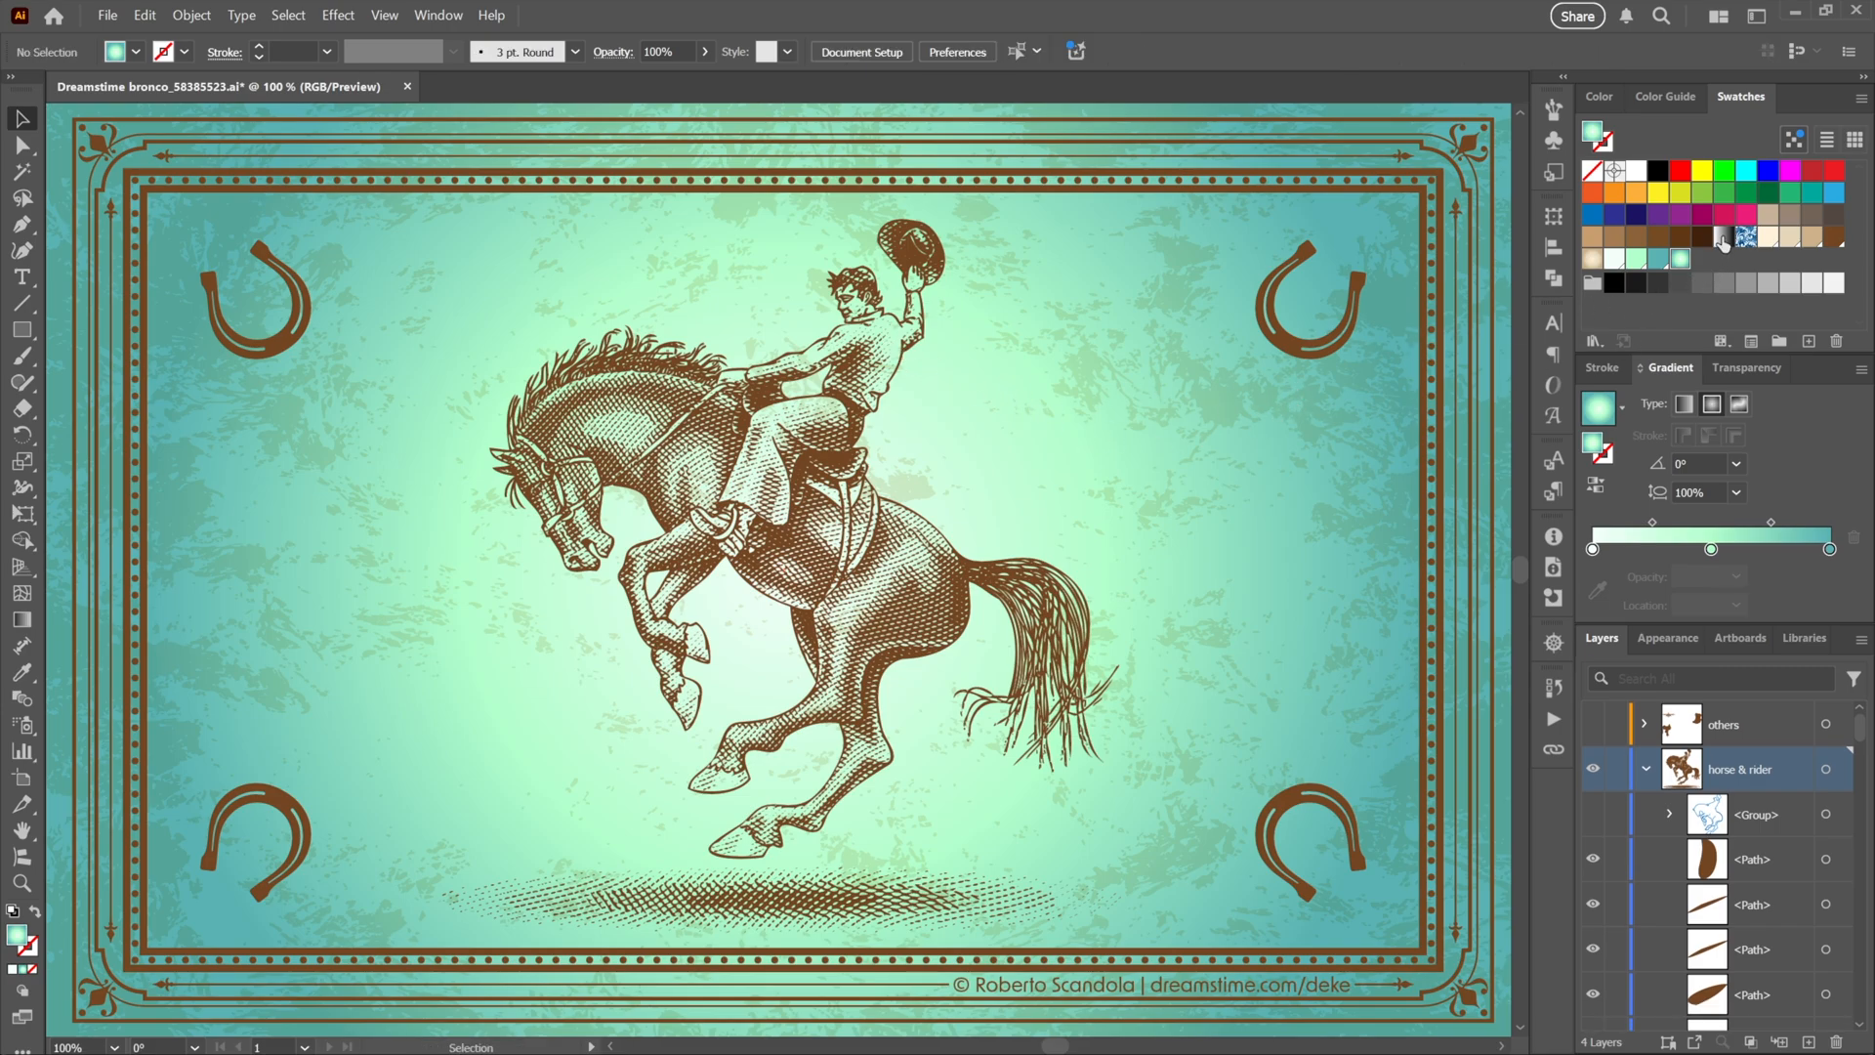
mouse_move(1746, 239)
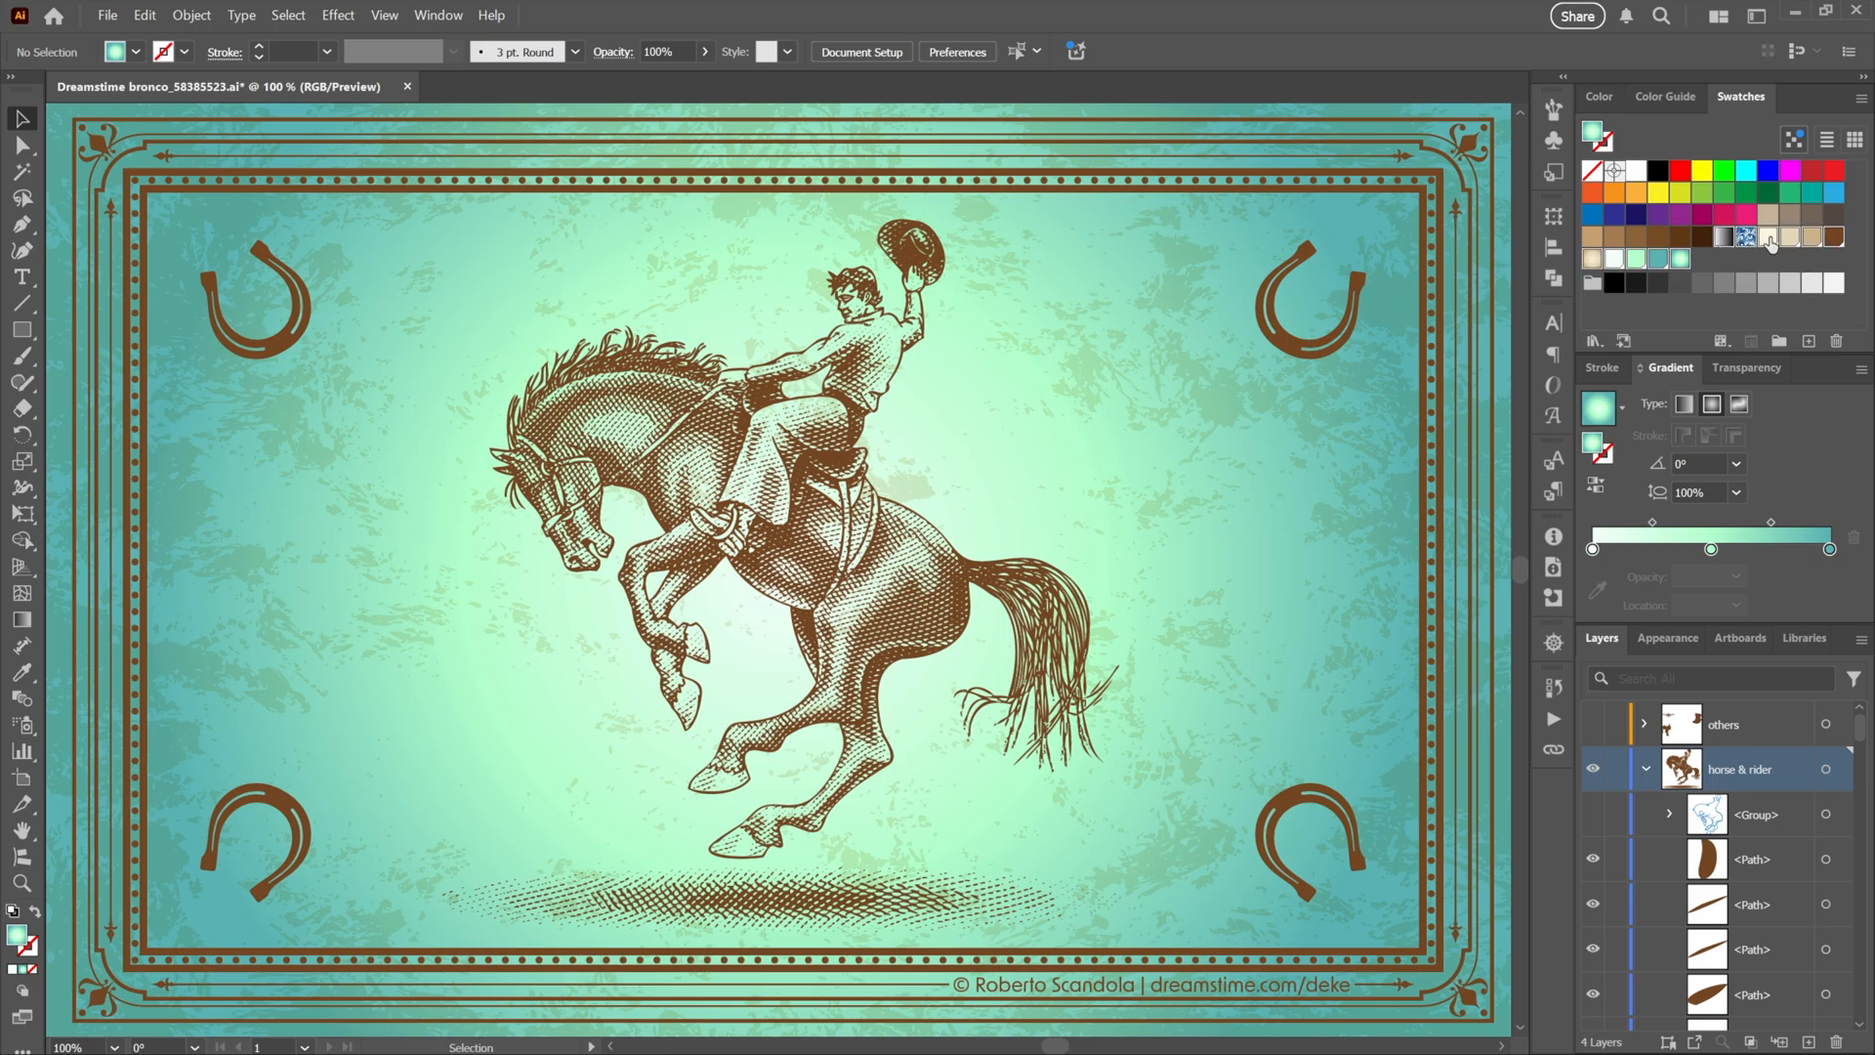
mouse_move(1782, 340)
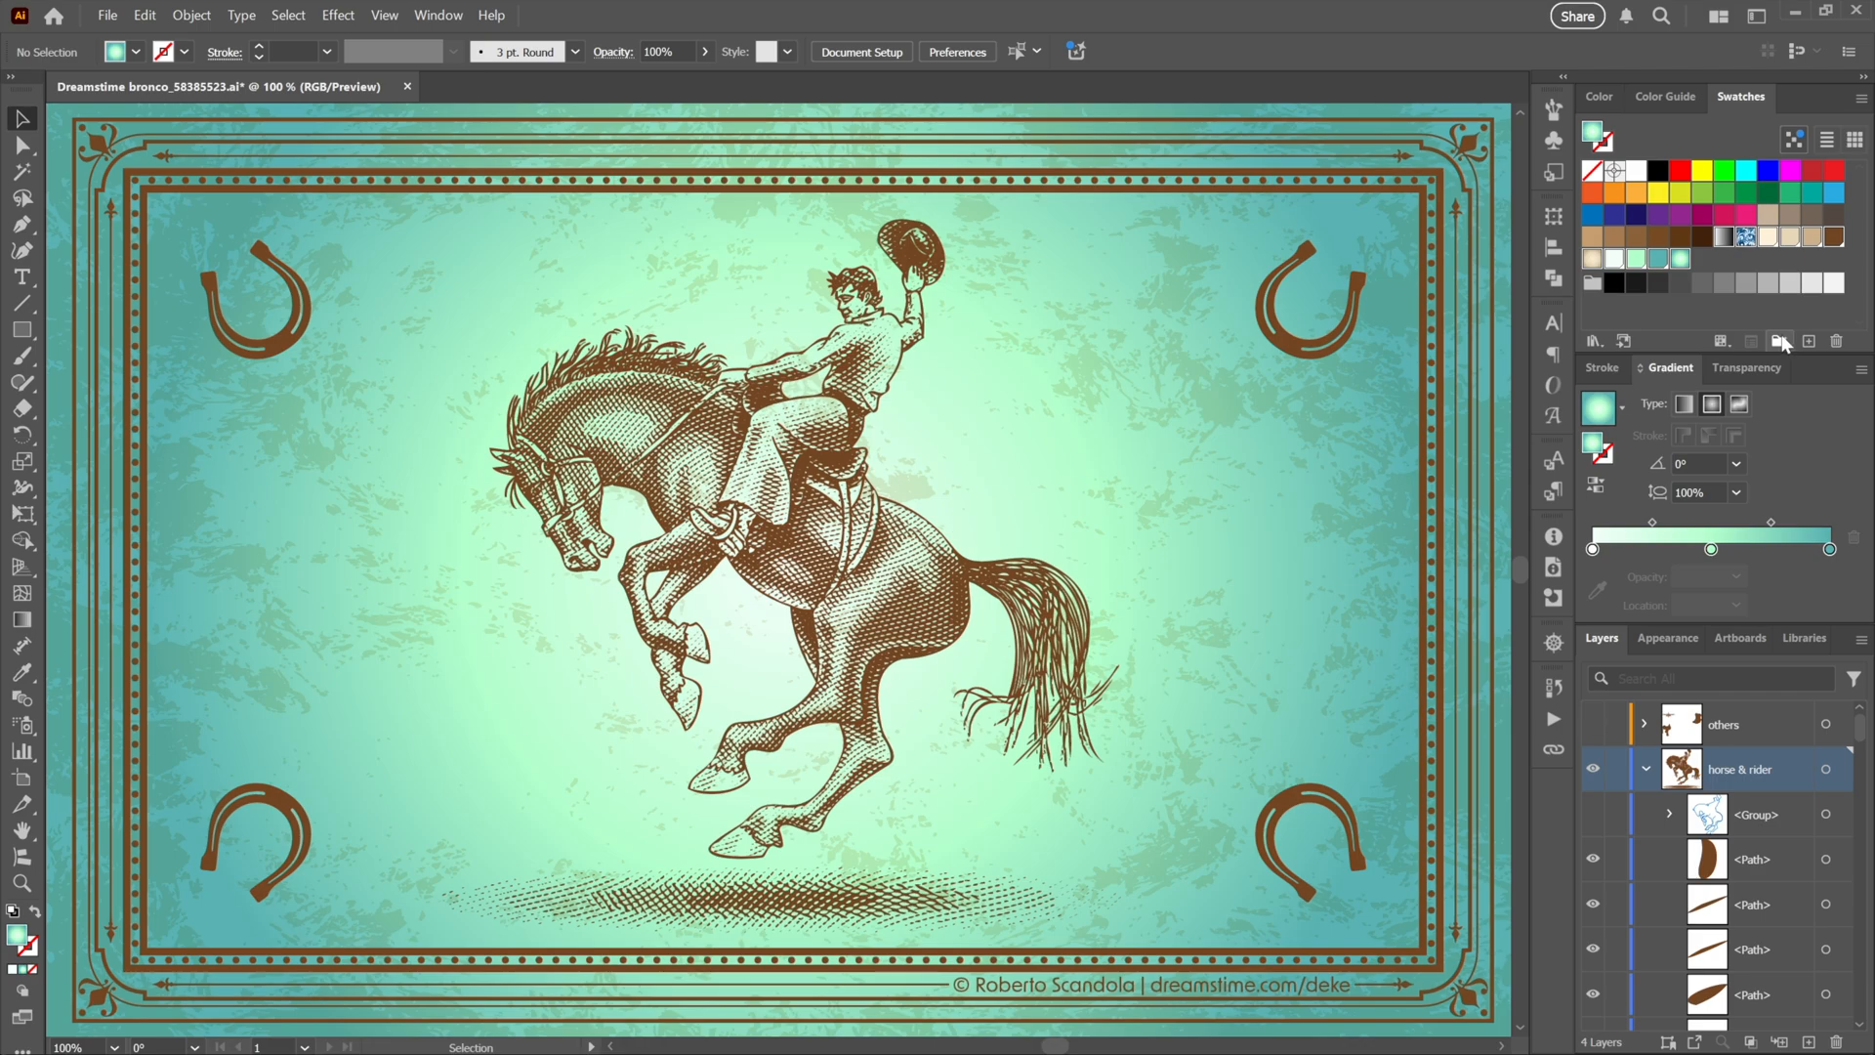
Create a new swatch group named 'collection' holding the poster's custom colours
left_click(1782, 340)
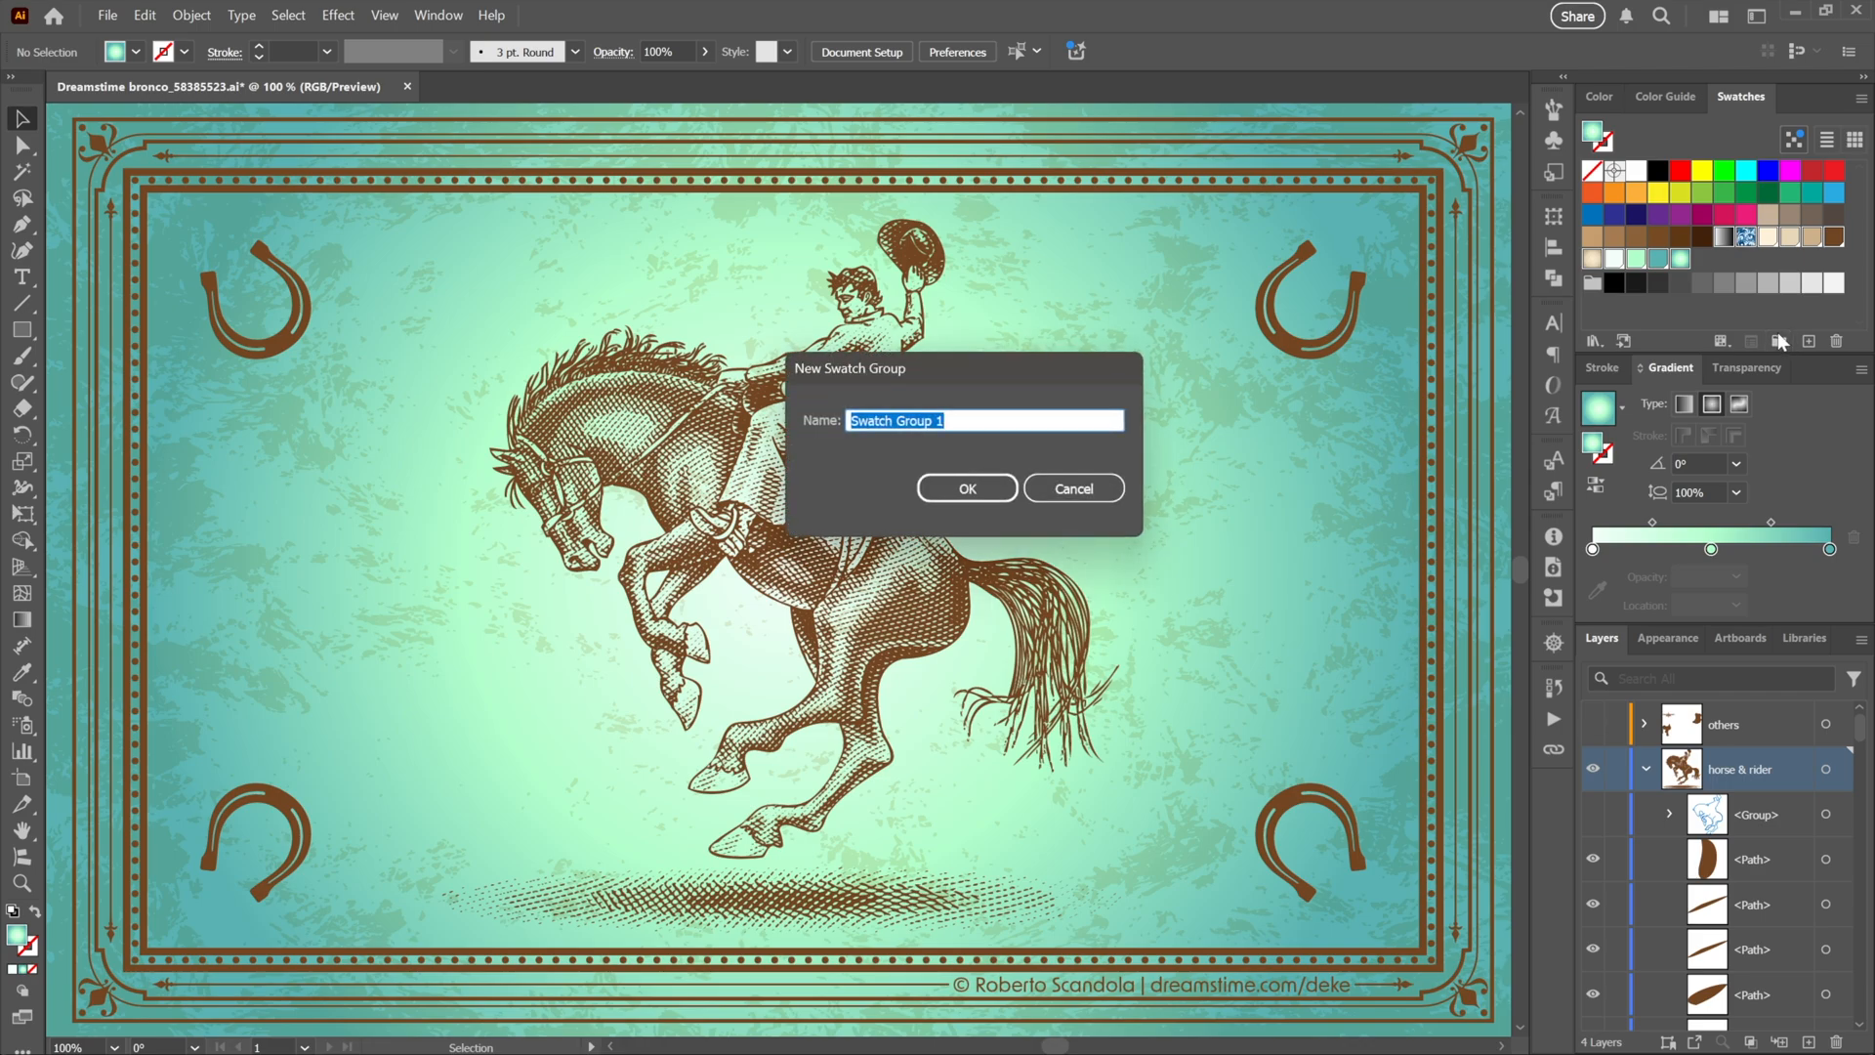
type("collection")
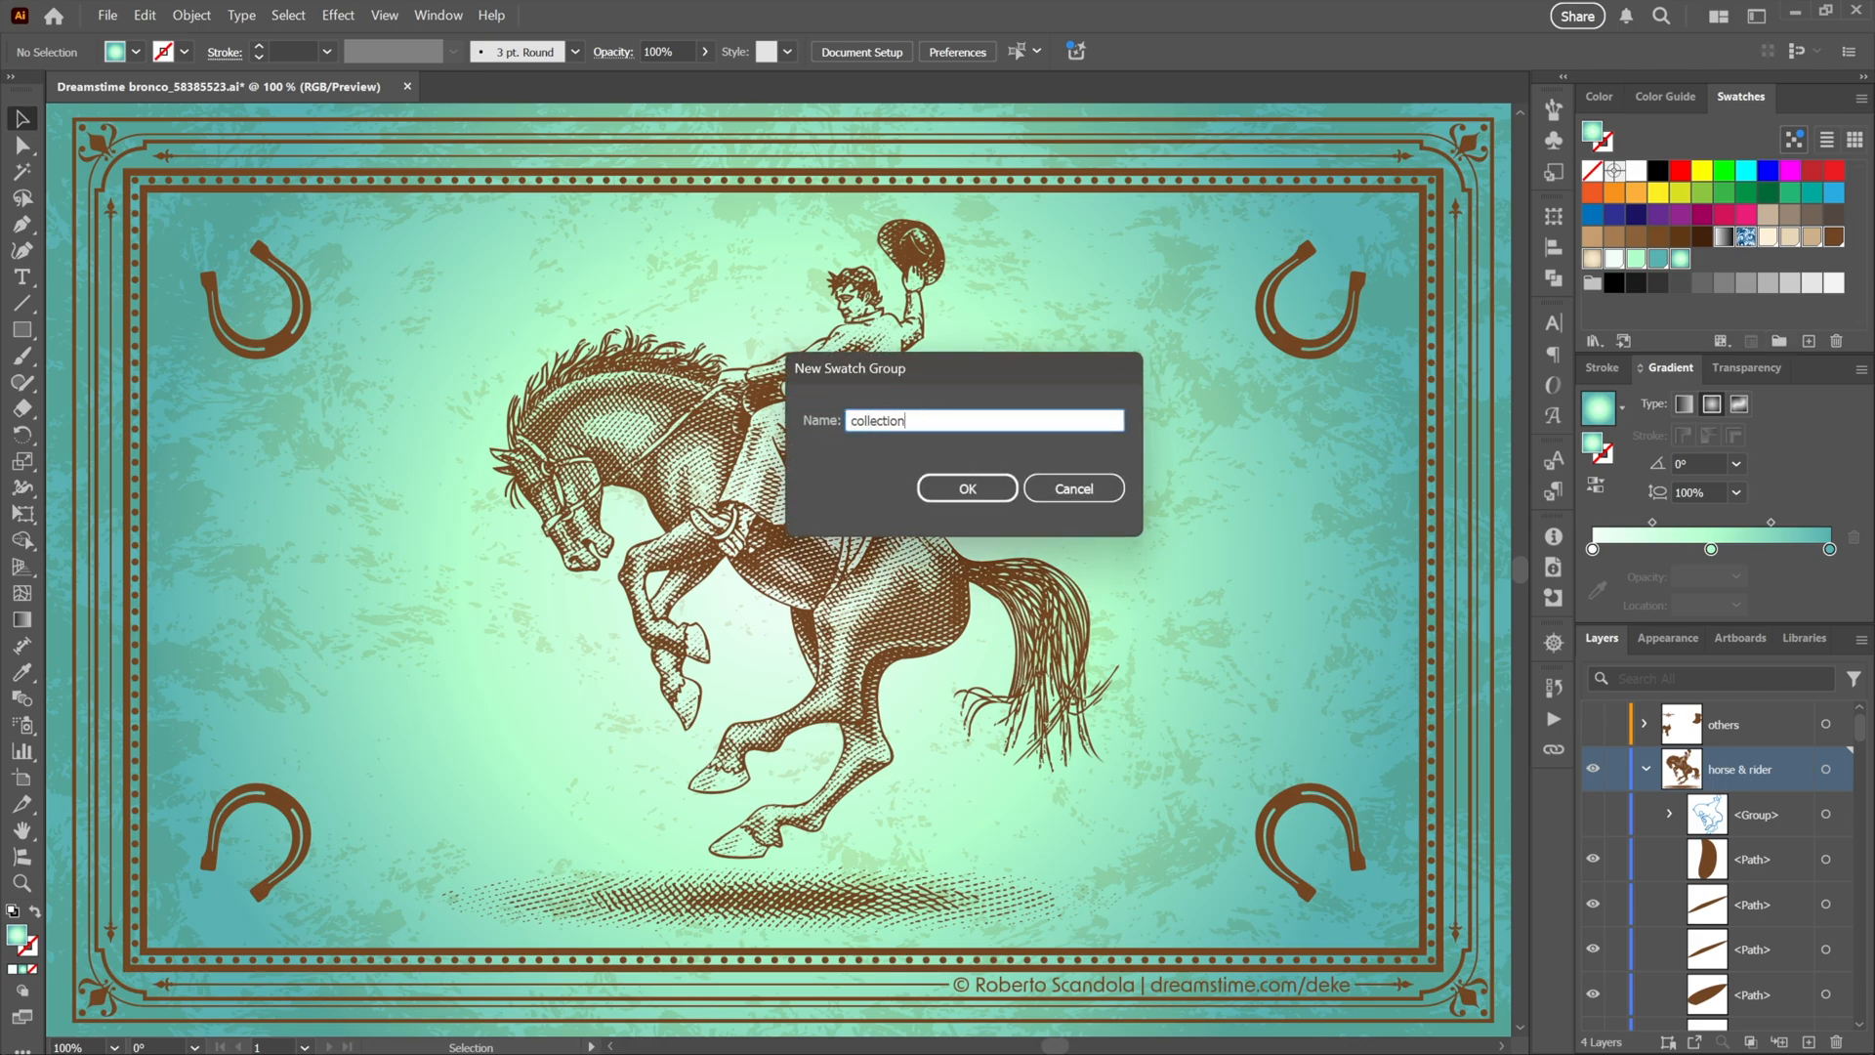
left_click(967, 489)
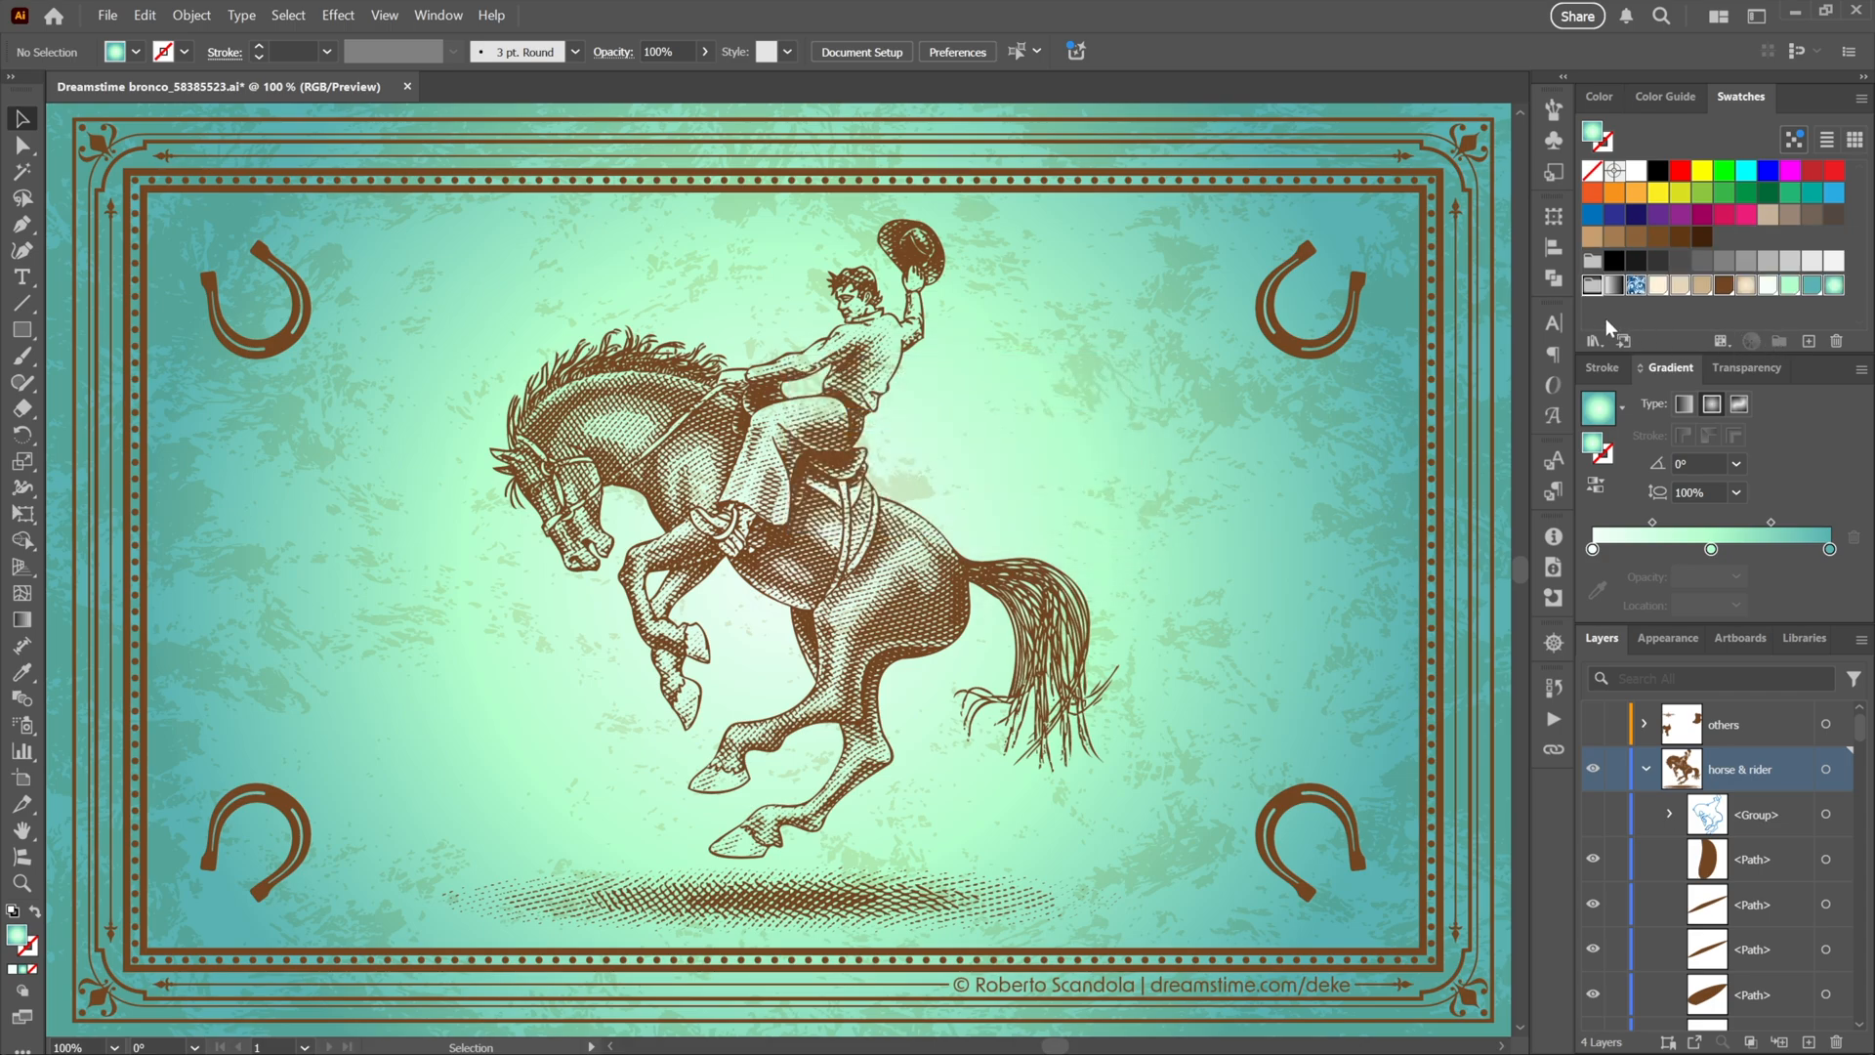
mouse_move(1815, 318)
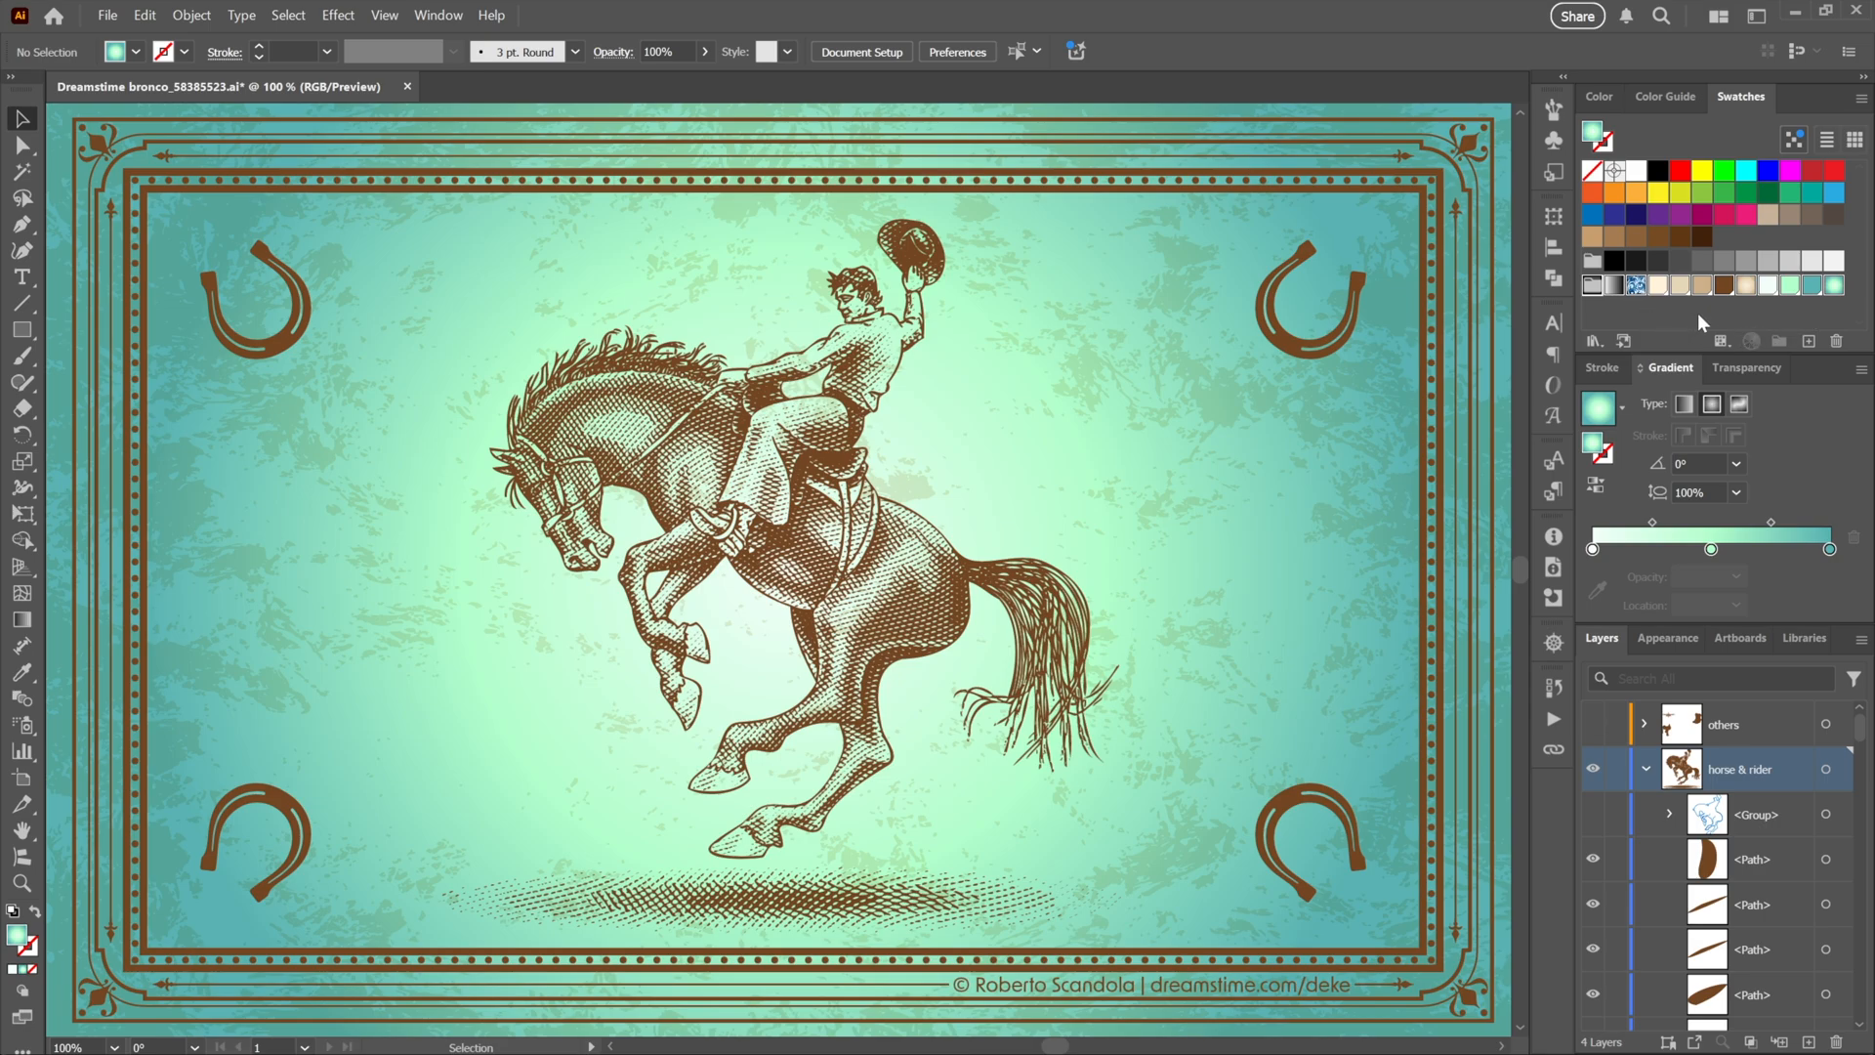
left_click(1862, 98)
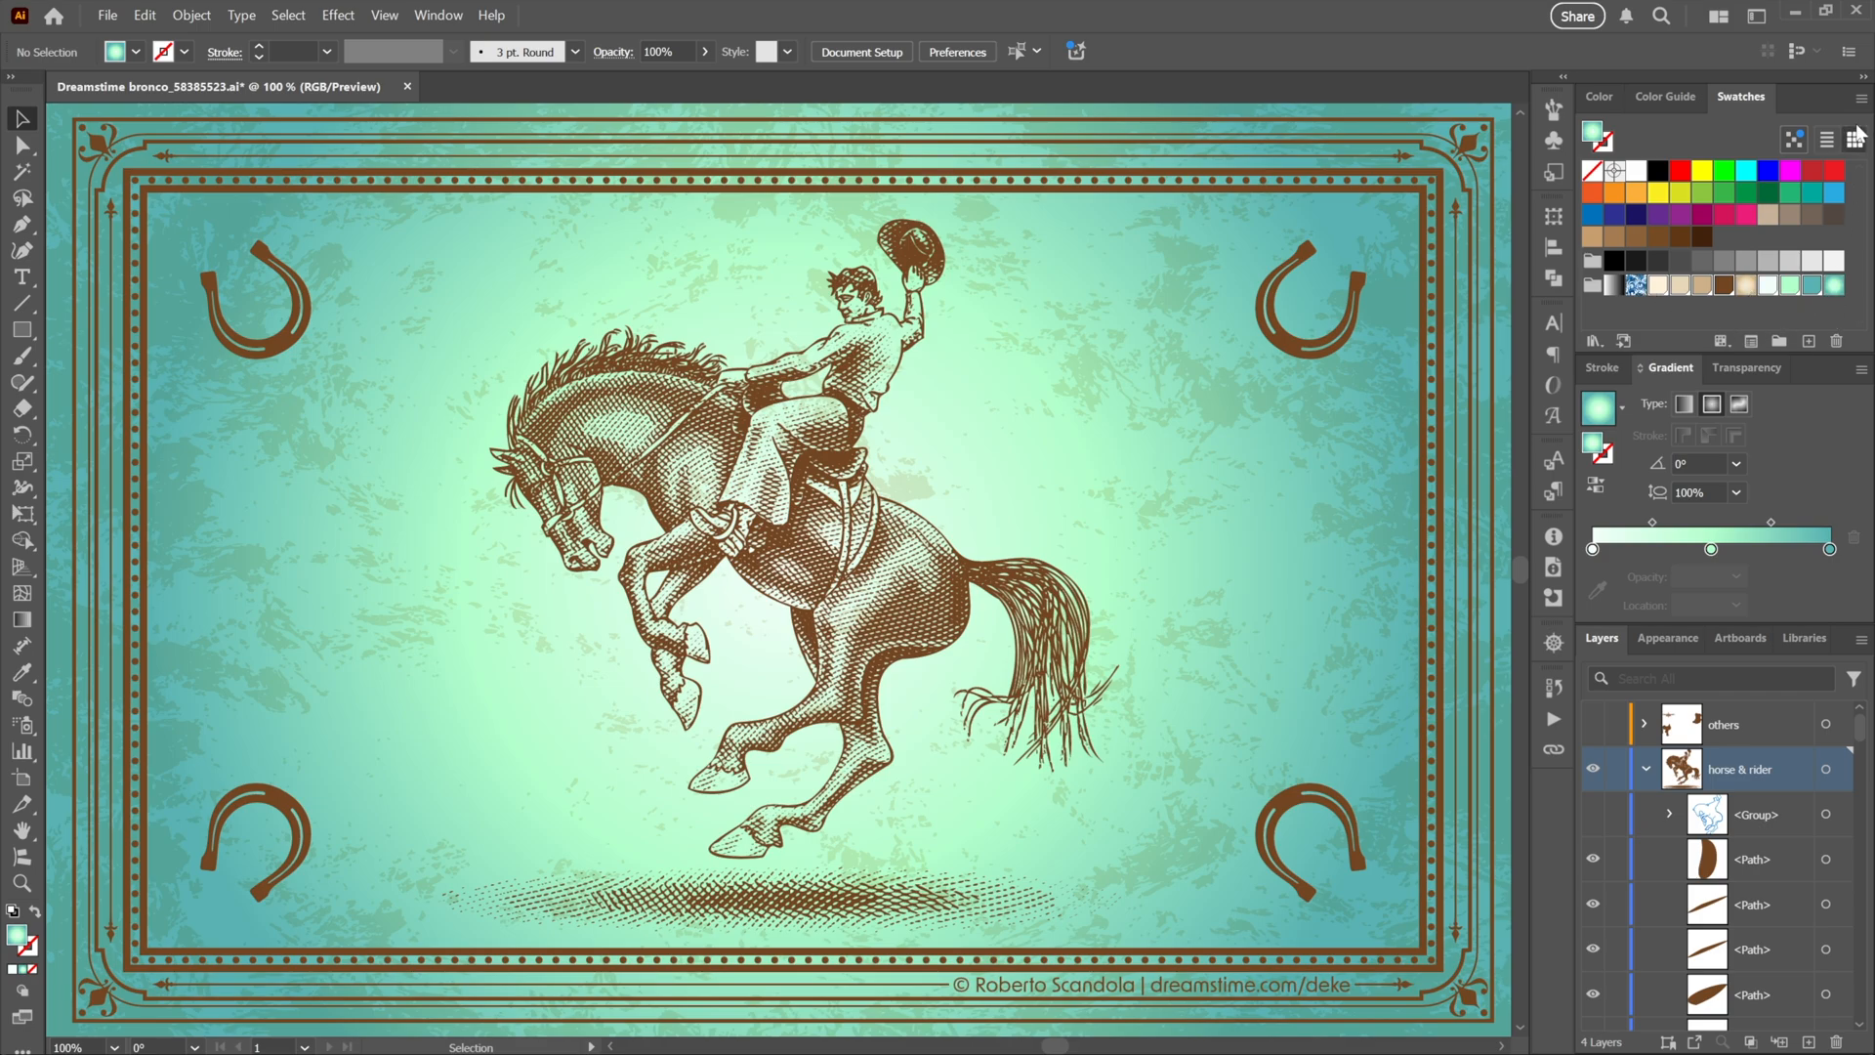
Create swatch info cards for the collection colours with the default Hex, RGB, HSB and CMYK options
left_click(1858, 135)
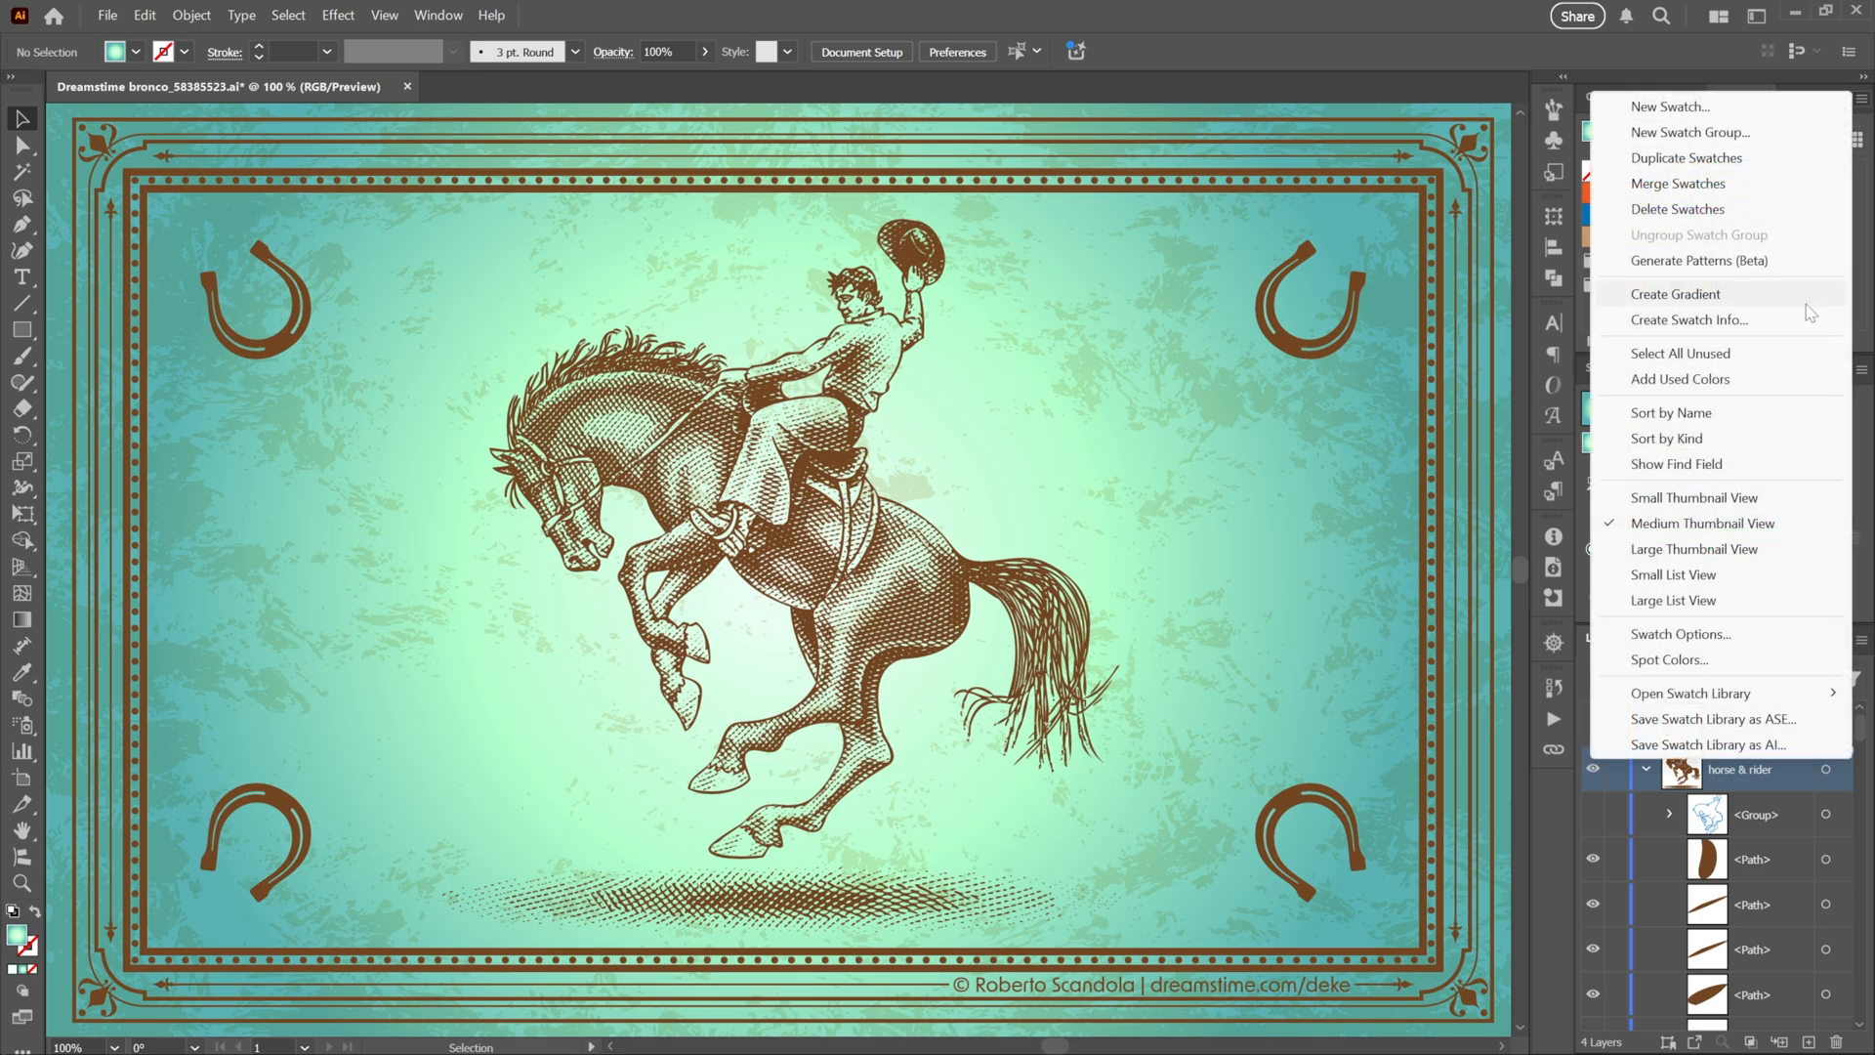
mouse_move(1688, 319)
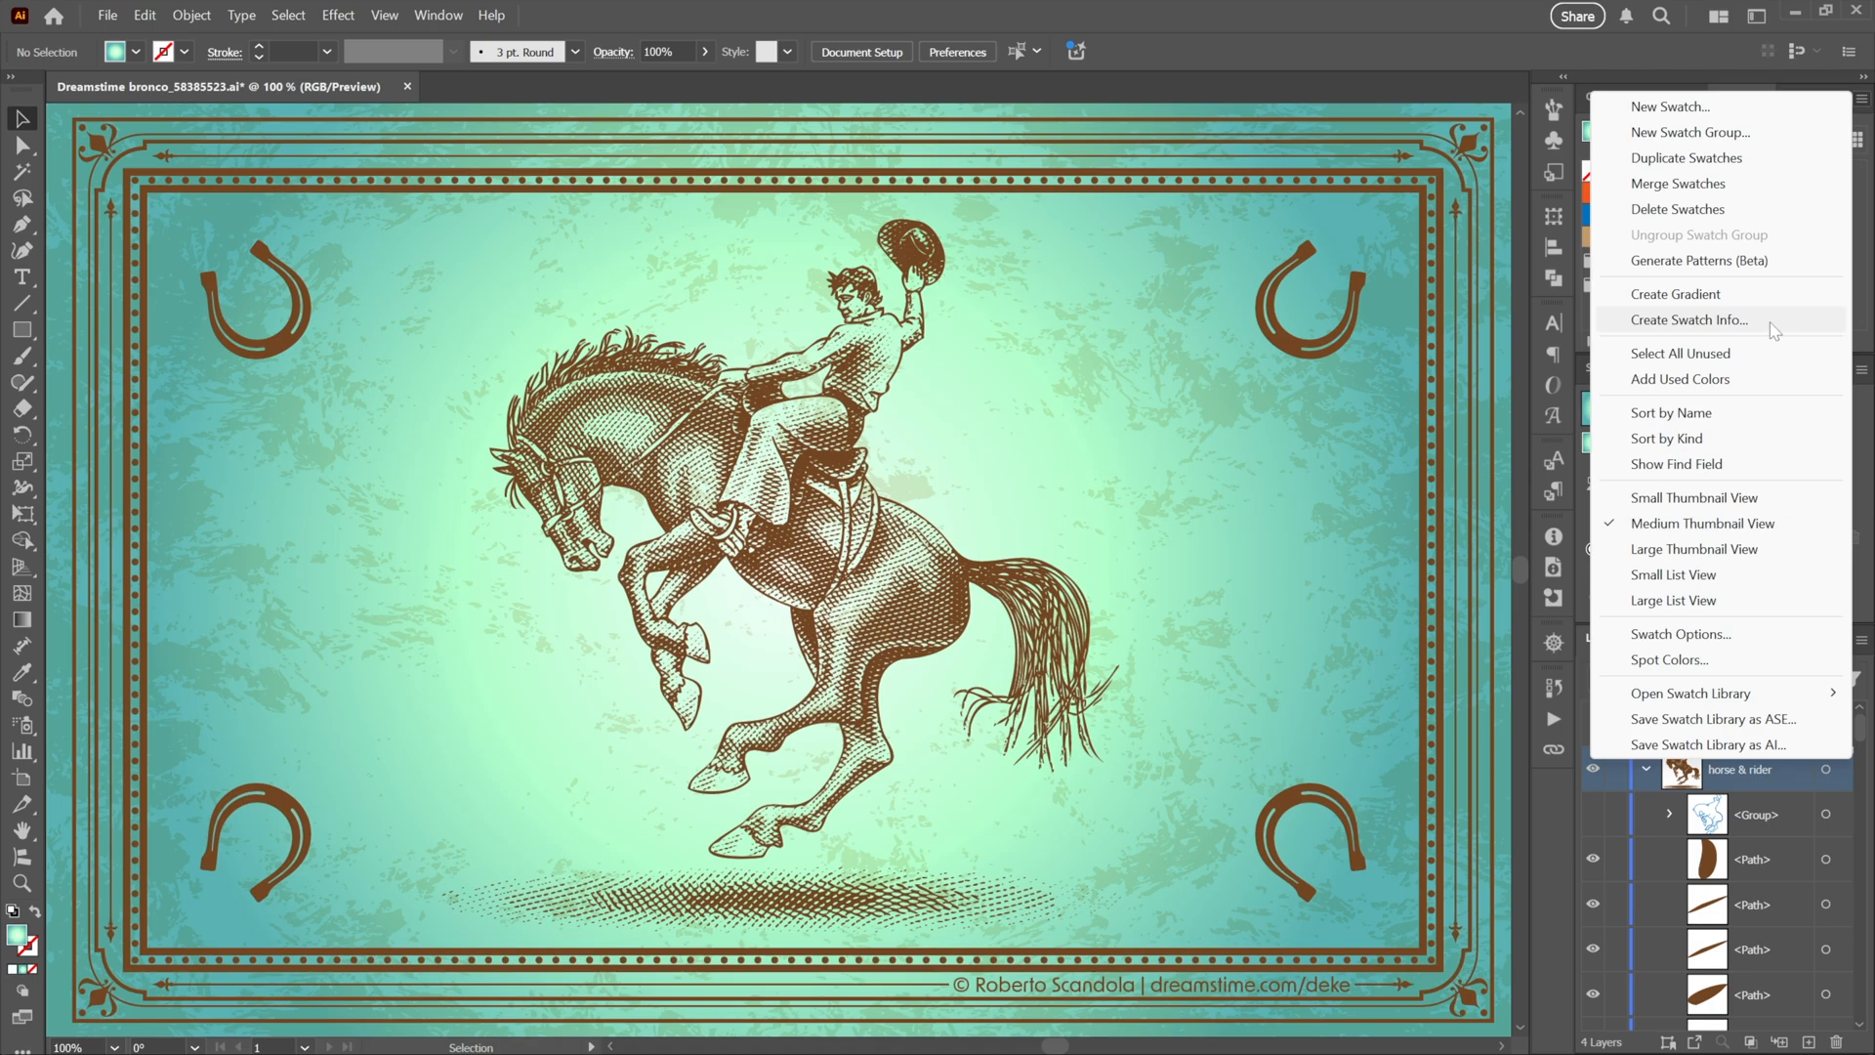
left_click(1690, 319)
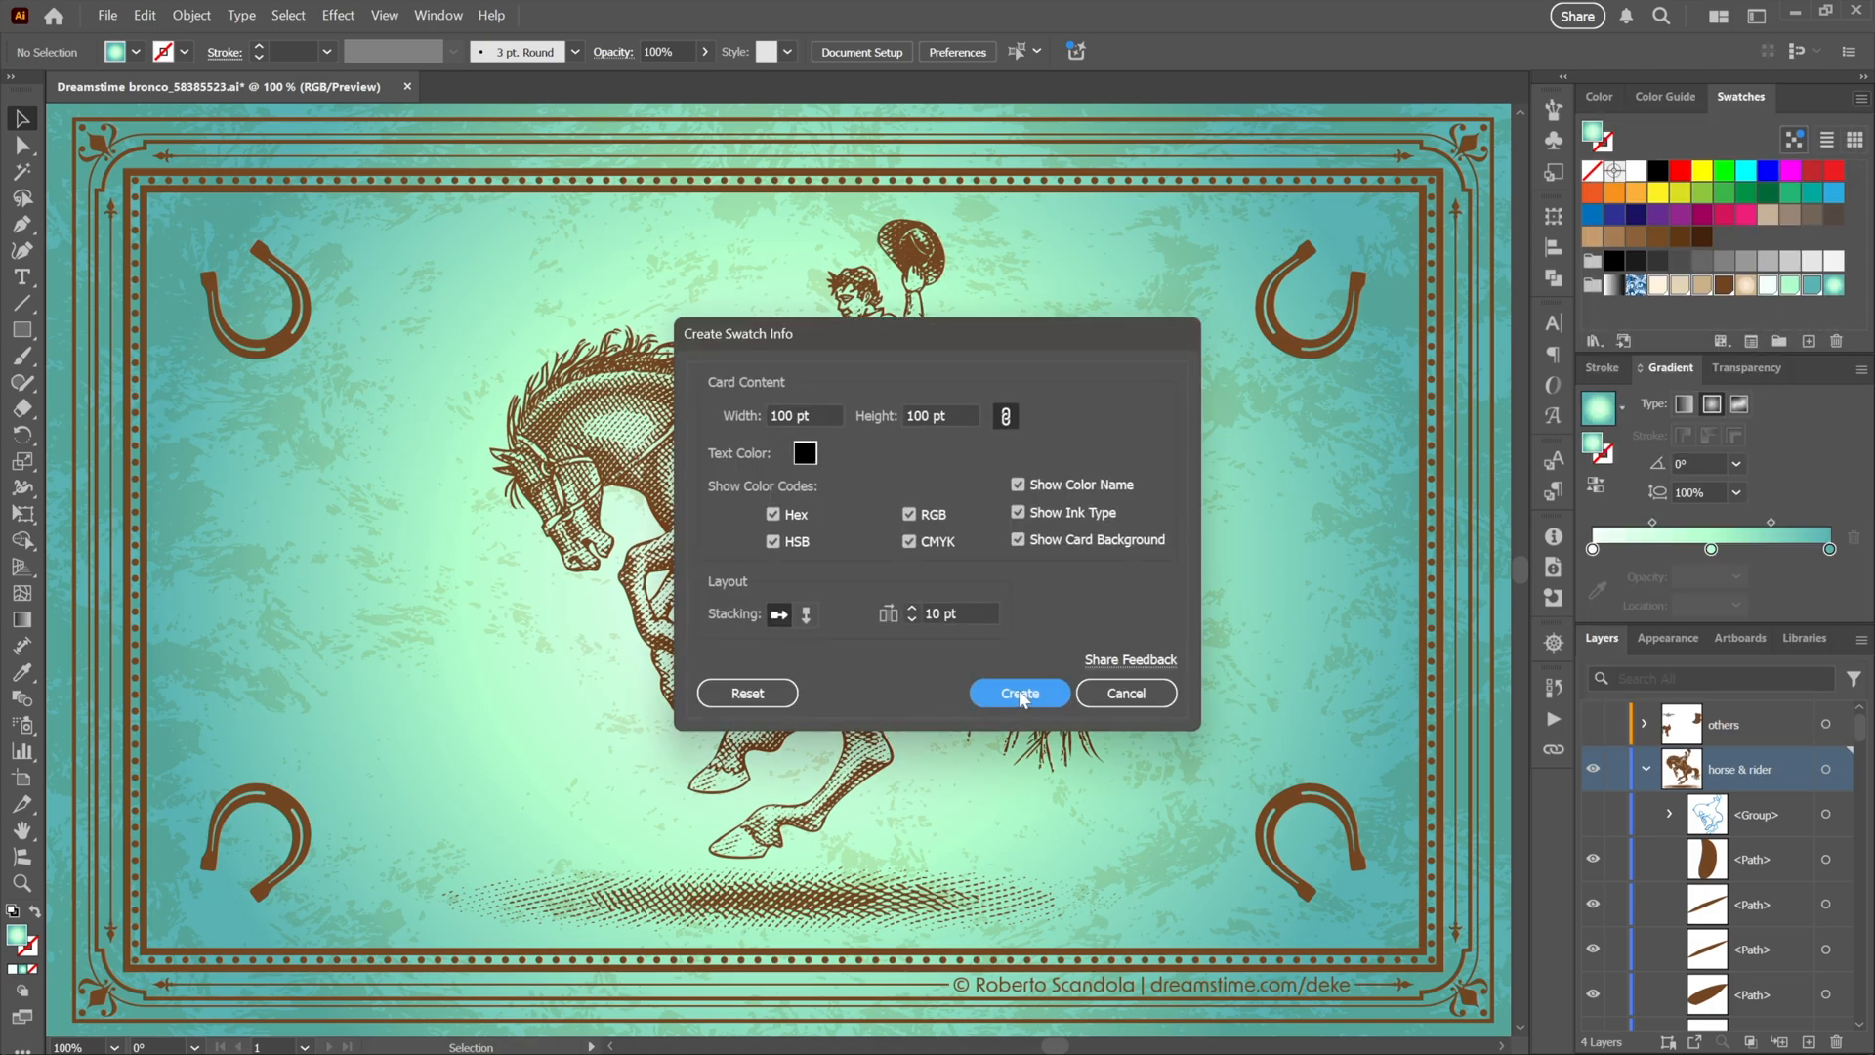
left_click(1020, 691)
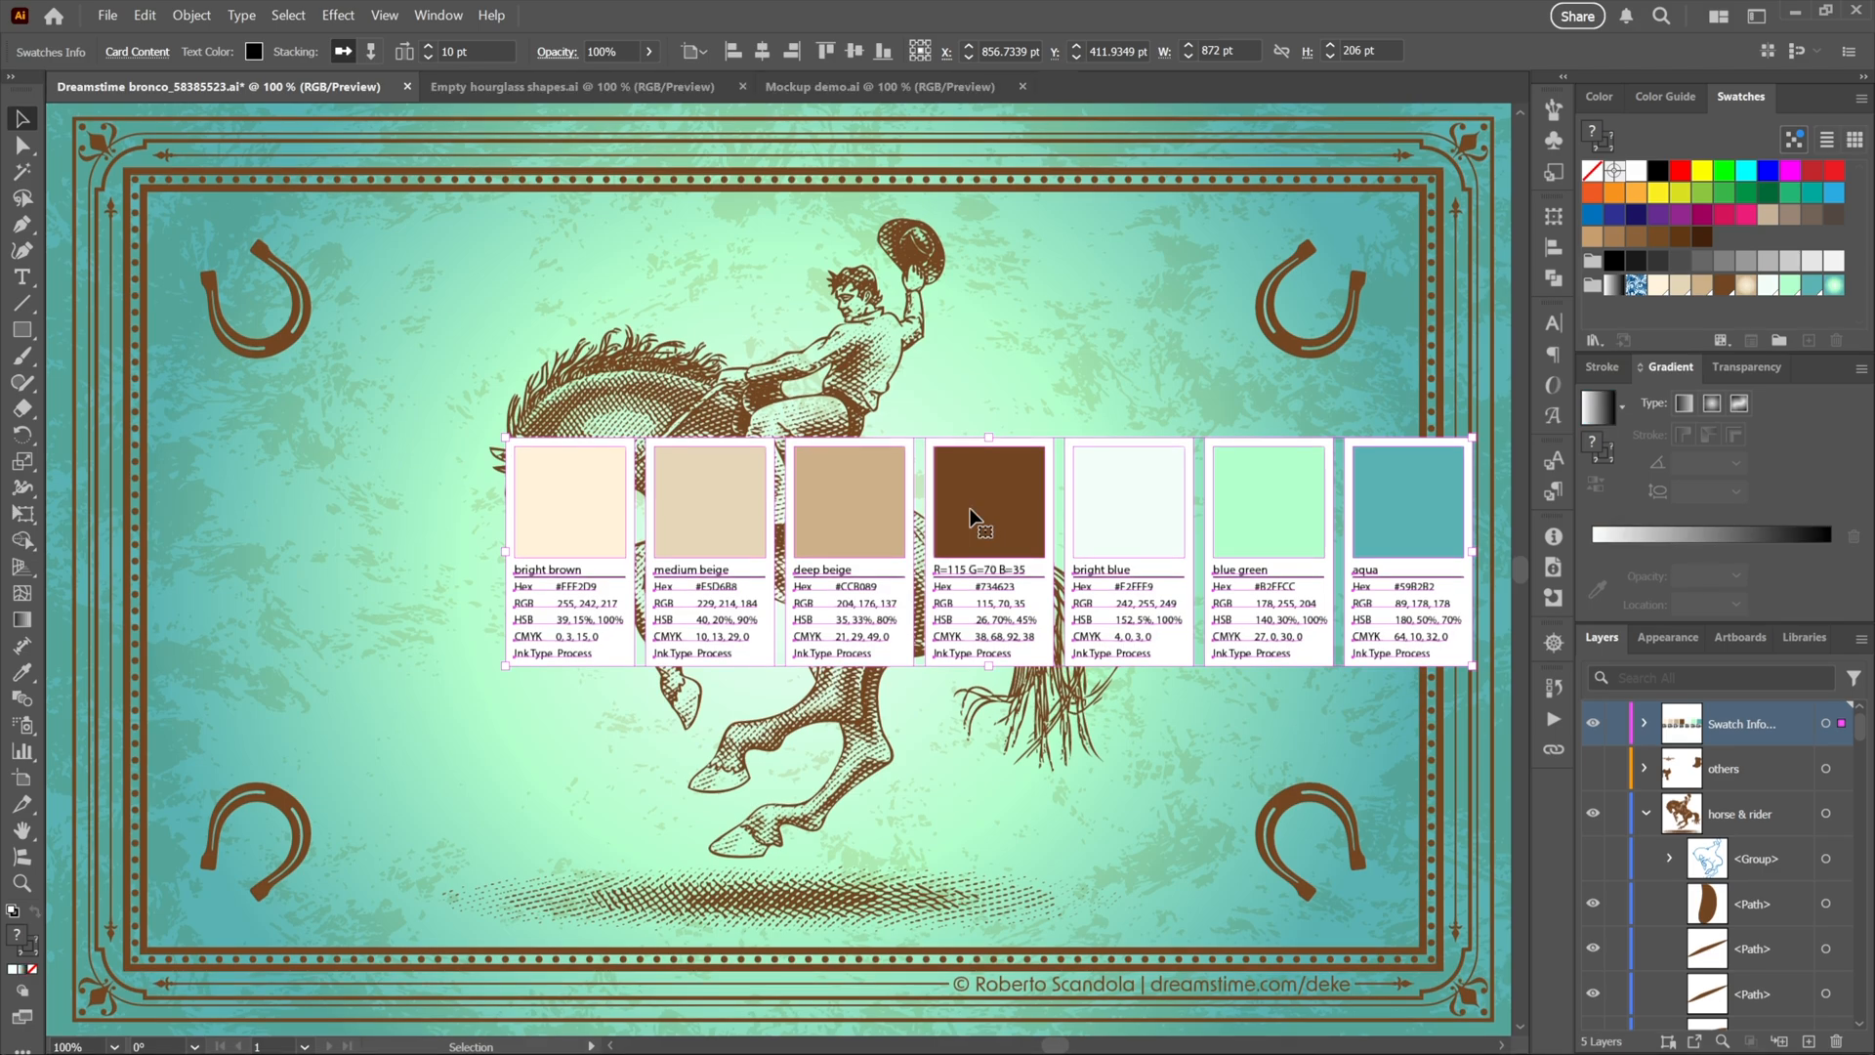
Switch to the empty hourglass-shapes document and select the left hourglass
left_click(572, 86)
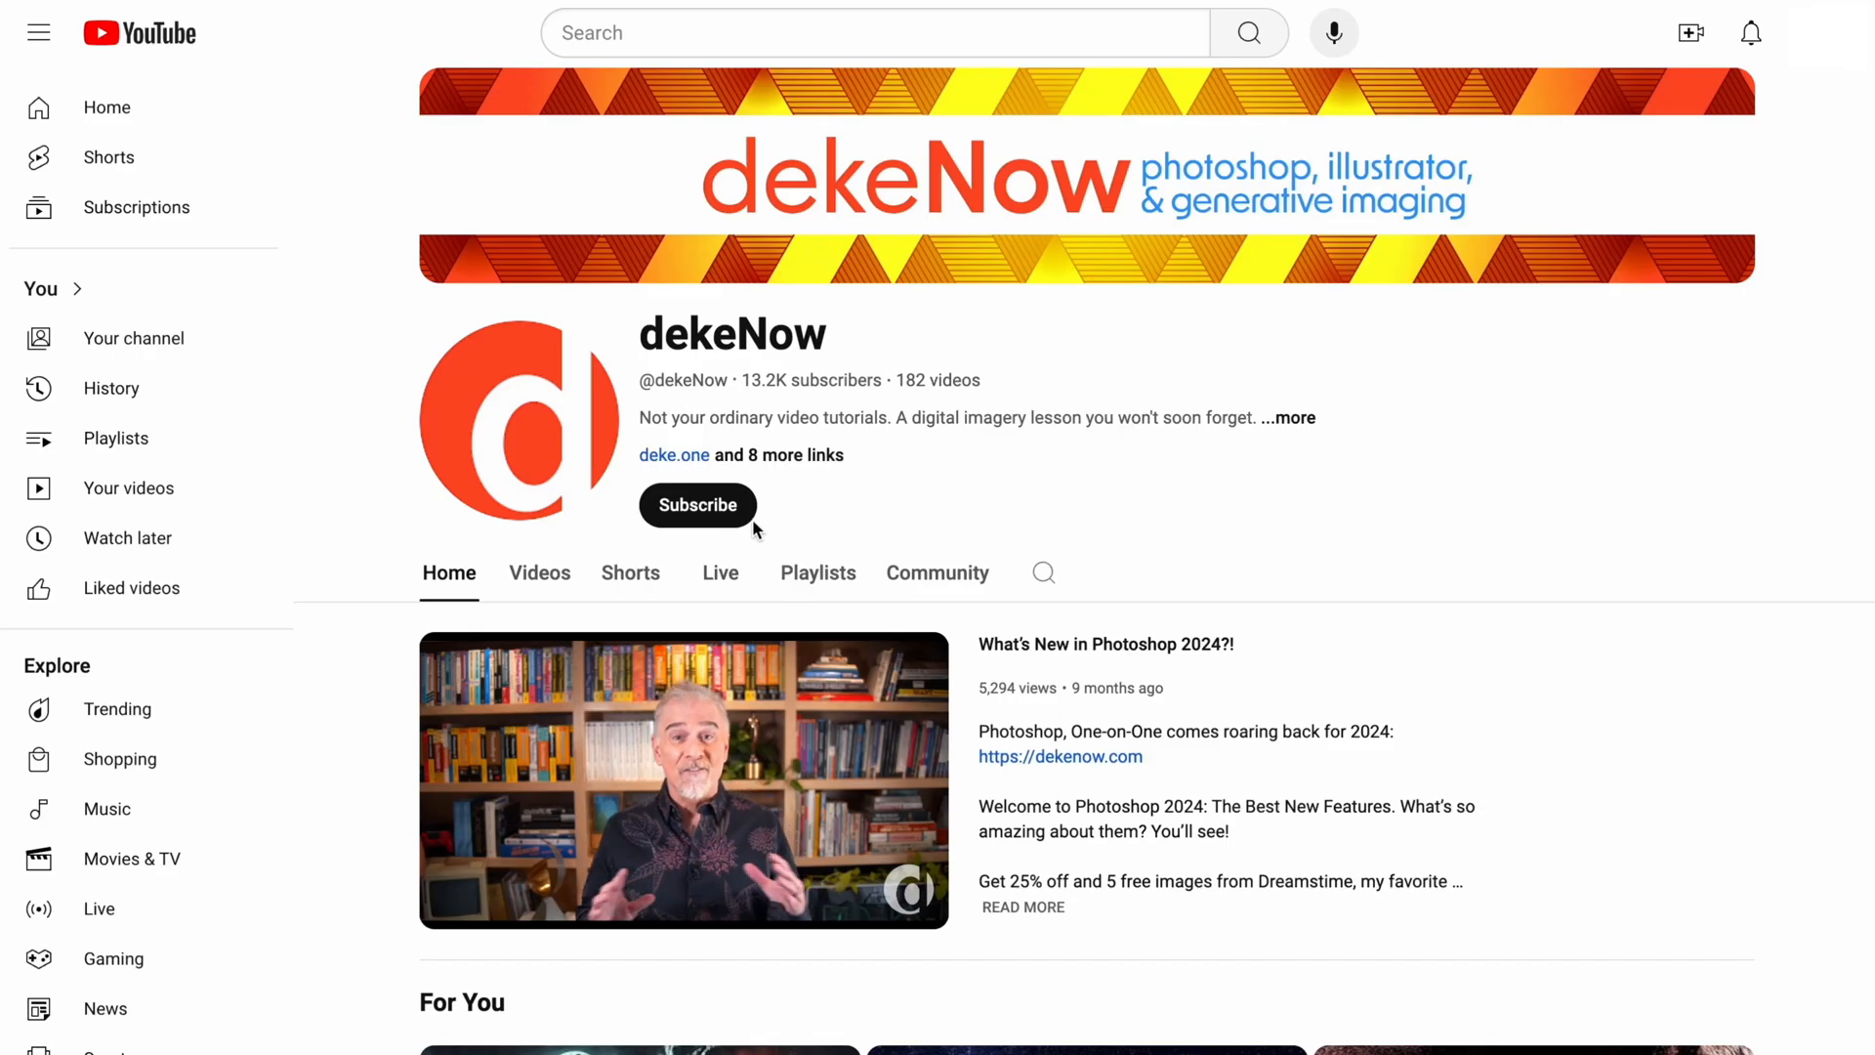
left_click(695, 504)
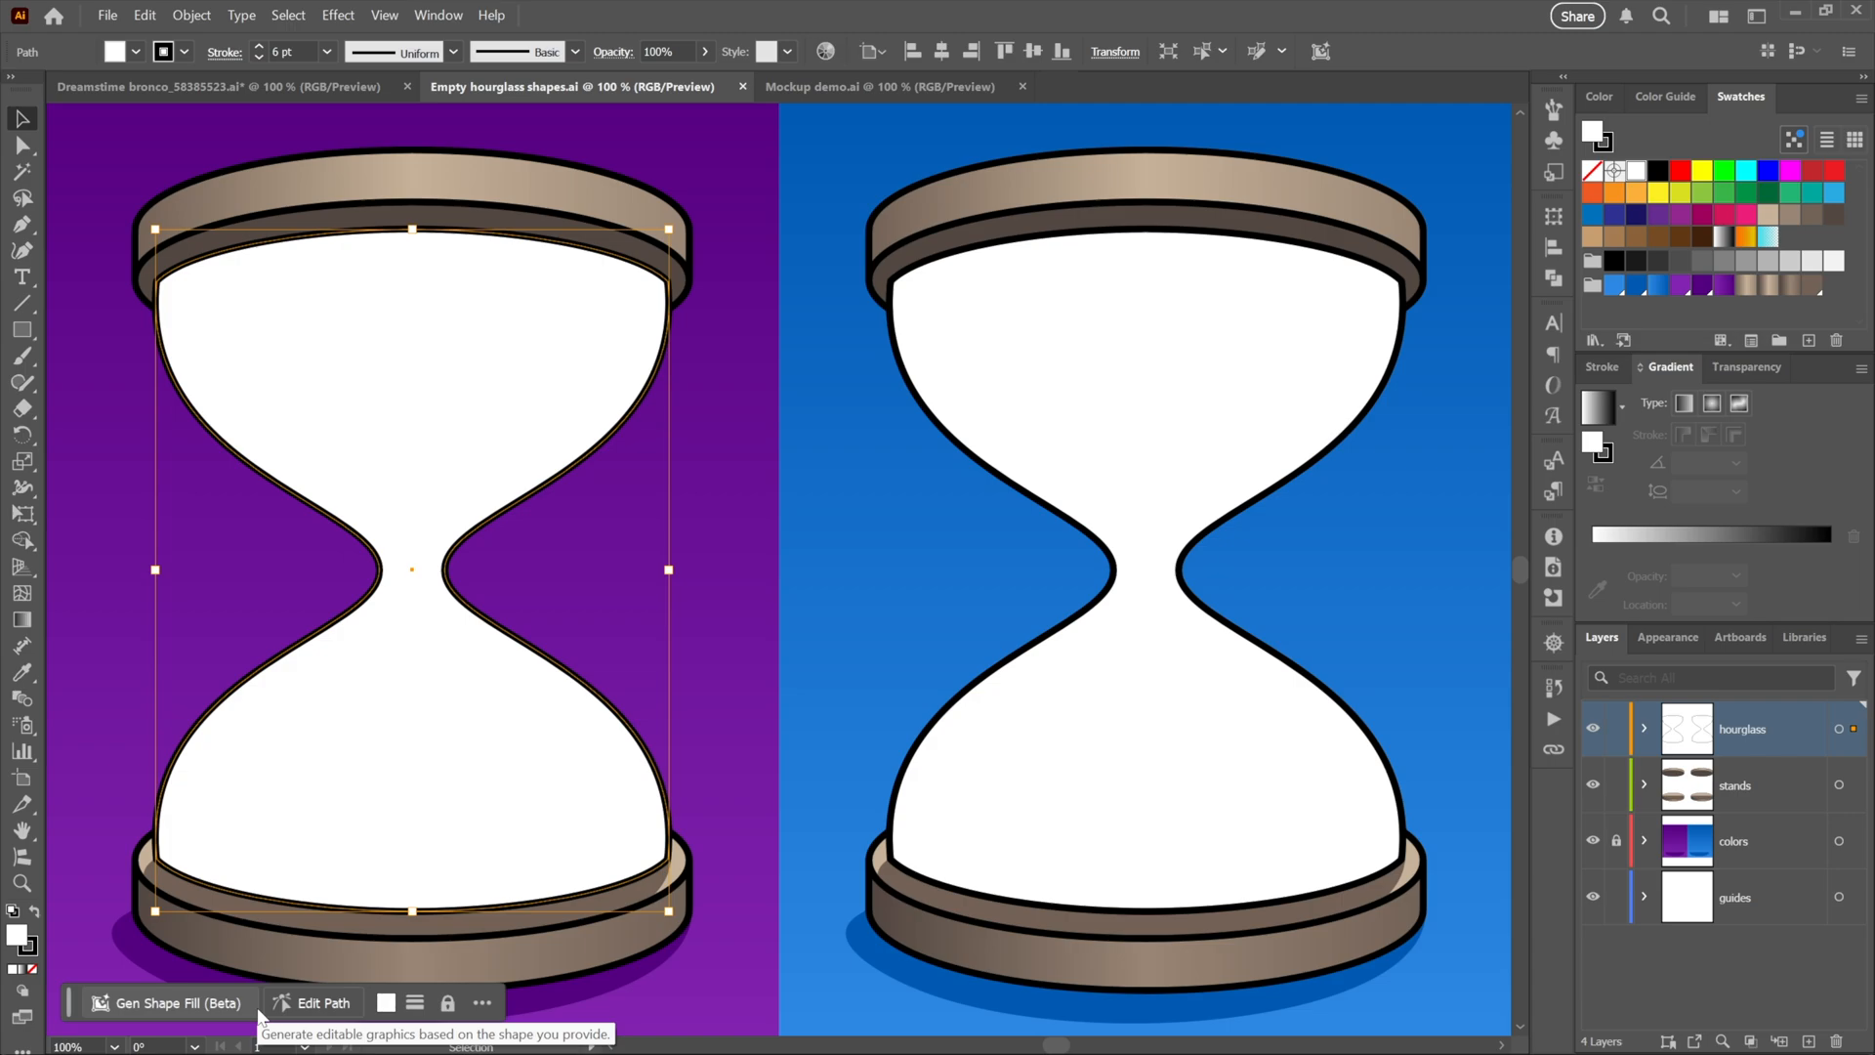
mouse_move(260, 1016)
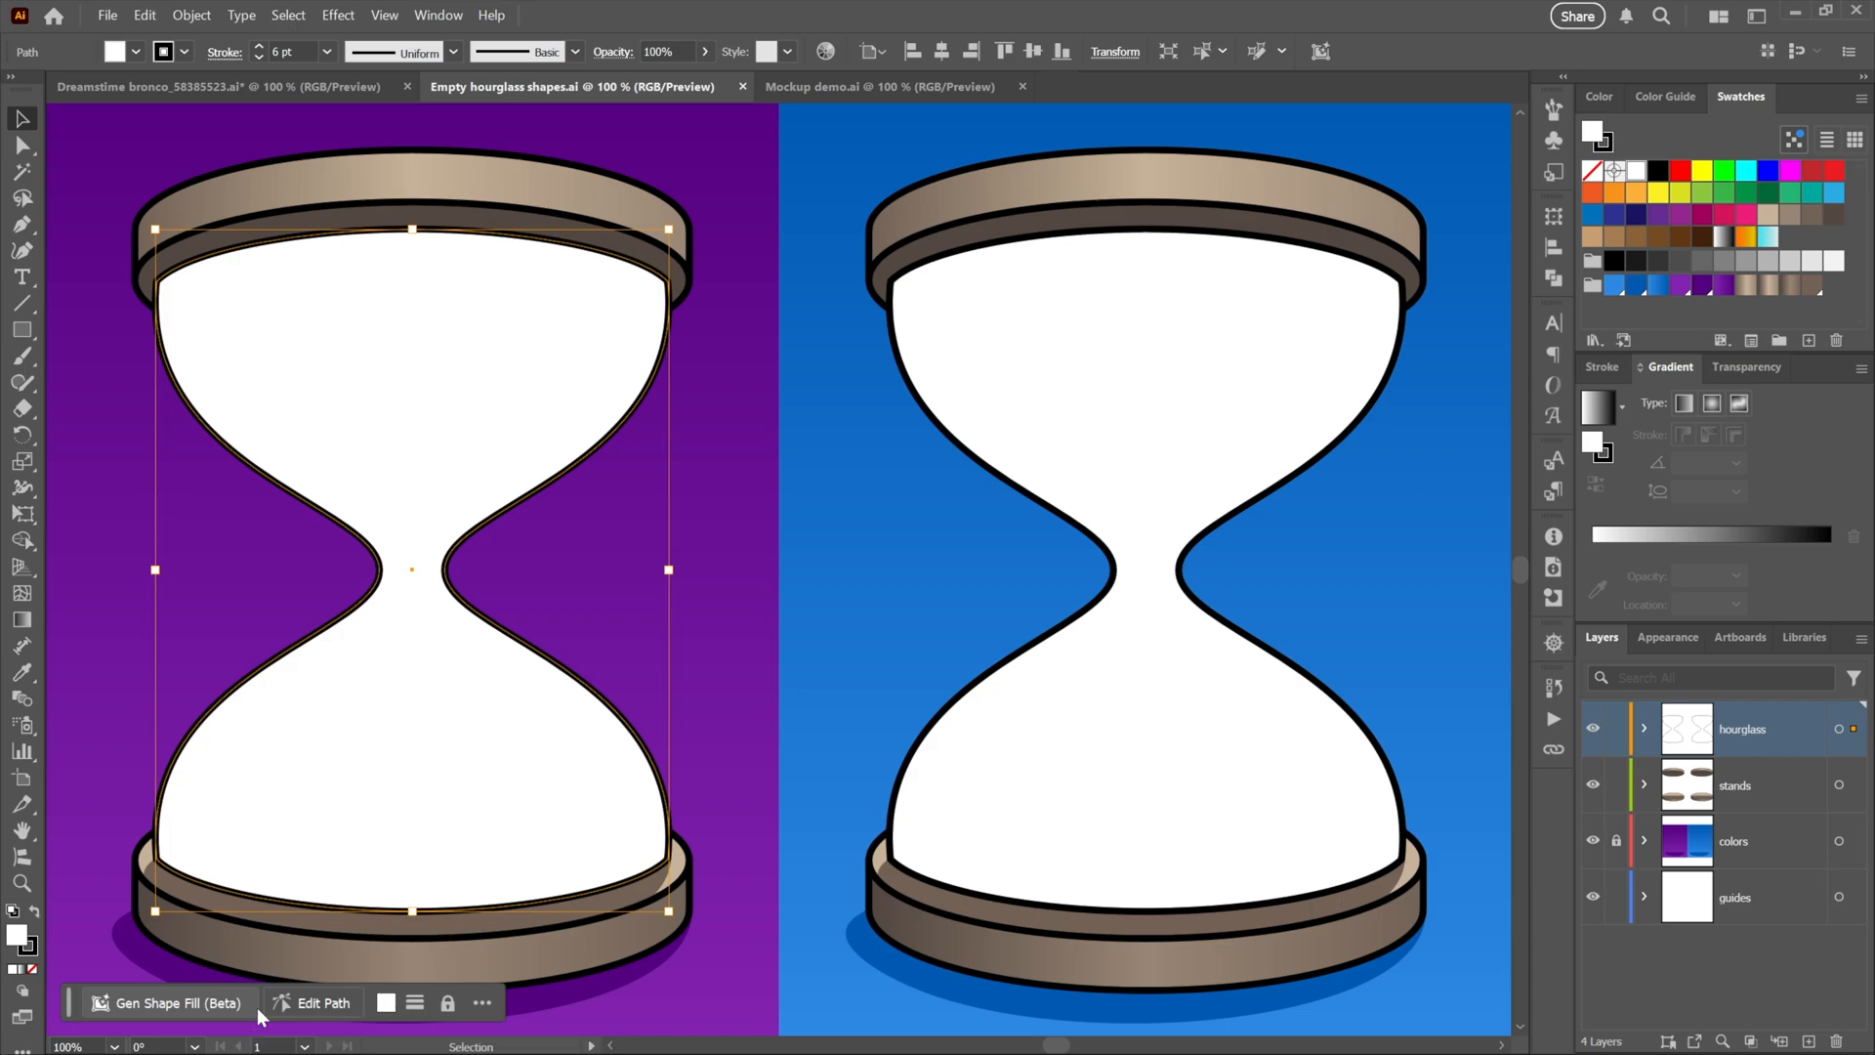
mouse_move(467, 772)
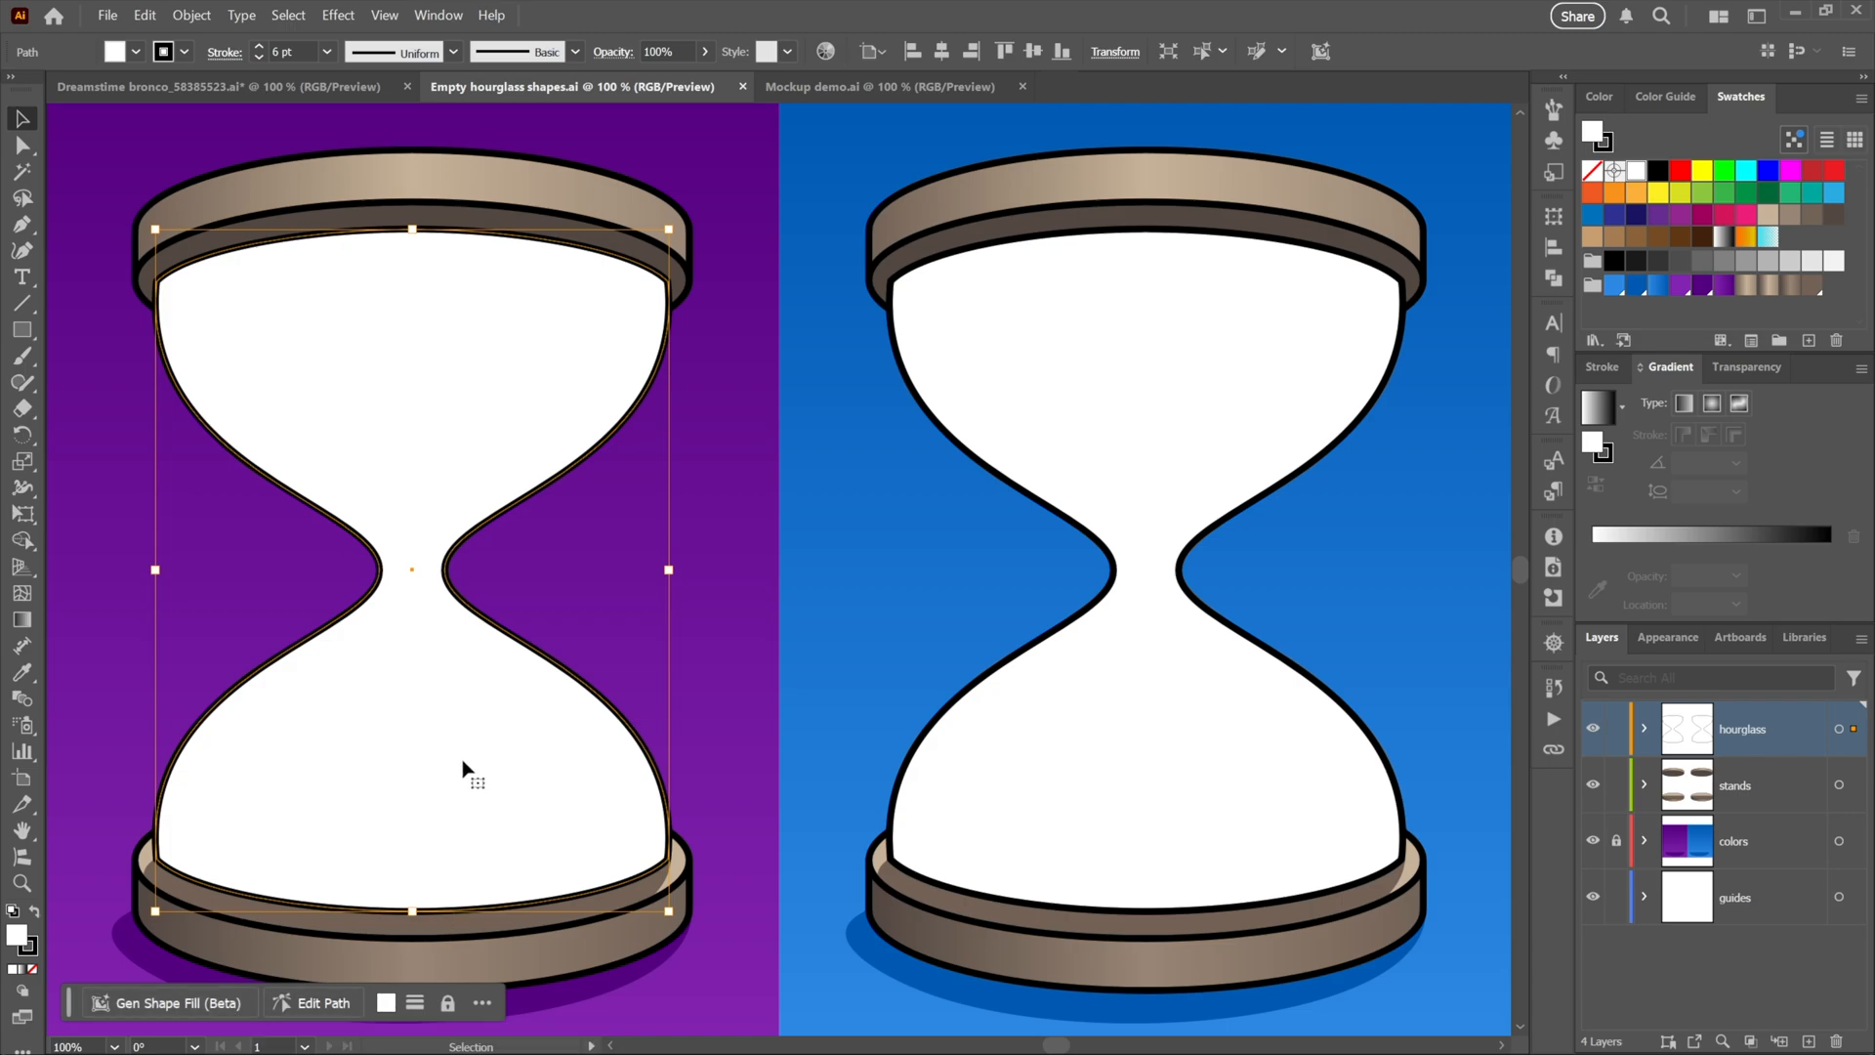
Gen Shape Fill the left hourglass with 'sands in an hourglass' plus the mountain view suggestion
left_click(176, 1002)
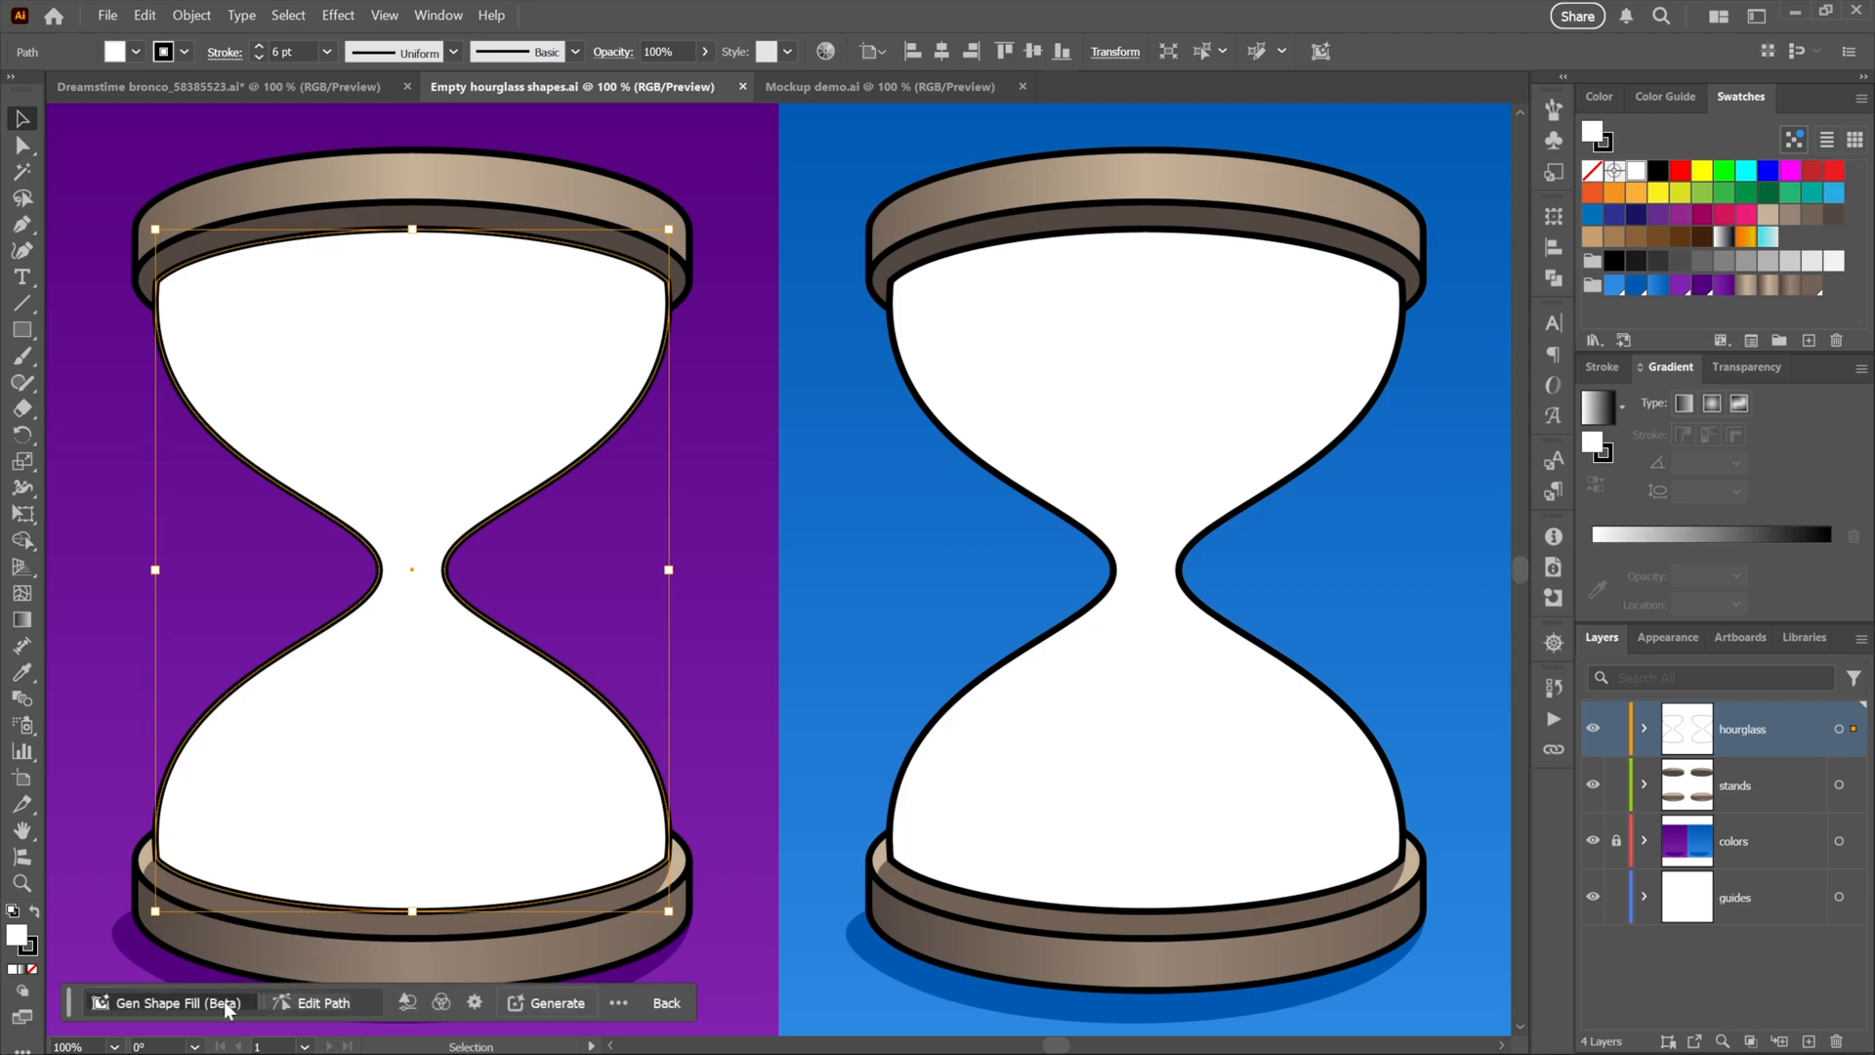
type("sands in an hourglass")
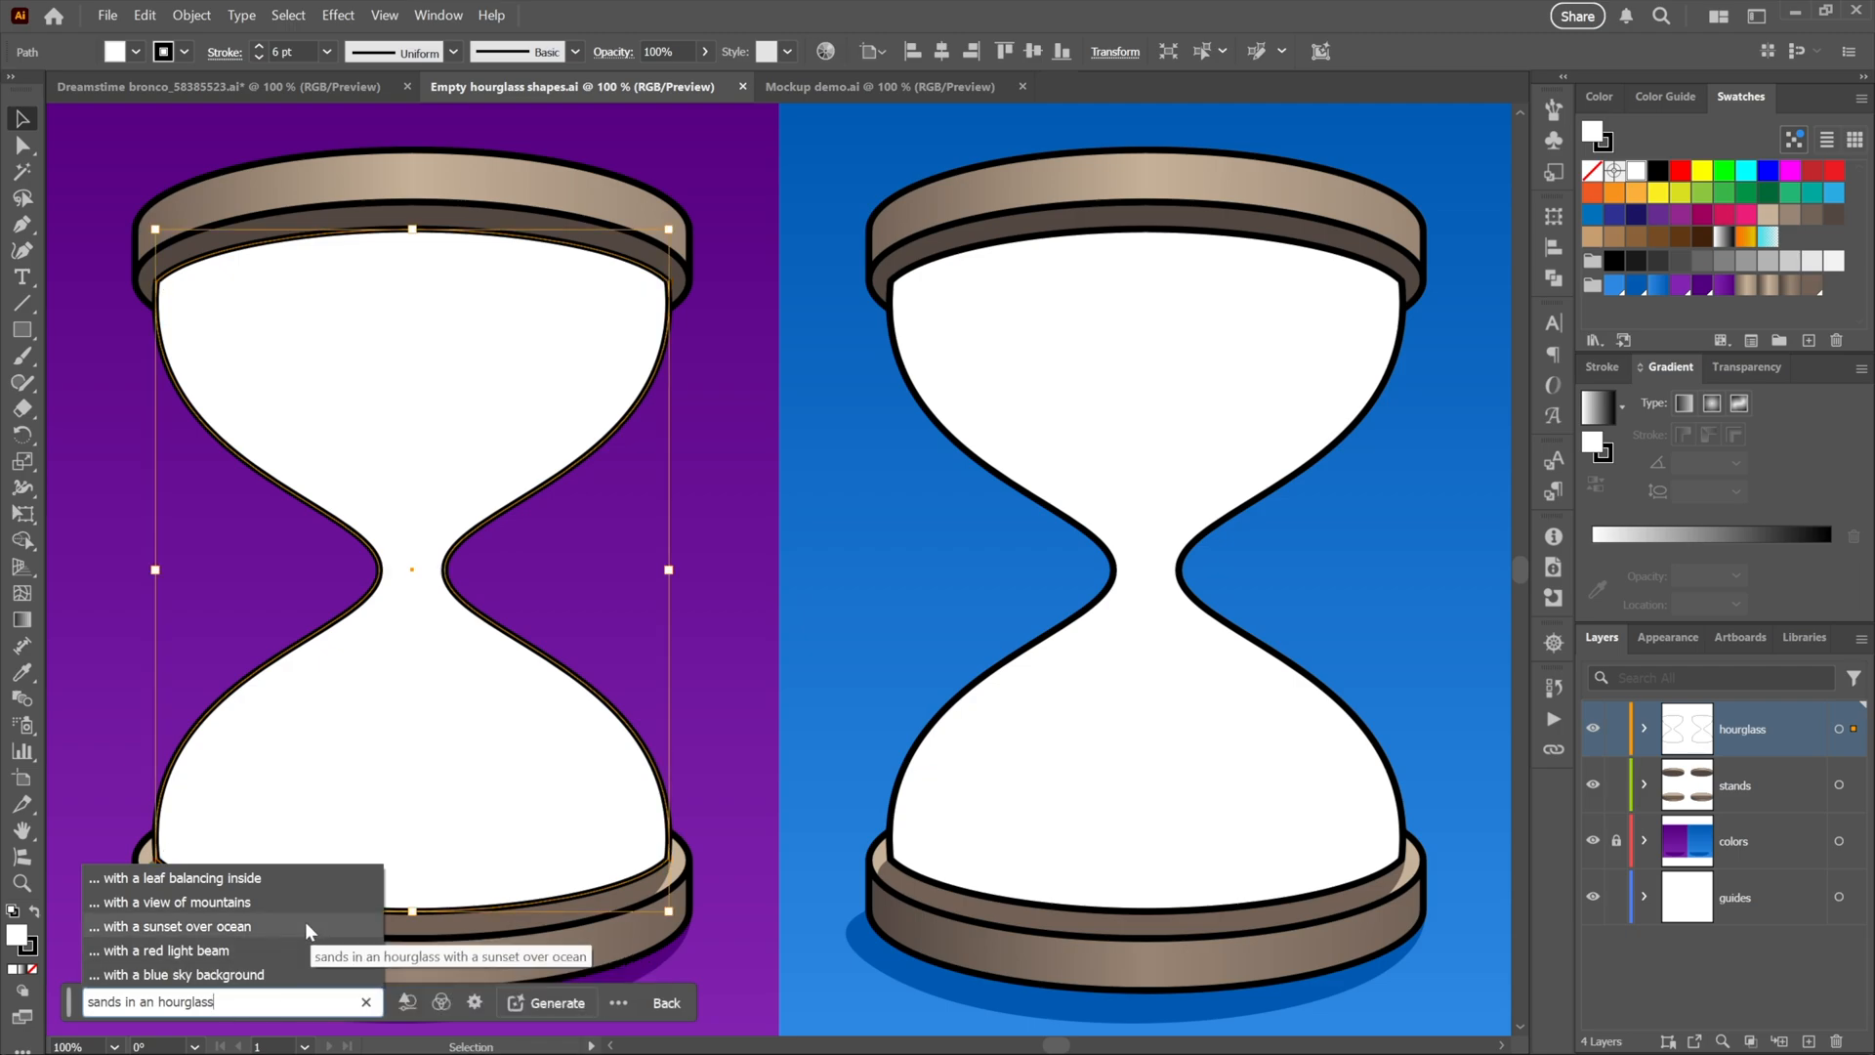
left_click(174, 903)
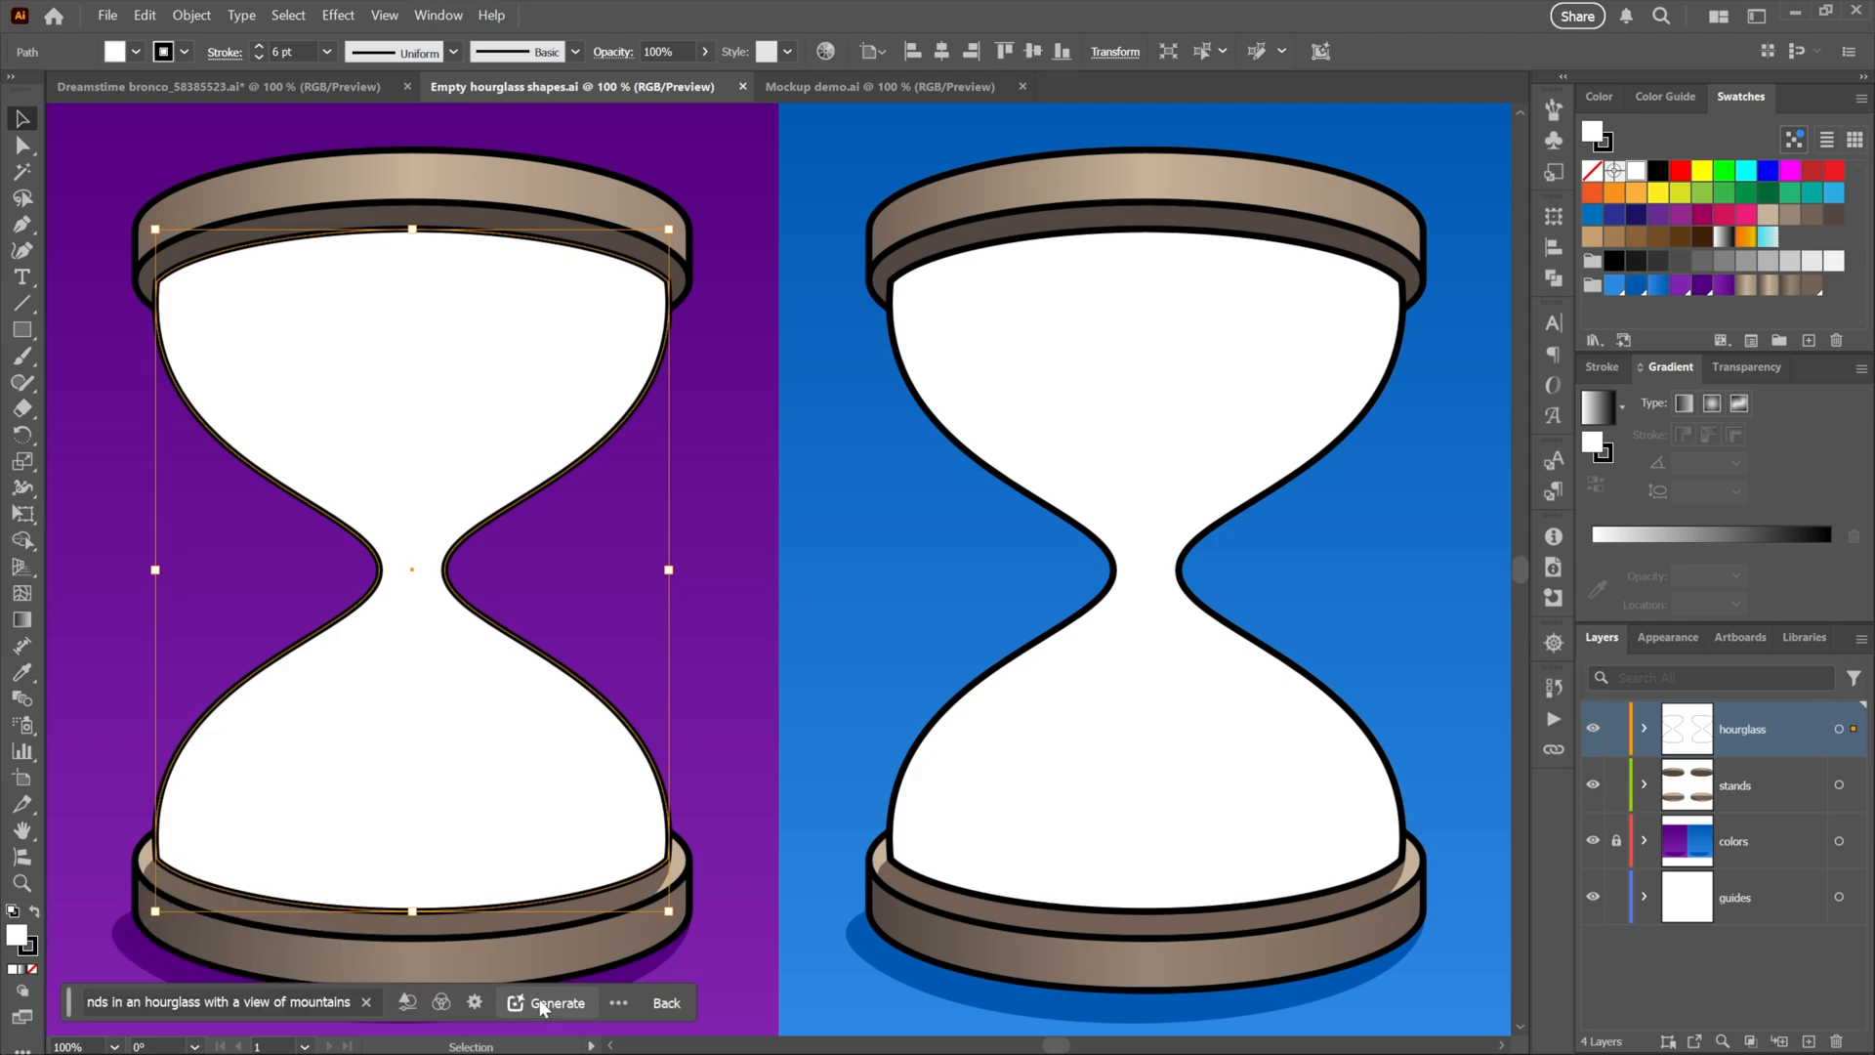
left_click(555, 1002)
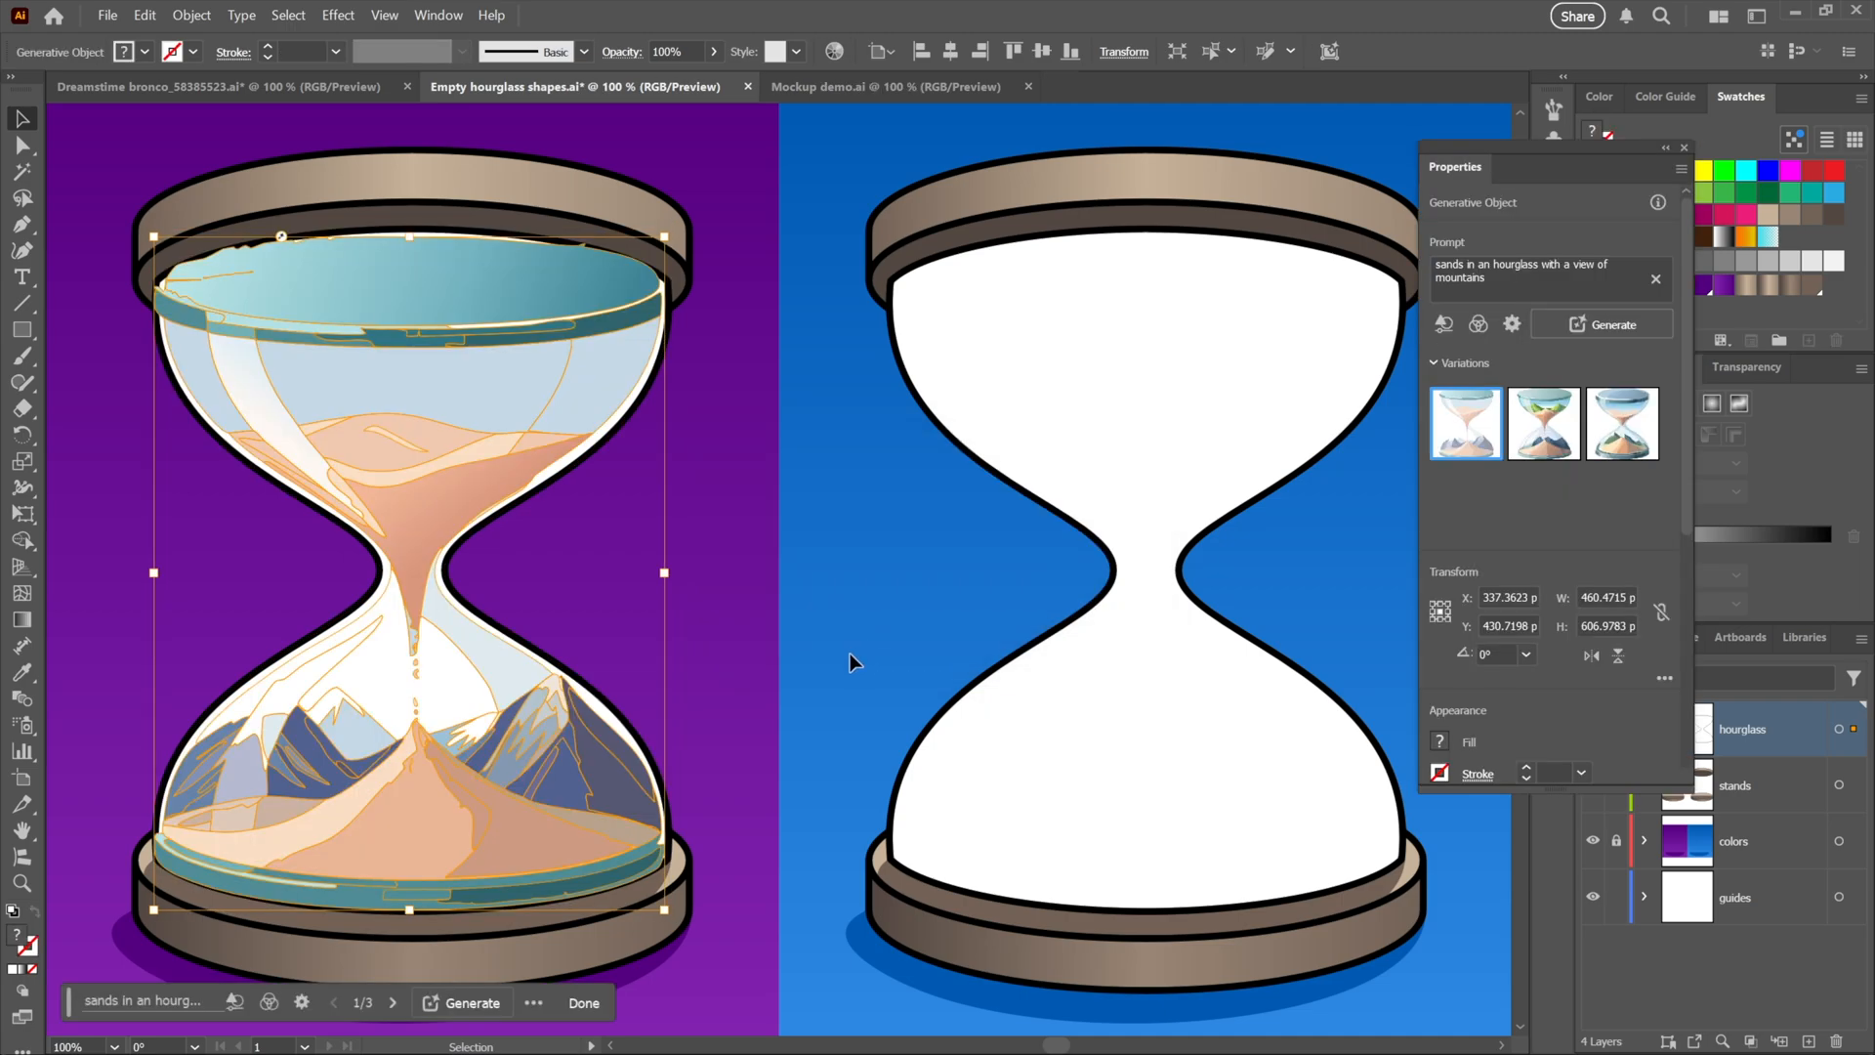
mouse_move(813, 656)
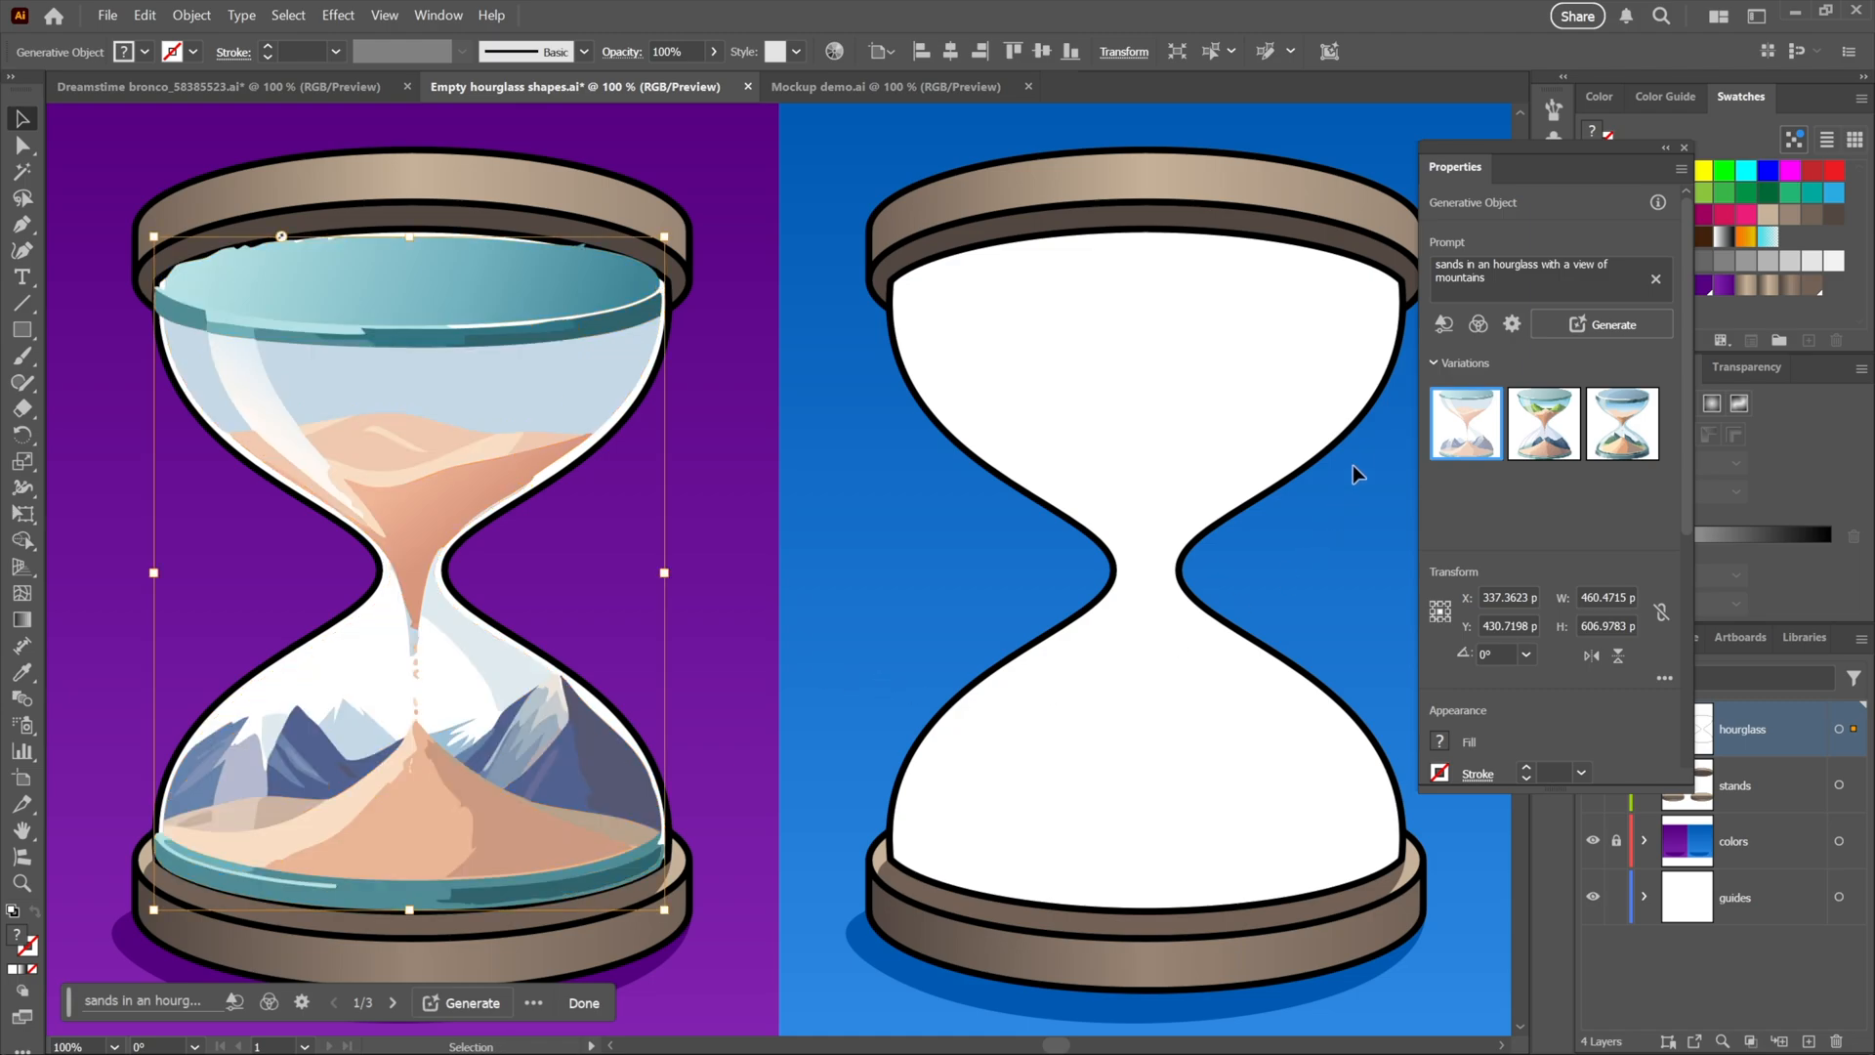
Browse to the third generated variation and change its blending mode in Transparency
left_click(1544, 422)
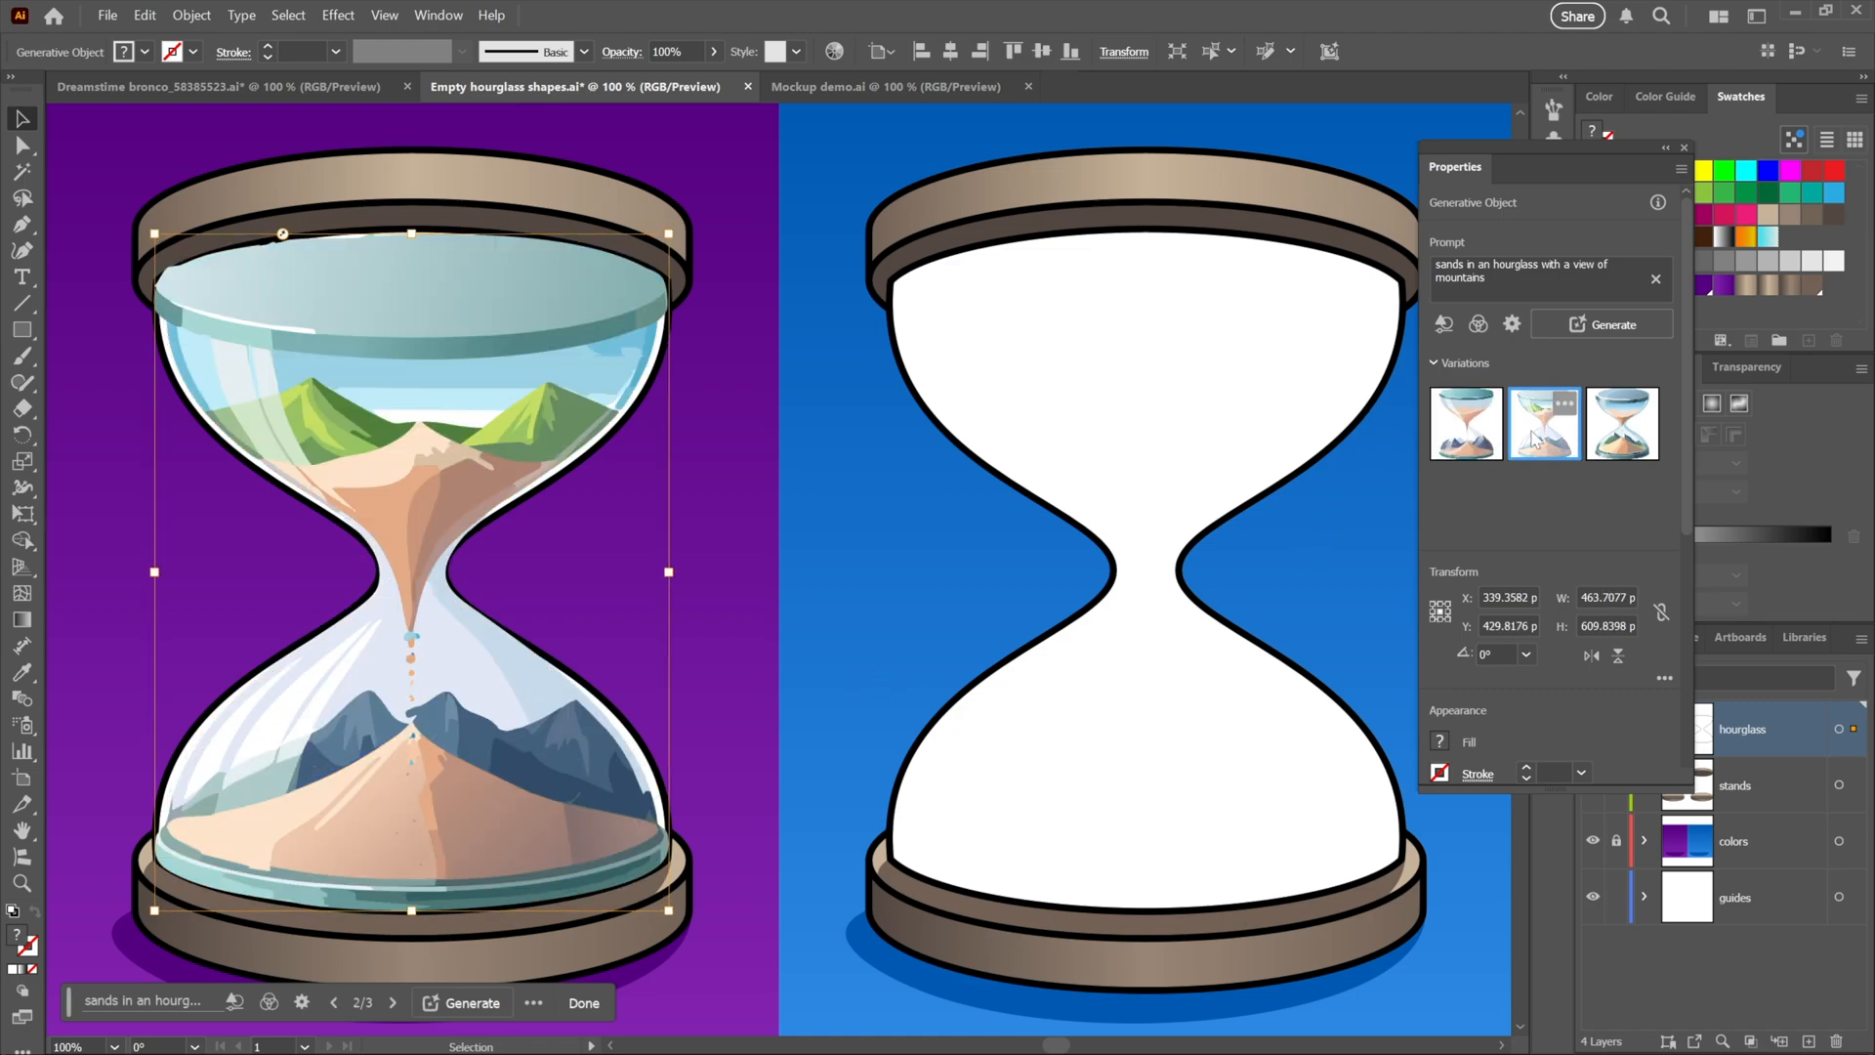
left_click(1622, 422)
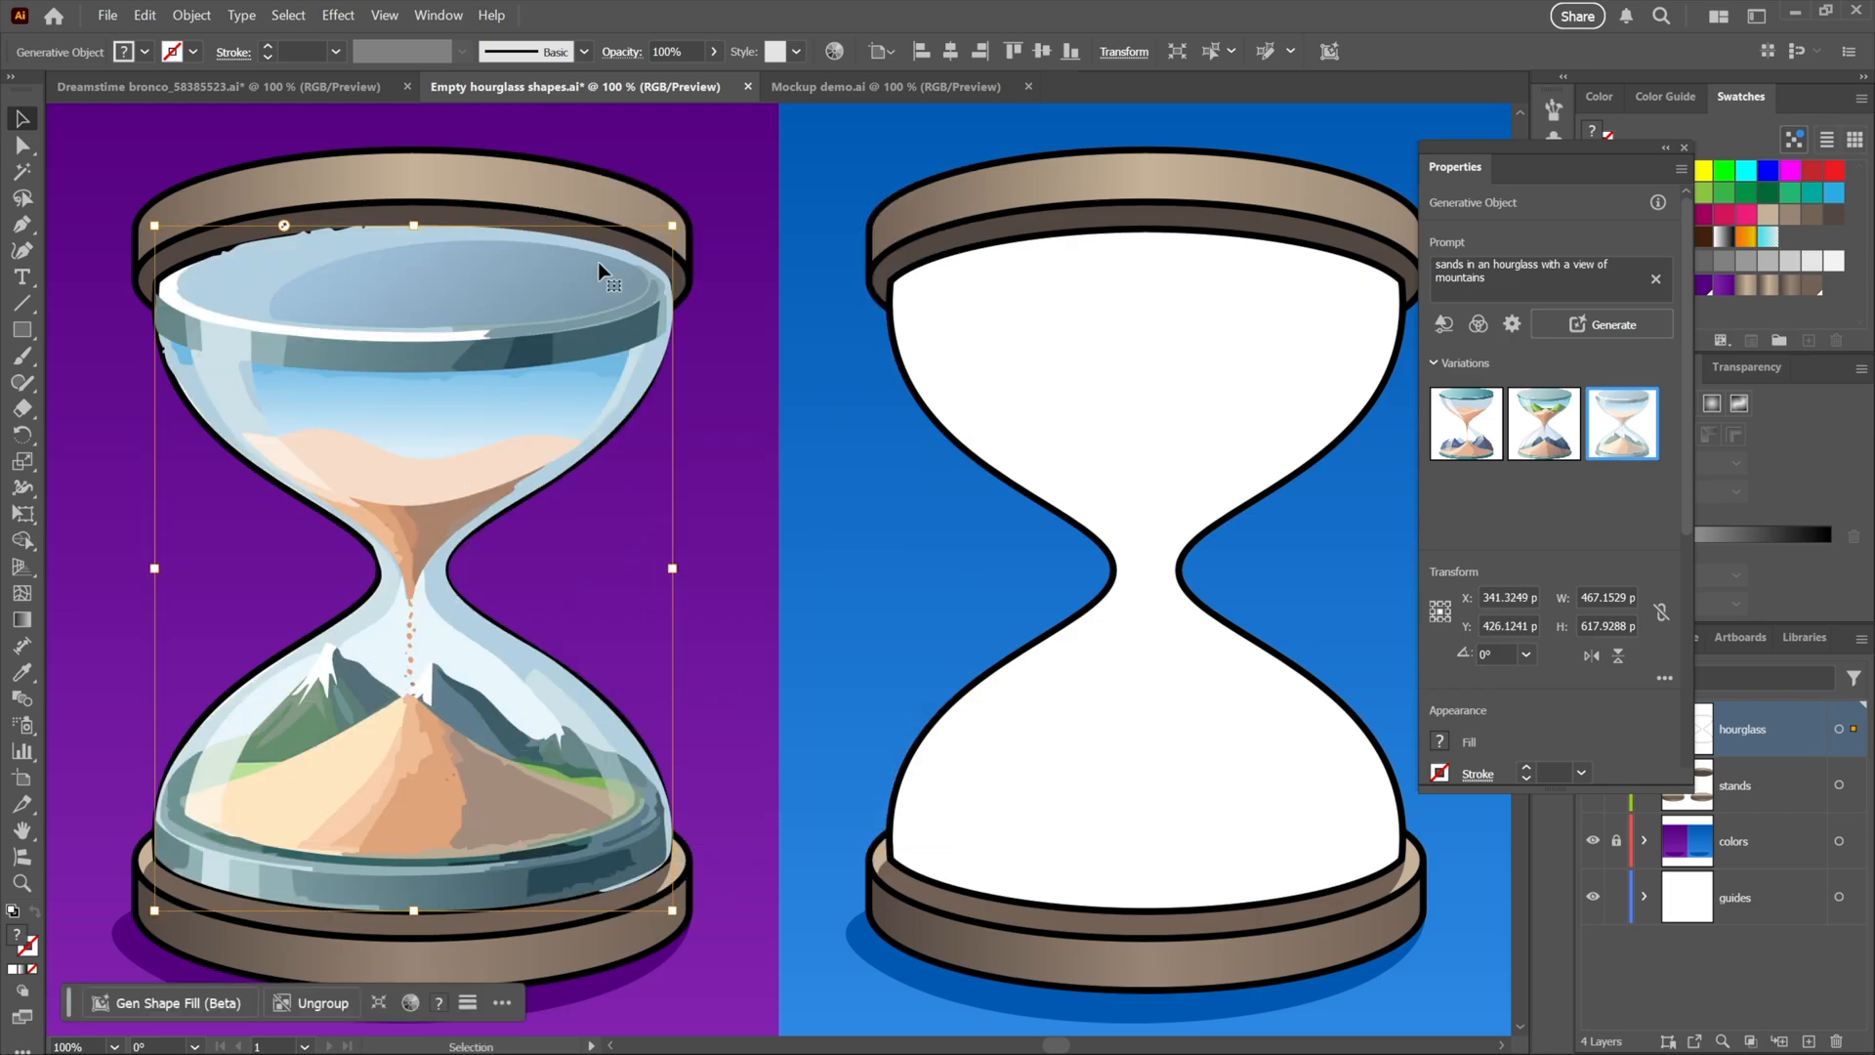
left_click(622, 51)
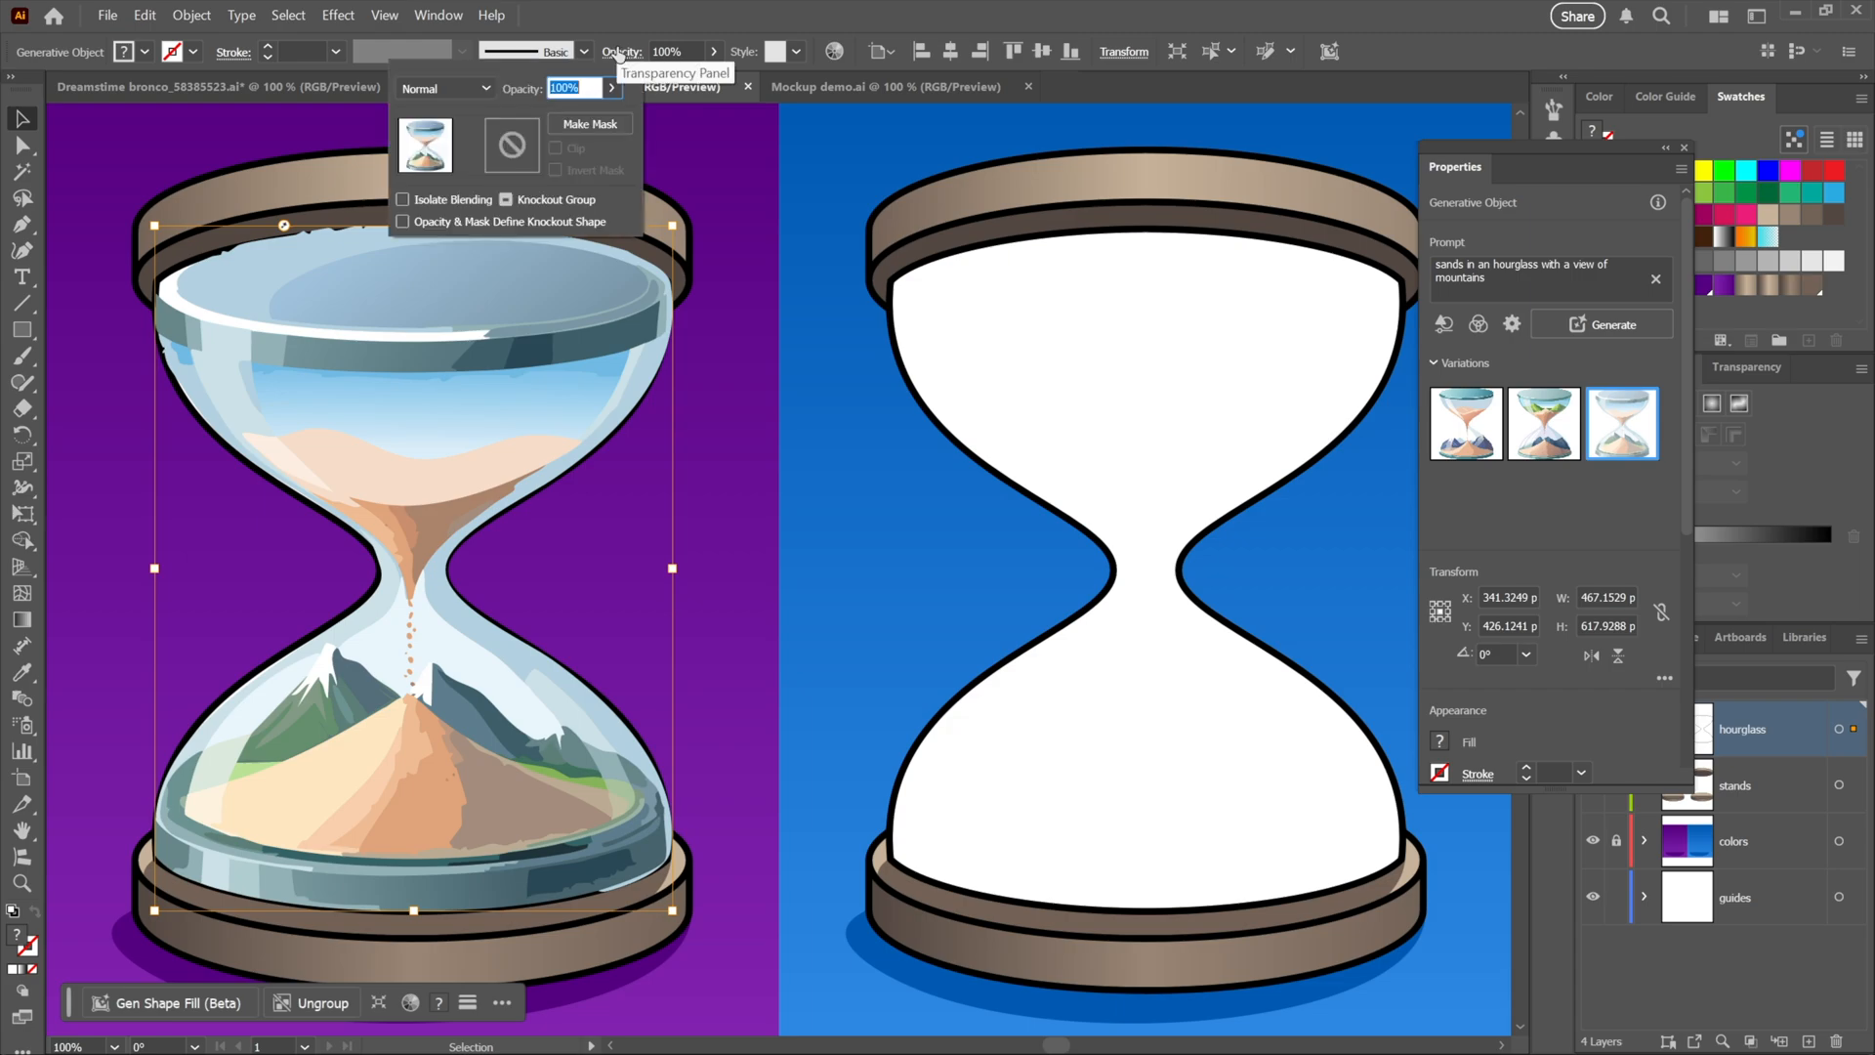
left_click(443, 88)
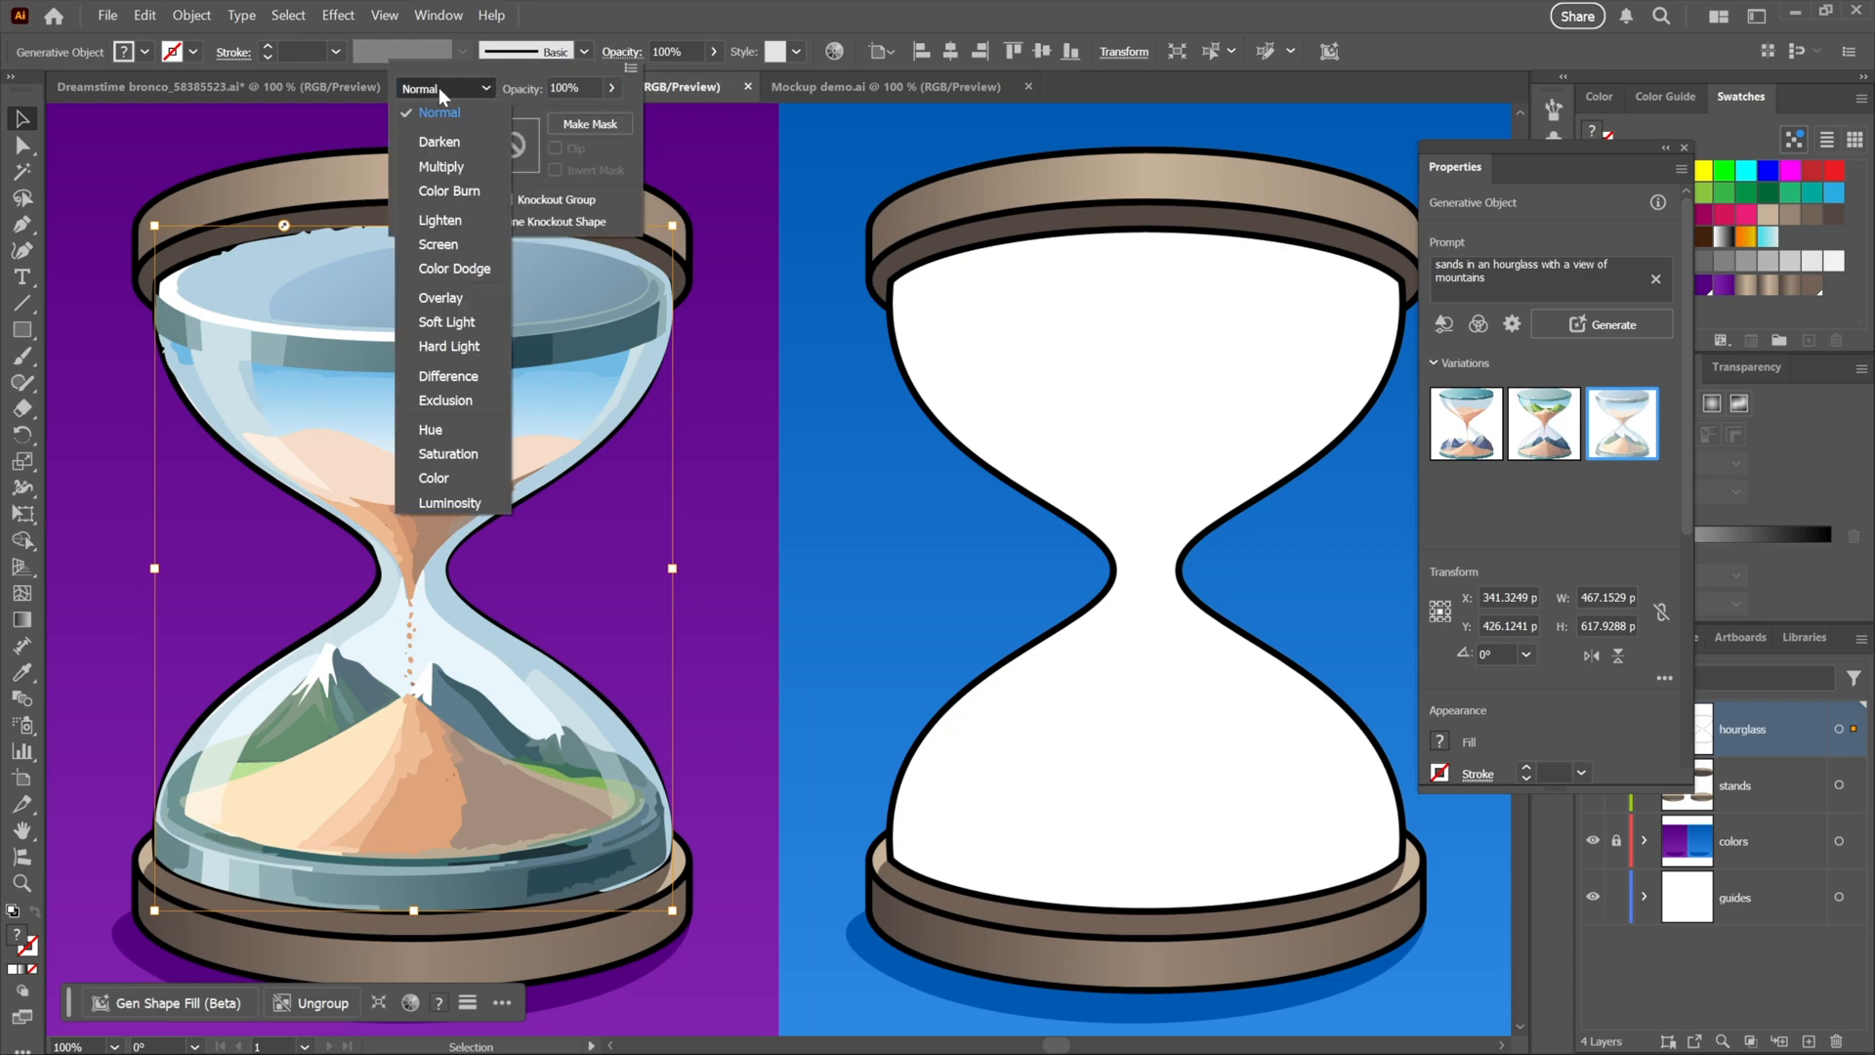
left_click(439, 164)
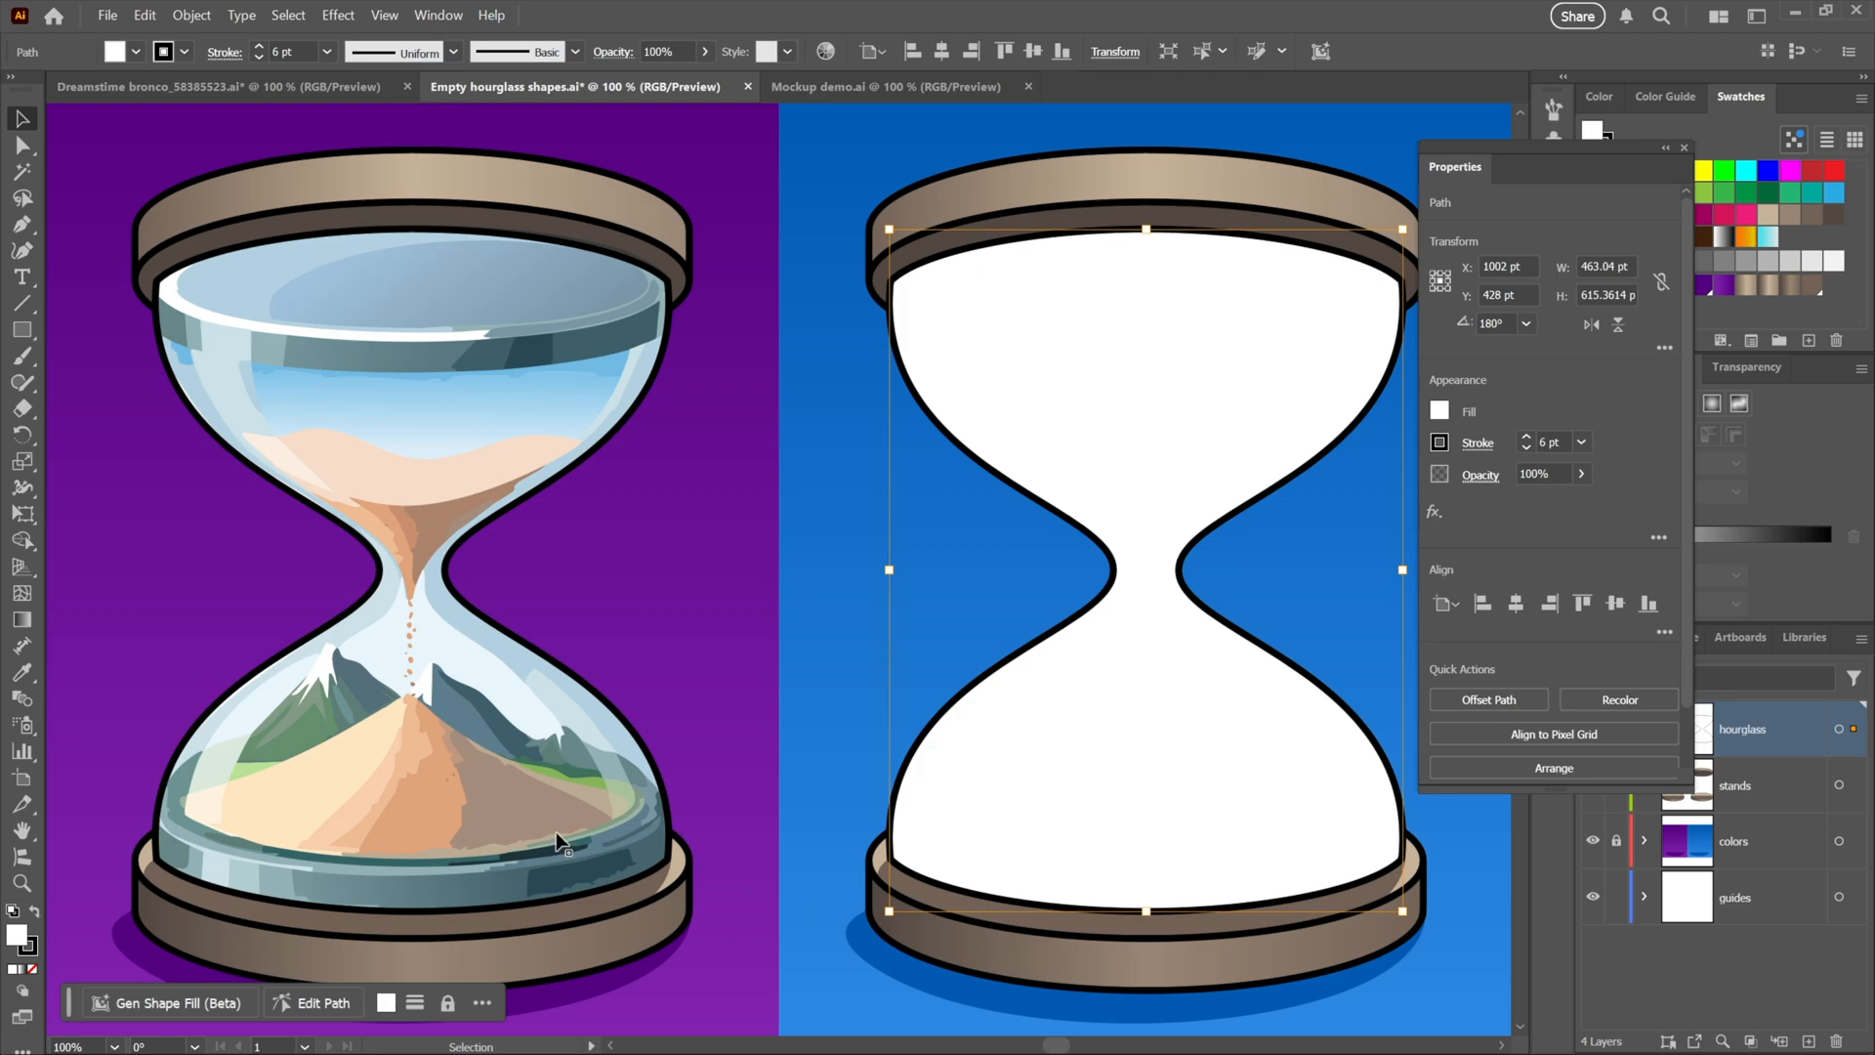
mouse_move(168, 1002)
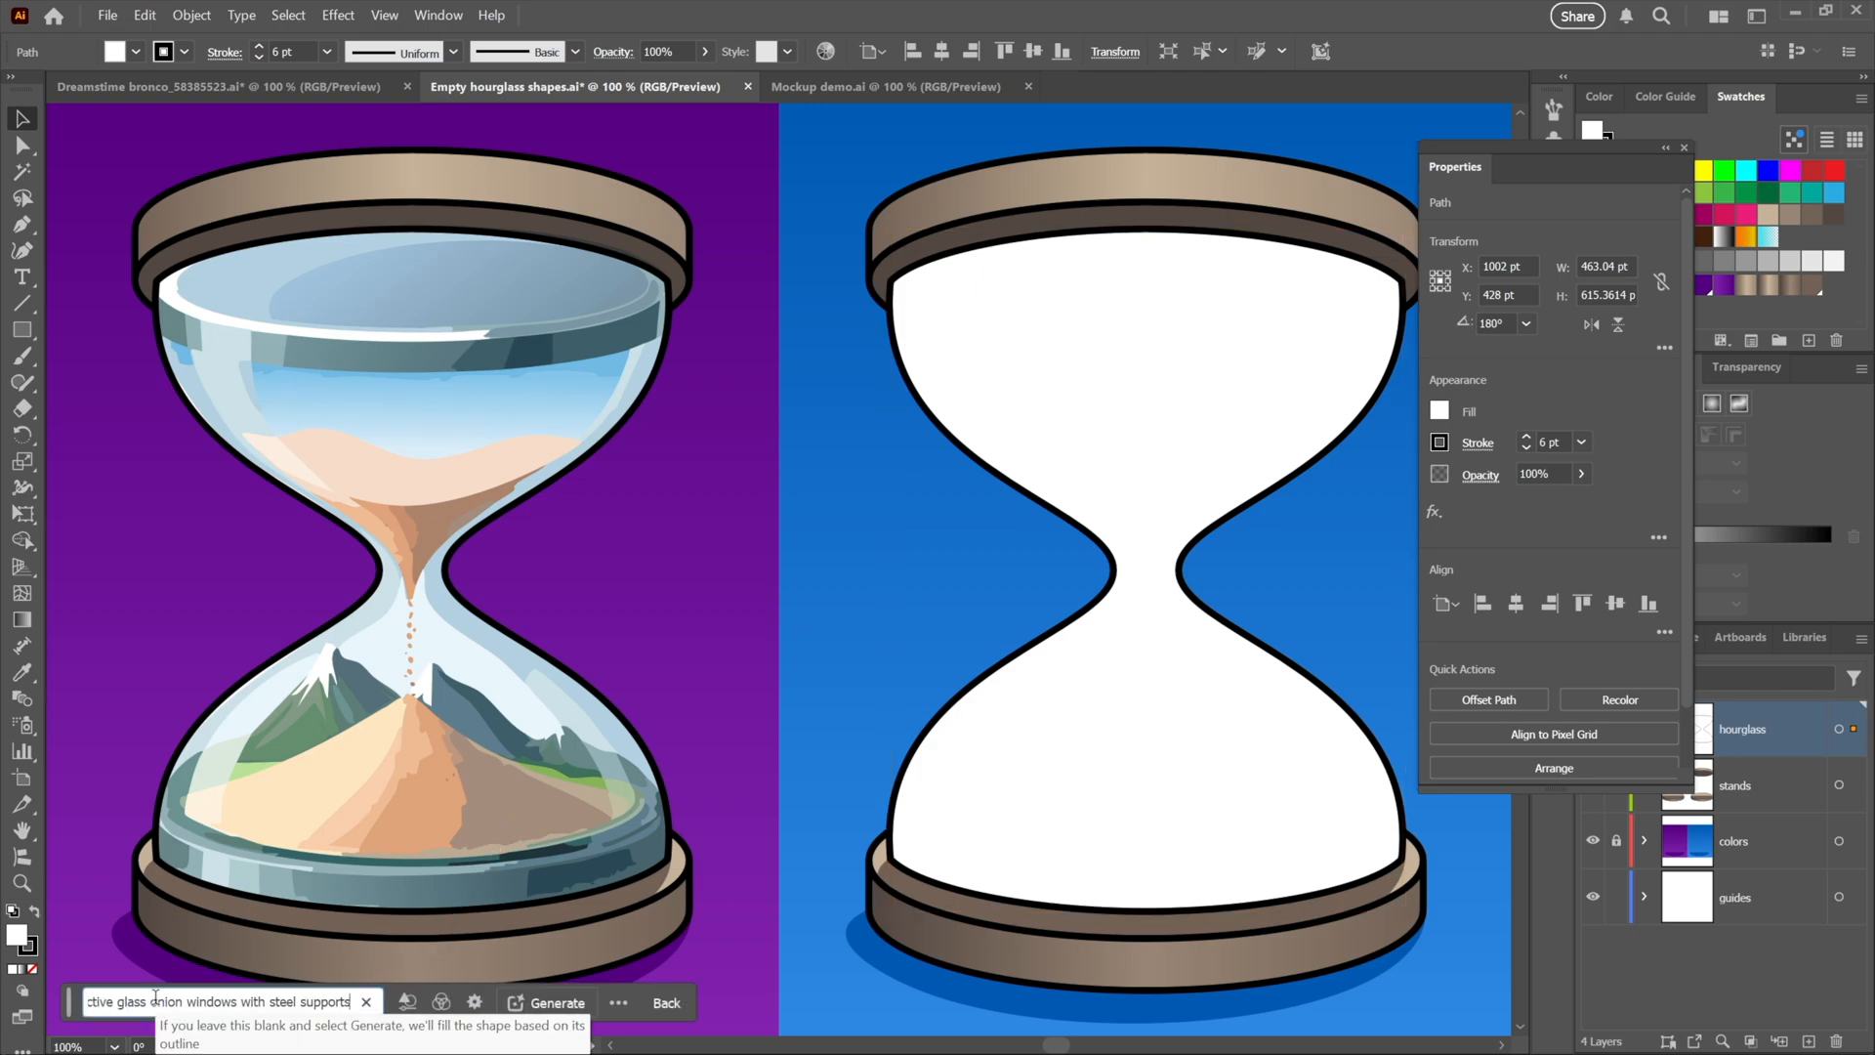
Generate the reflective-glass fill in the right hourglass, keep the third variation and change its blend mode
left_click(547, 1002)
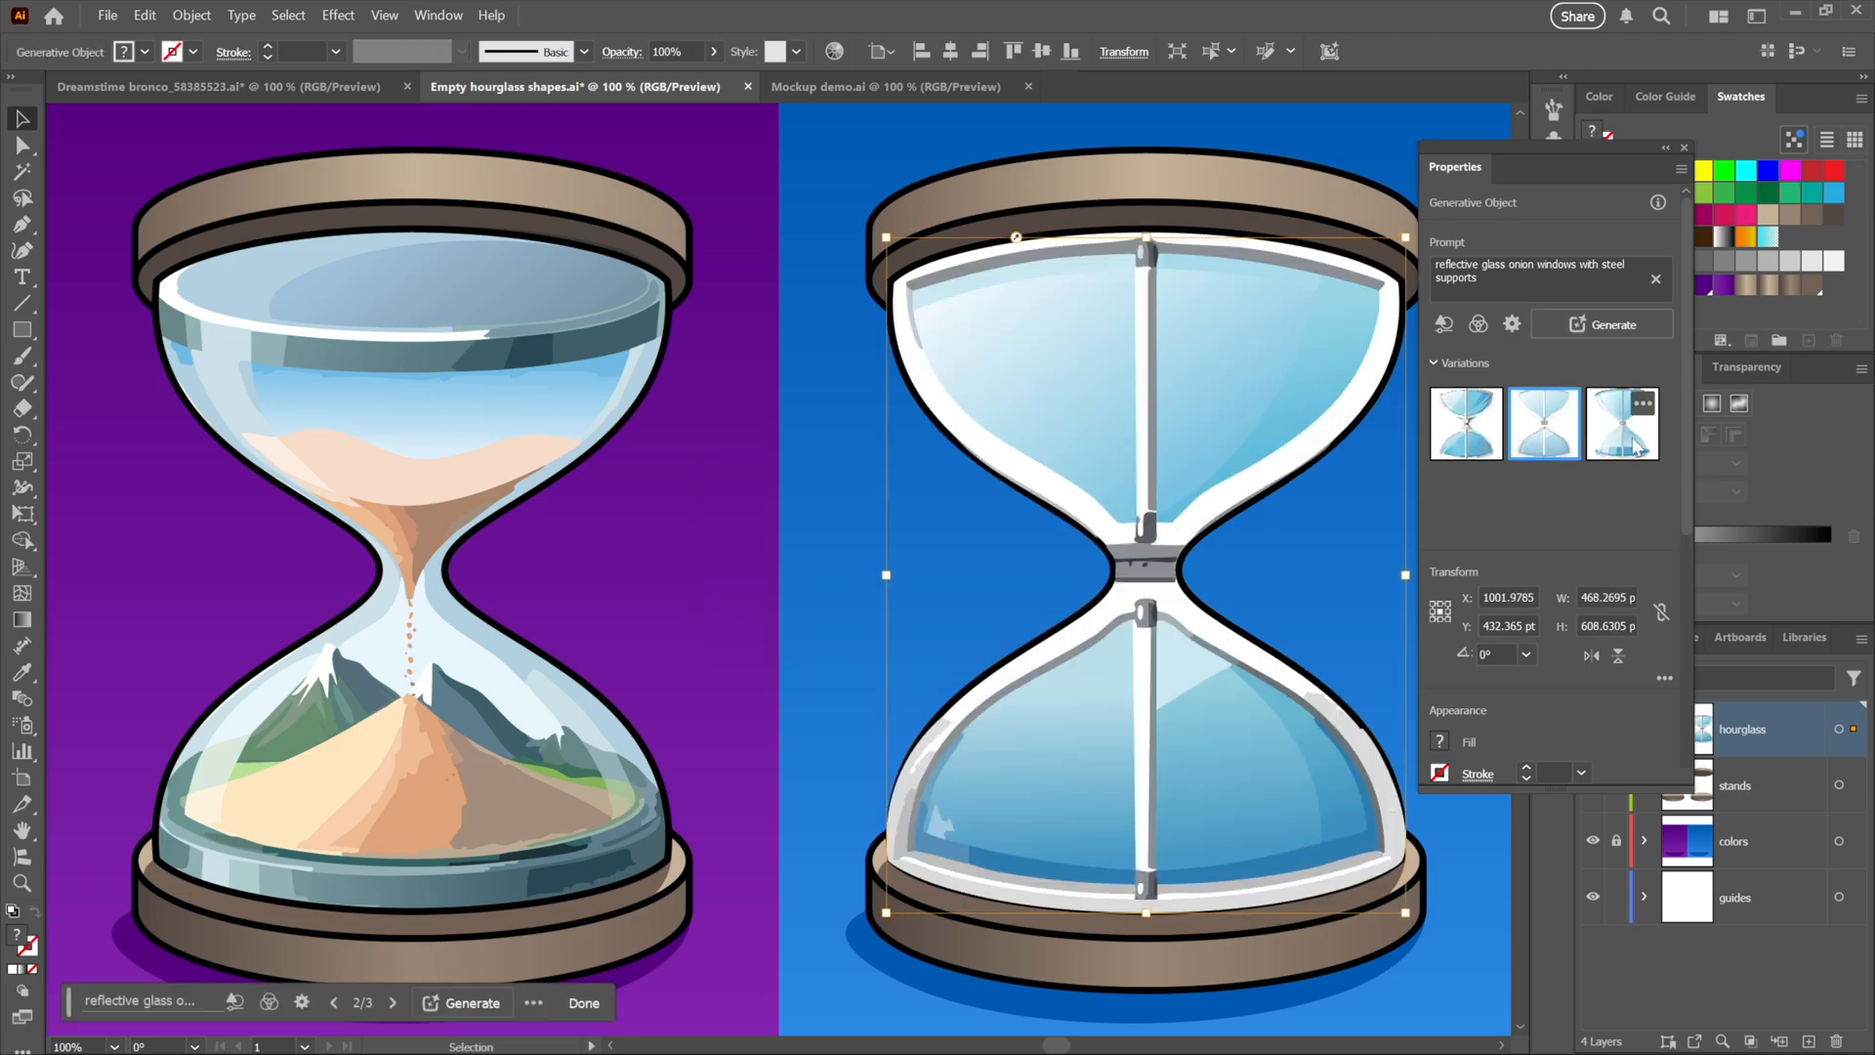
left_click(1622, 424)
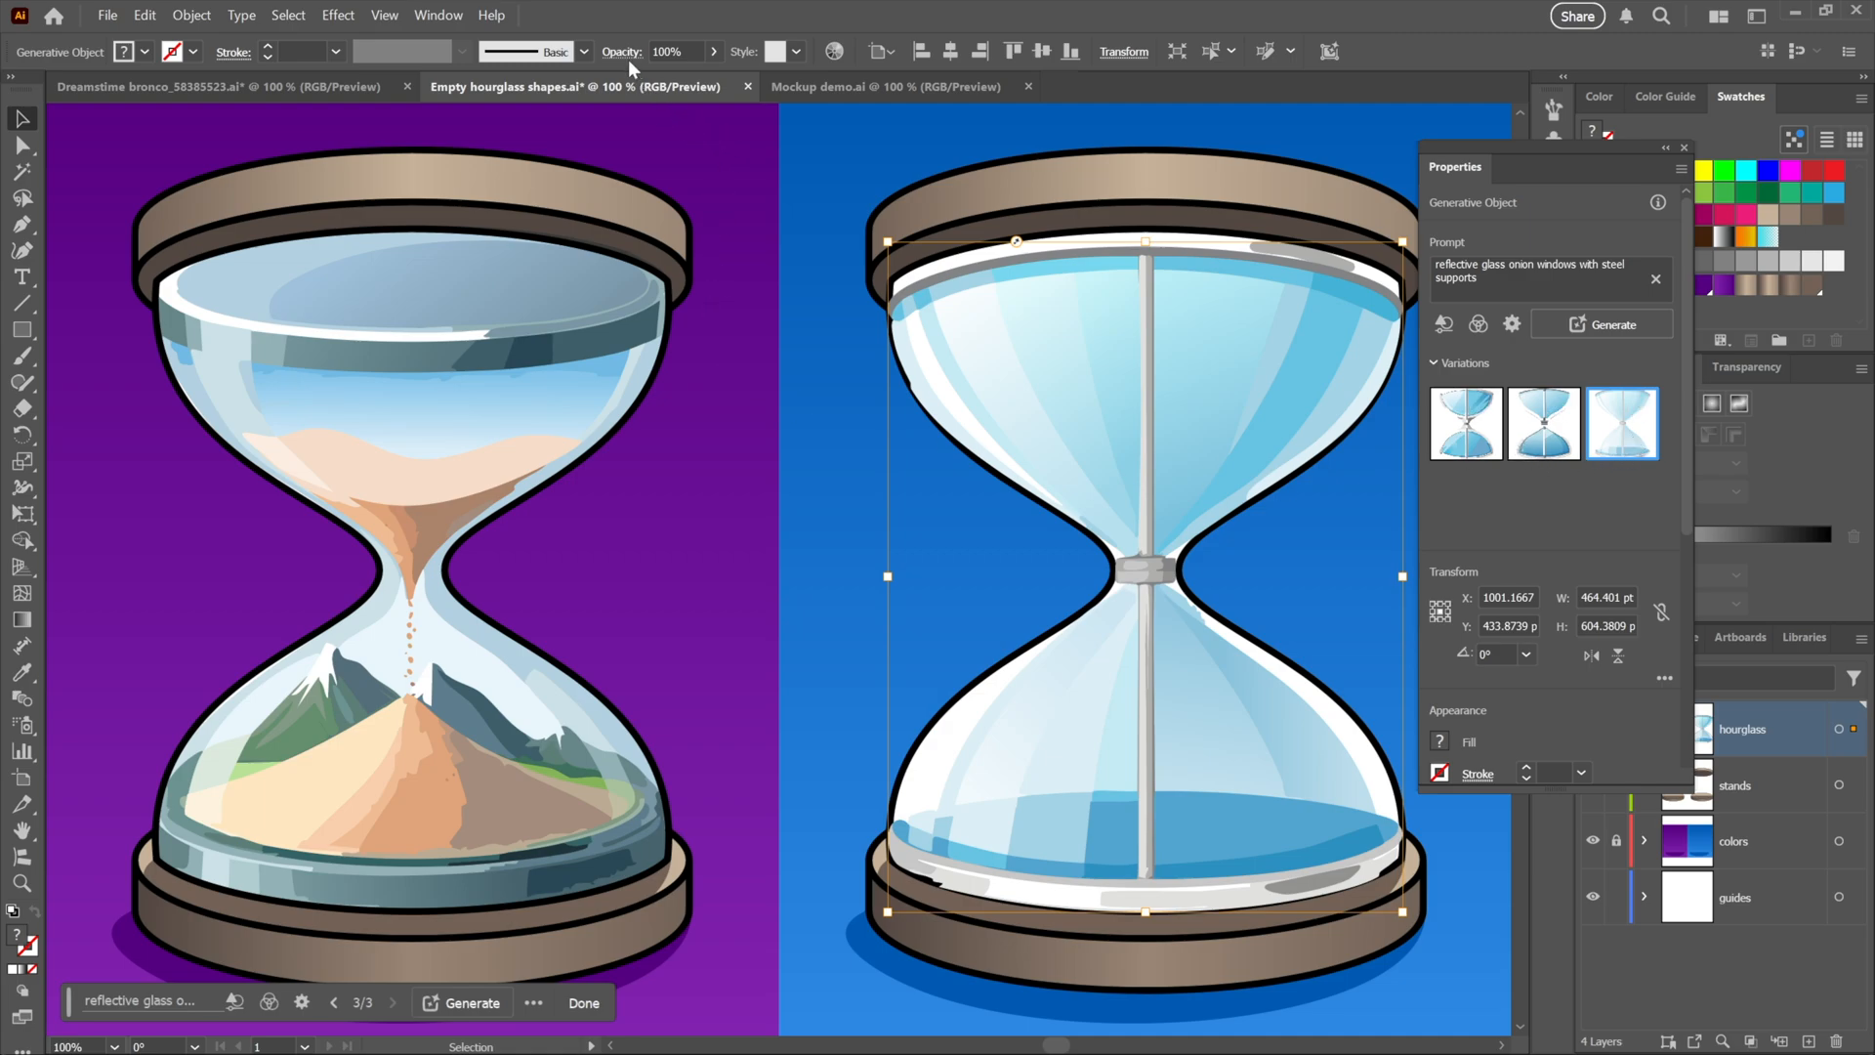
left_click(443, 88)
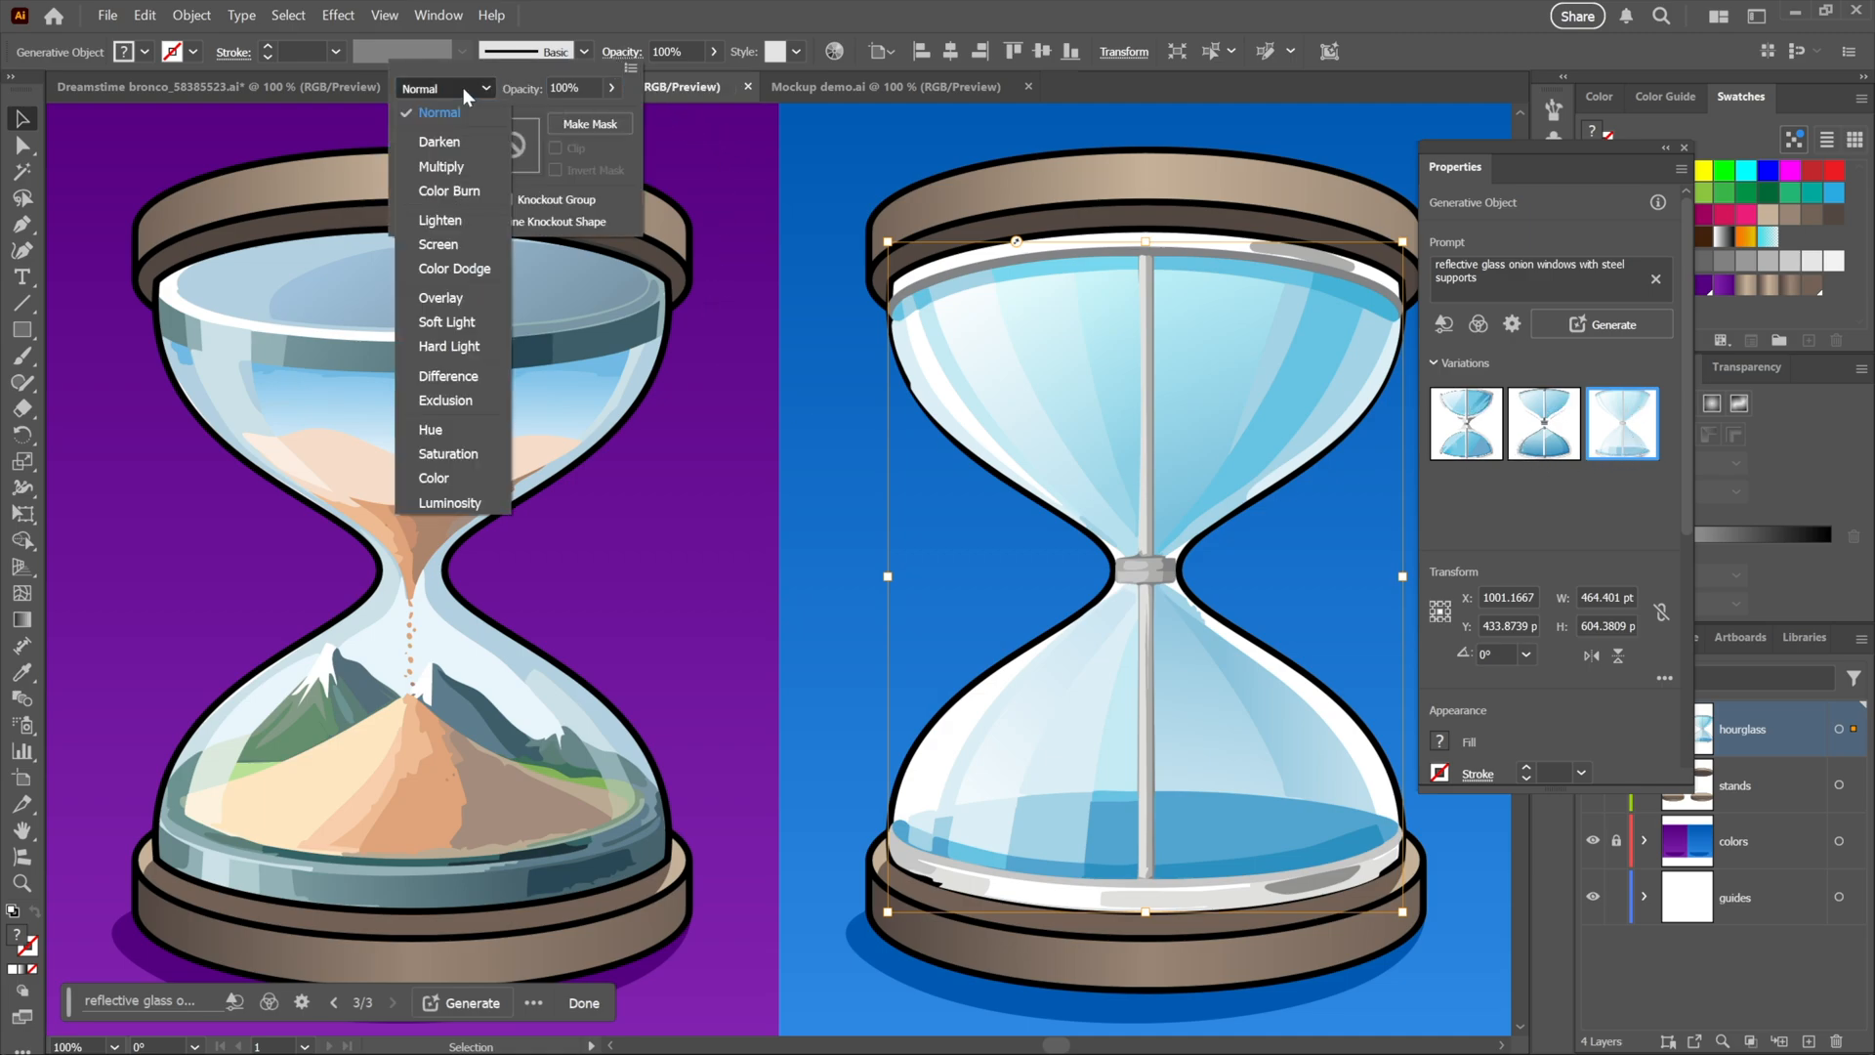
left_click(440, 166)
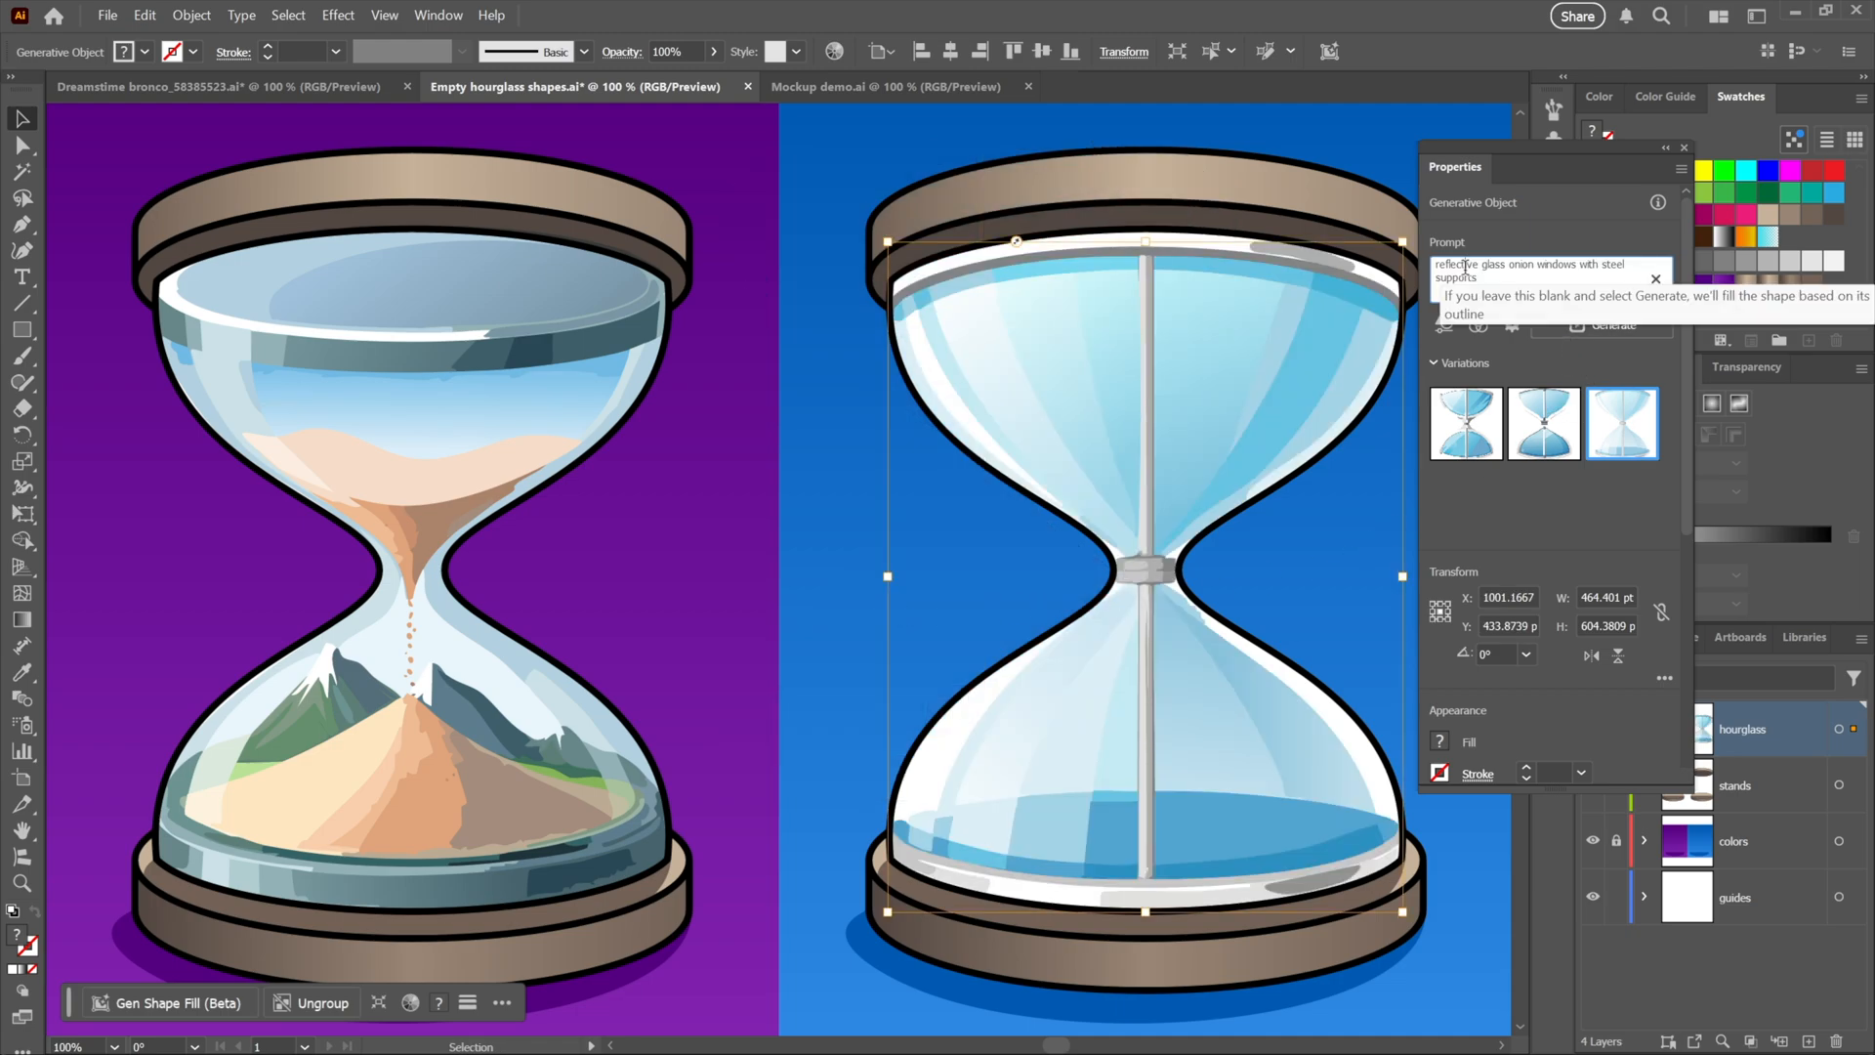
Replace the prompt with the shark-above-sandcastle scene, browse its variations and set the blend mode
triple_click(1543, 264)
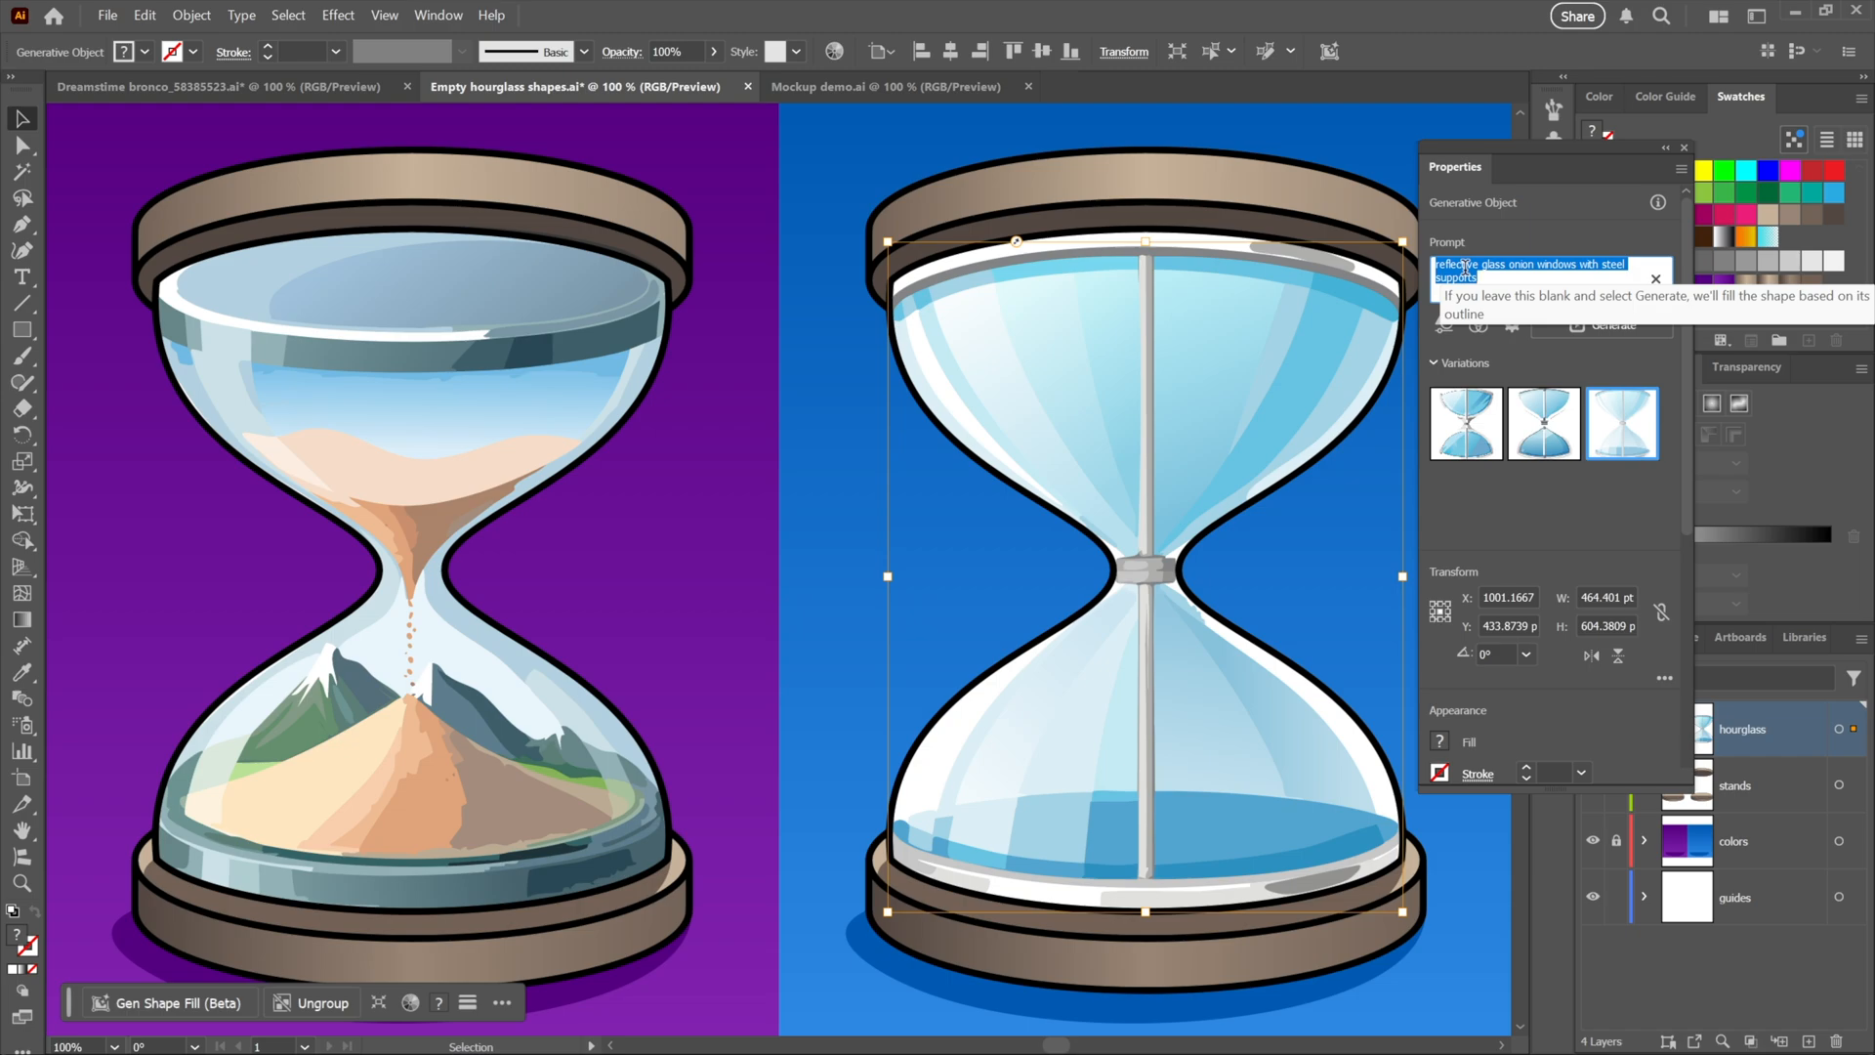
left_click(1612, 327)
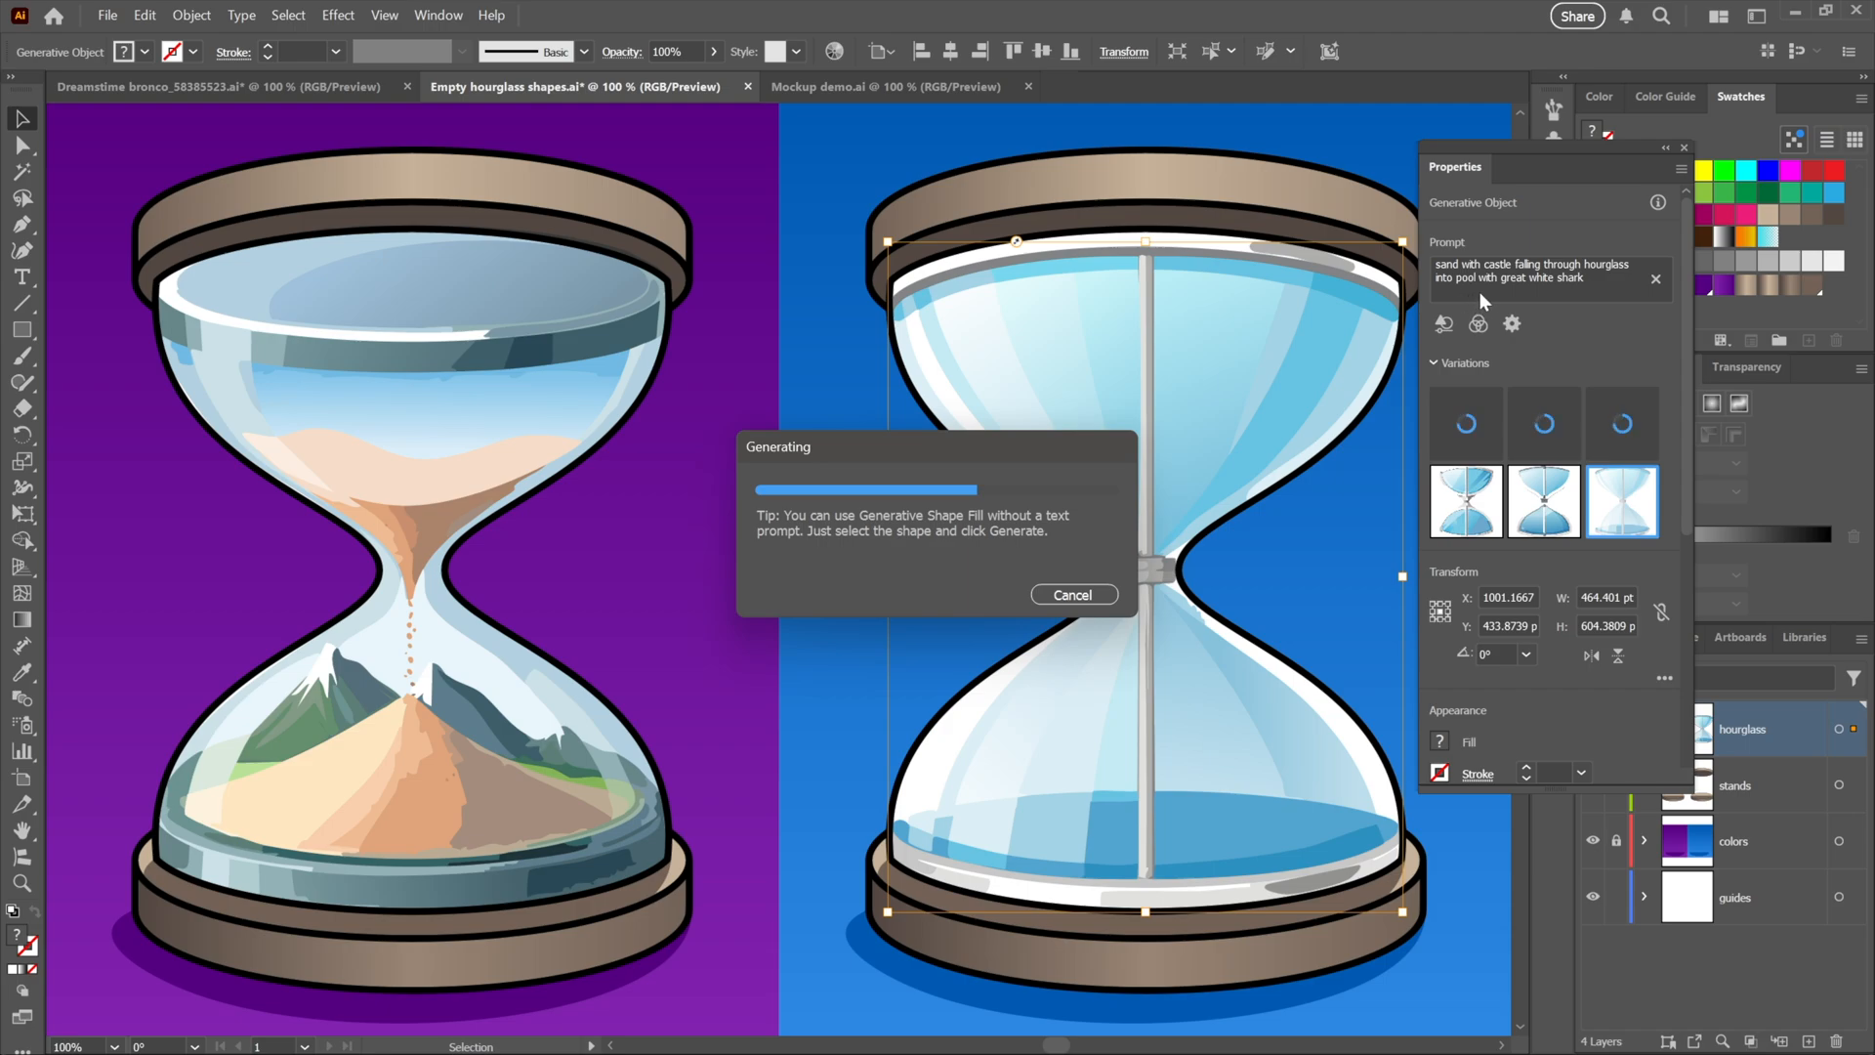
mouse_move(1586, 291)
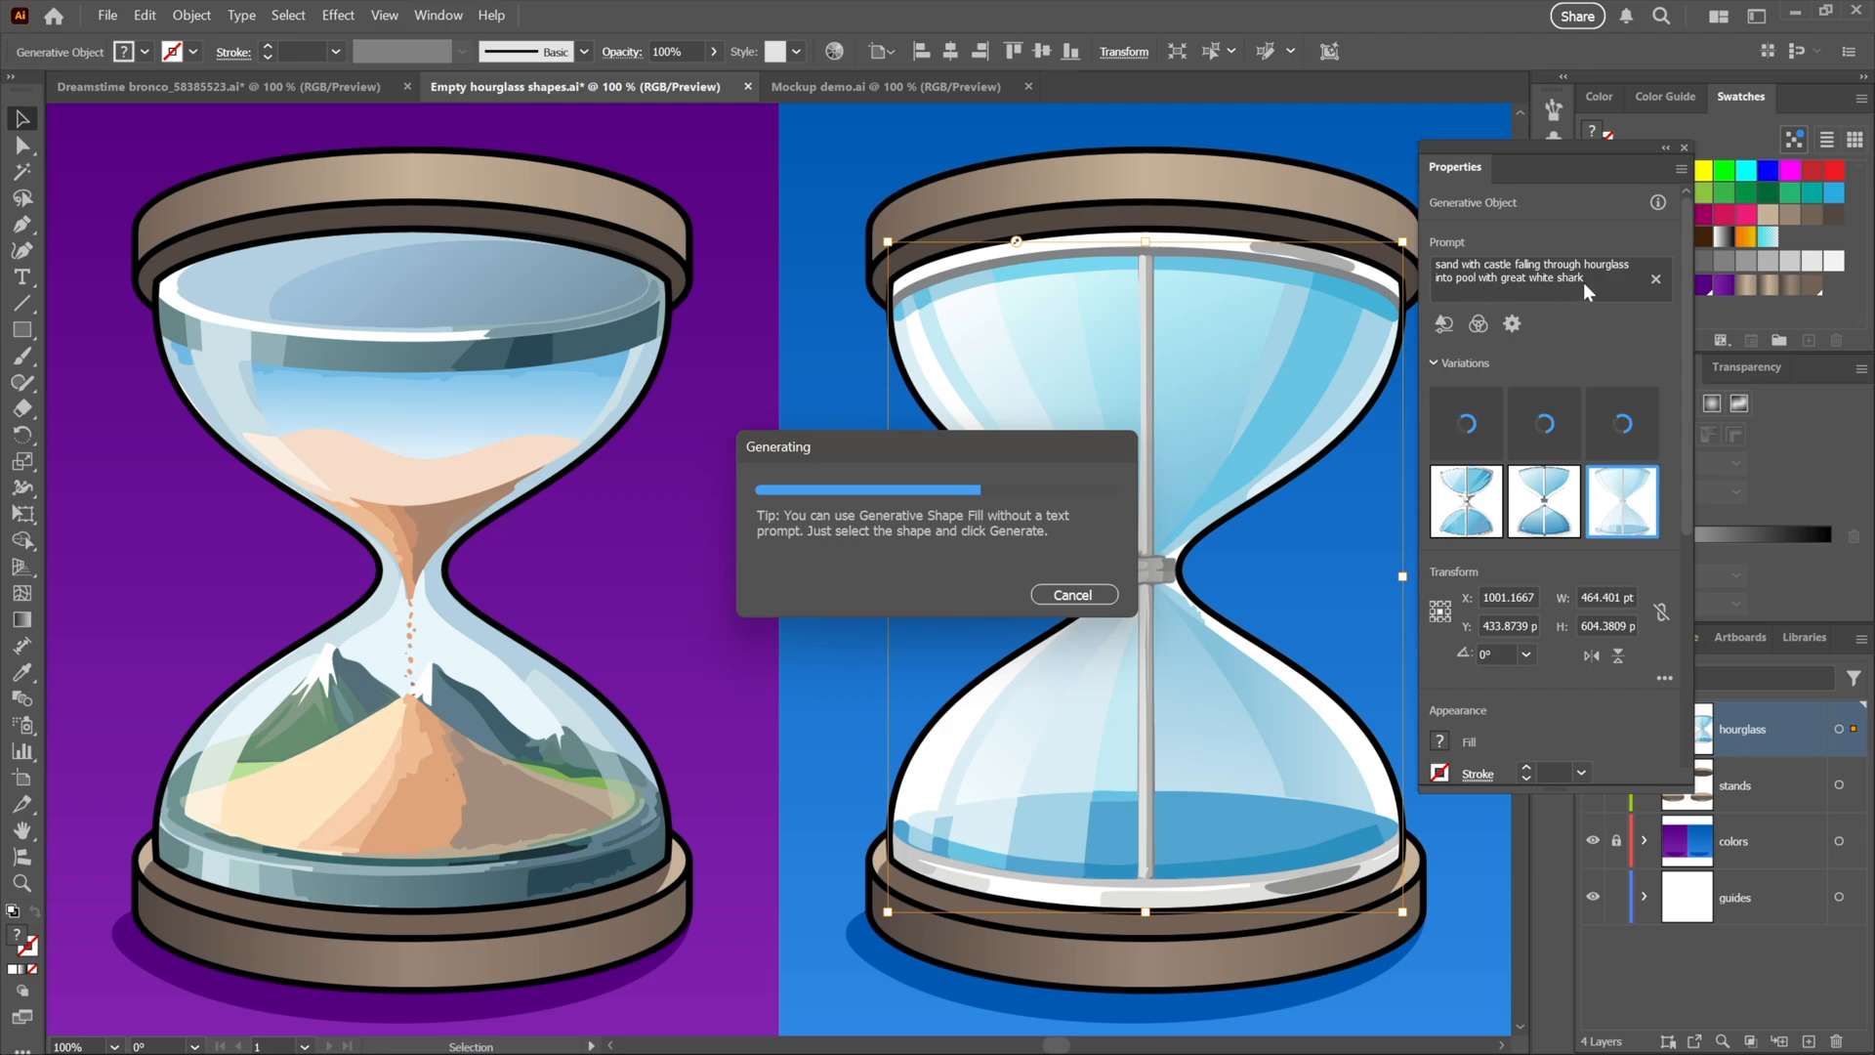
mouse_move(1254, 395)
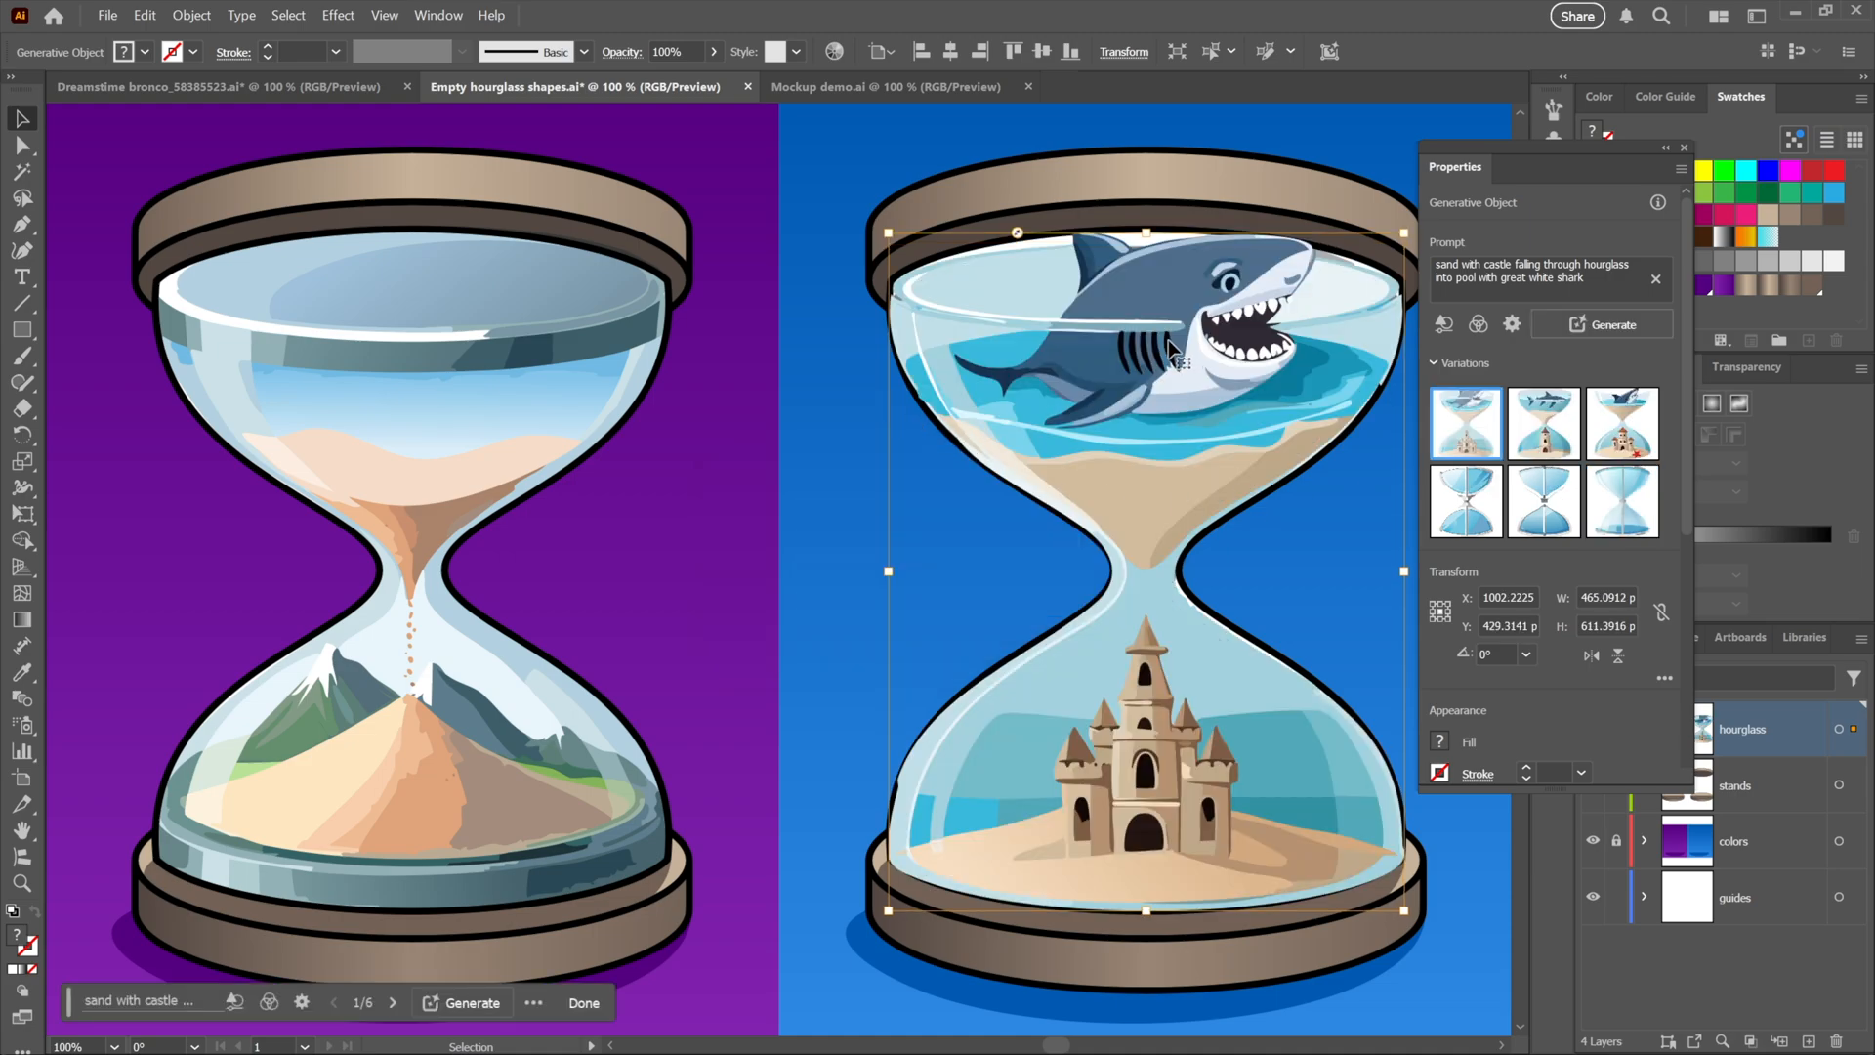
left_click(1543, 424)
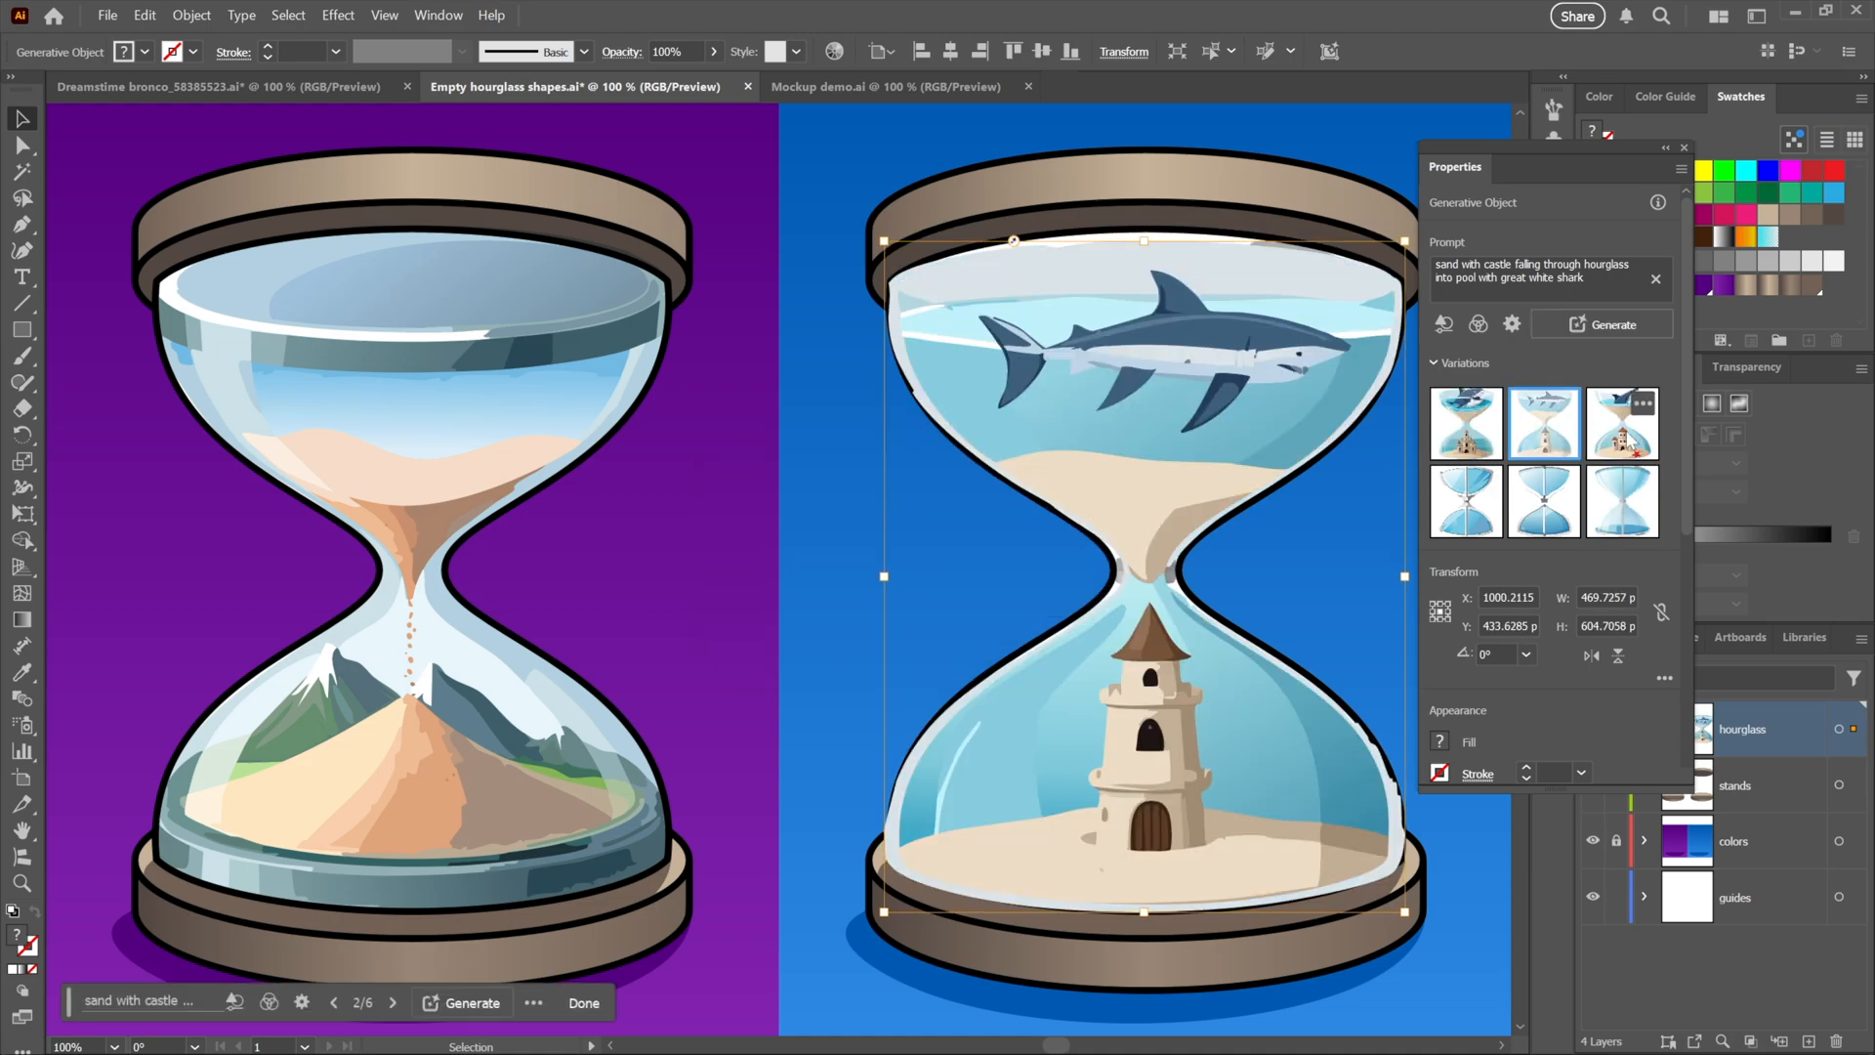
left_click(1463, 424)
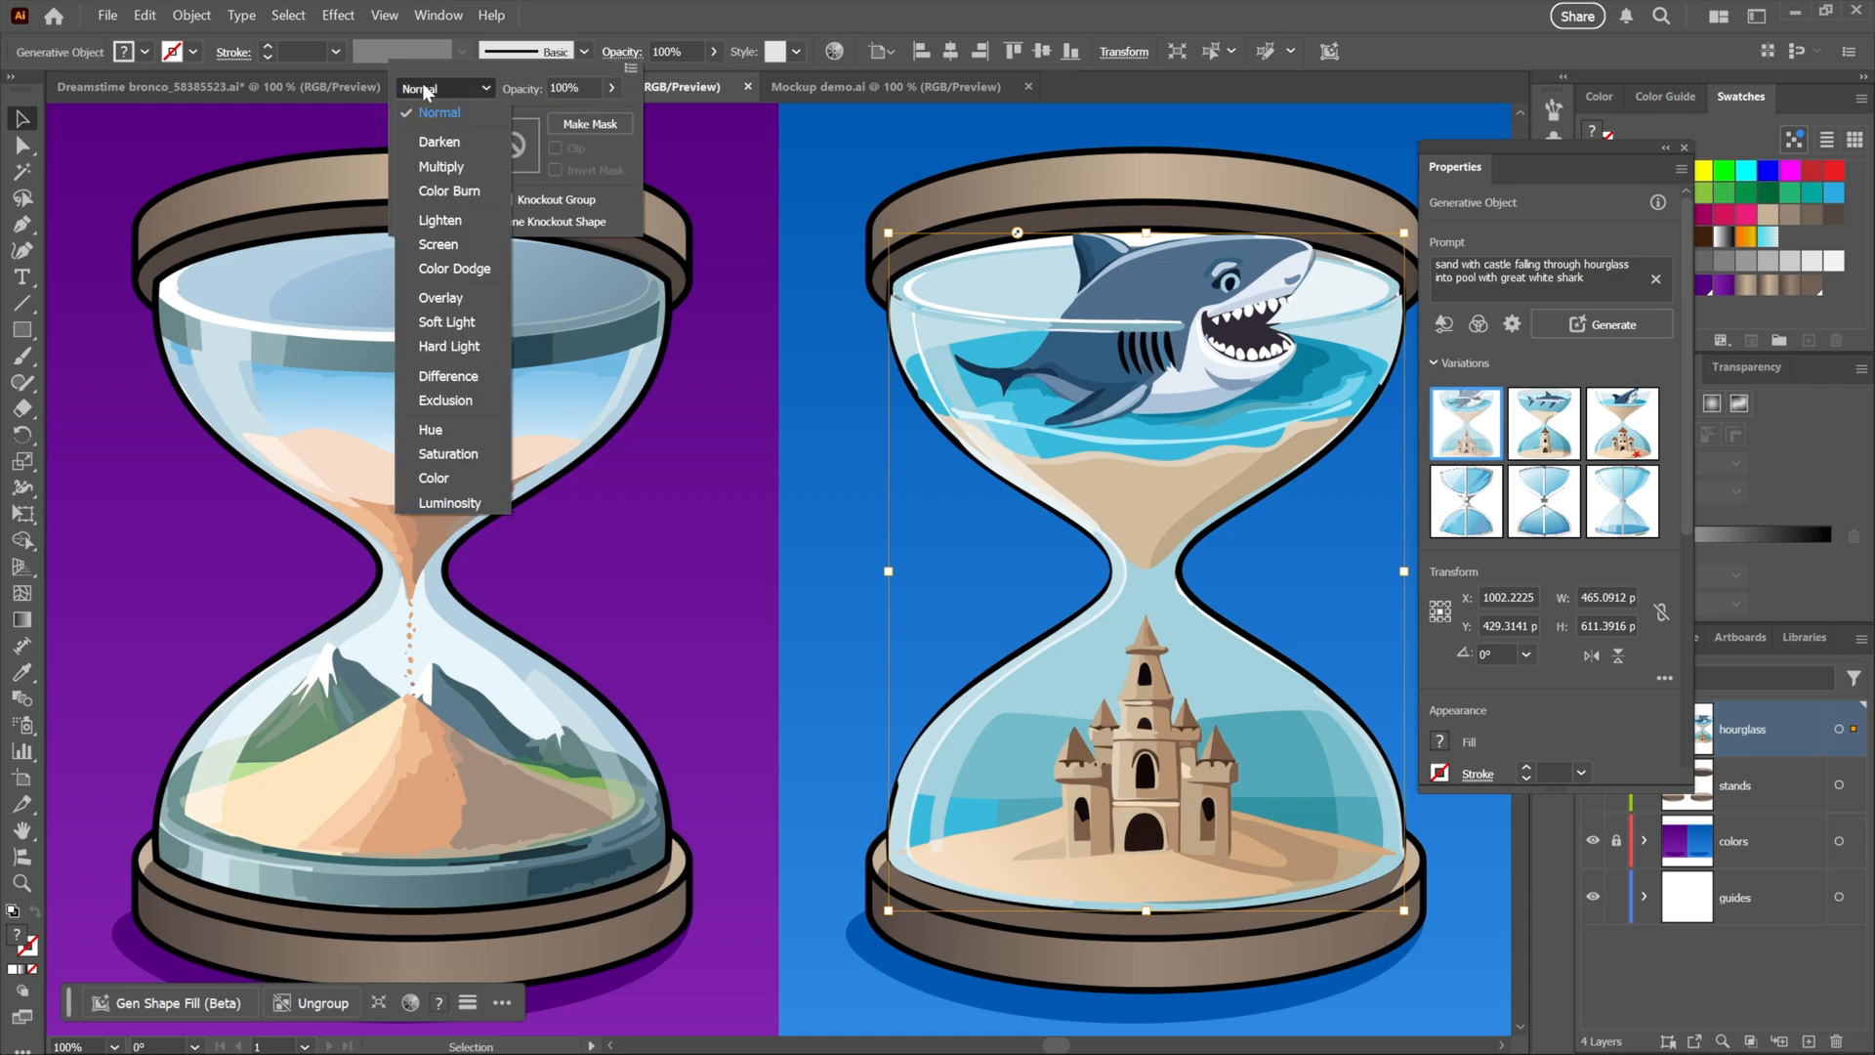
left_click(439, 164)
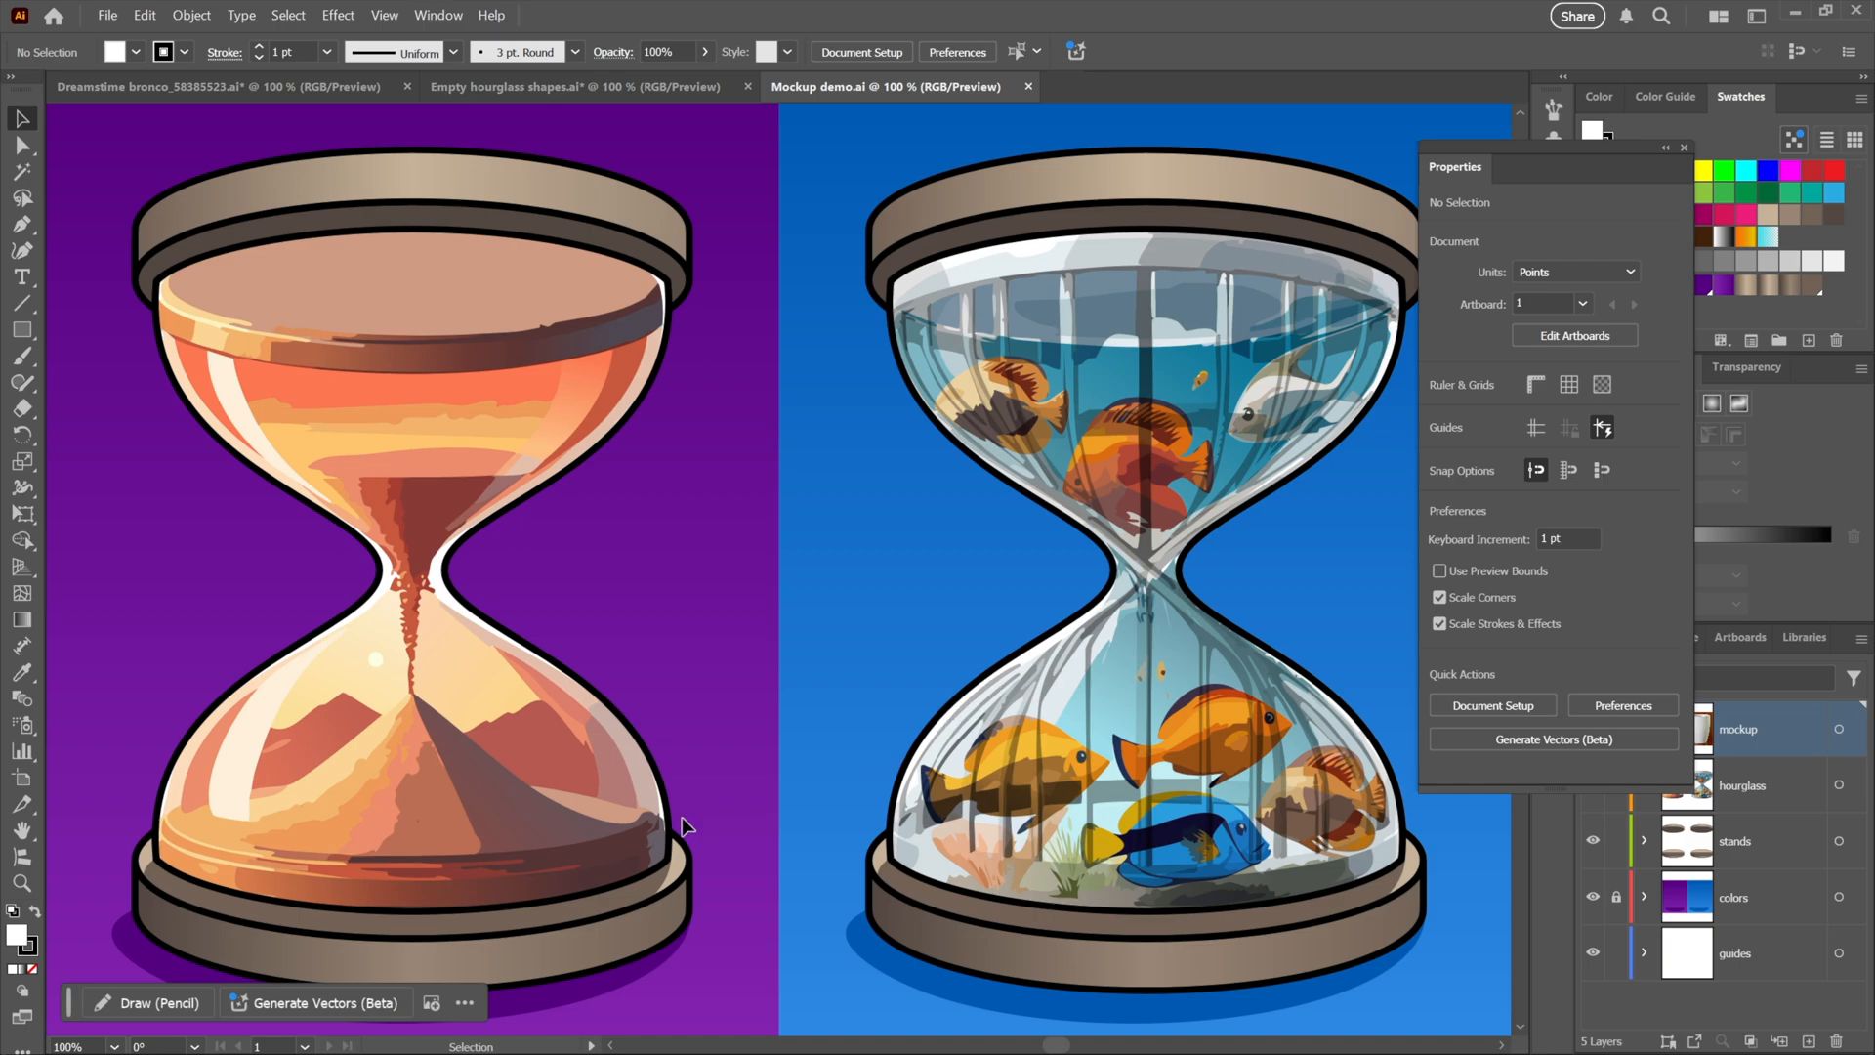
mouse_move(633, 584)
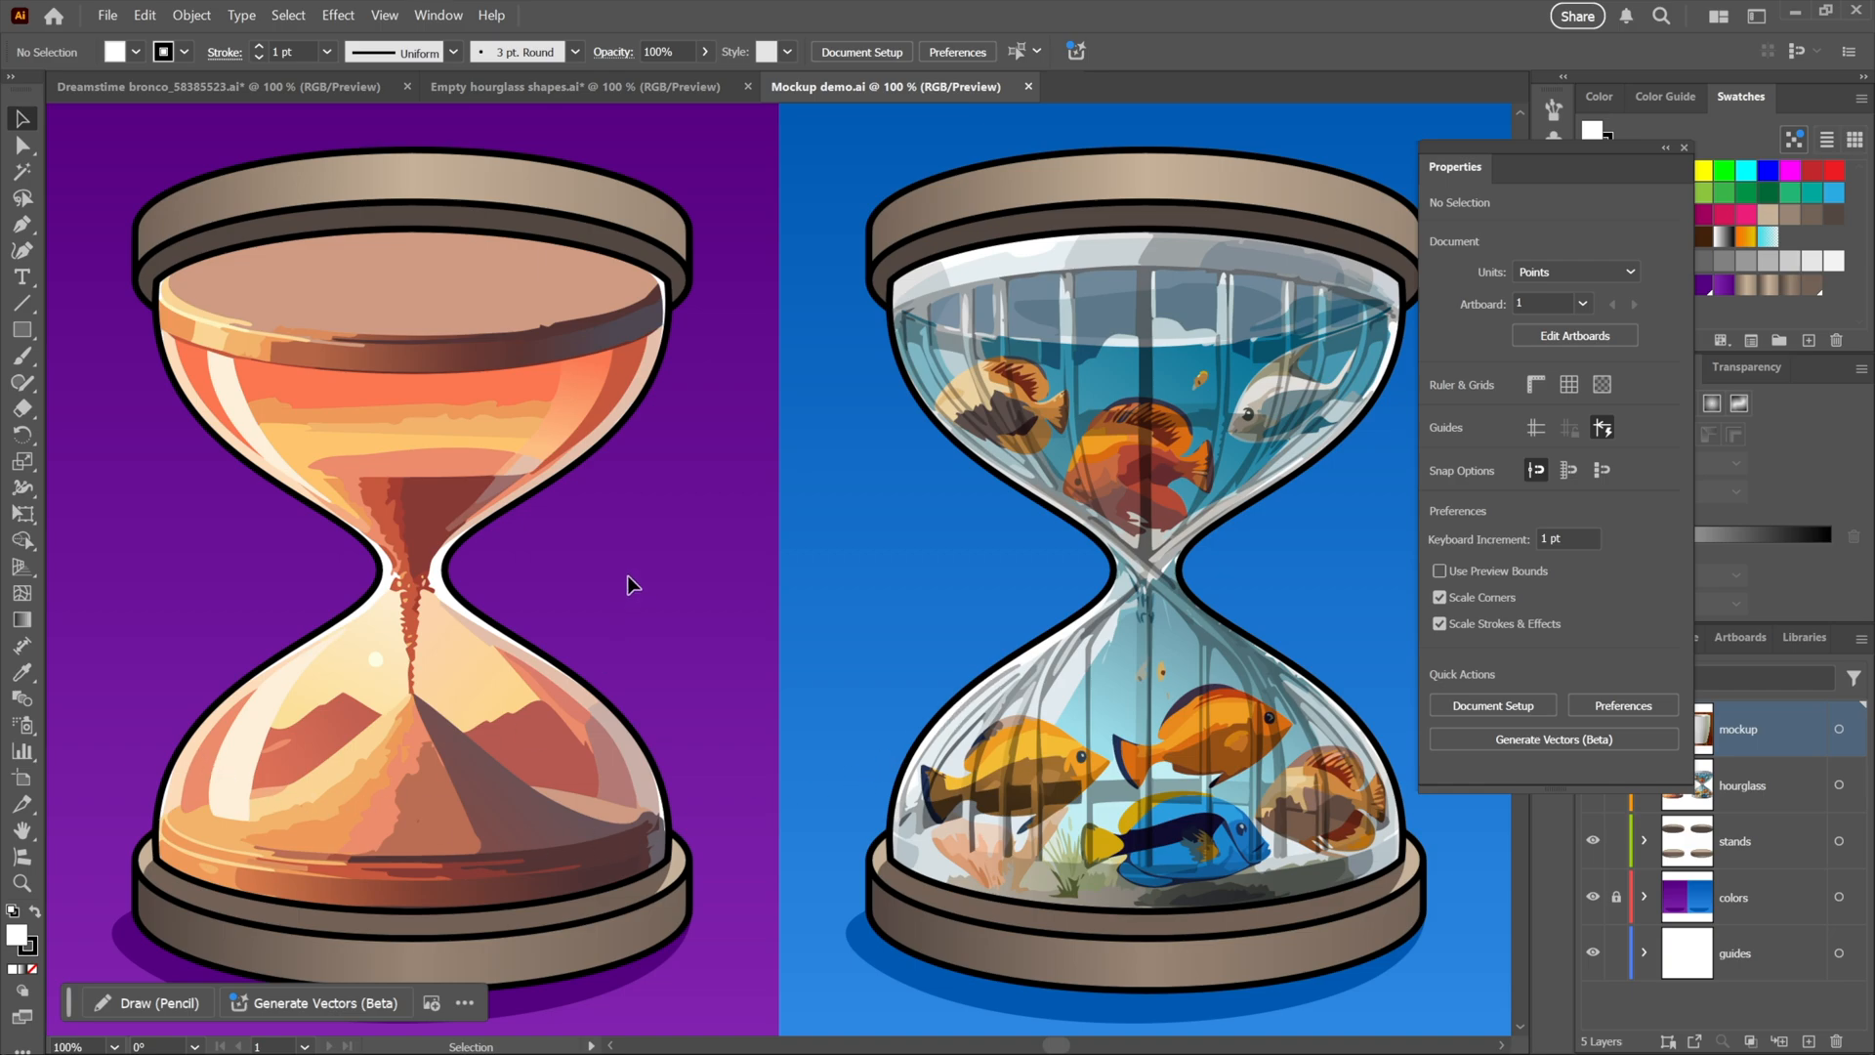
mouse_move(785, 506)
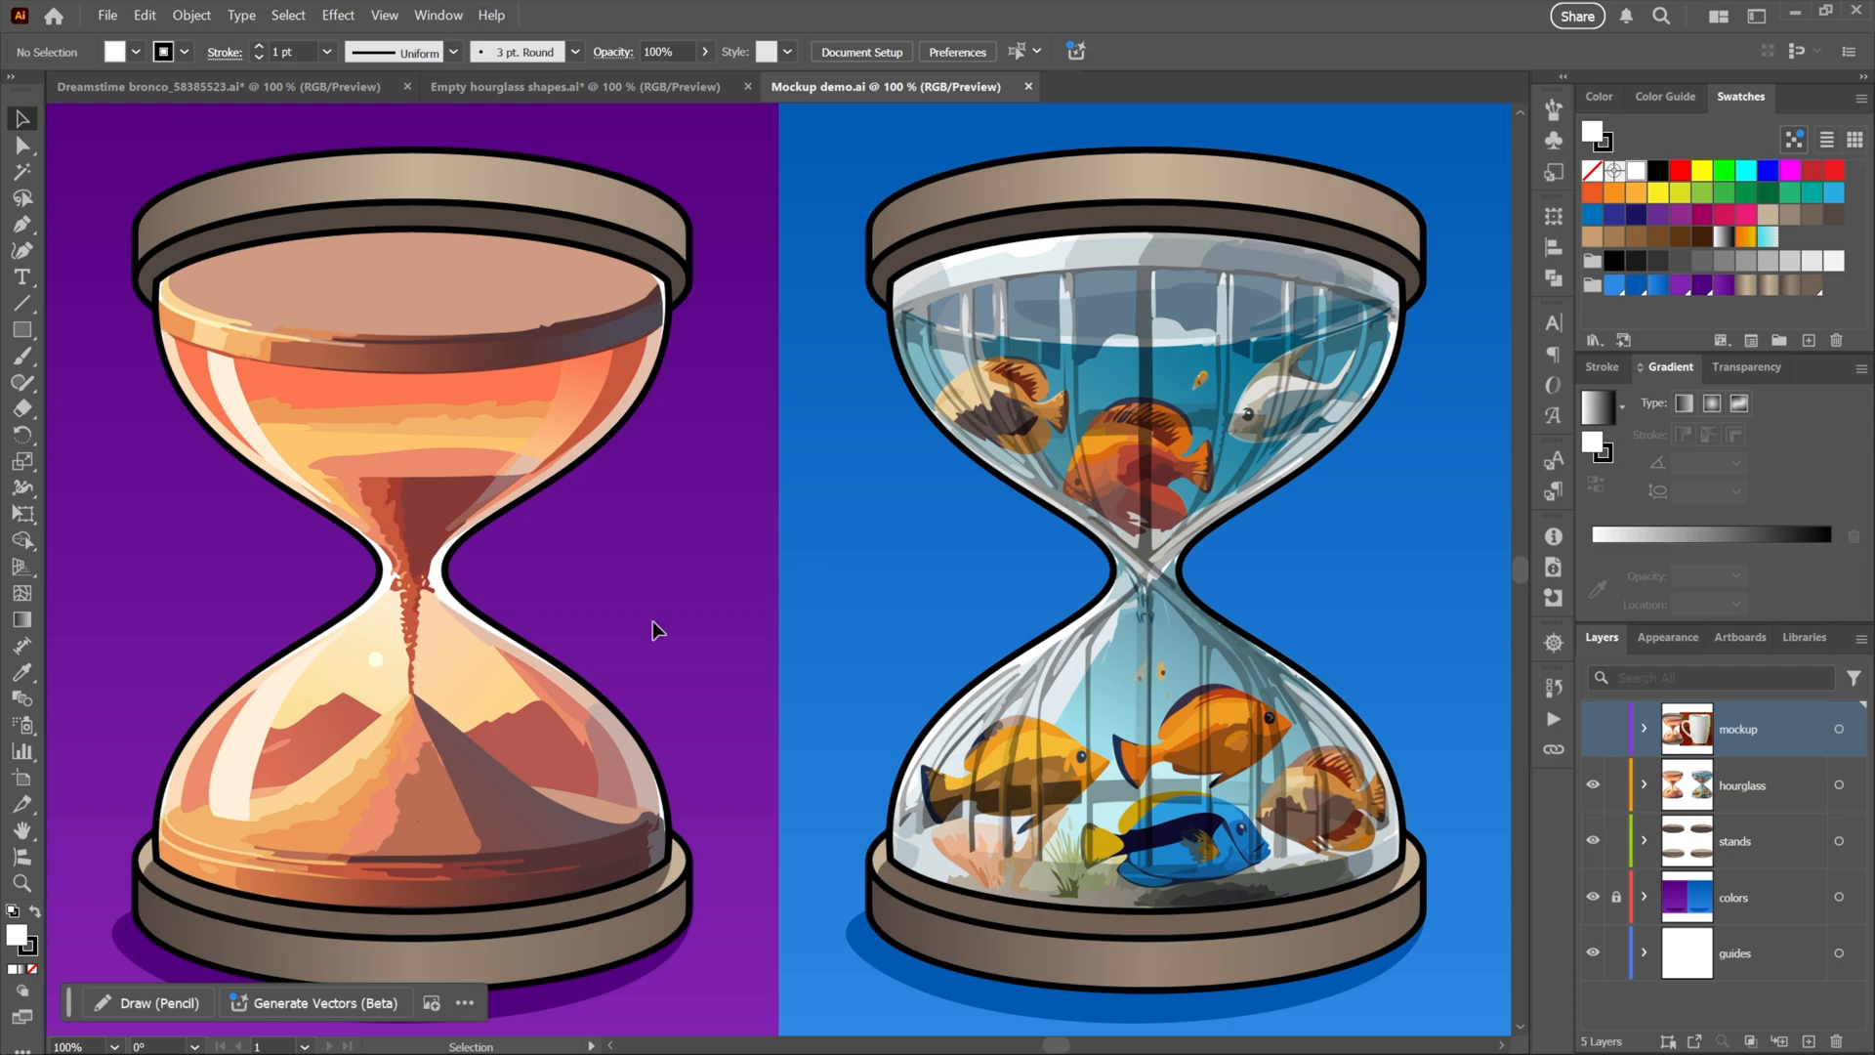
mouse_move(1206, 627)
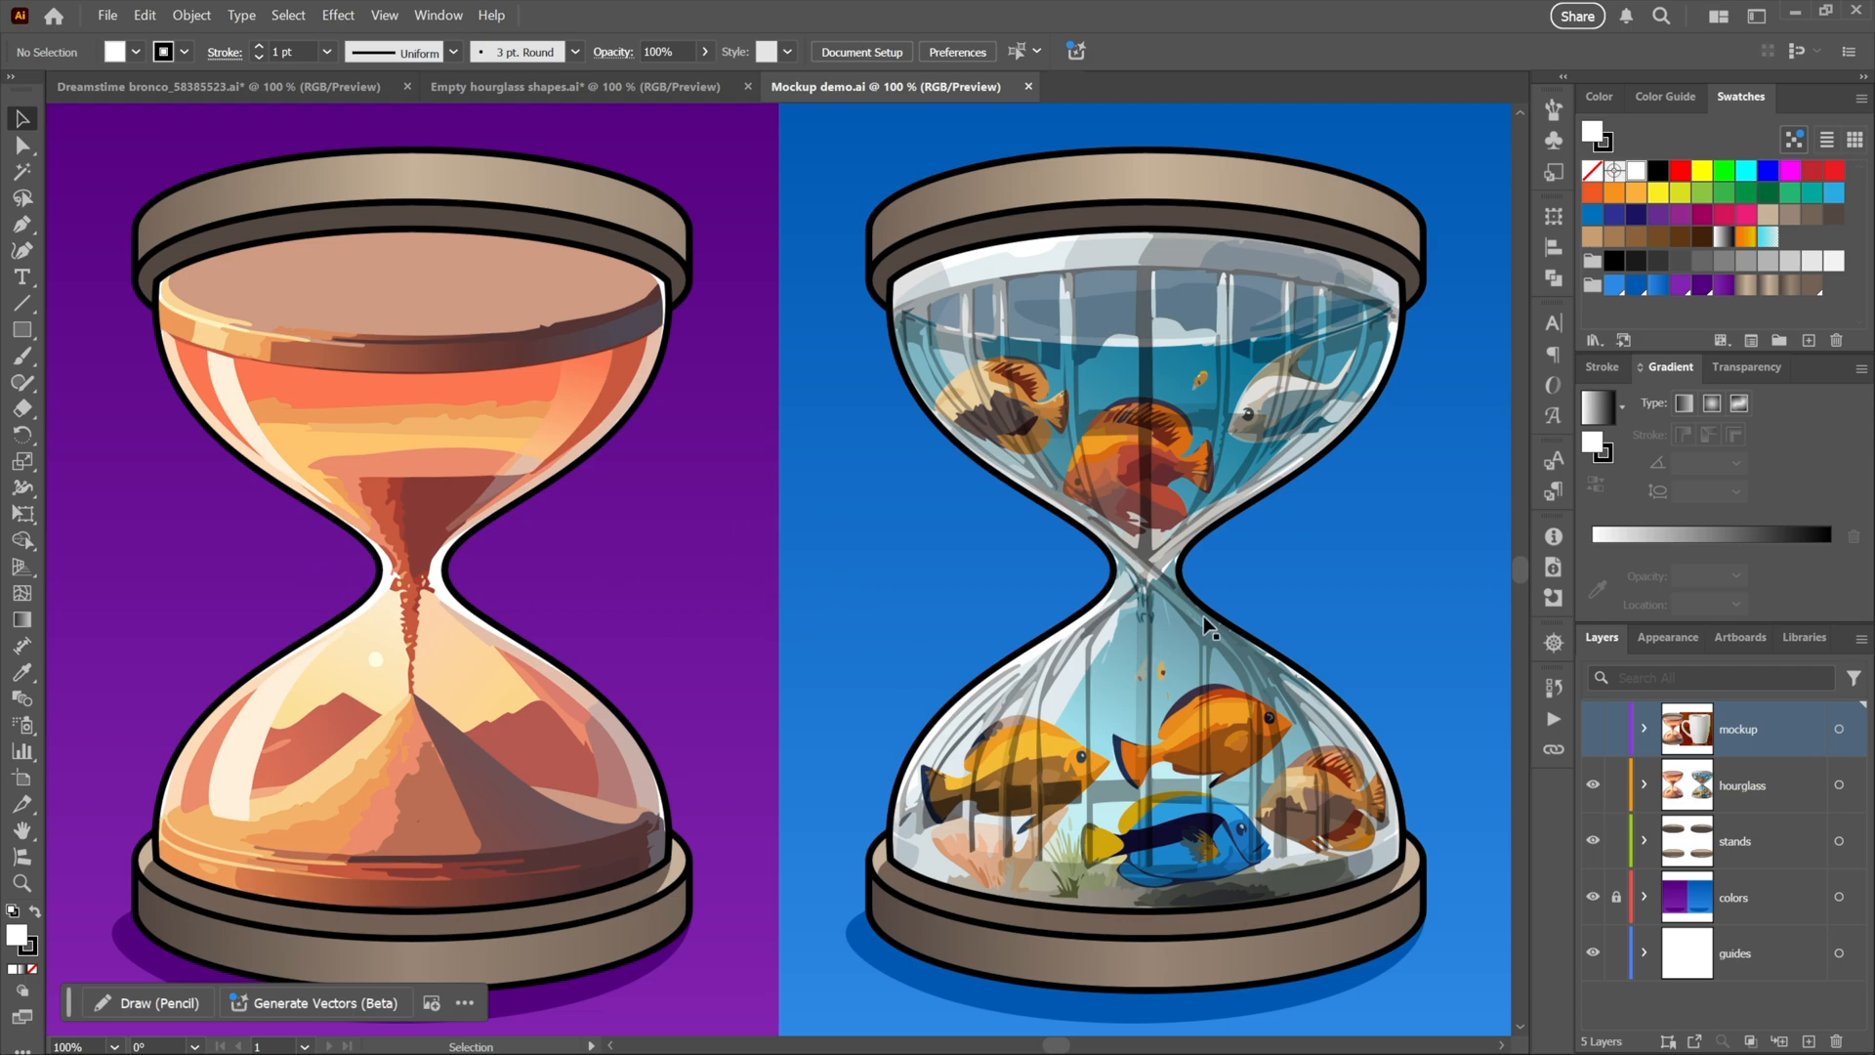
mouse_move(790, 150)
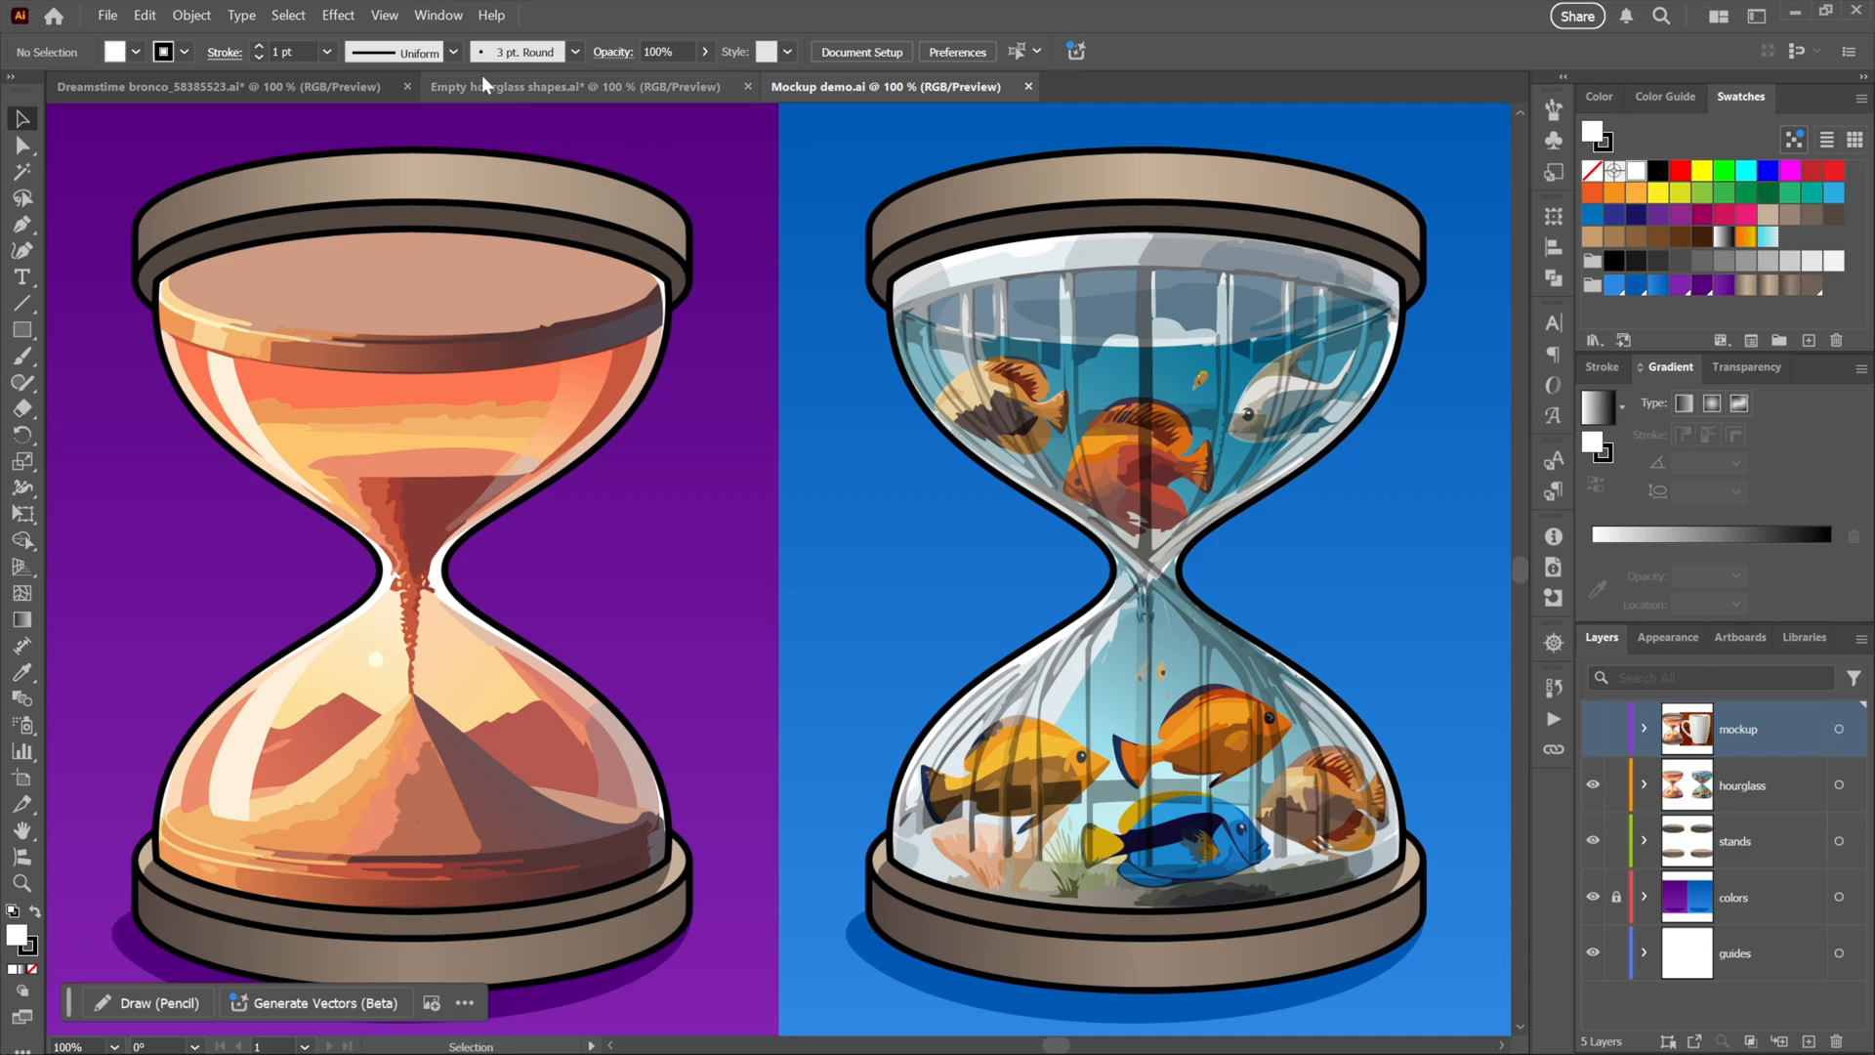
Show the Generated Variations panel from the Window menu, review it and close it
left_click(437, 14)
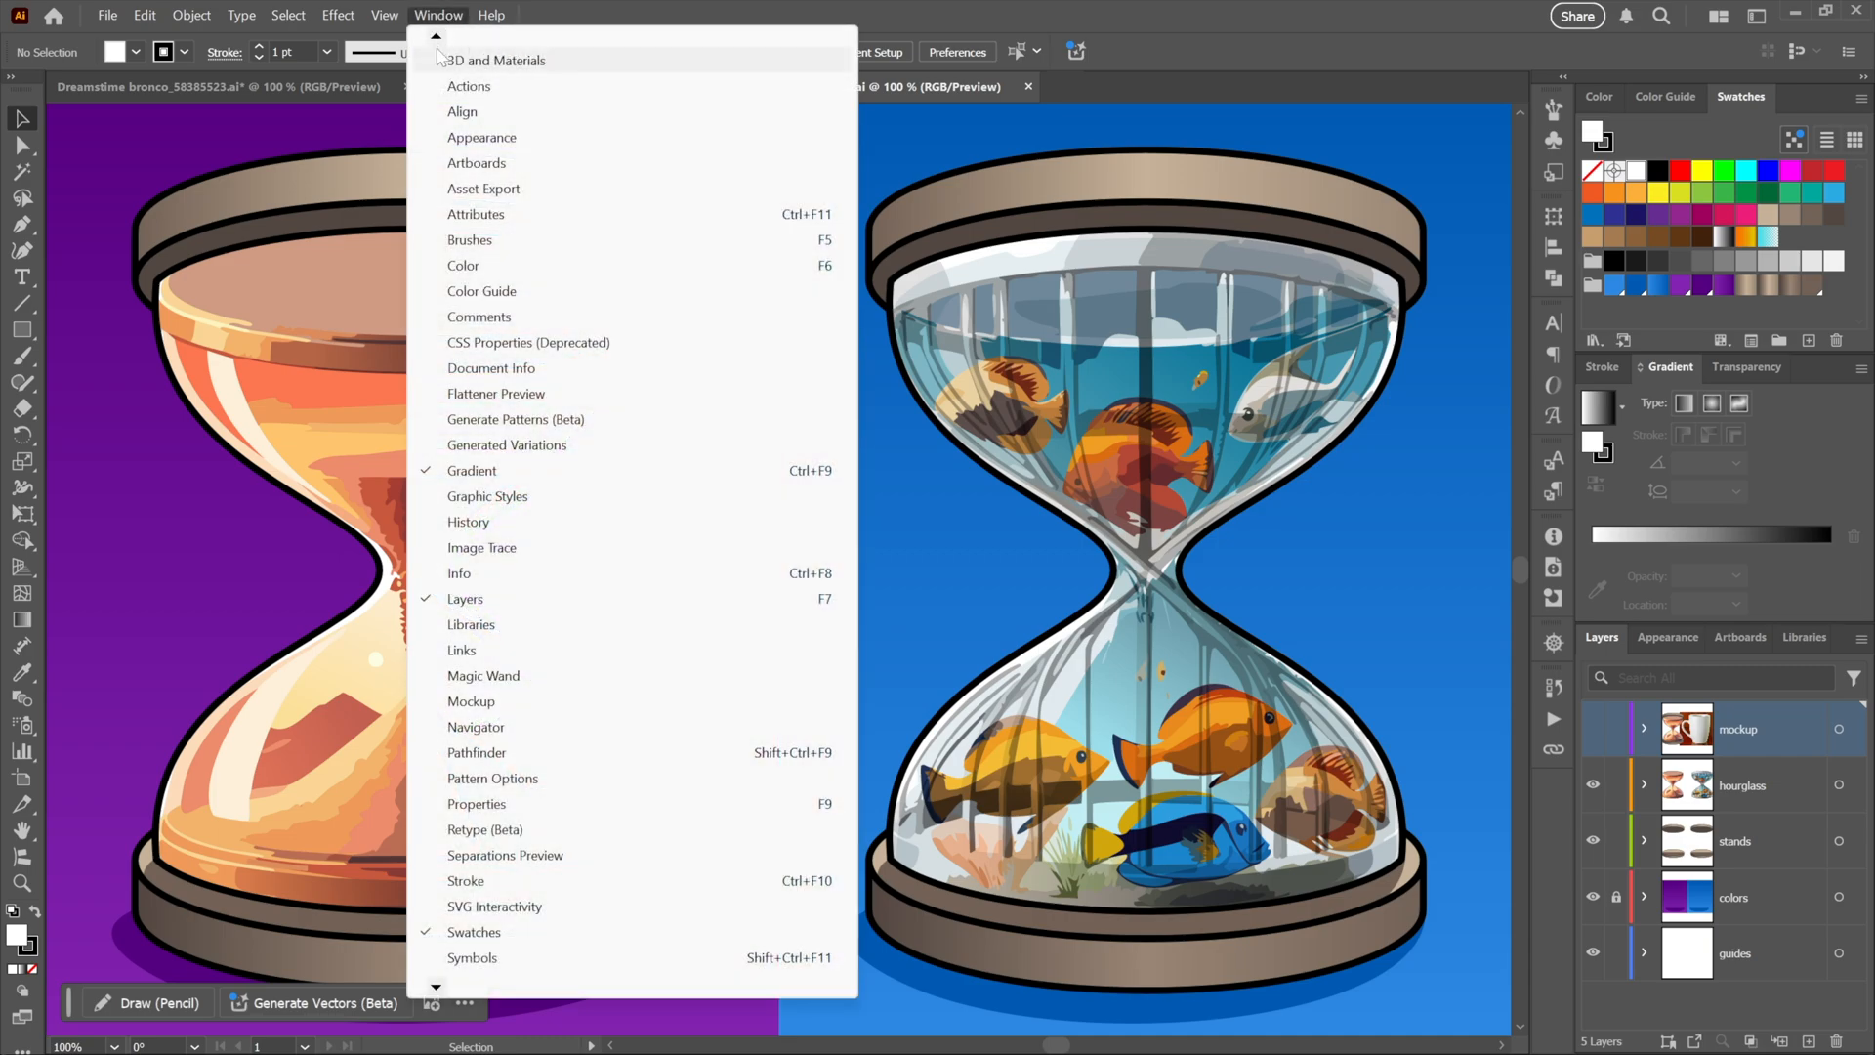
mouse_move(553, 445)
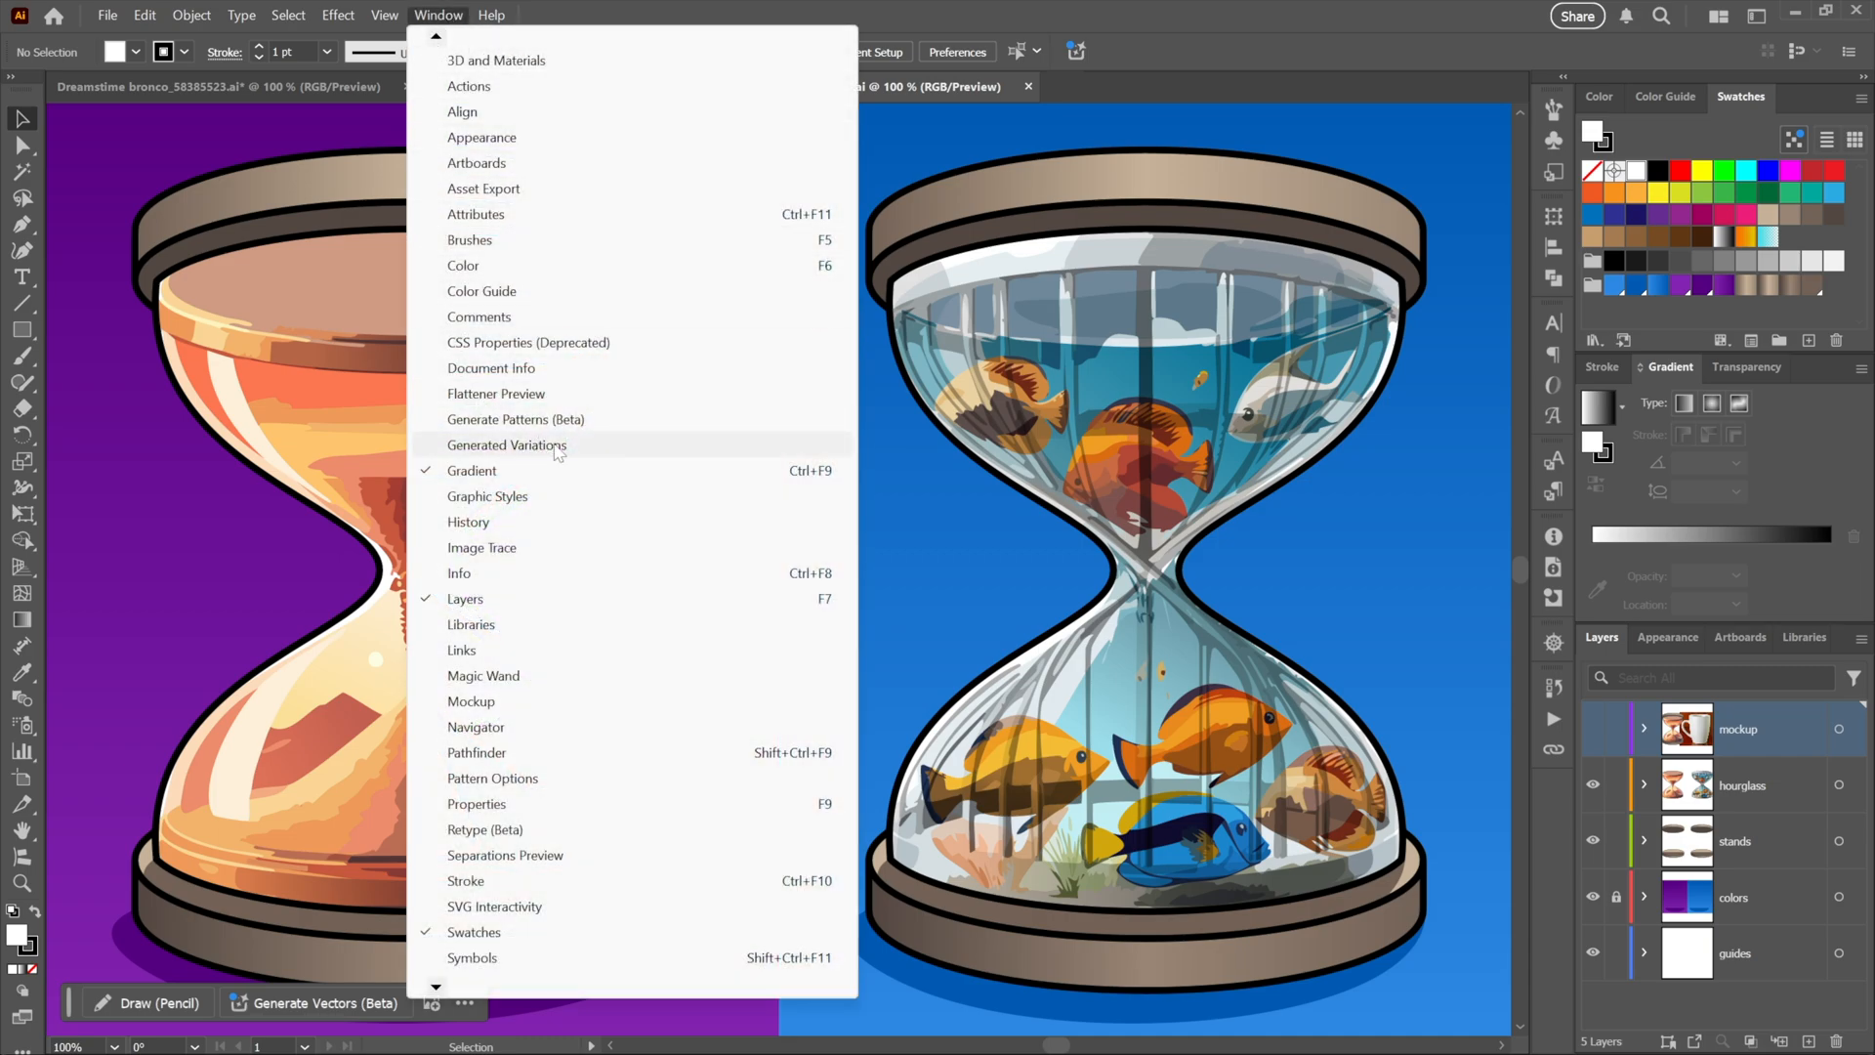
left_click(506, 445)
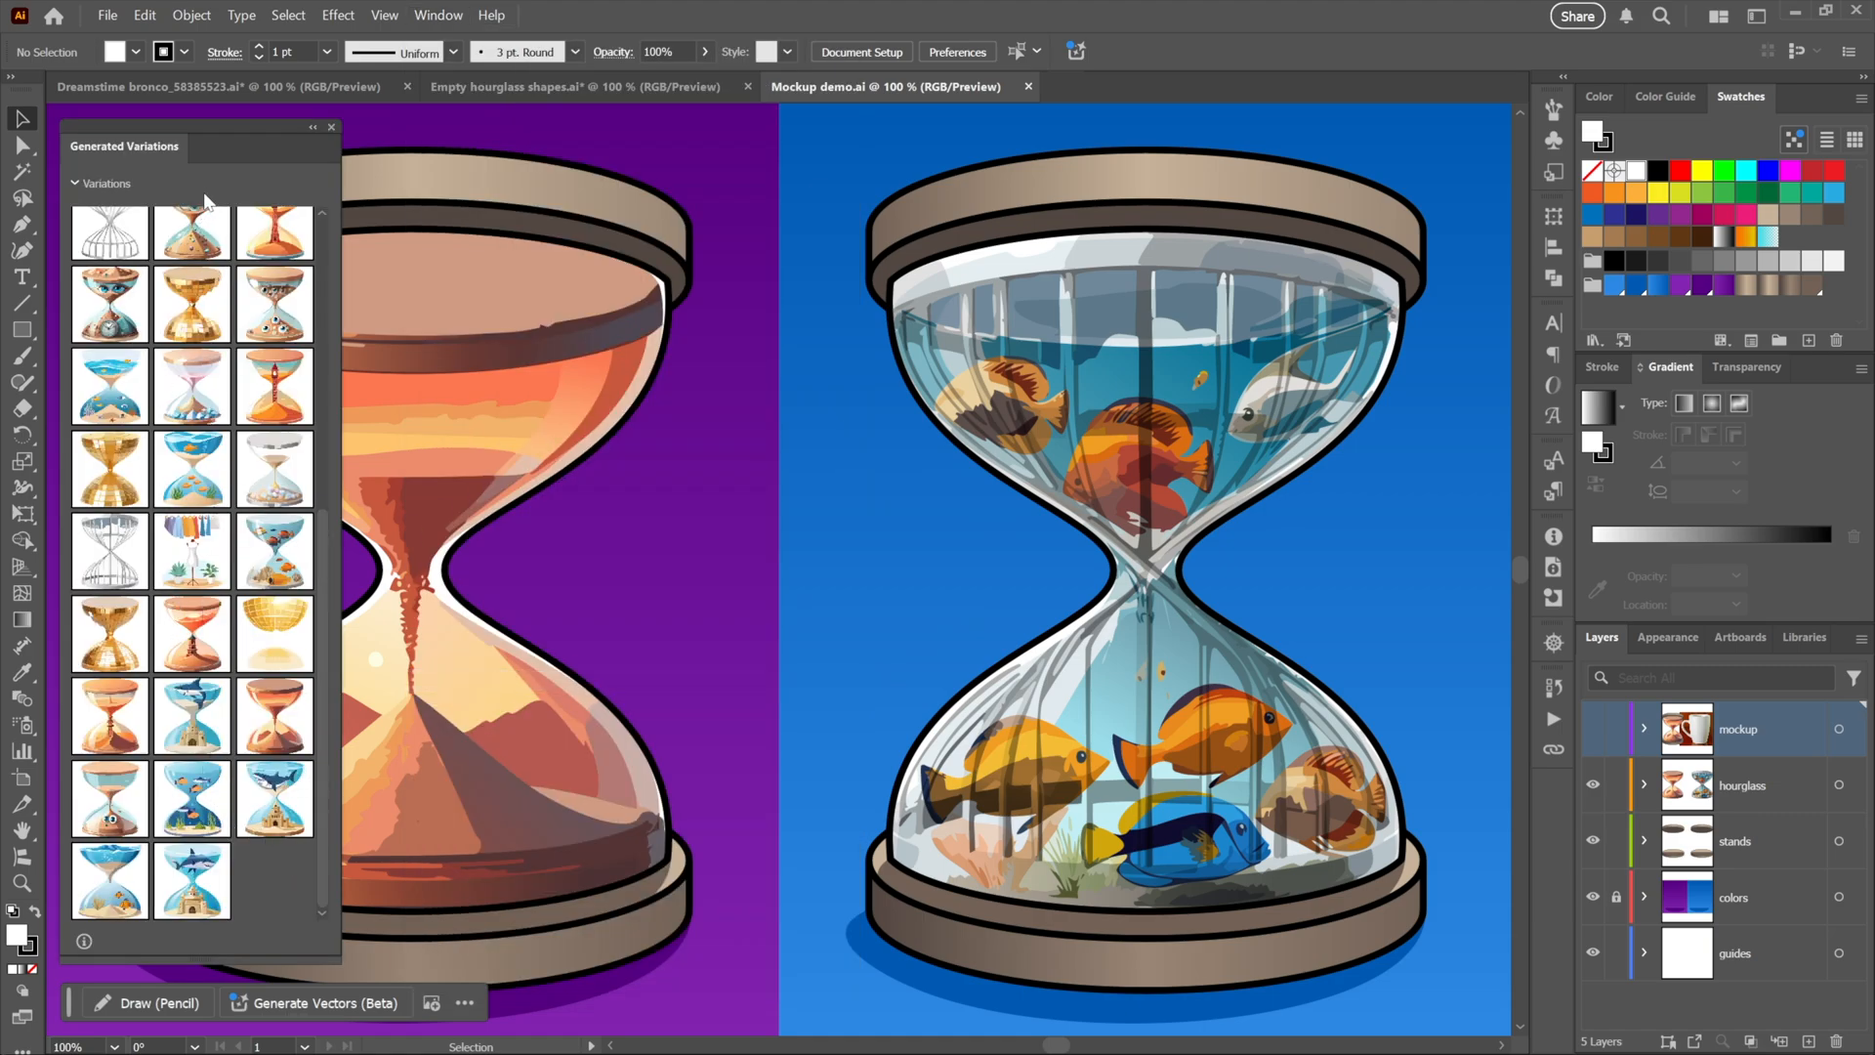
left_click(332, 127)
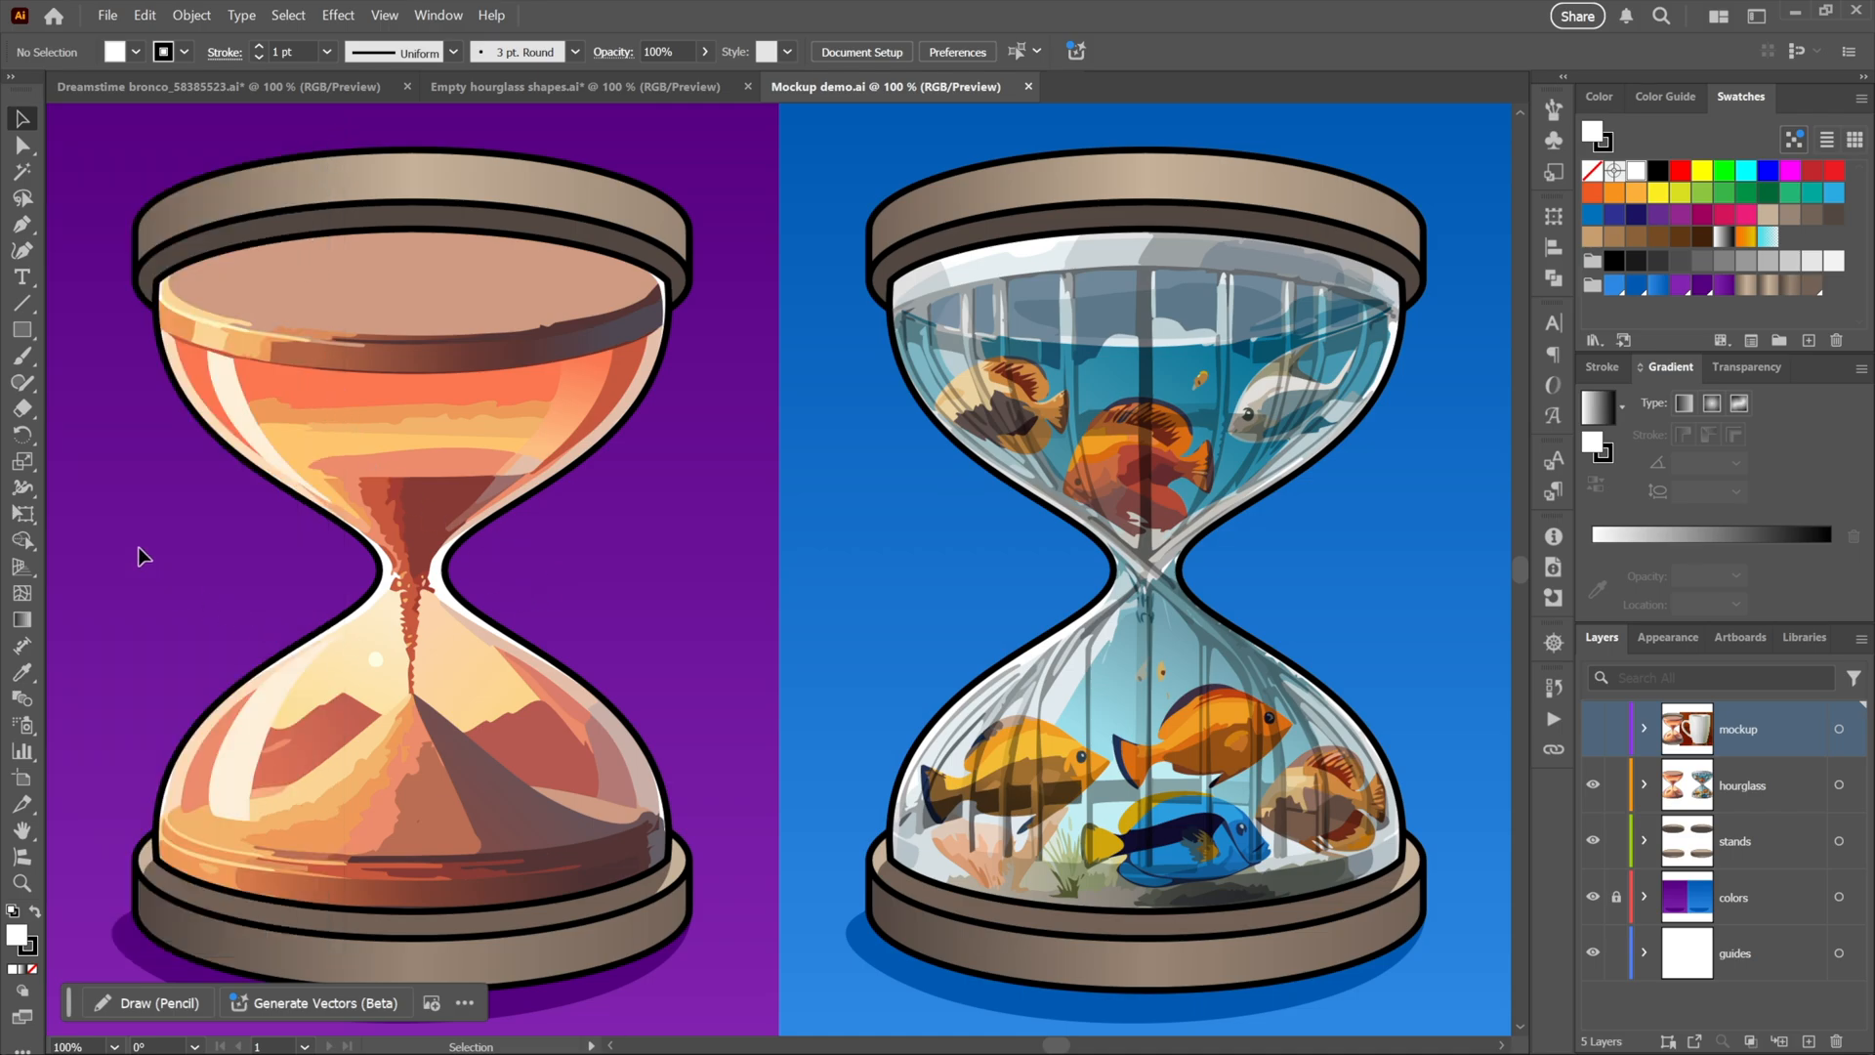
mouse_move(1483, 682)
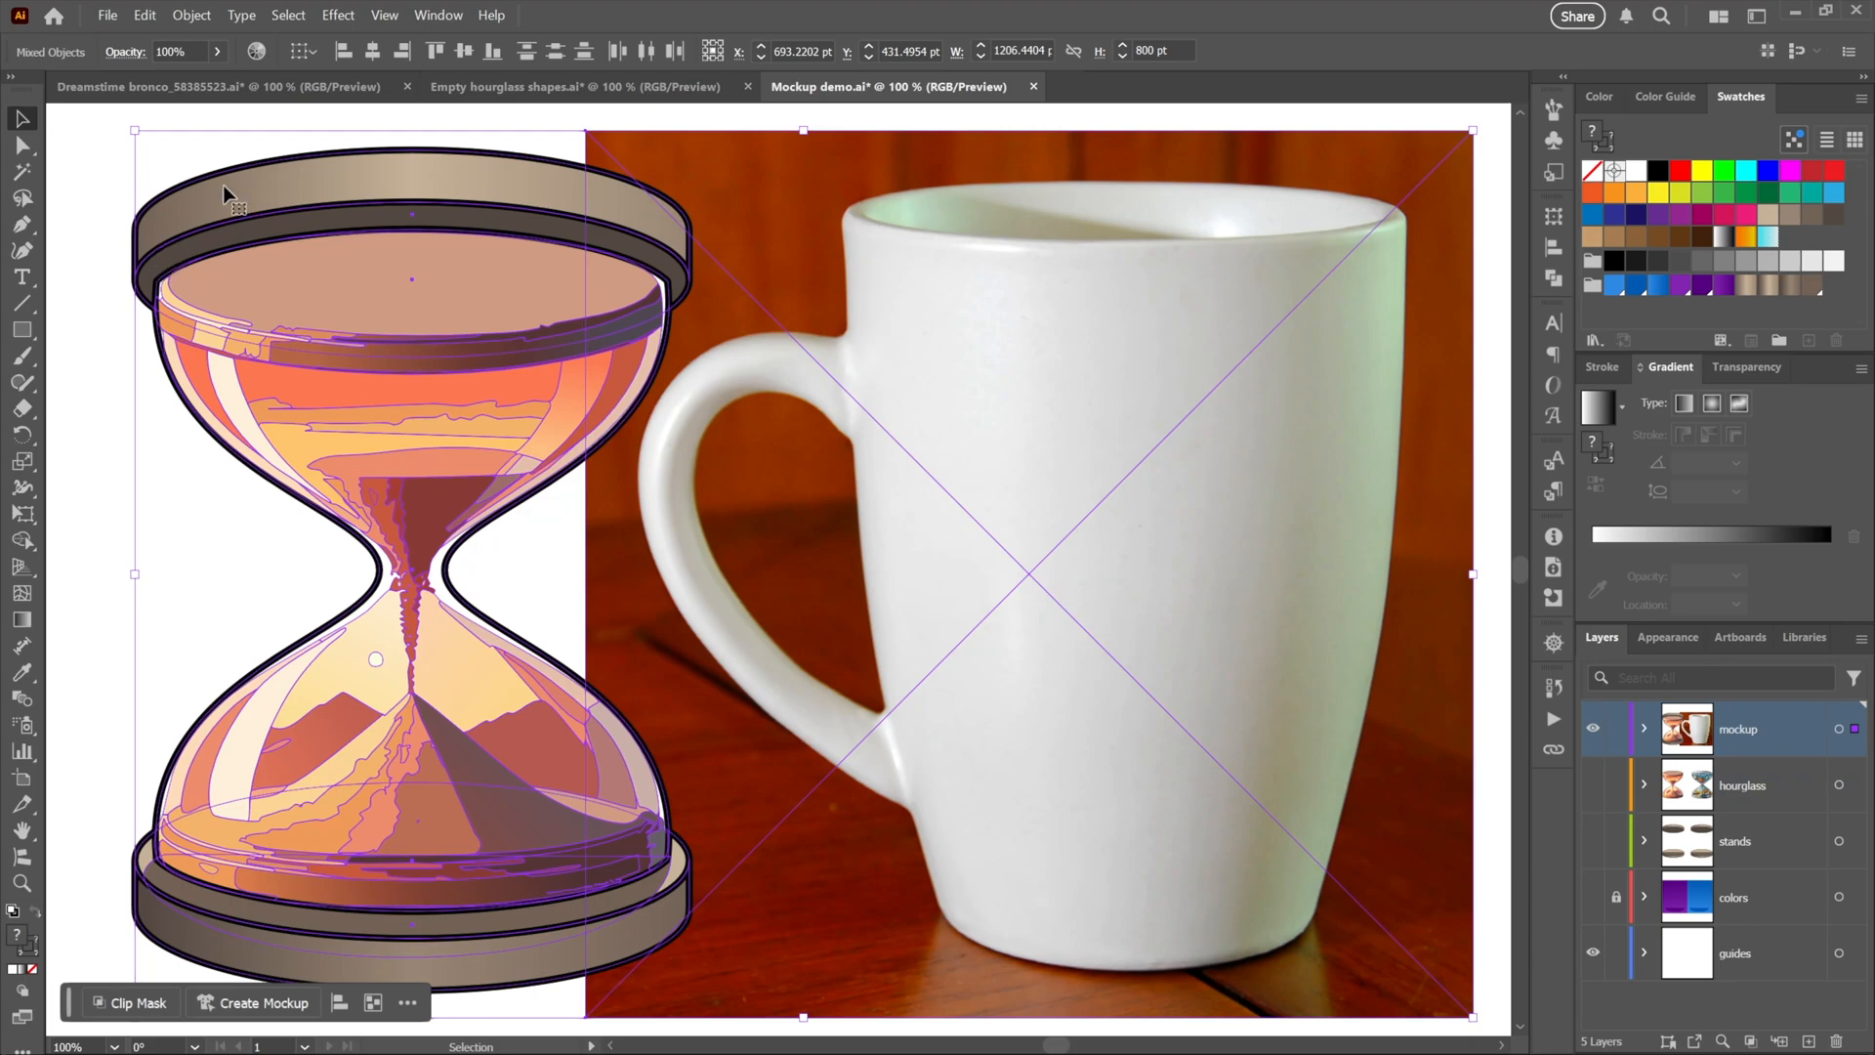
mouse_move(266, 188)
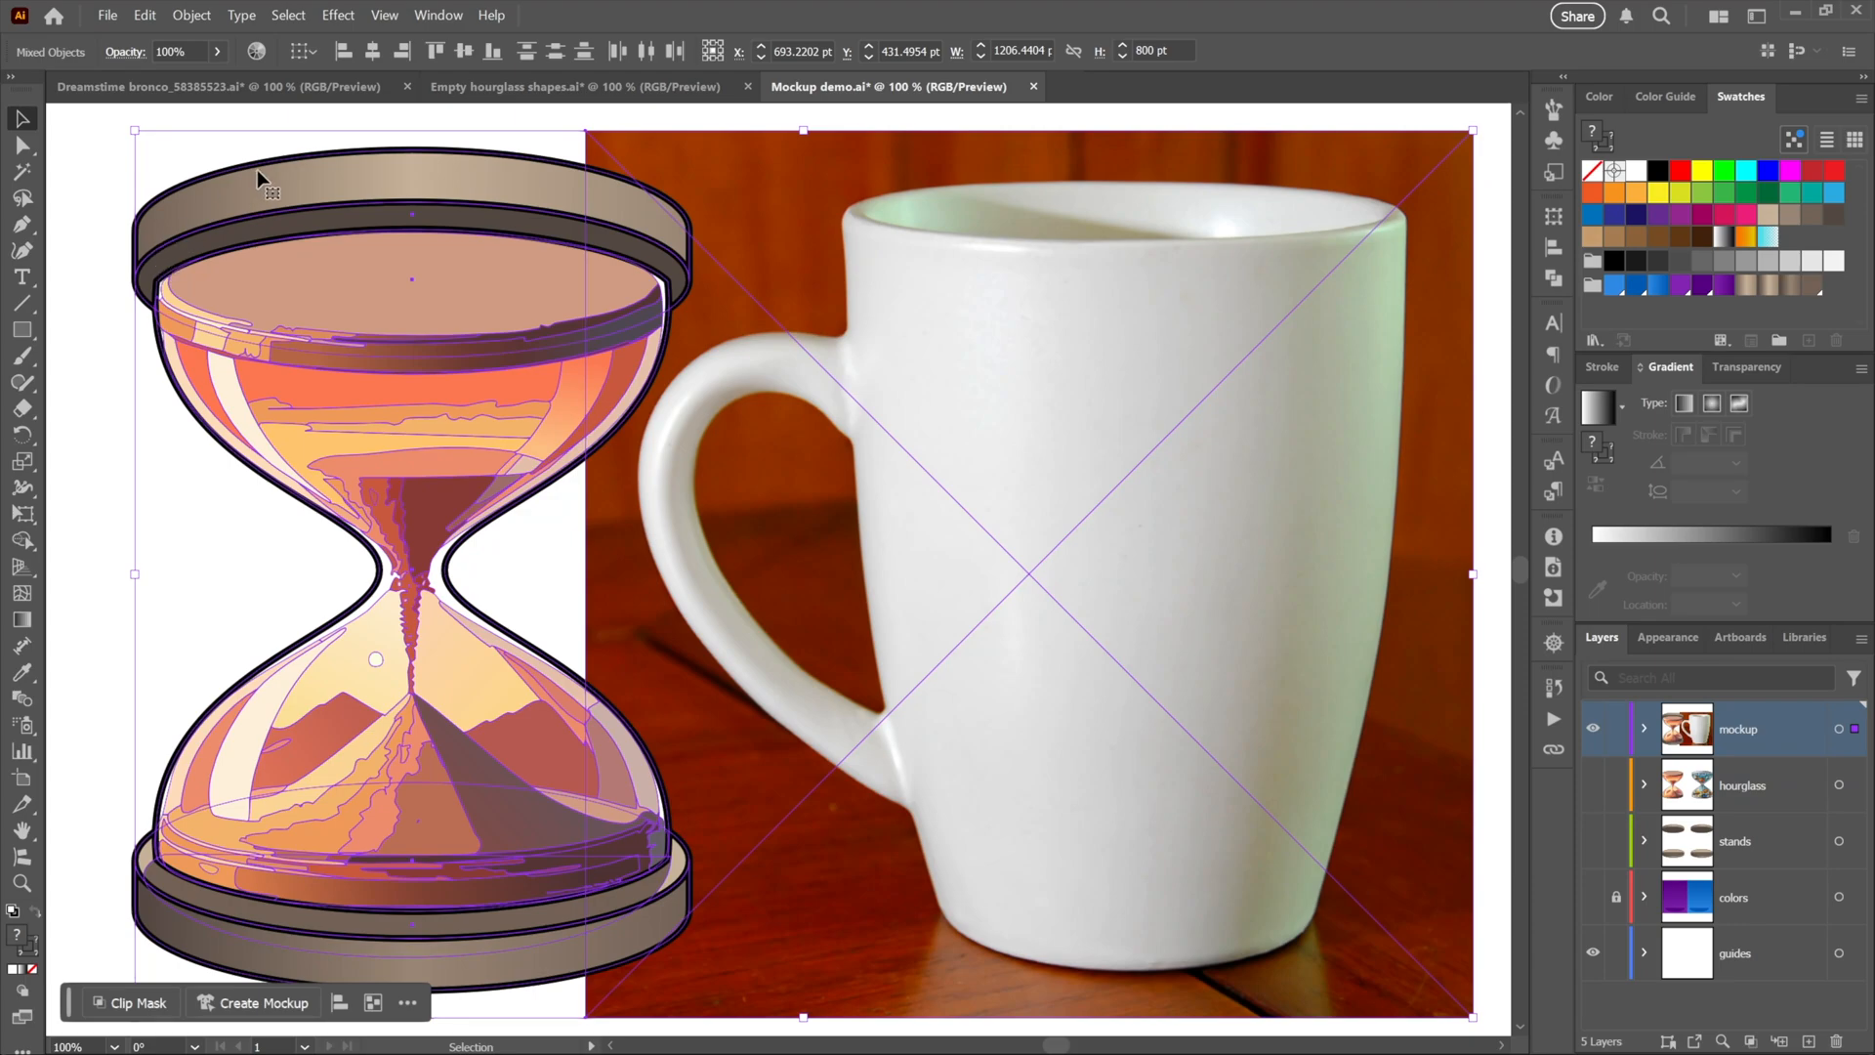
Create a mockup from the selected hourglass artwork and white mug photo
left_click(189, 14)
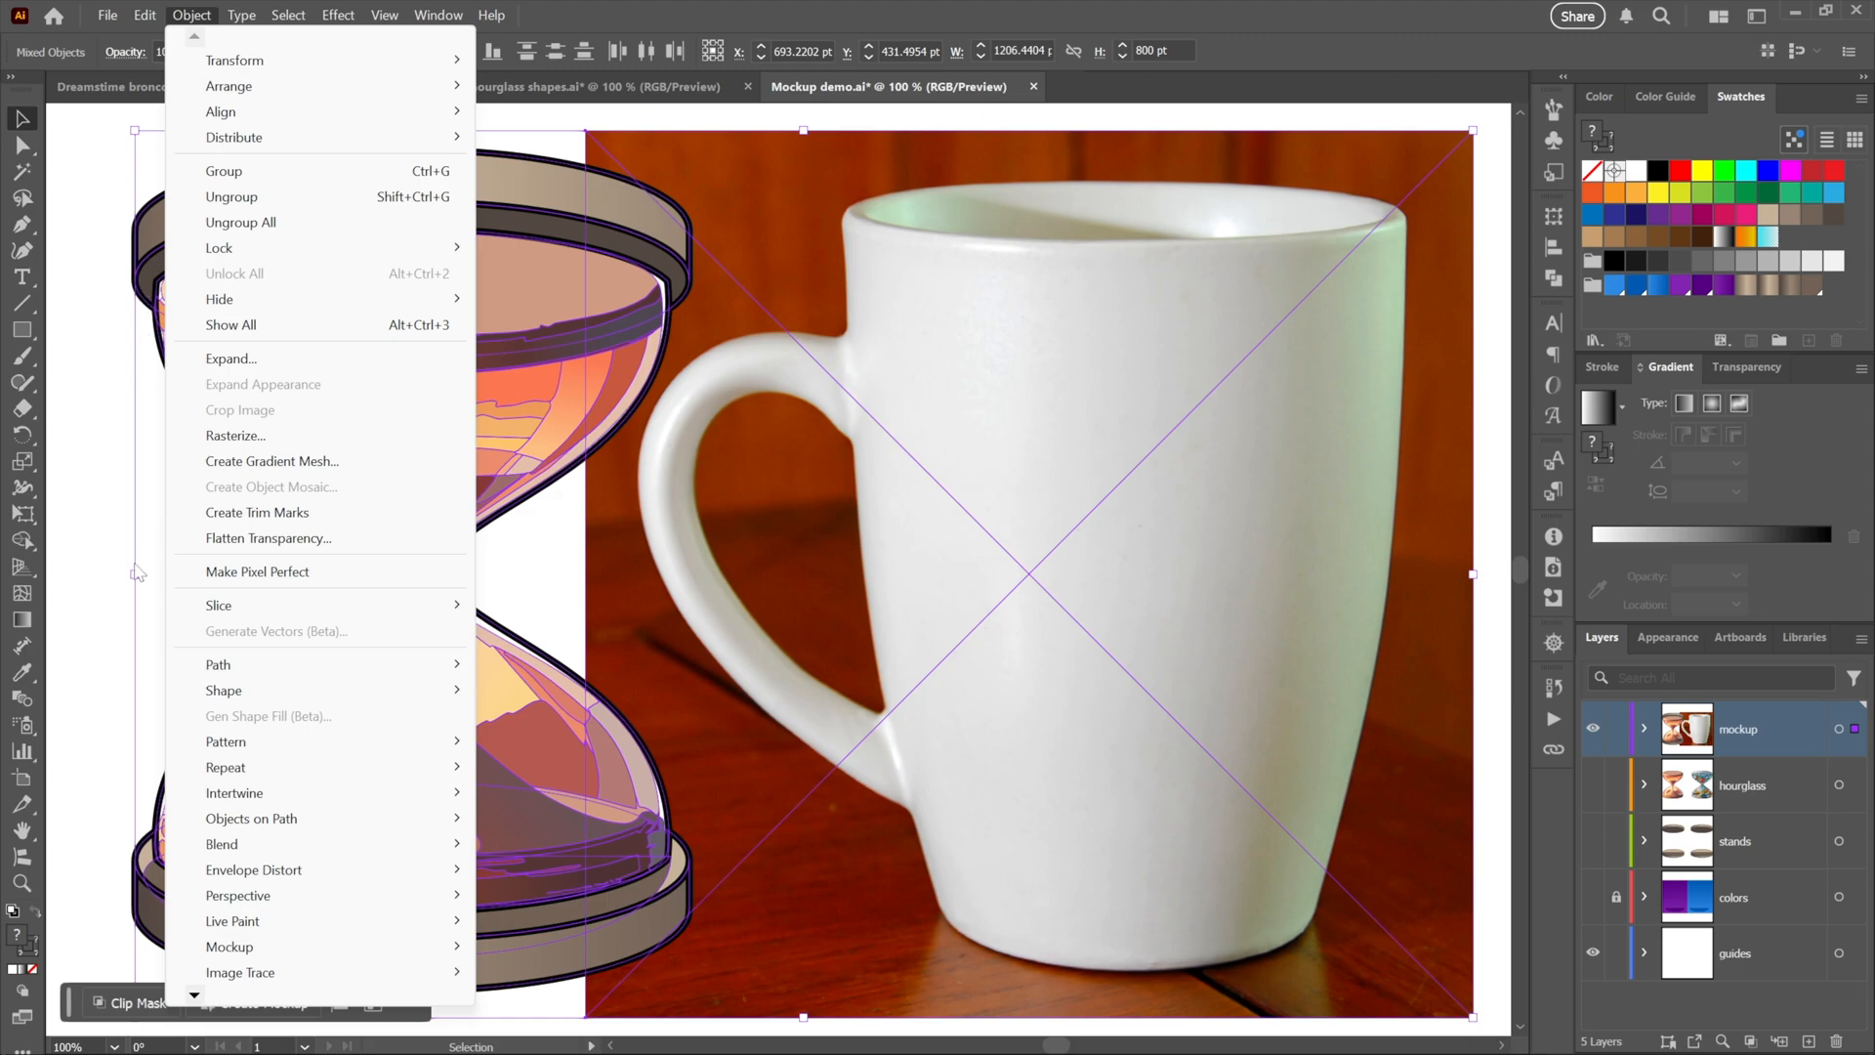
mouse_move(221, 844)
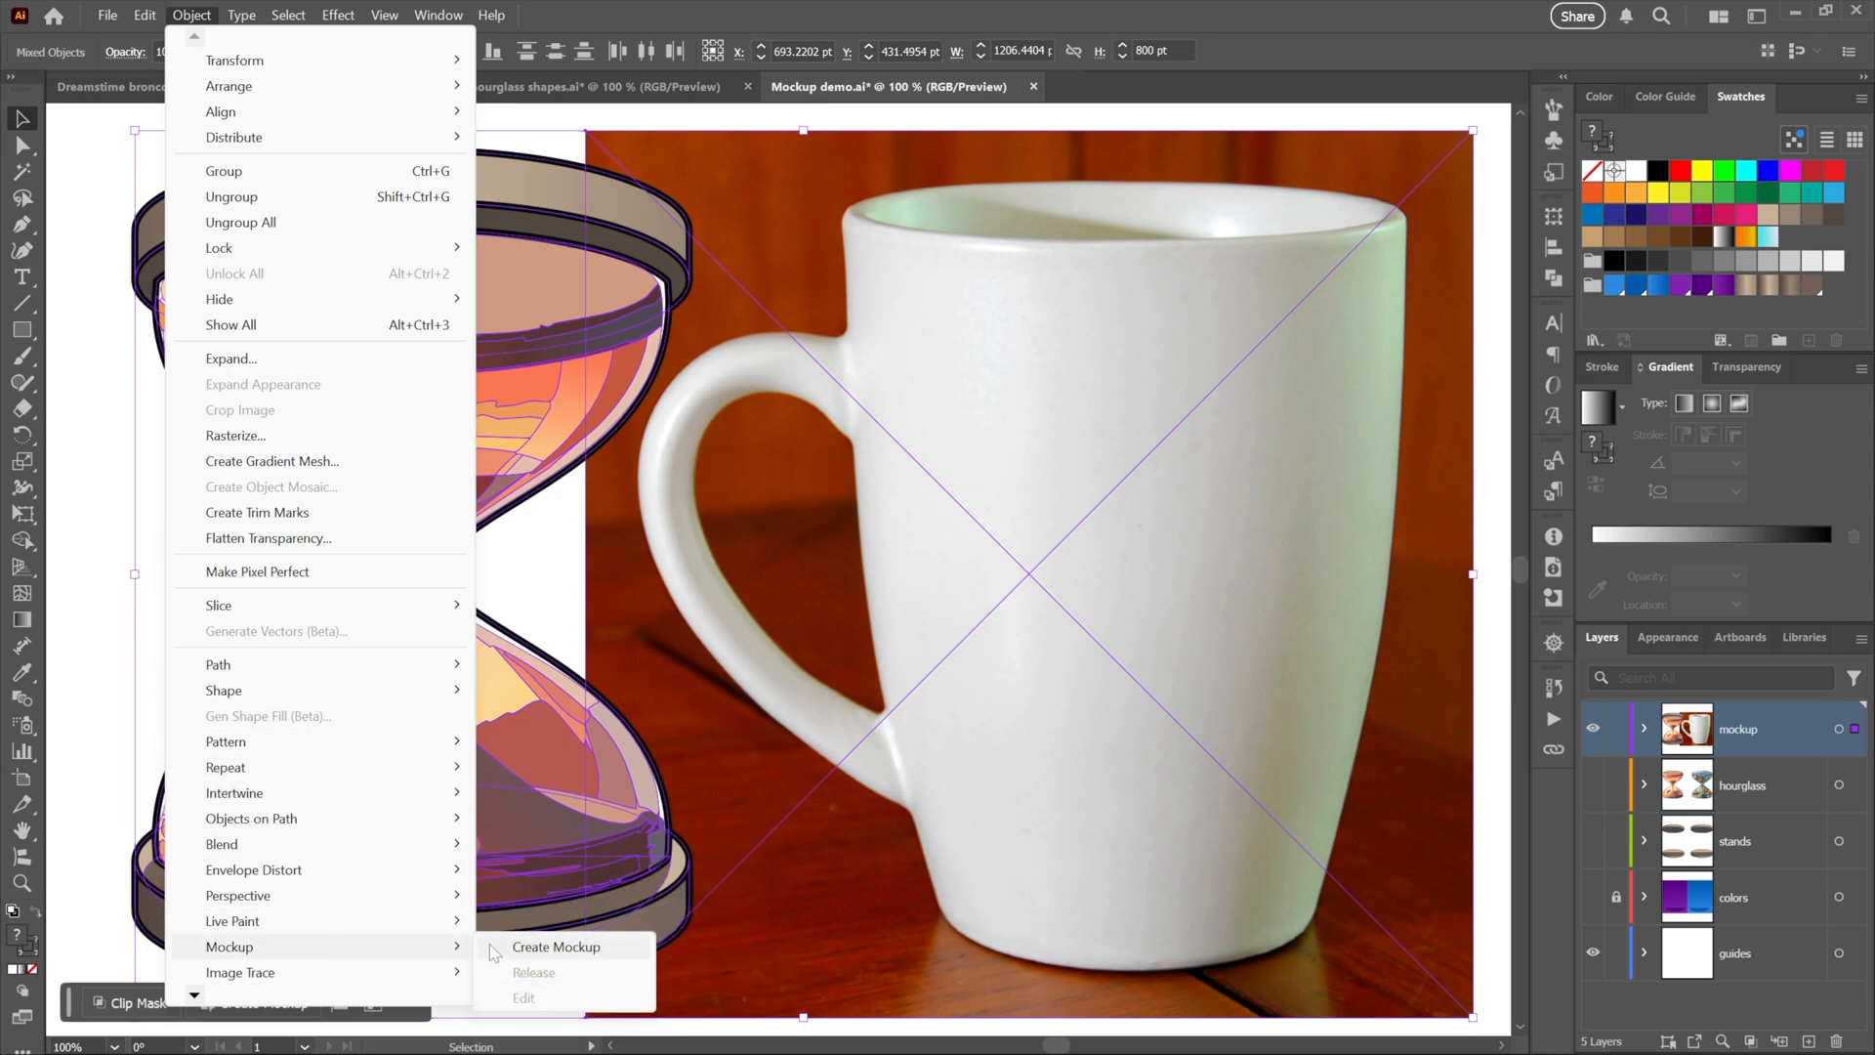
left_click(553, 945)
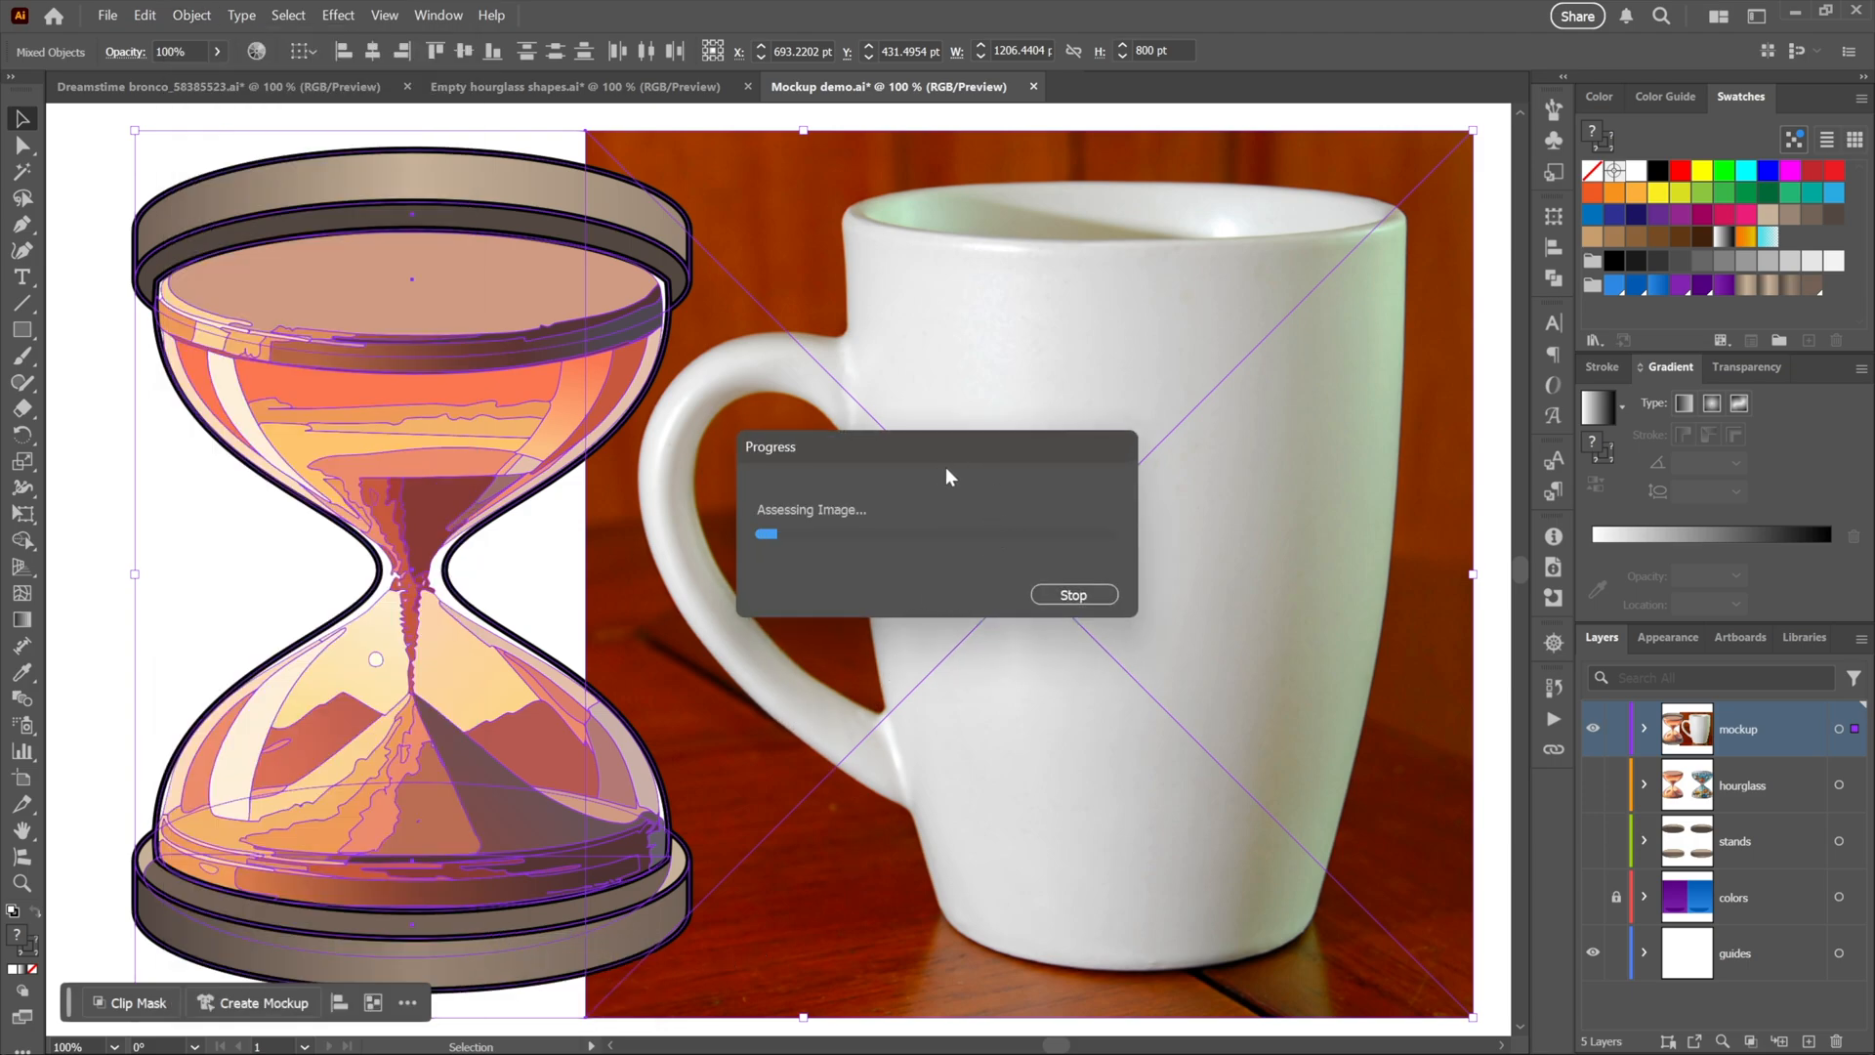
mouse_move(969, 566)
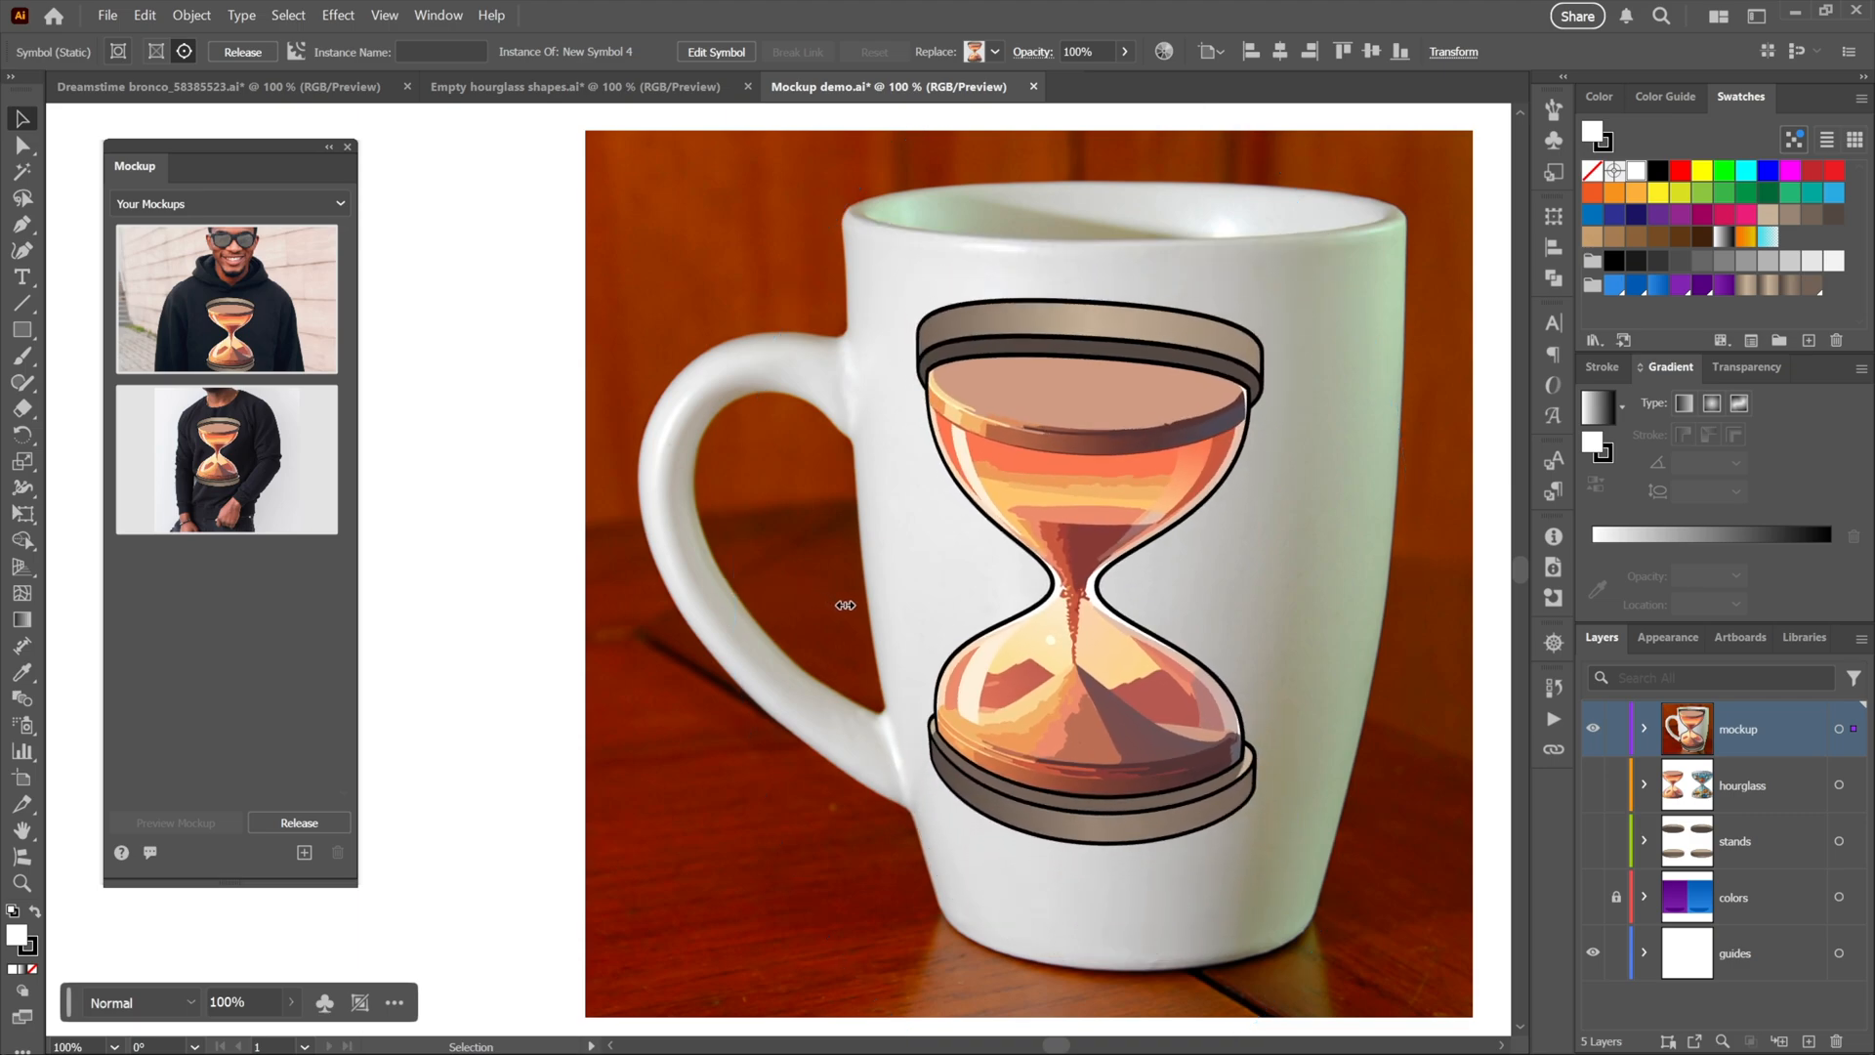
Adjust the hourglass's warp ellipse on the white mug and add the mug photo as a mockup template
left_click(1073, 586)
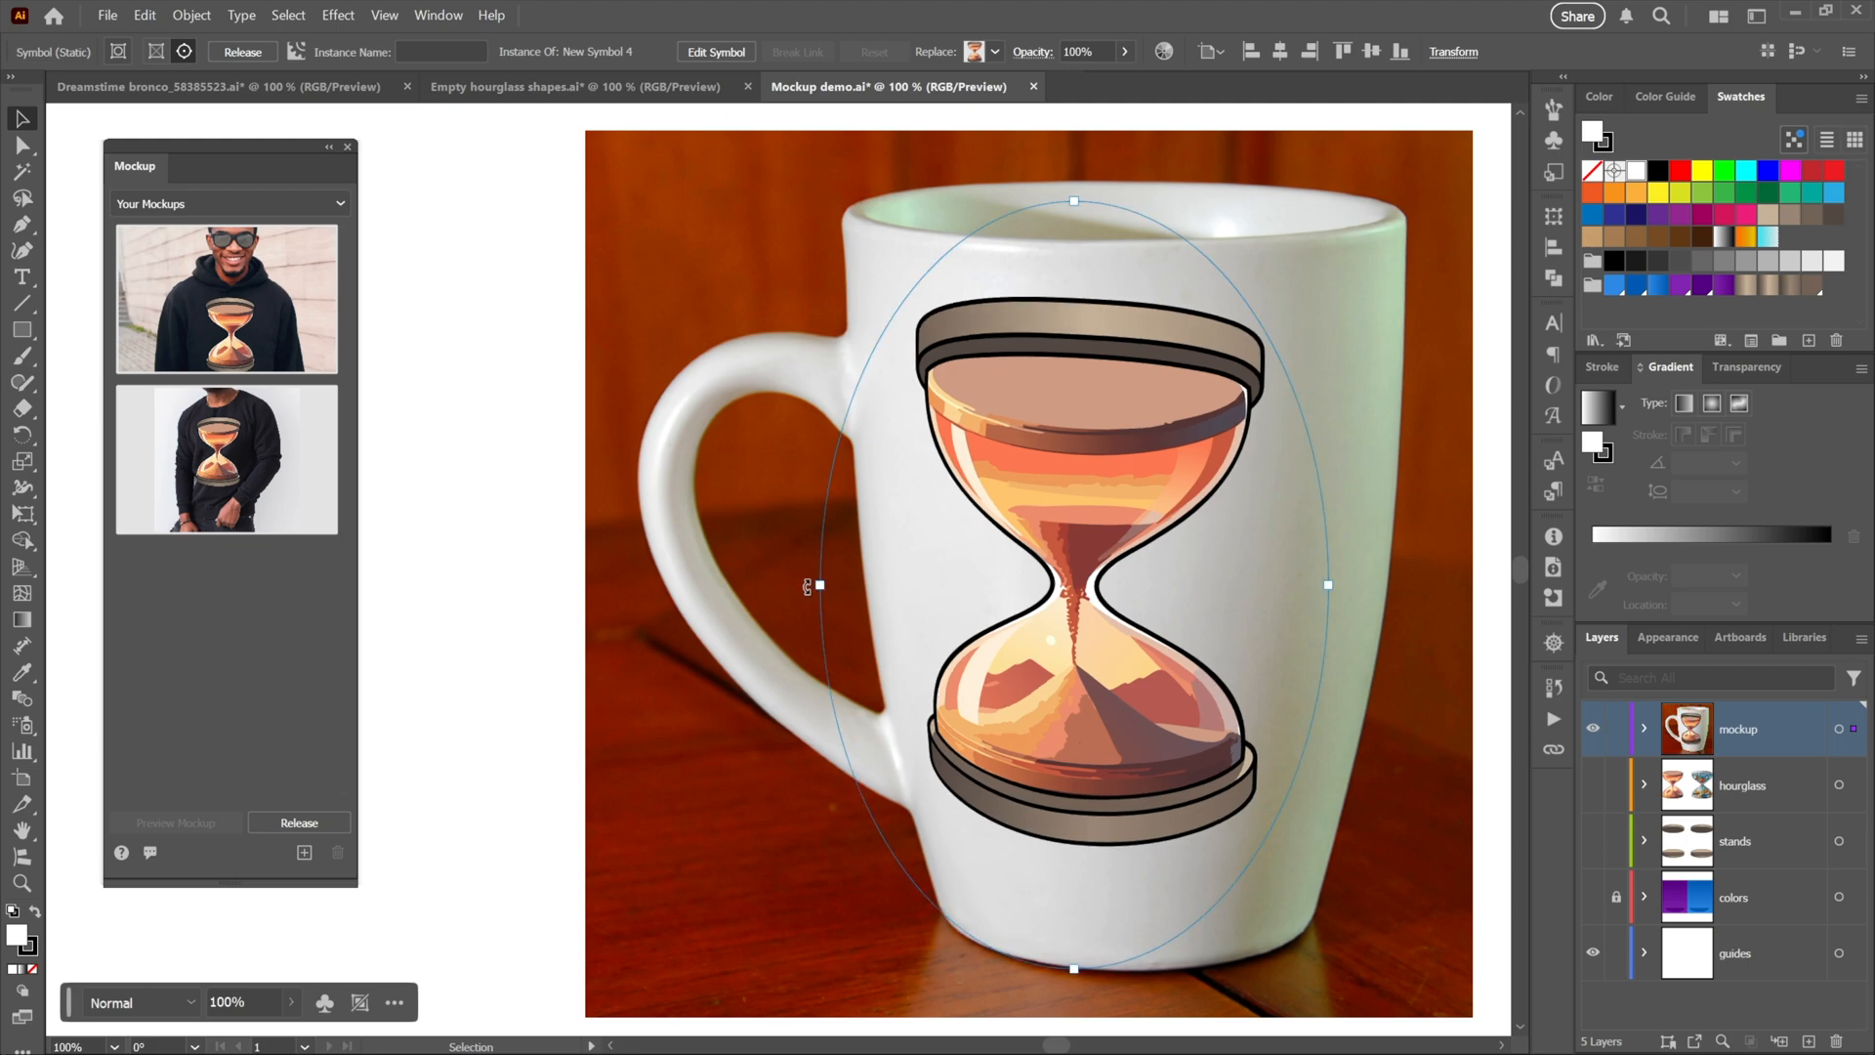
left_click(807, 594)
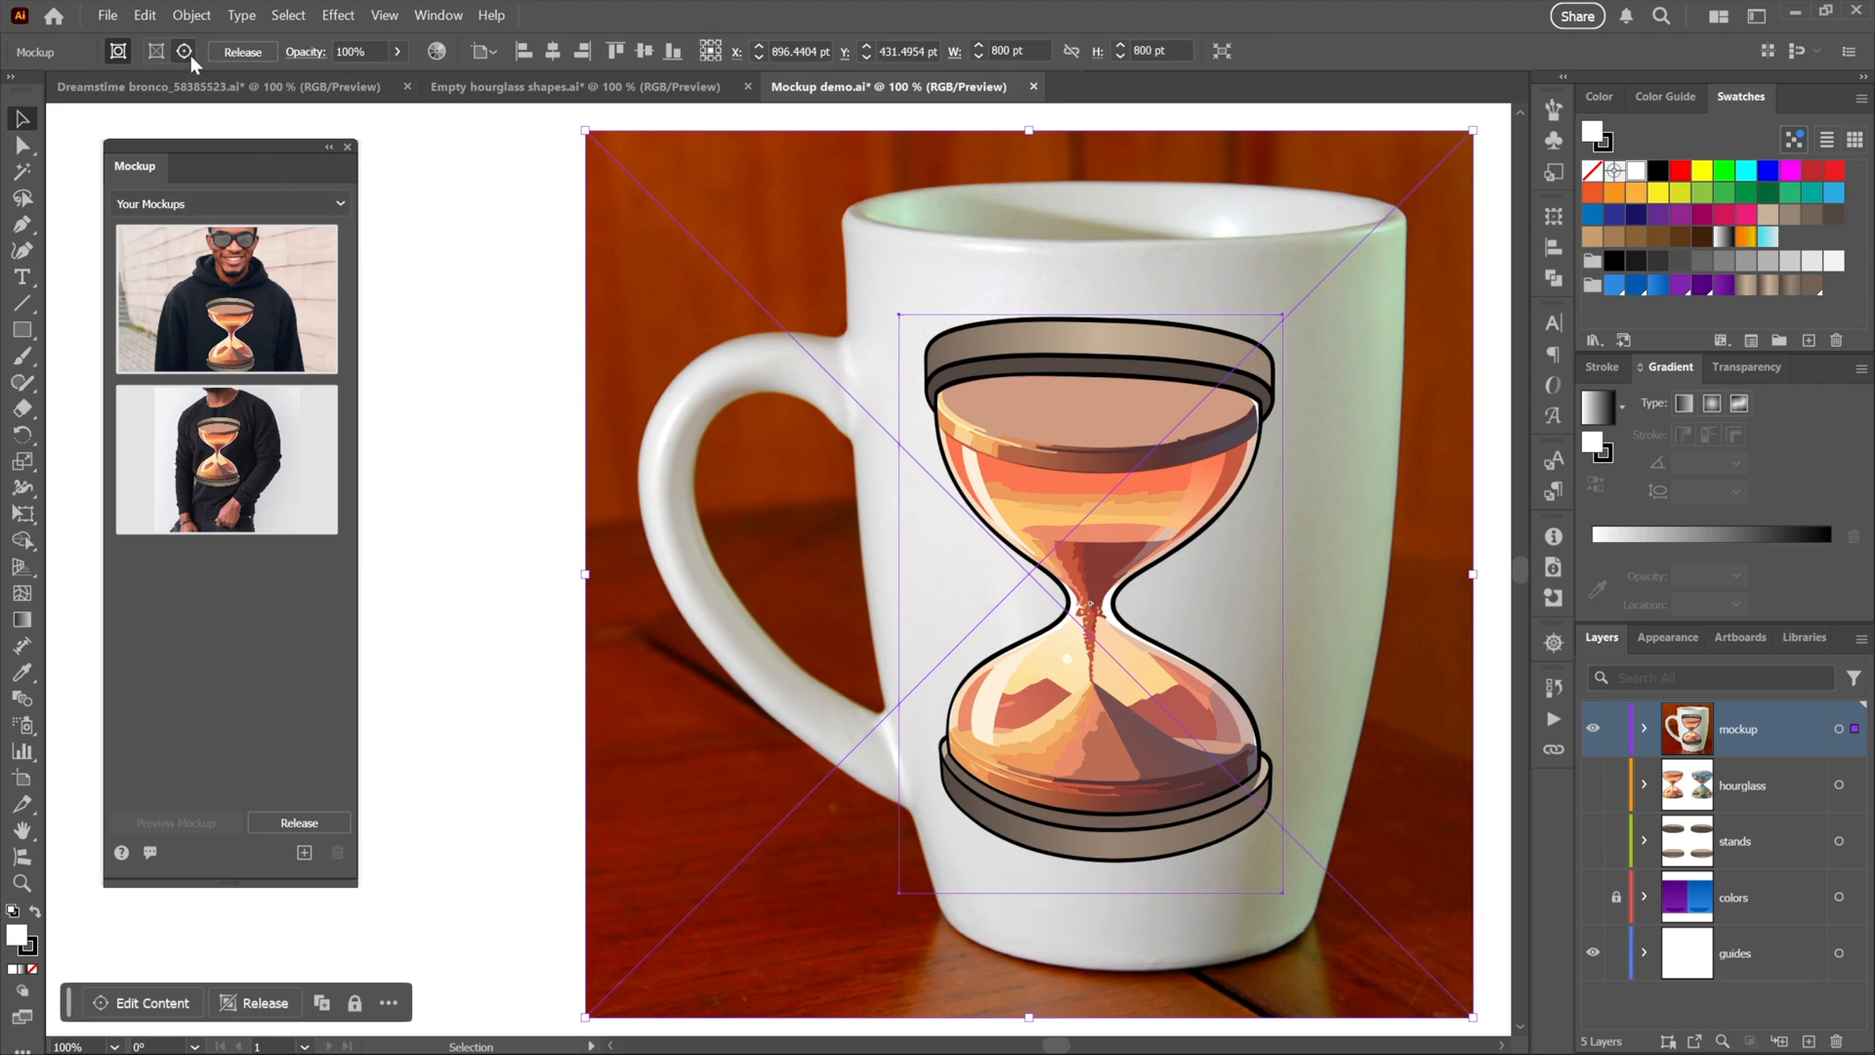
mouse_move(184, 51)
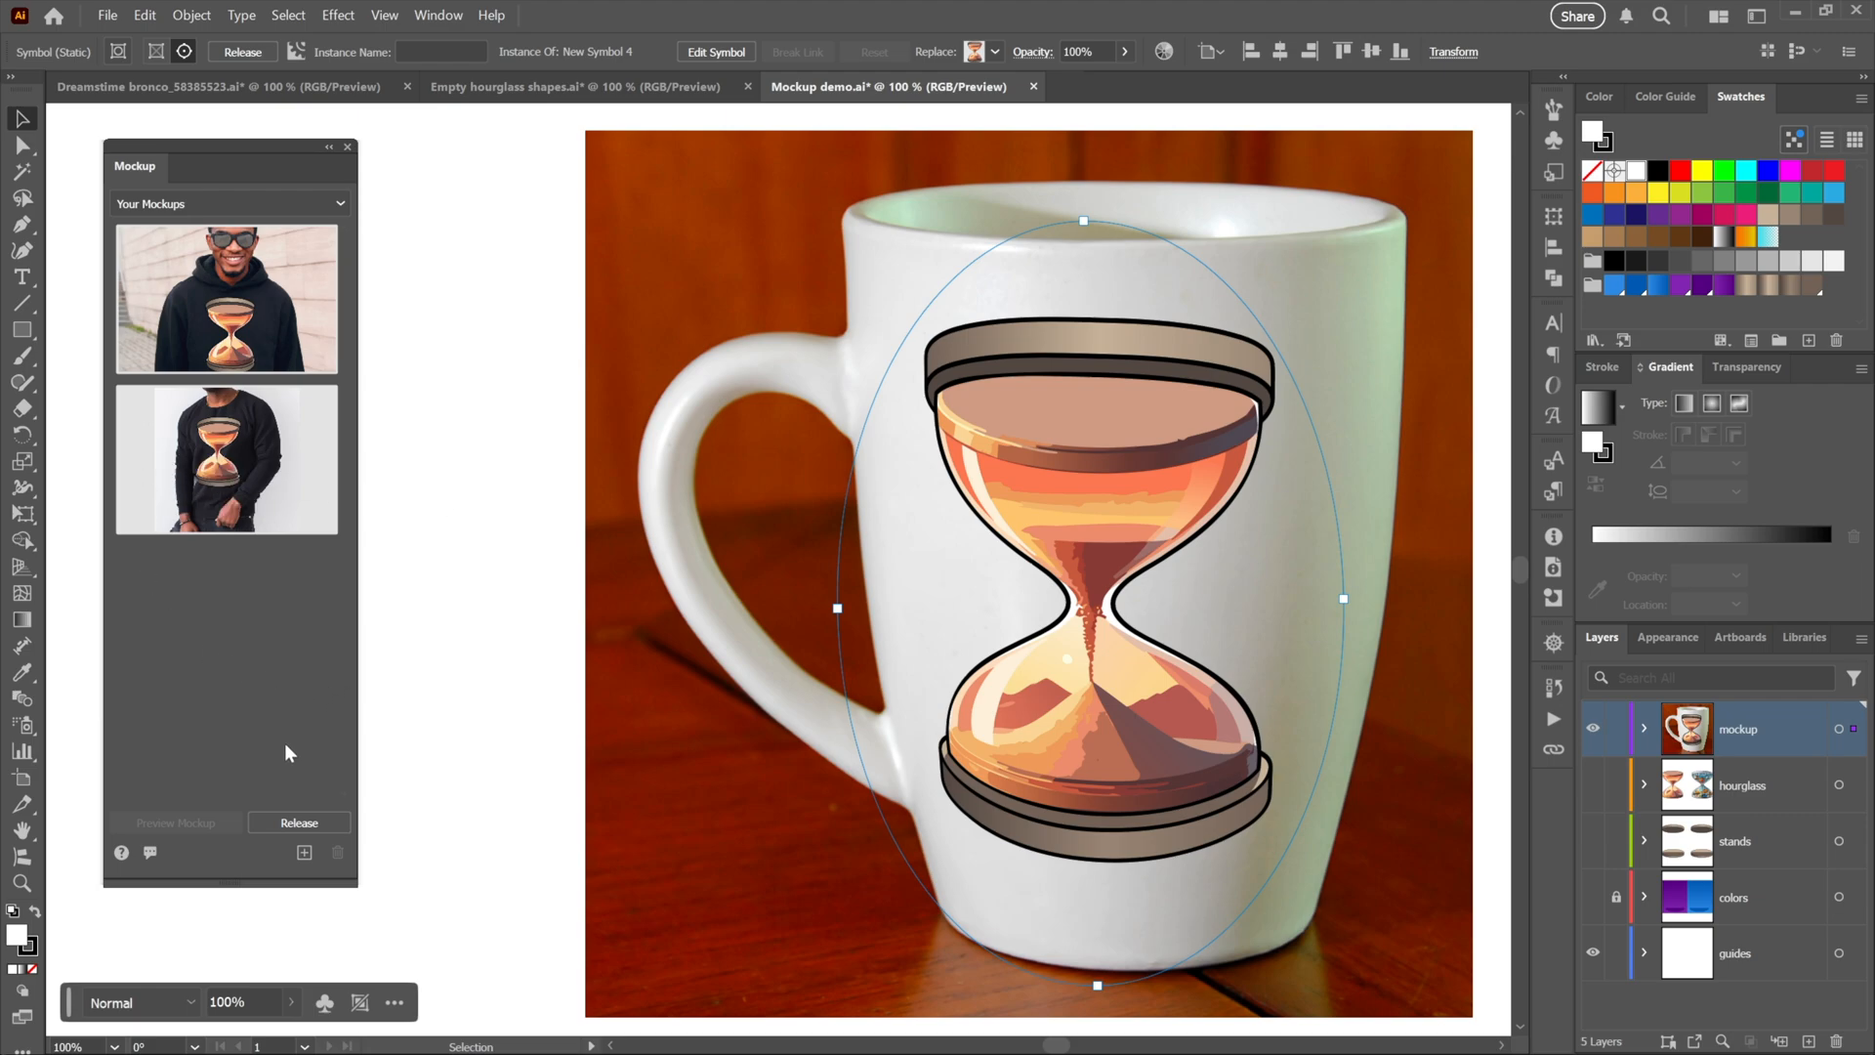
left_click(305, 854)
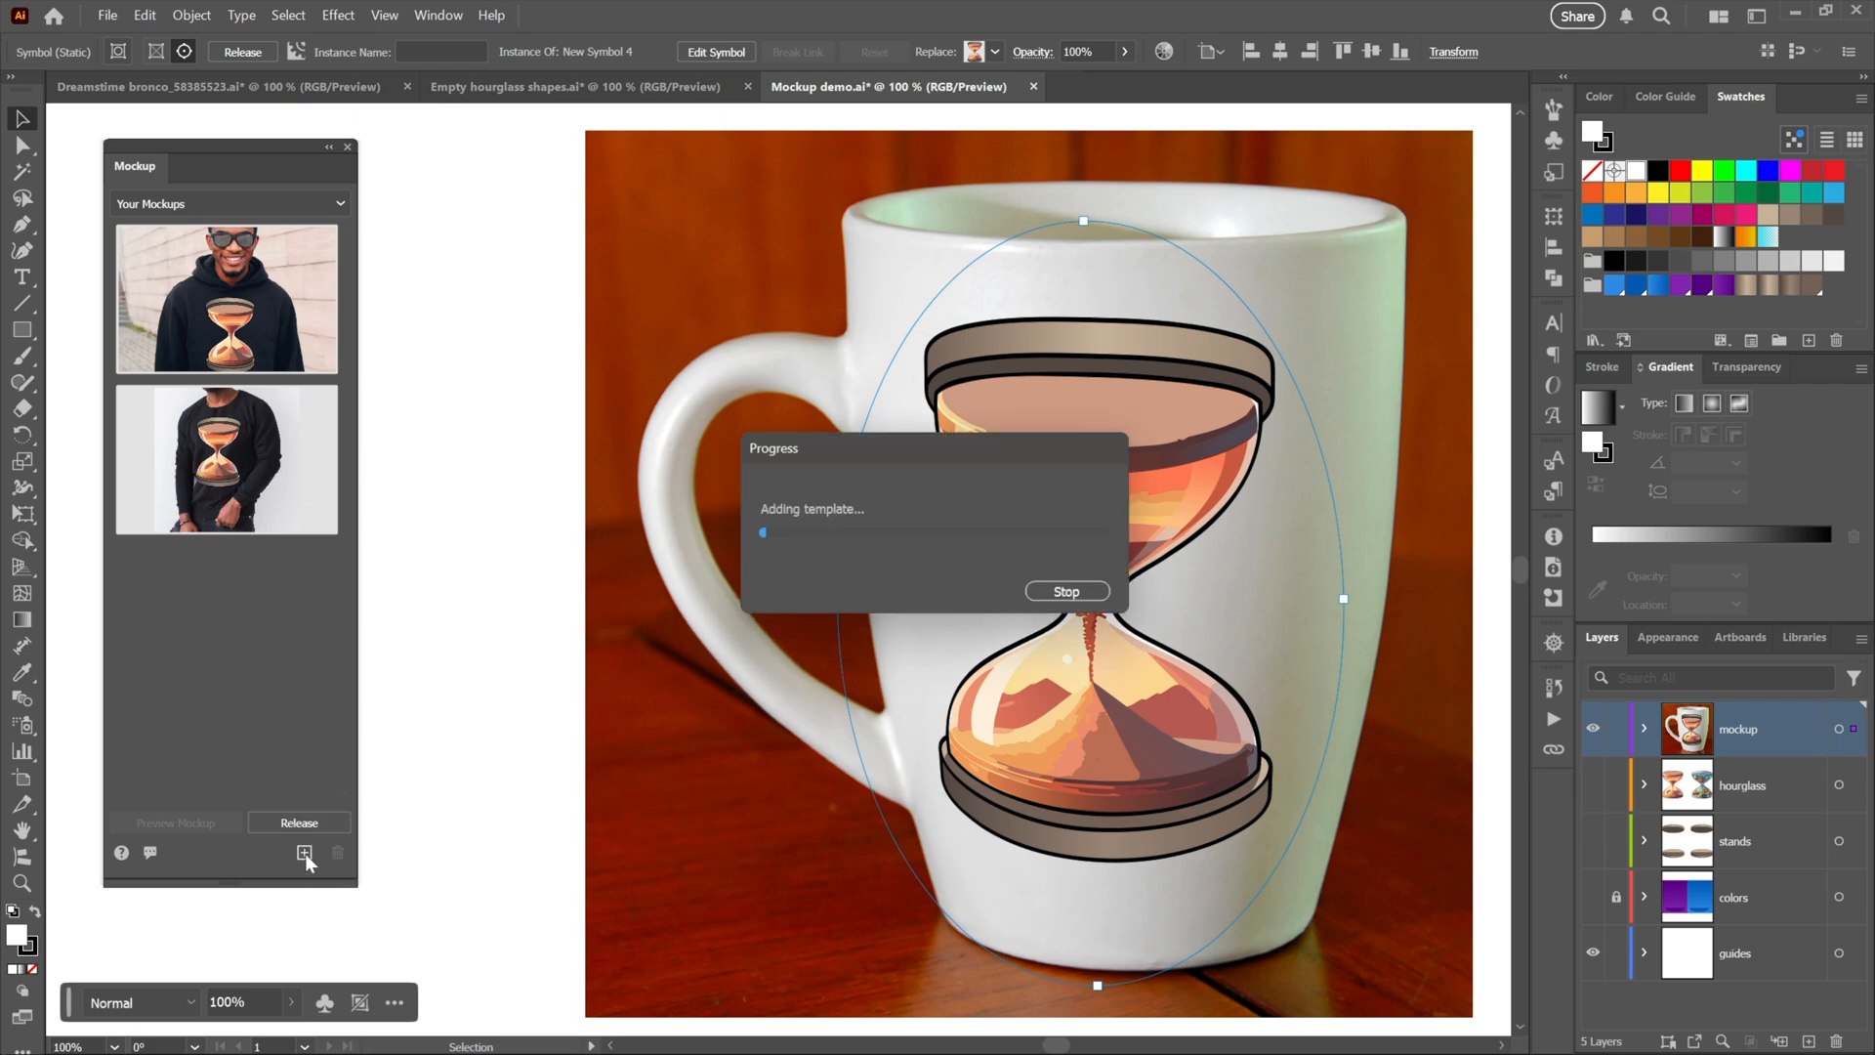
left_click(305, 852)
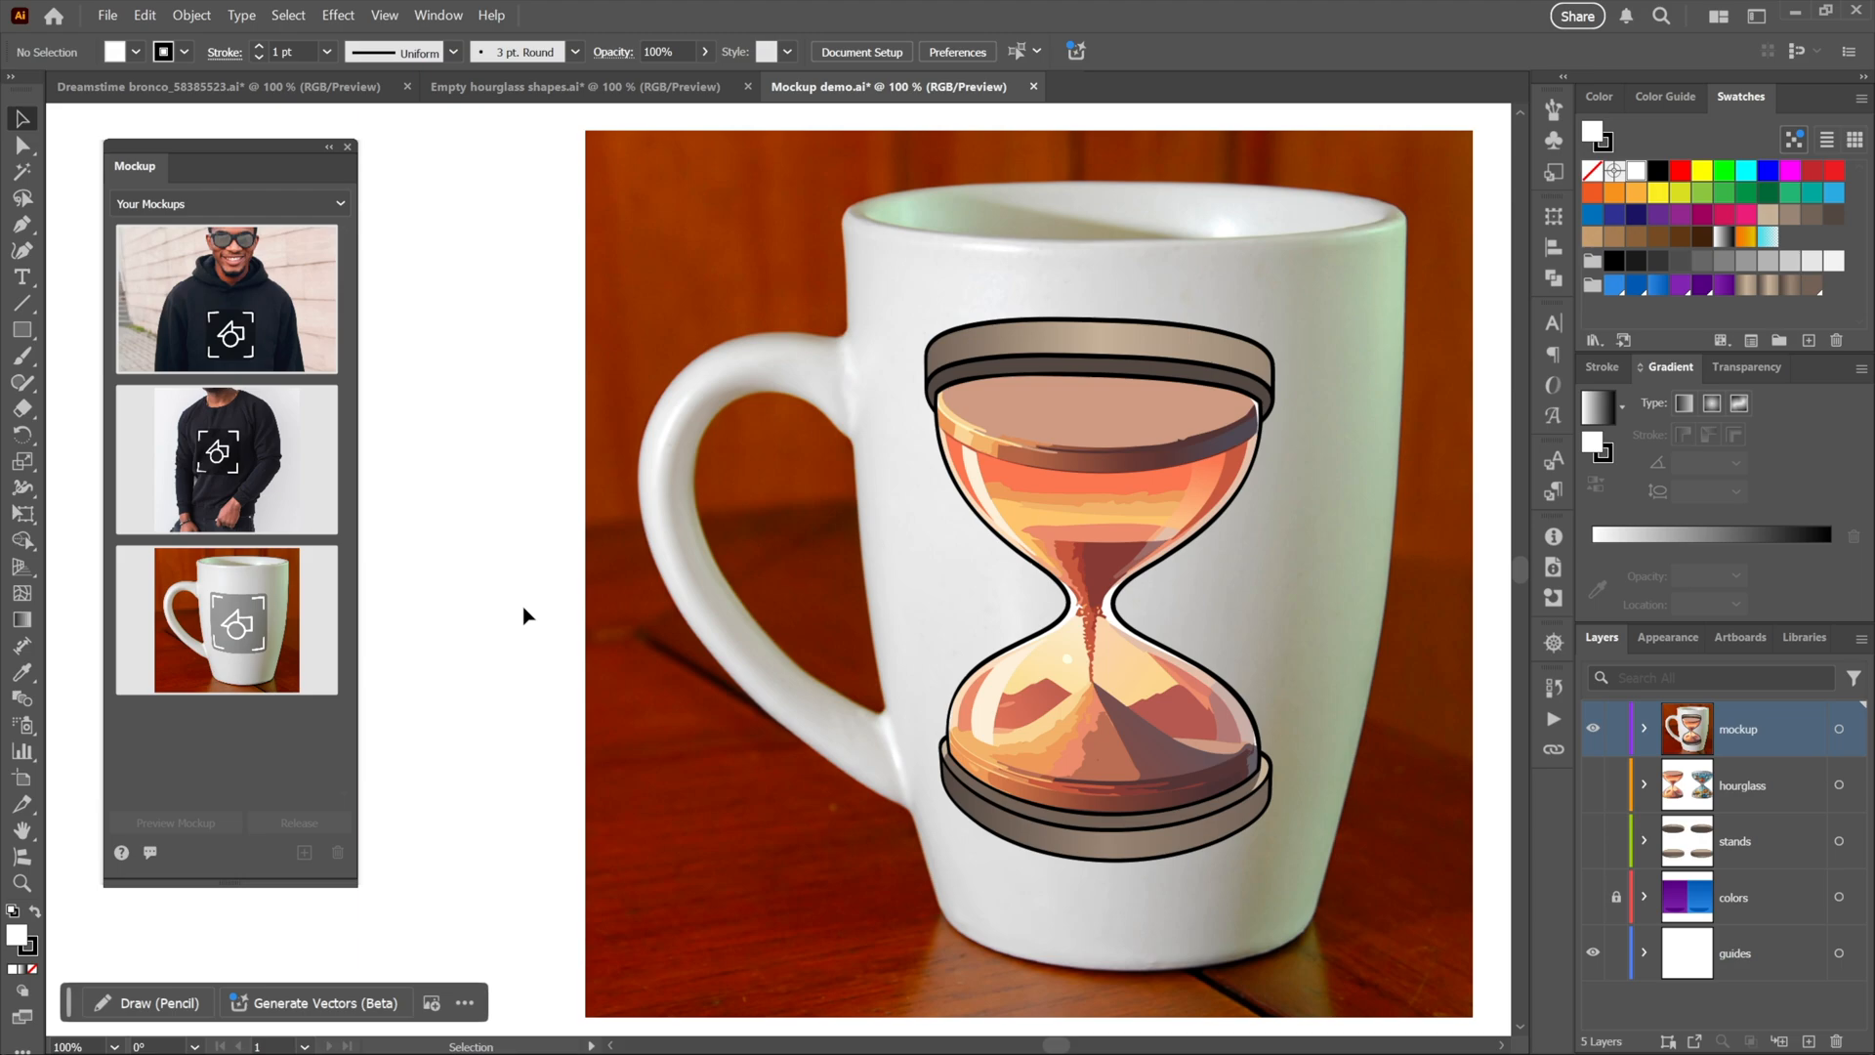
Switch to the Sebos document and attach the EU flag cubes evenly along the white circle with Objects on Path
left_click(1219, 86)
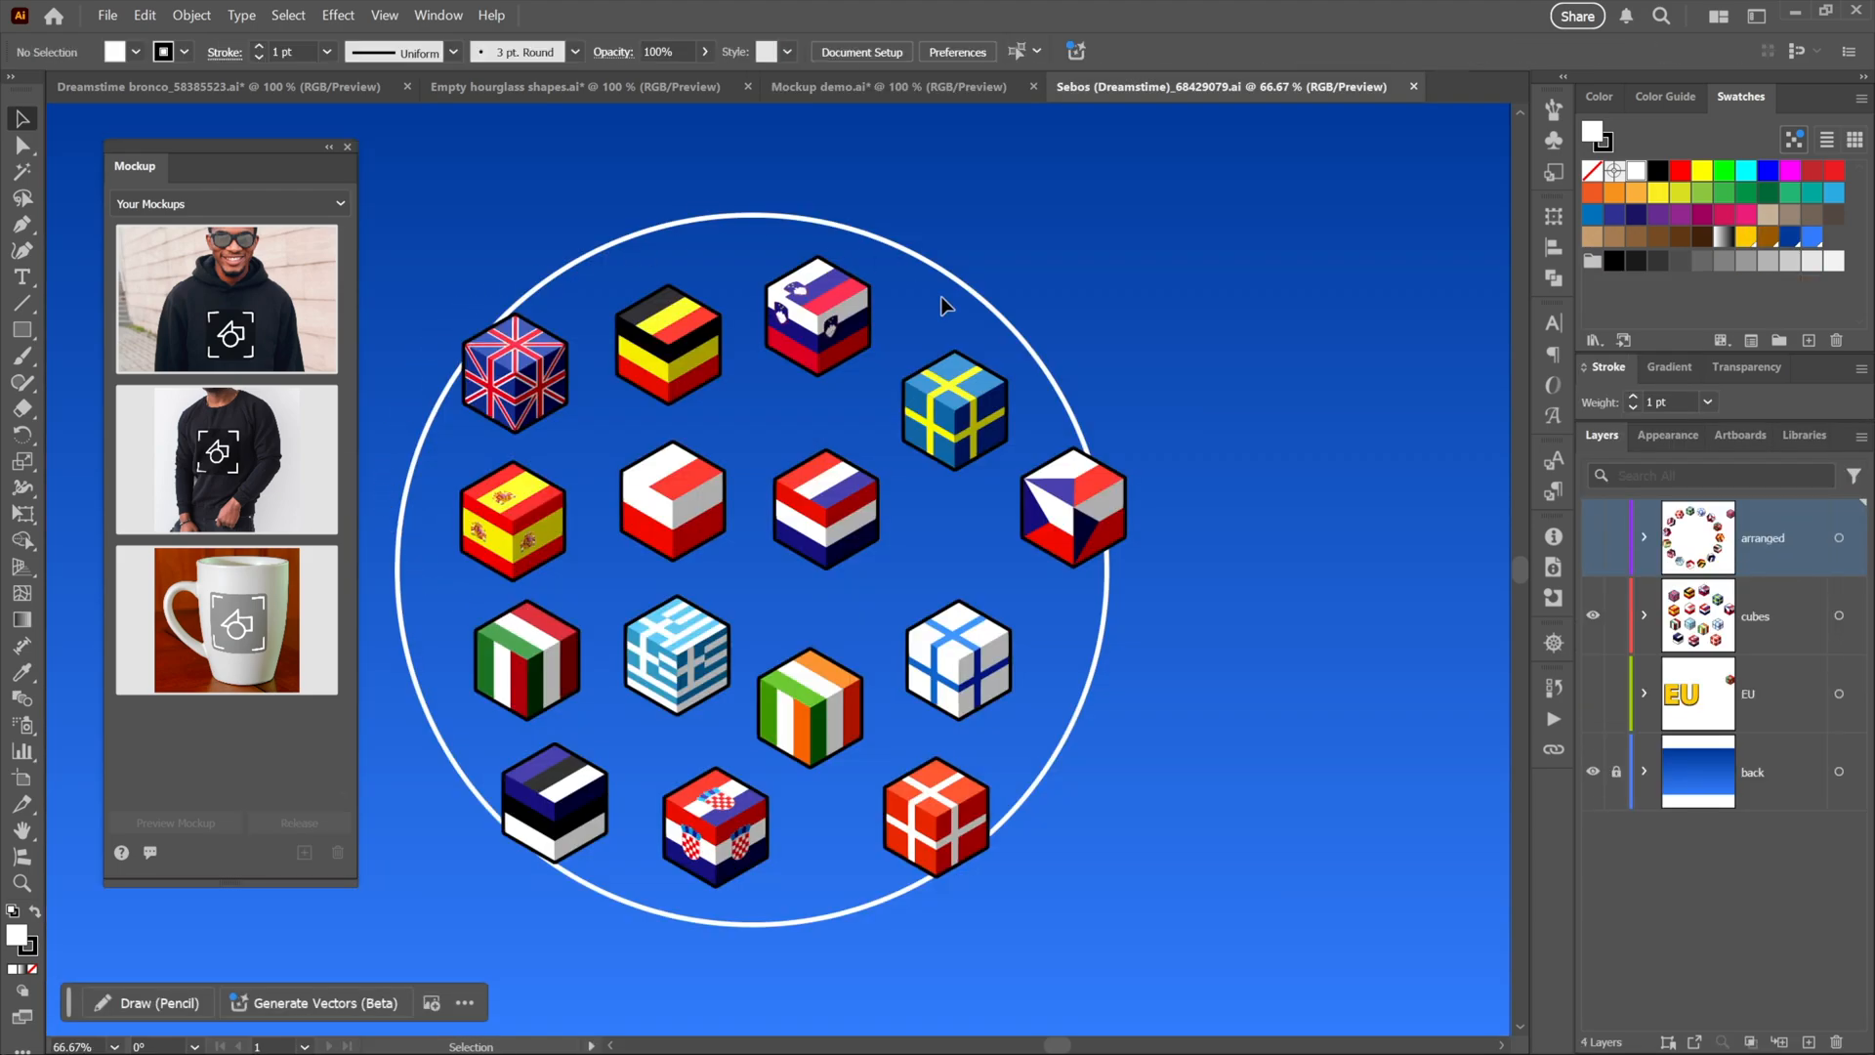
mouse_move(465, 303)
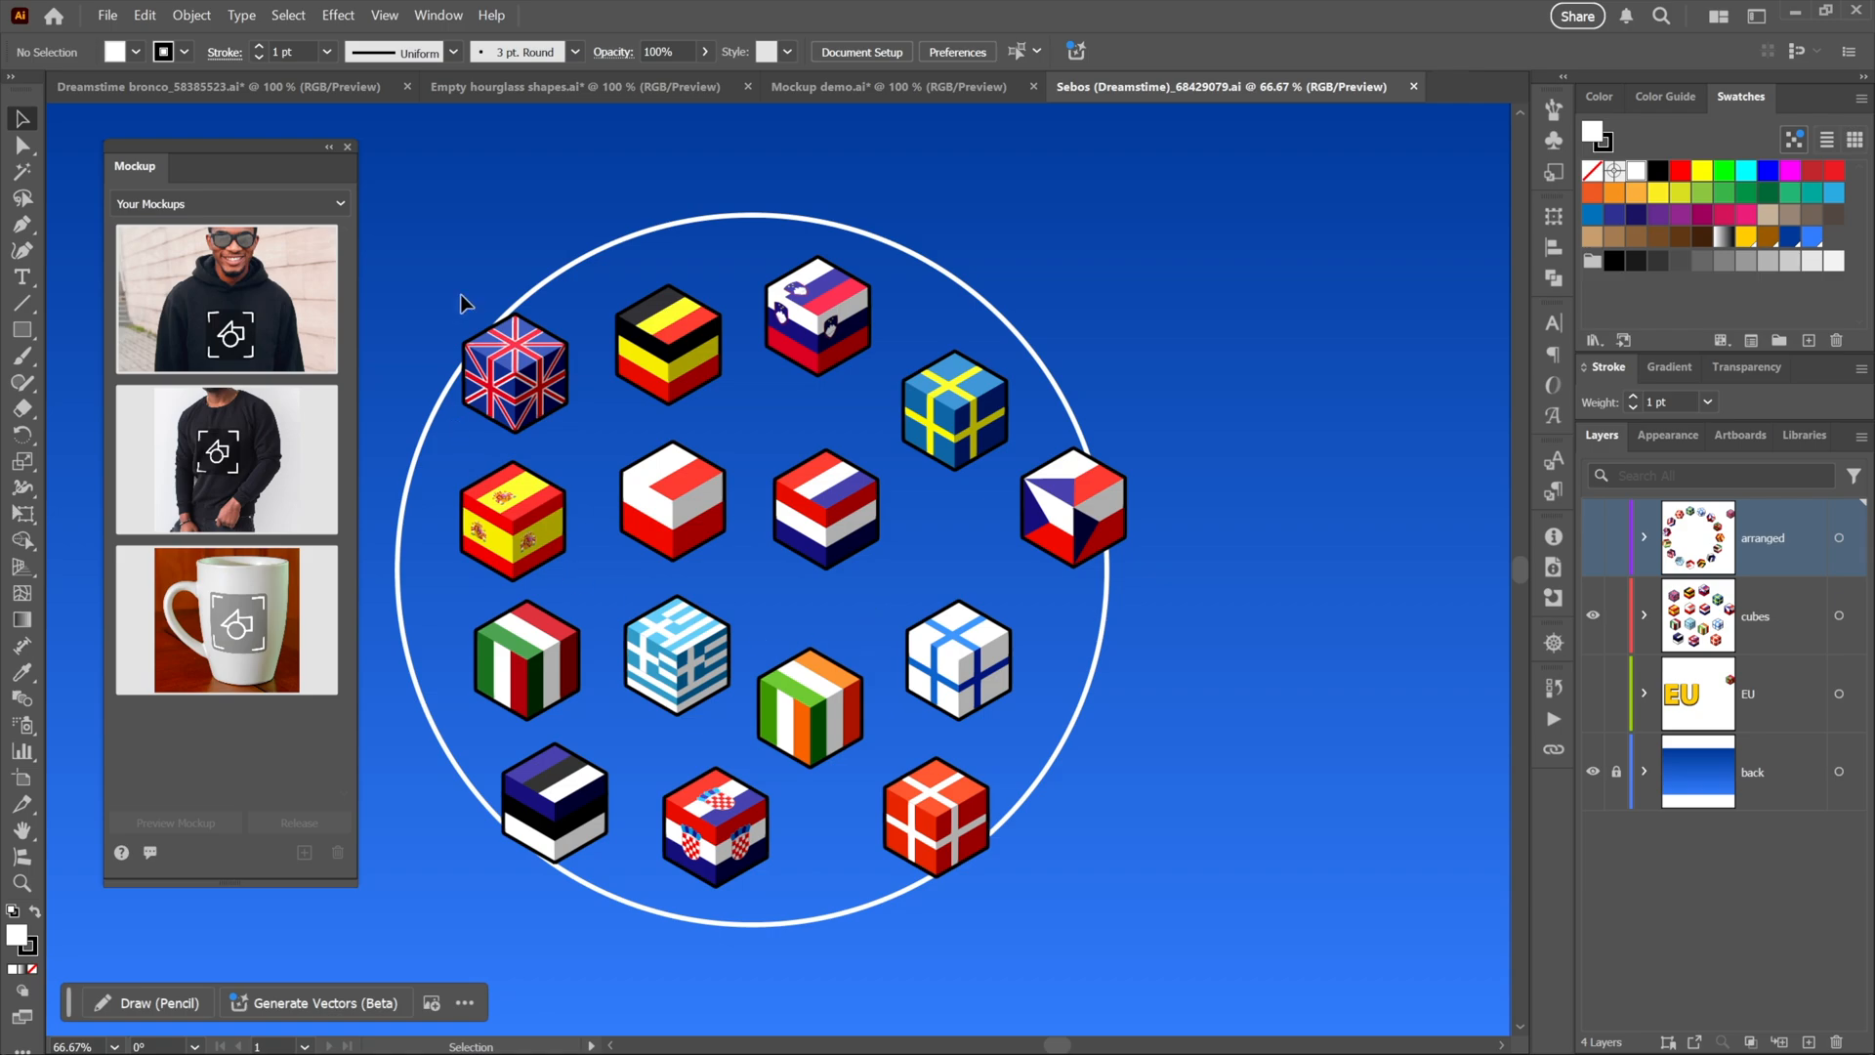
mouse_move(350, 152)
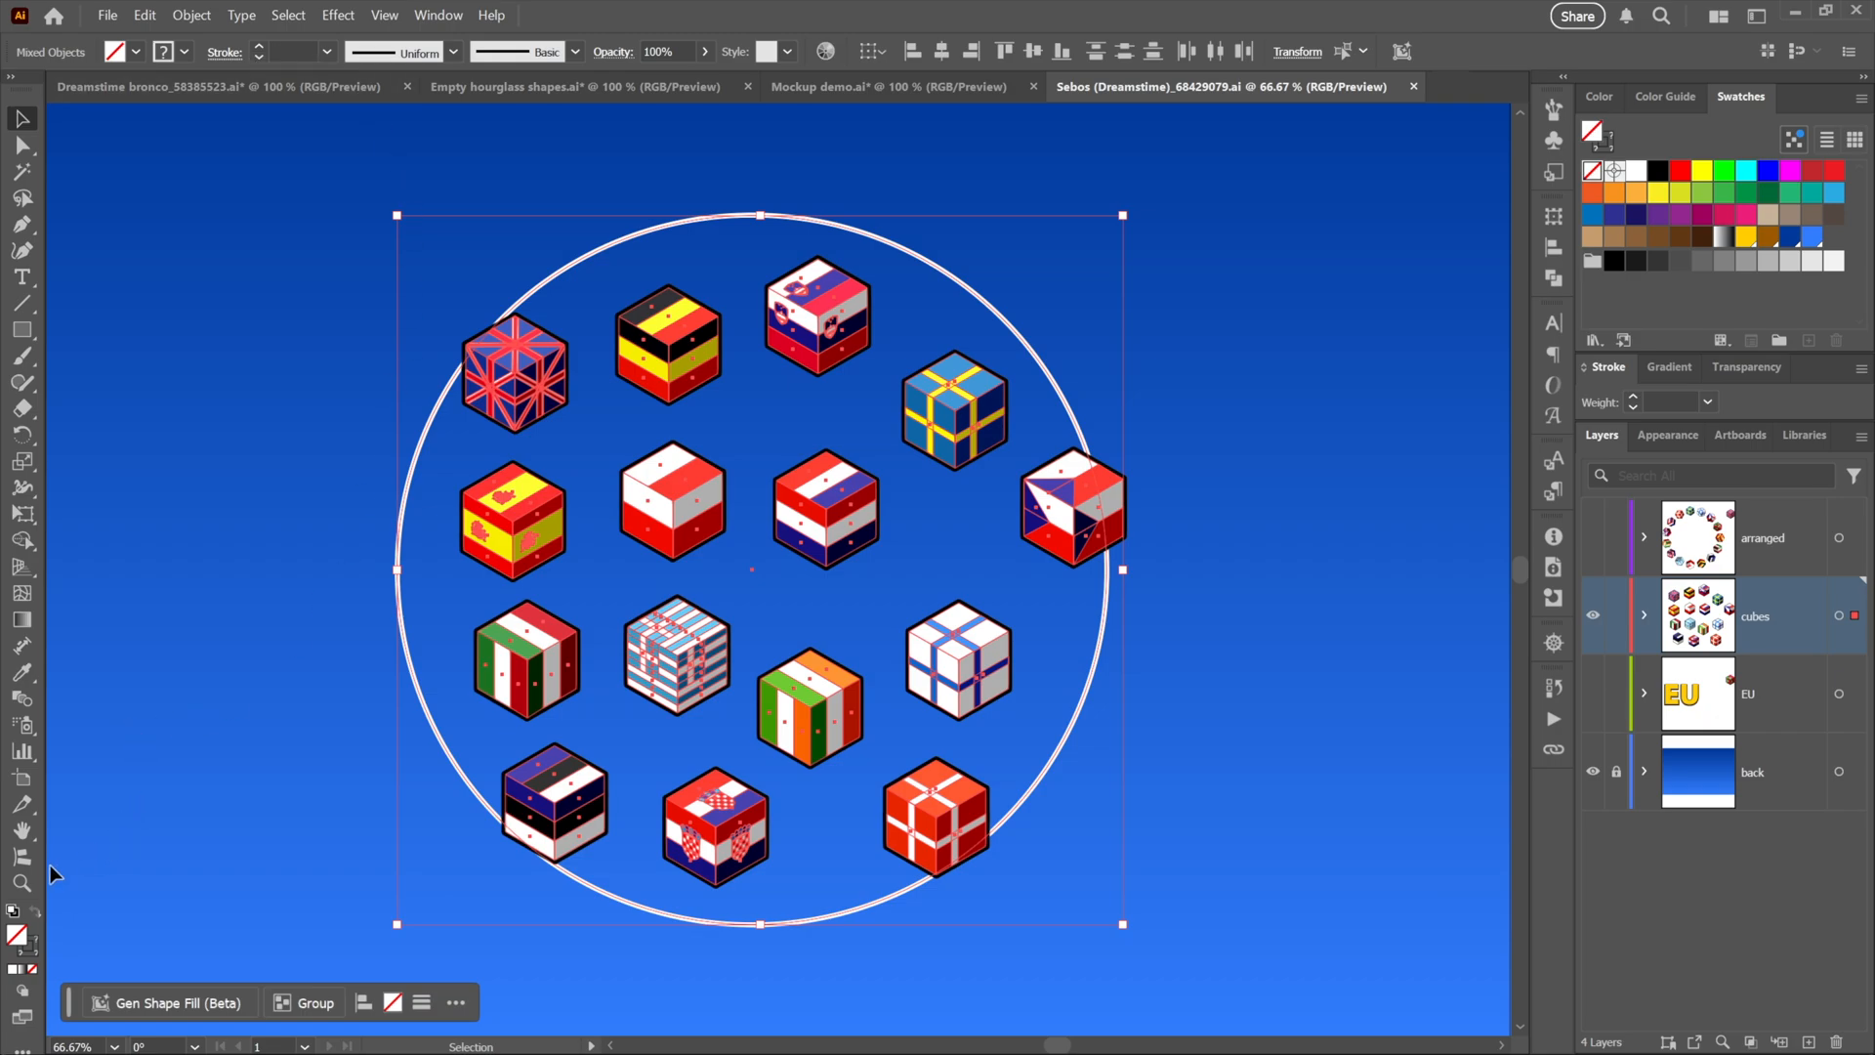
mouse_move(19, 851)
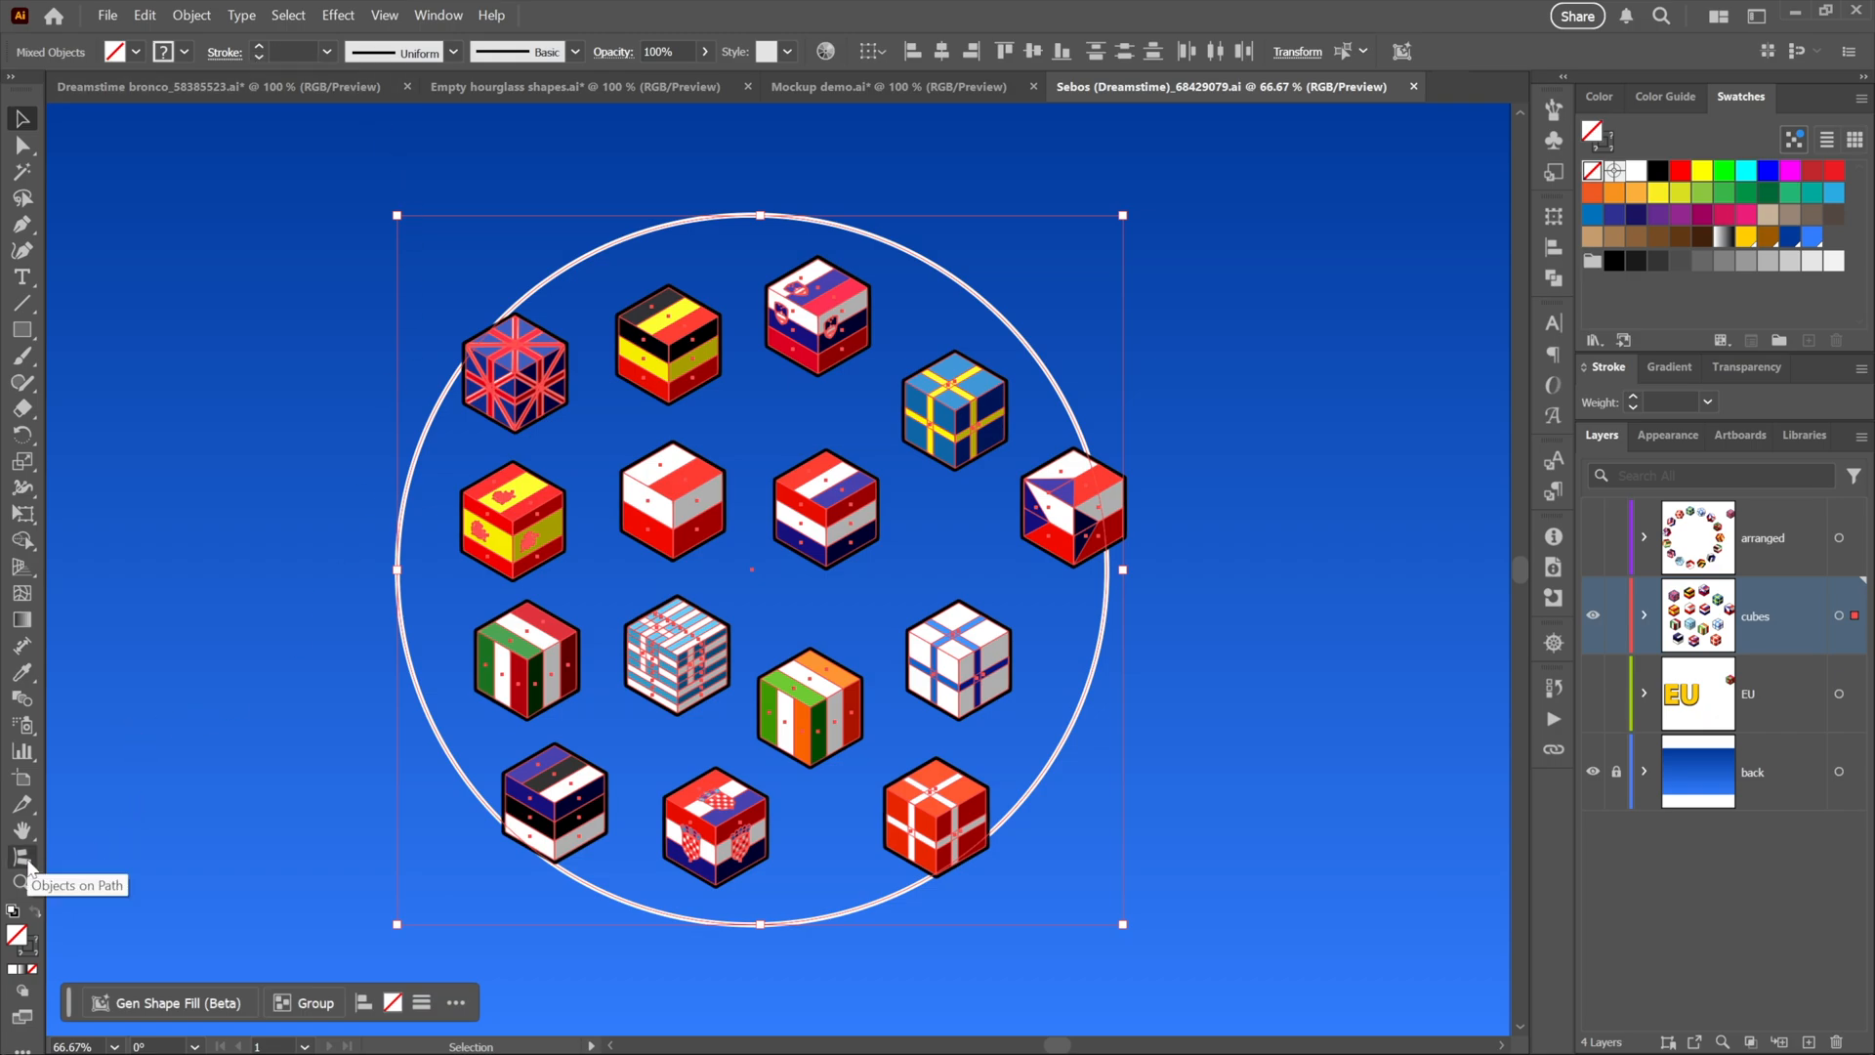
left_click(22, 856)
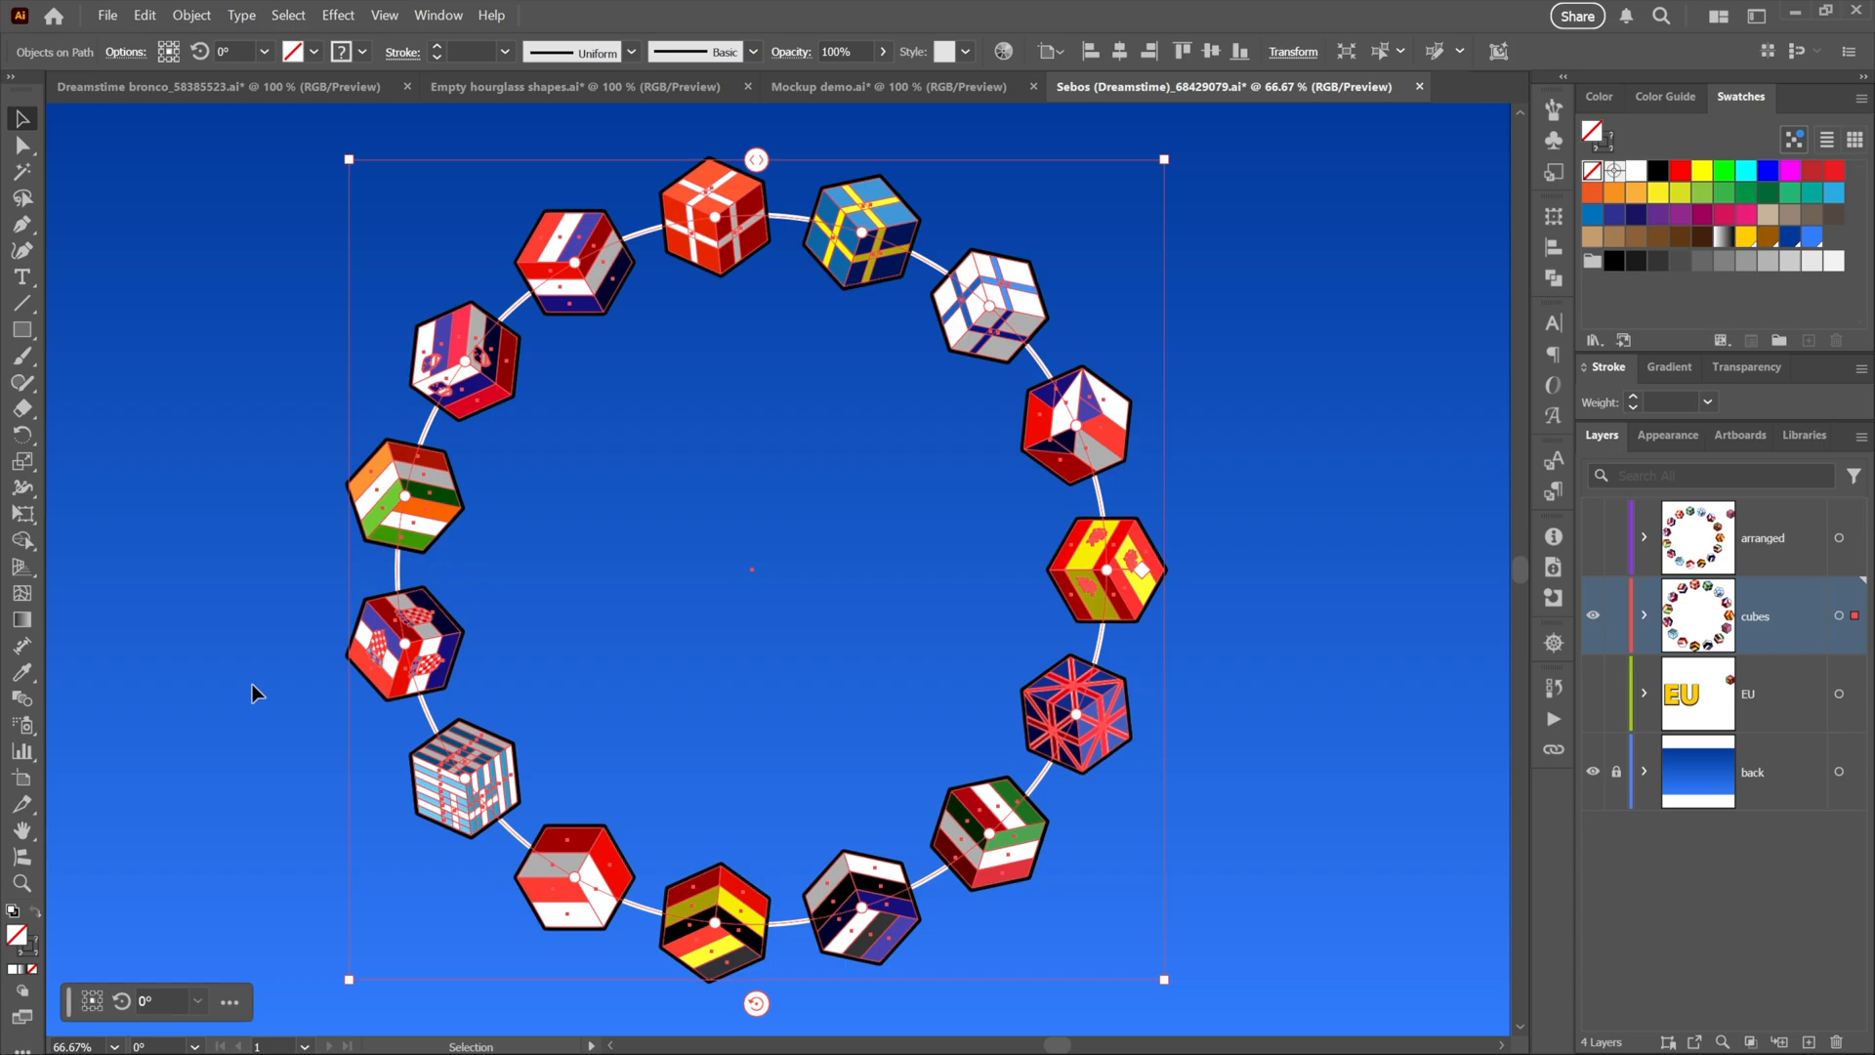
mouse_move(427, 715)
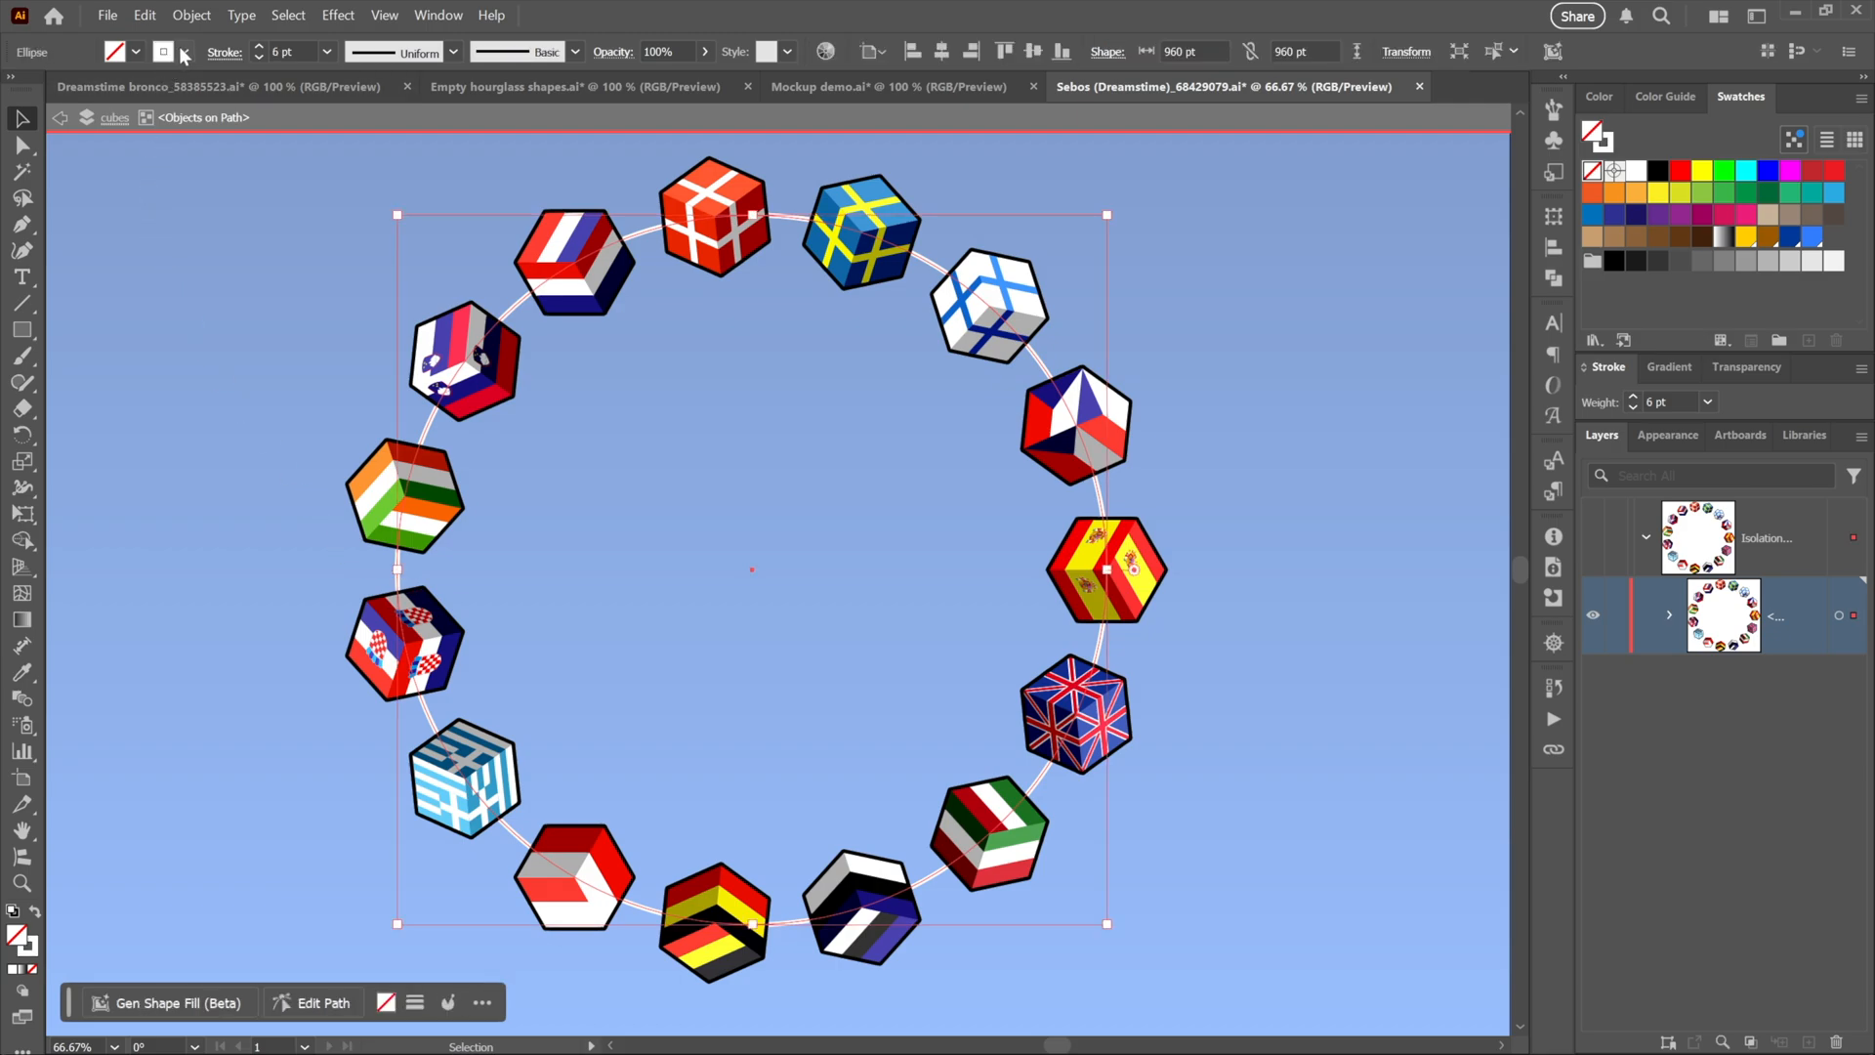
Expand the cubes layer and move the UK flag cube off the ring to the artboard's top-right corner
left_click(164, 50)
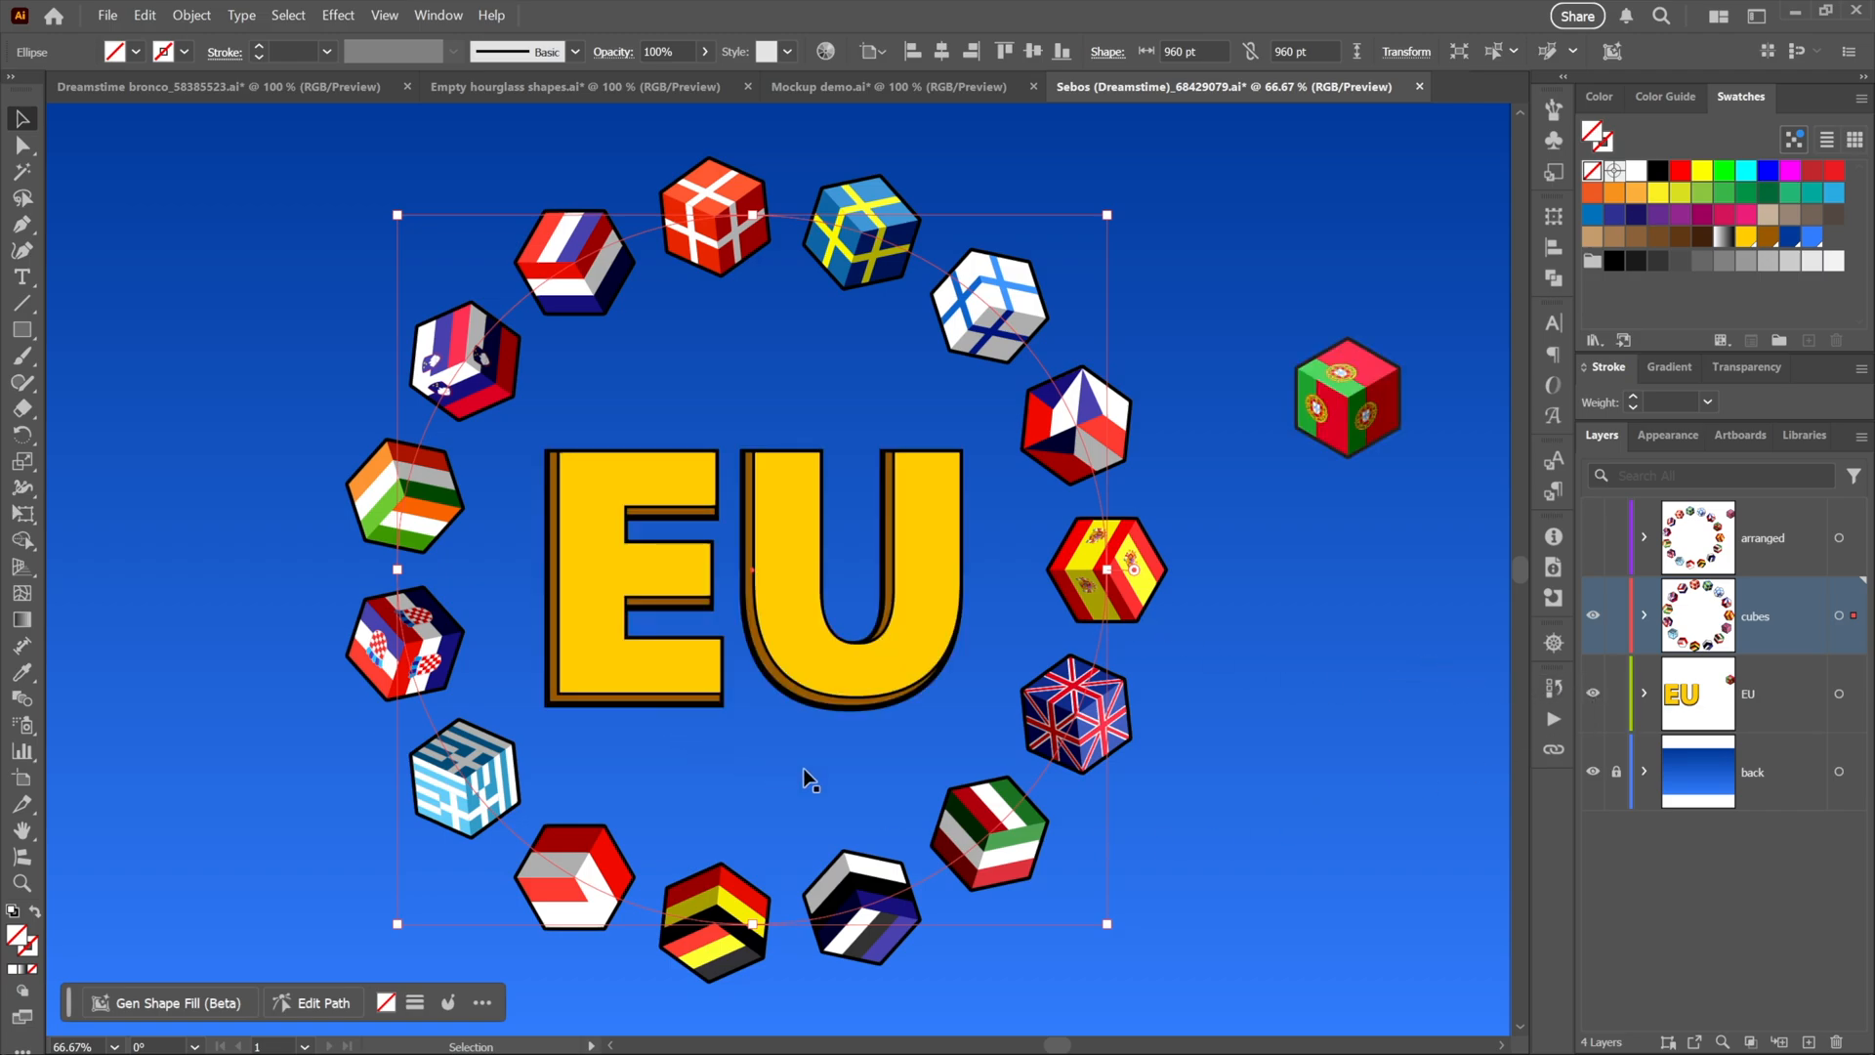
mouse_move(1094, 729)
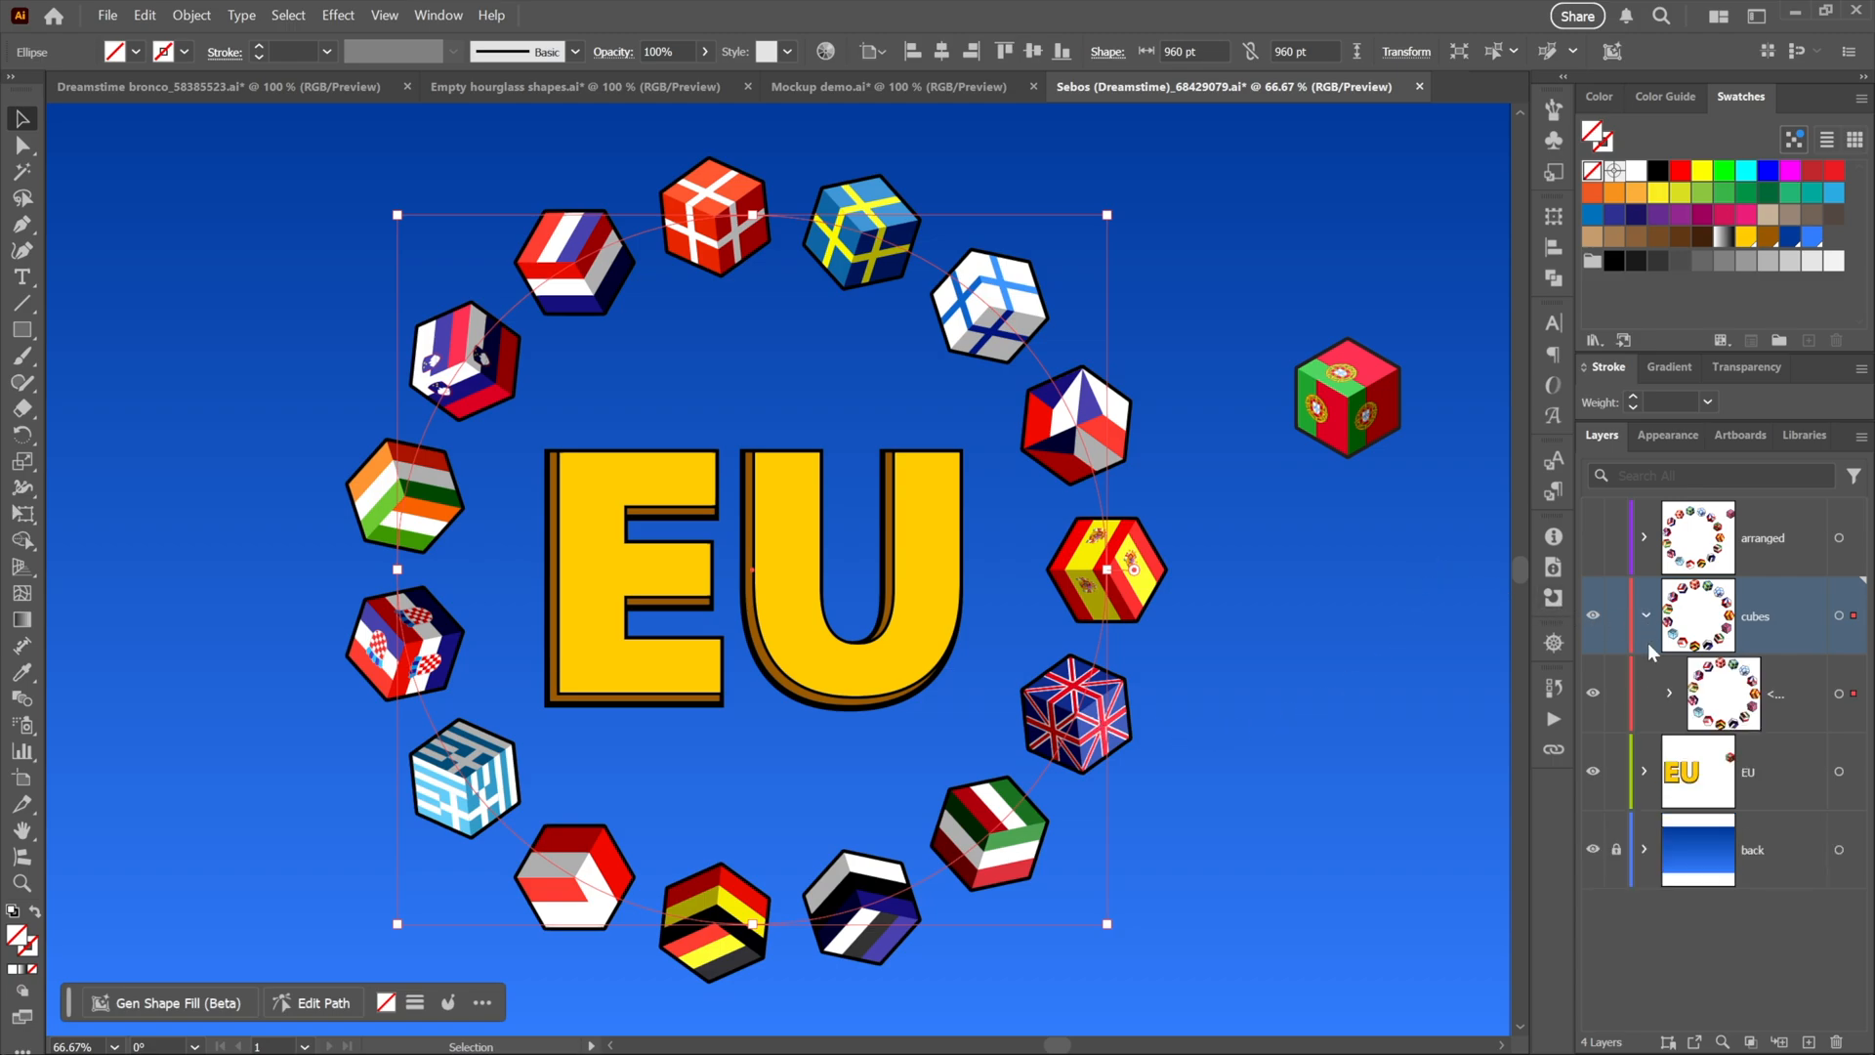
mouse_move(1670, 697)
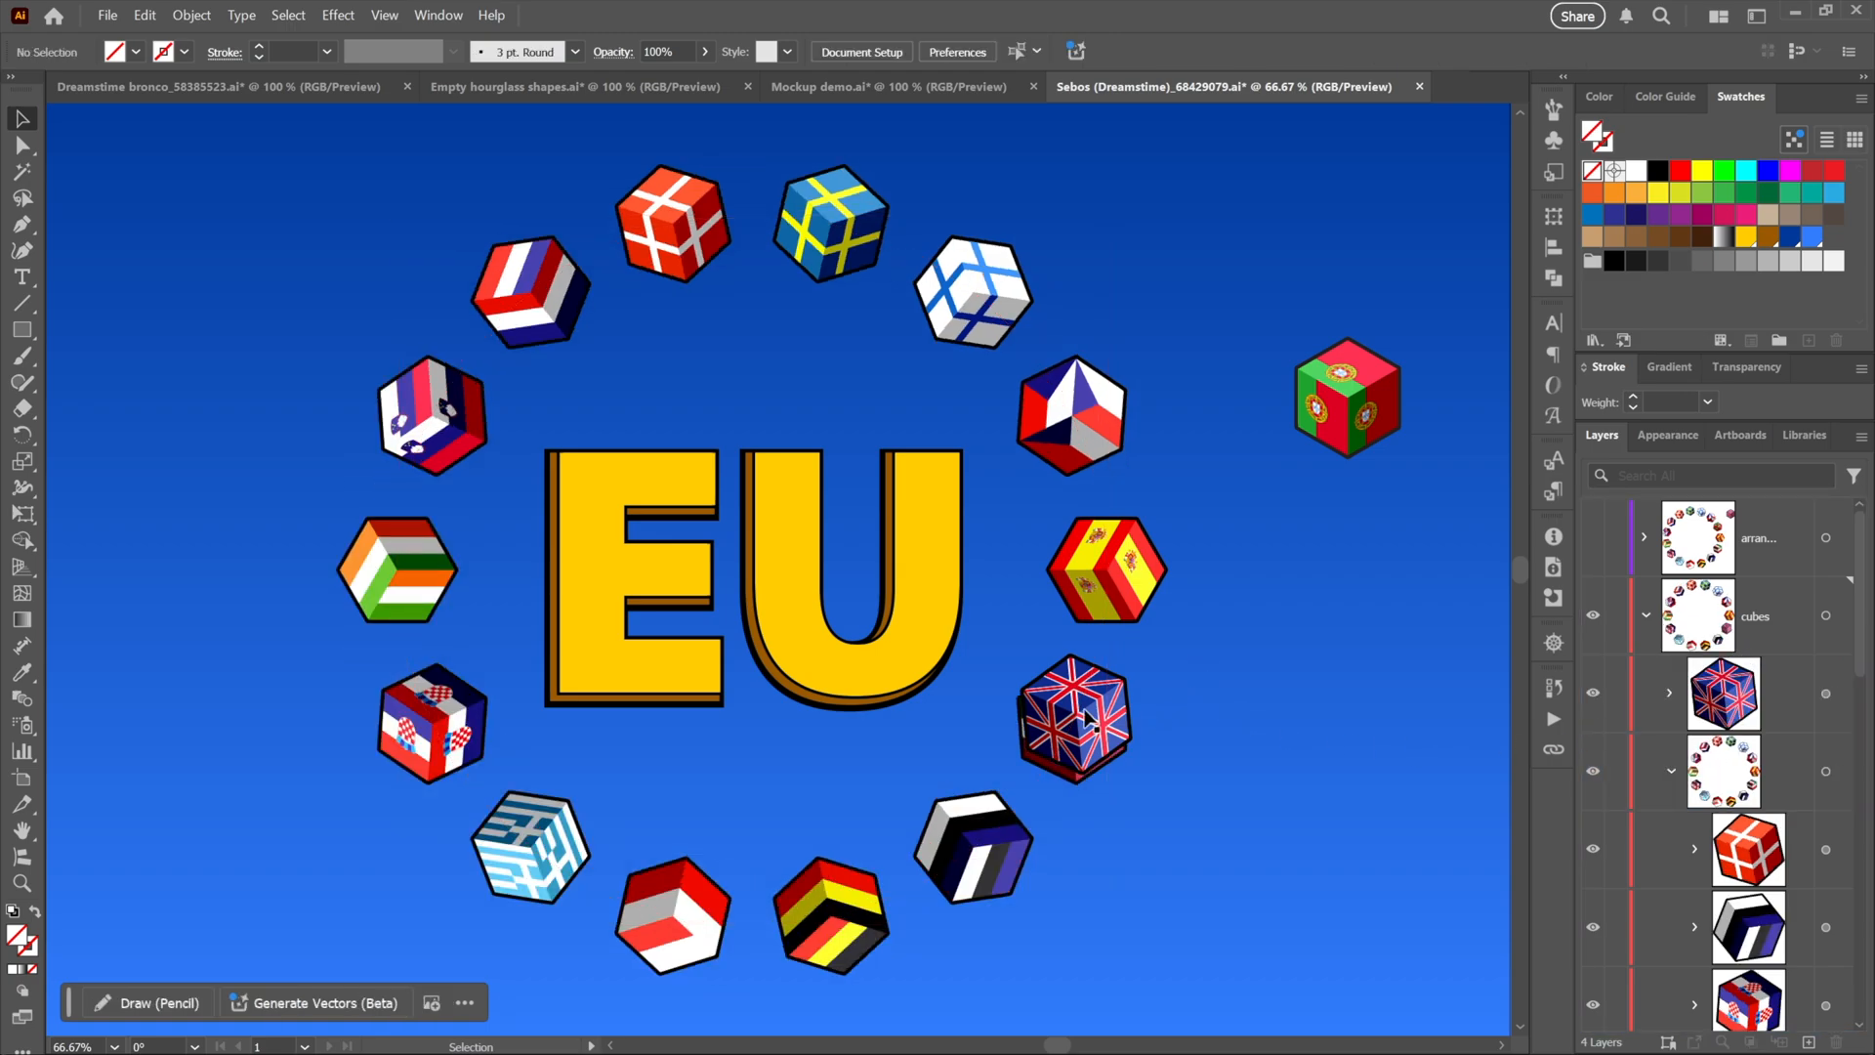
left_click_drag(1074, 716, 1324, 213)
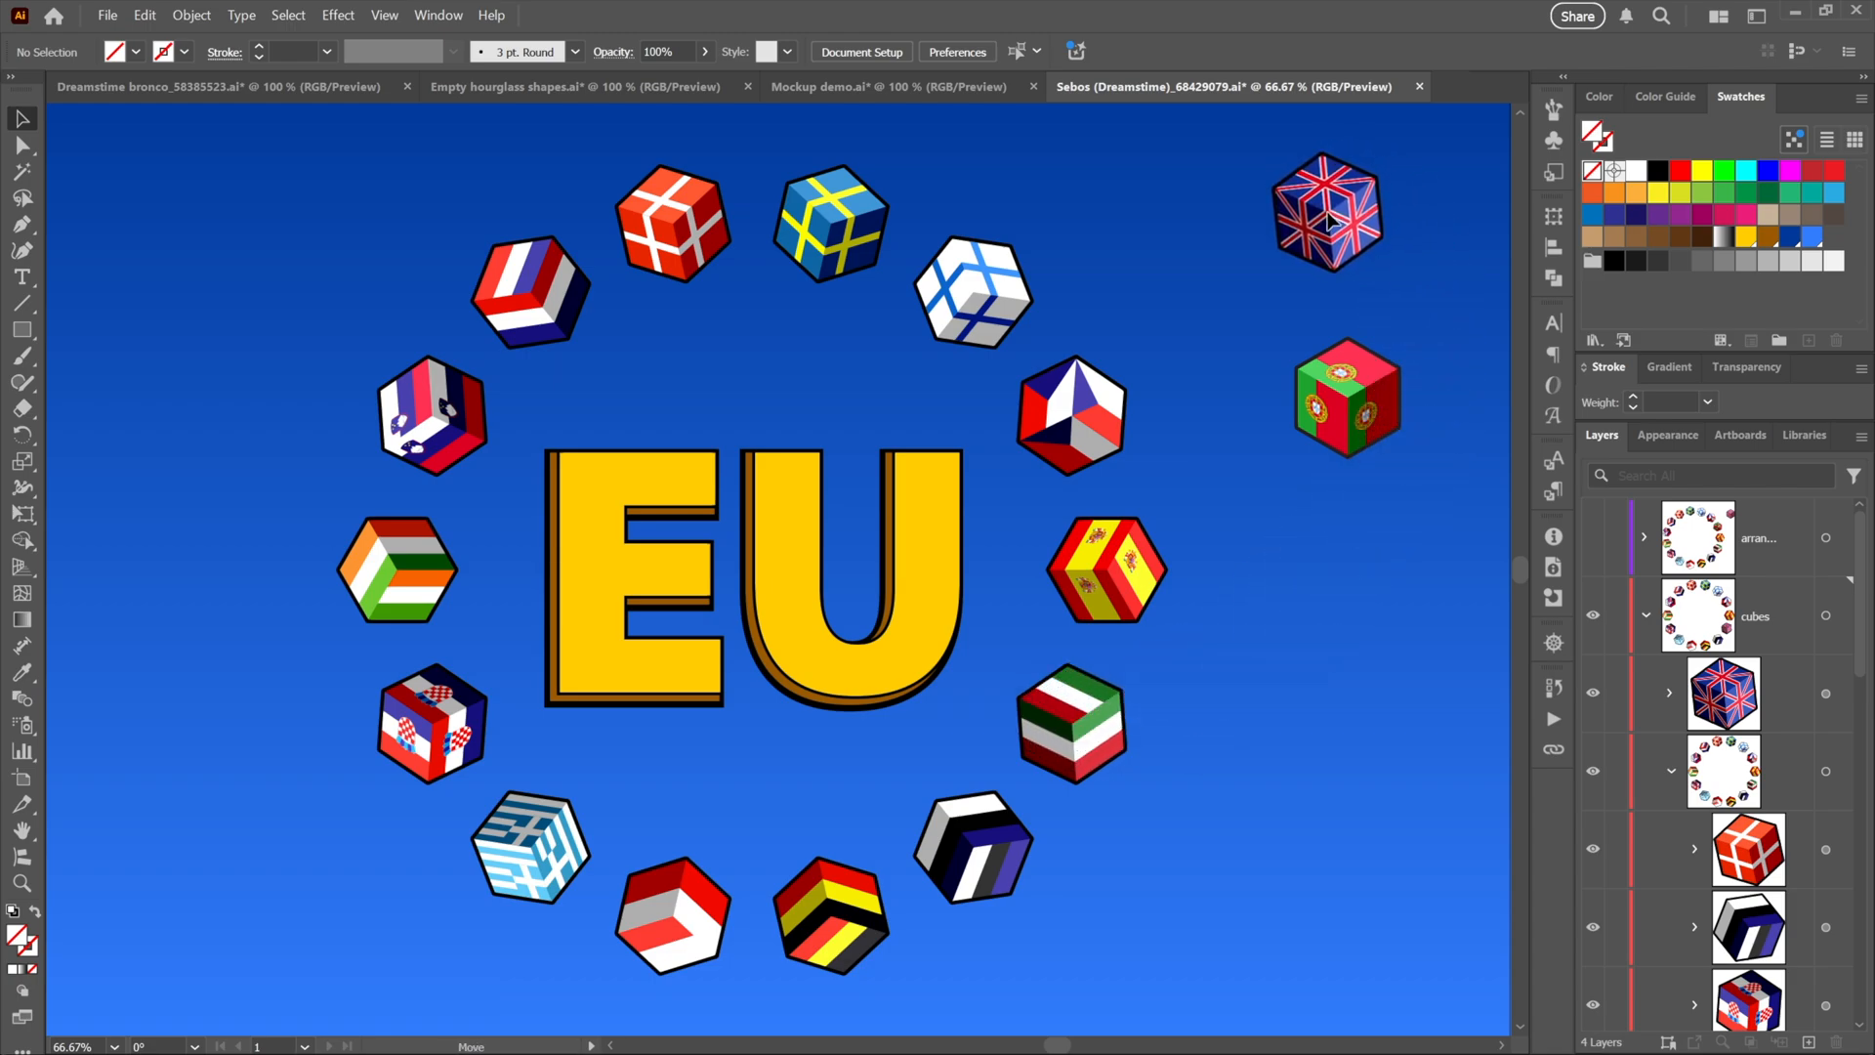
left_click(1327, 213)
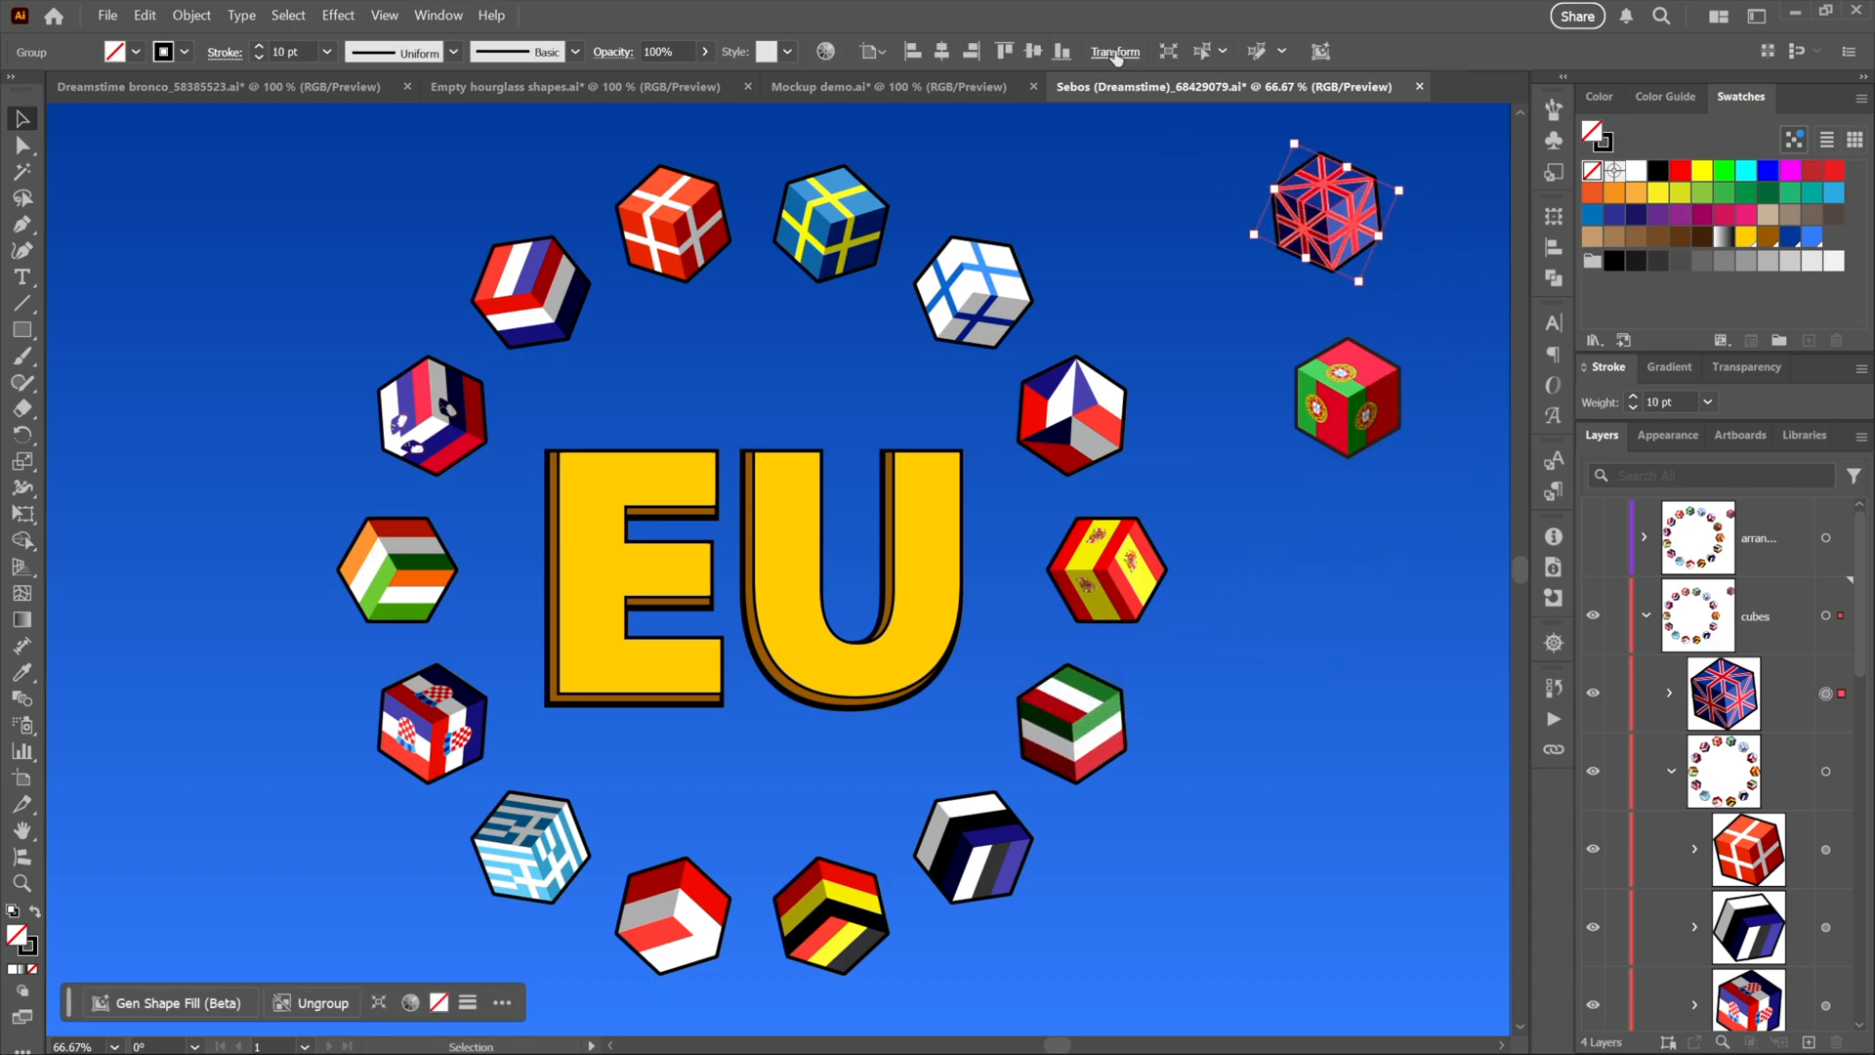
left_click(1114, 51)
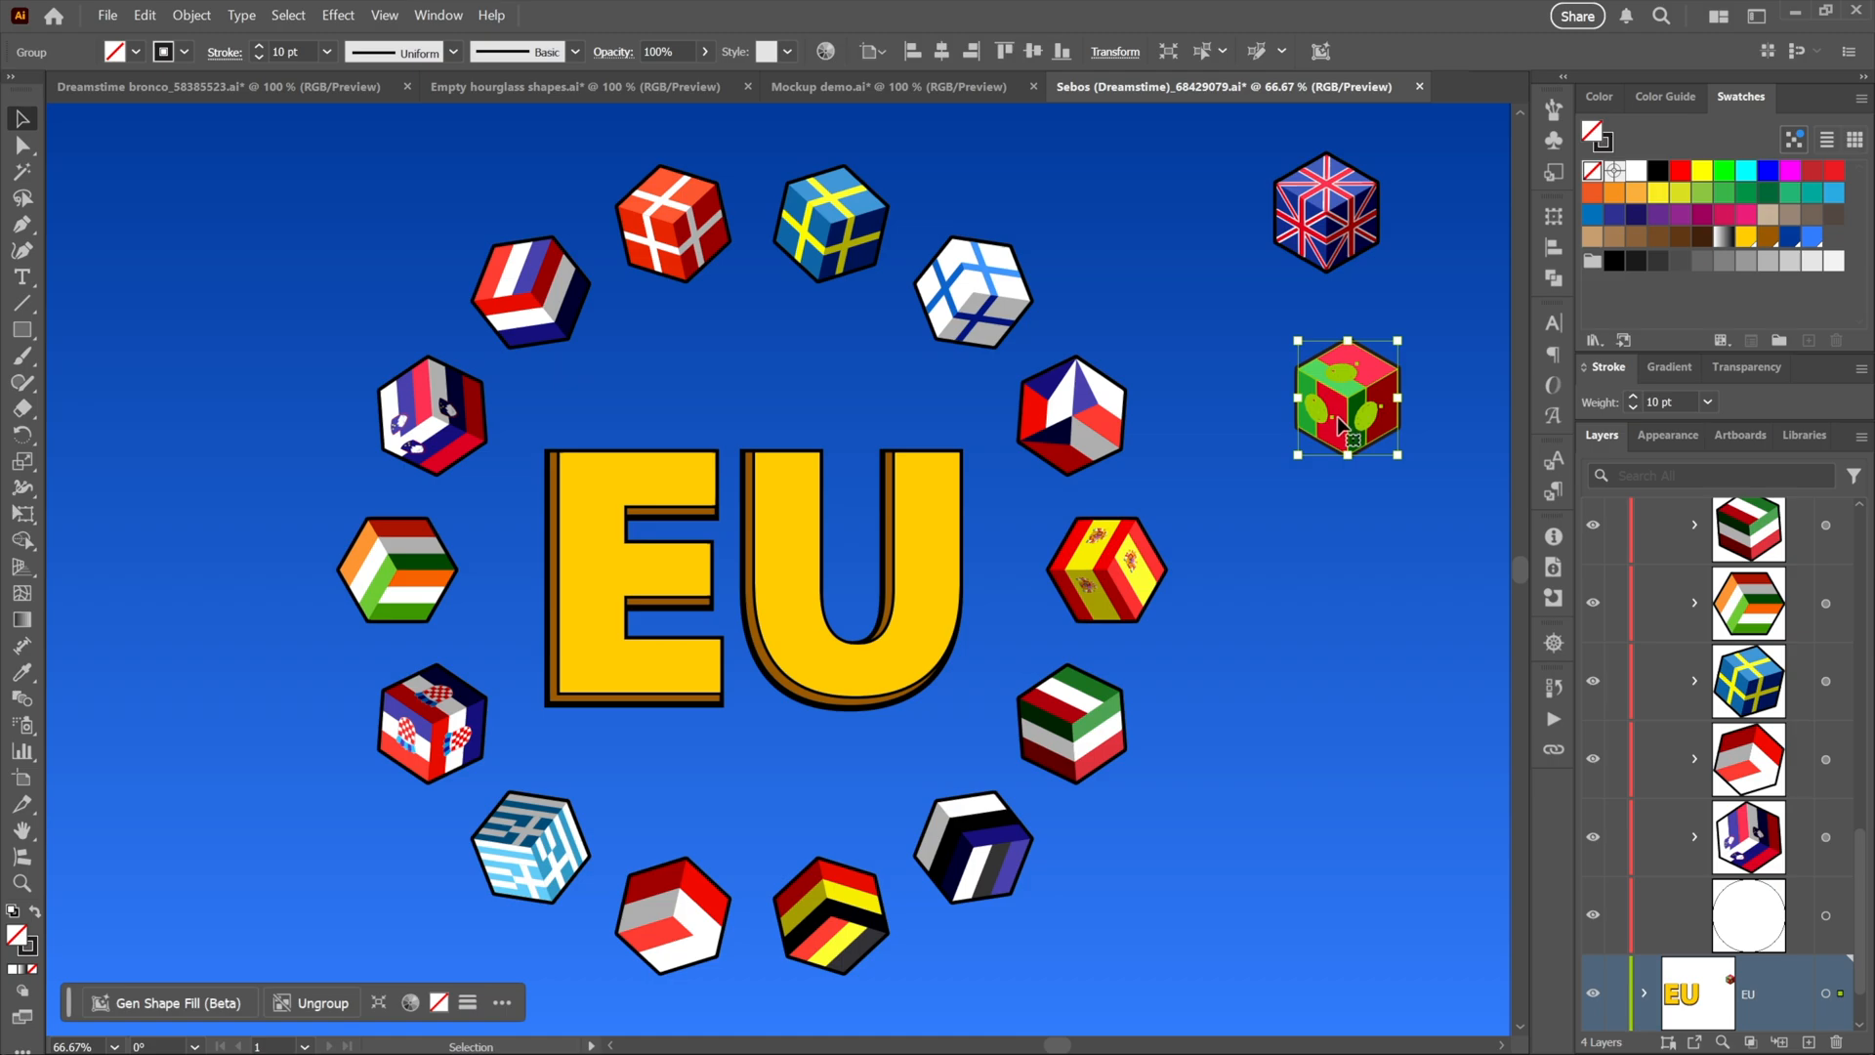
mouse_move(1368, 598)
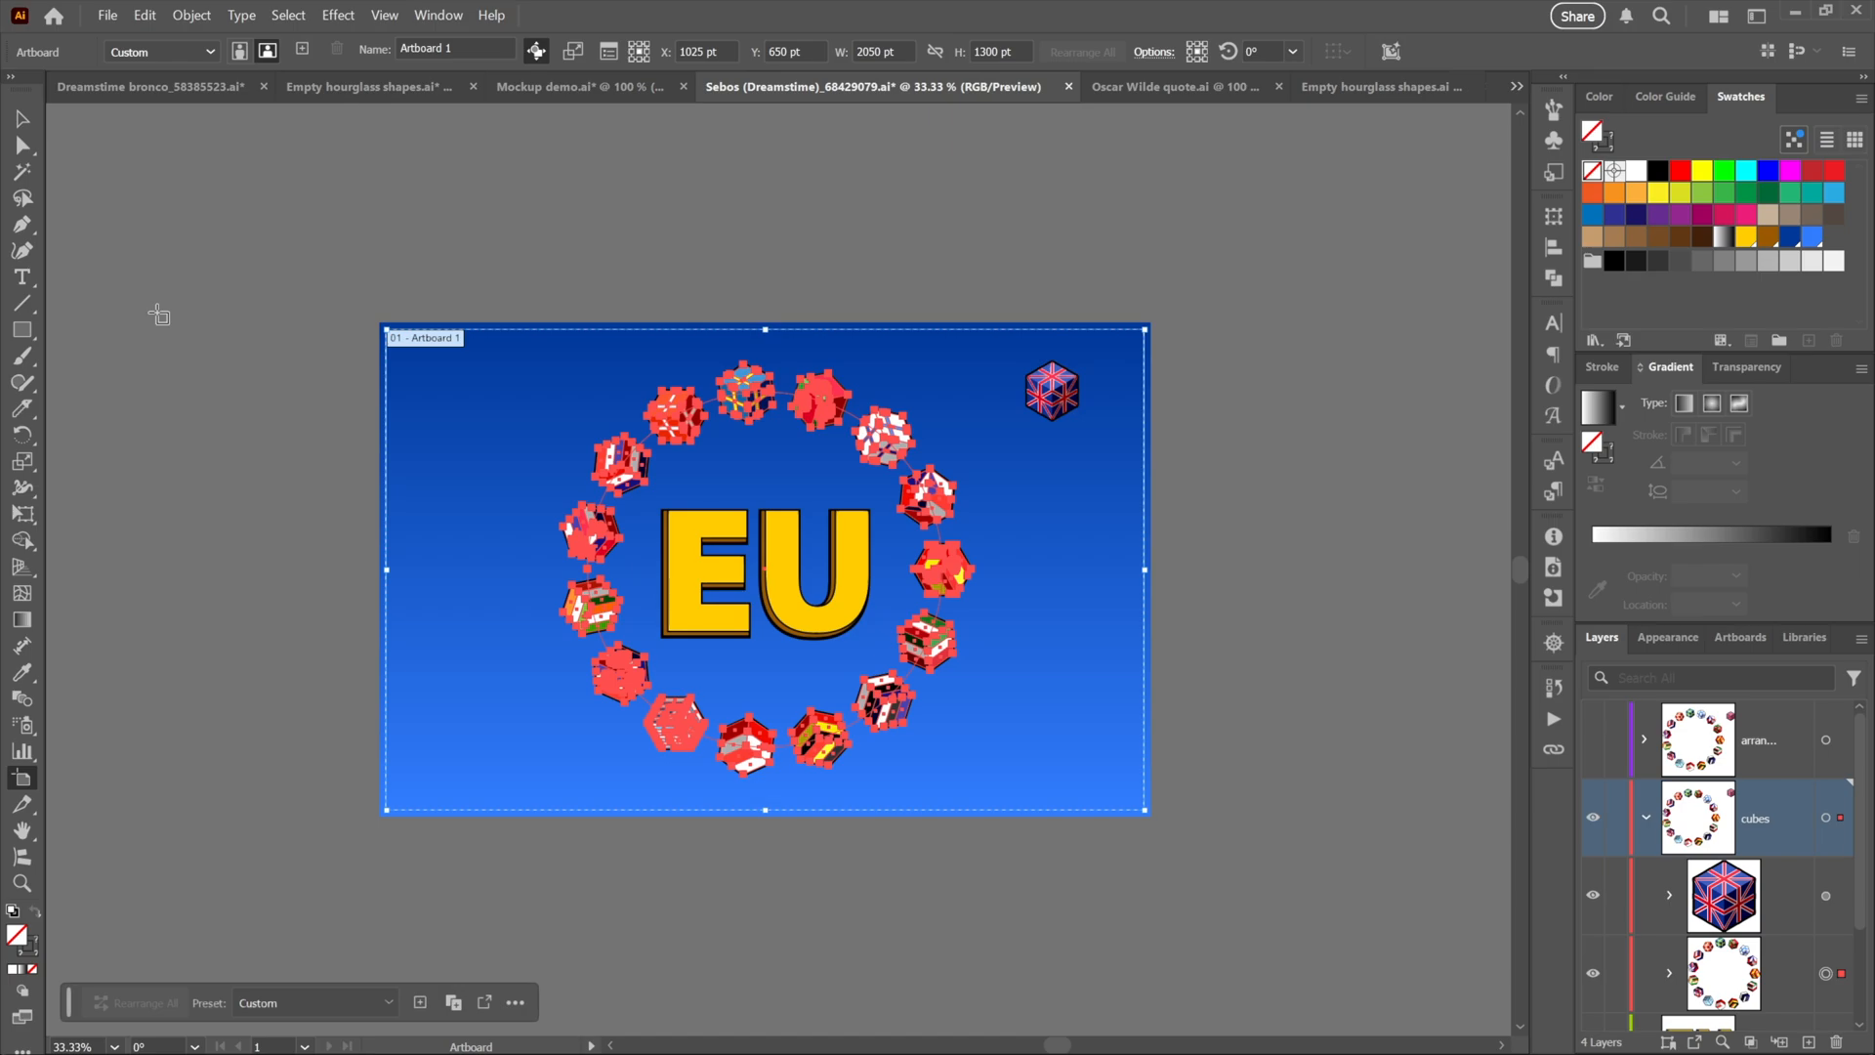
mouse_move(575, 51)
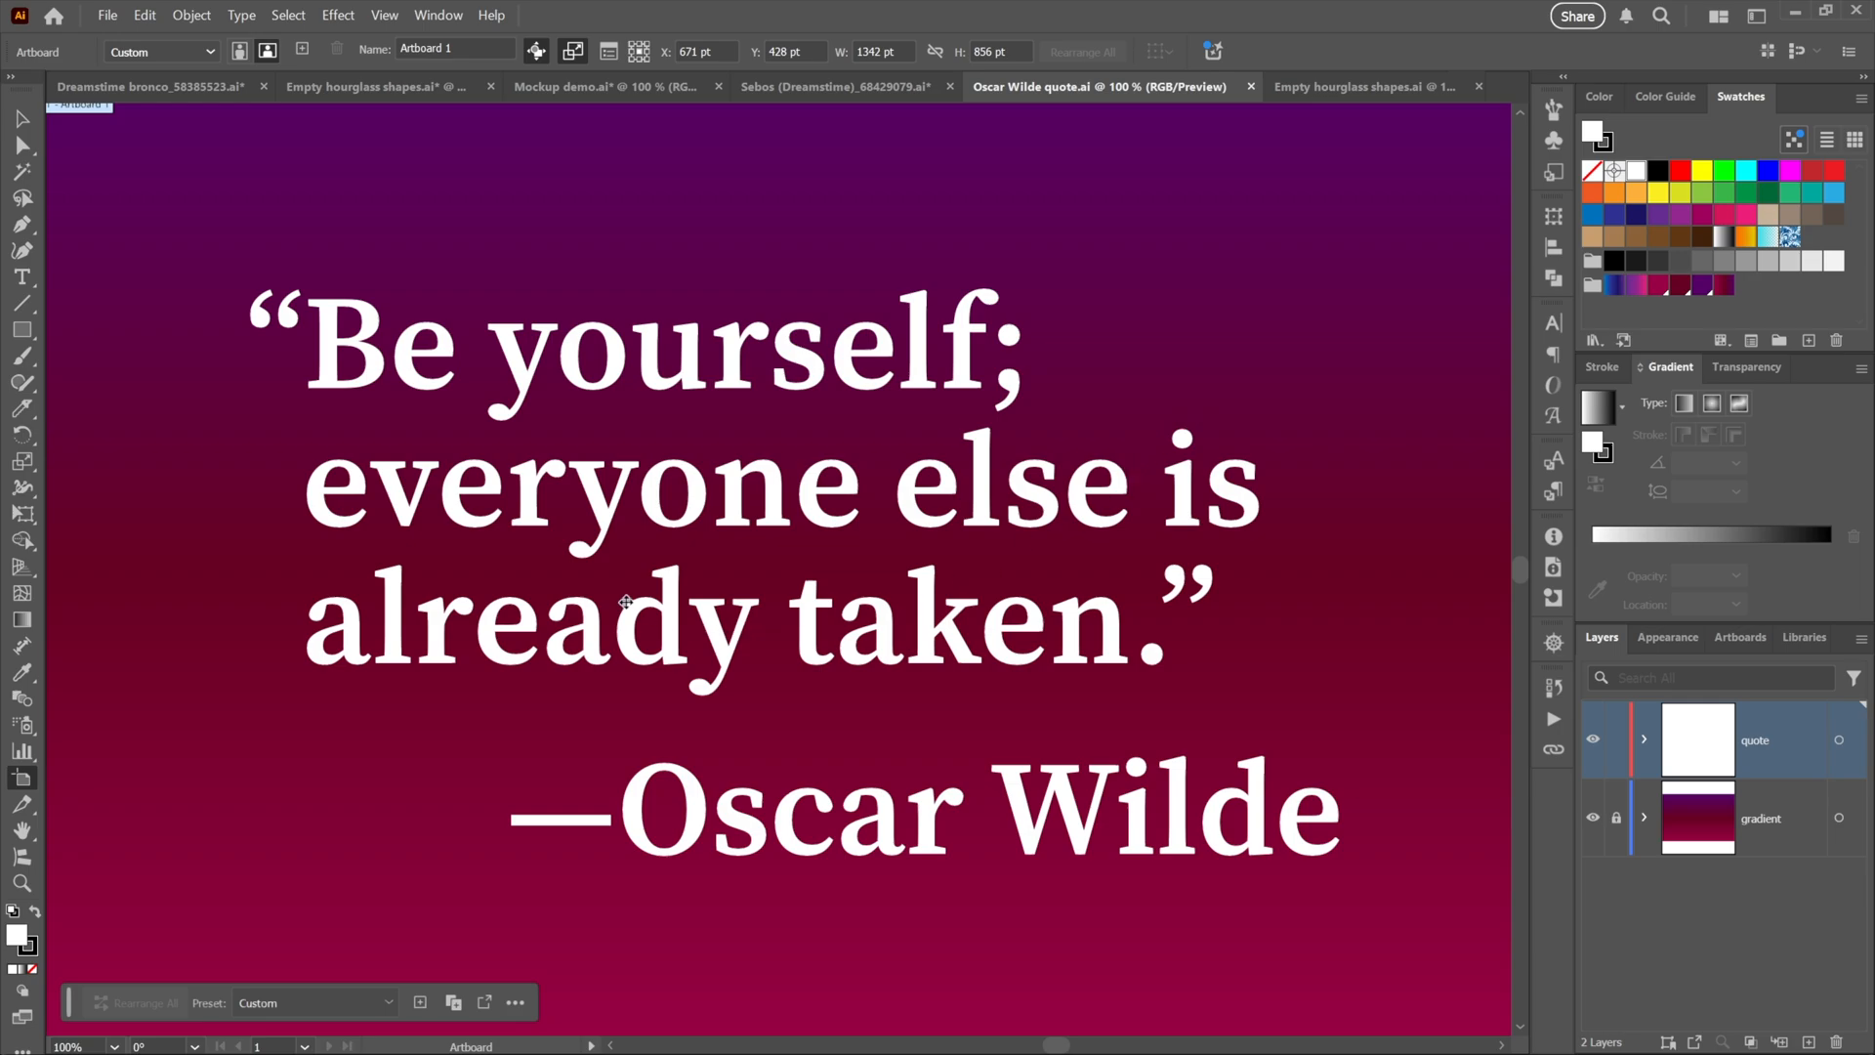
mouse_move(1176, 467)
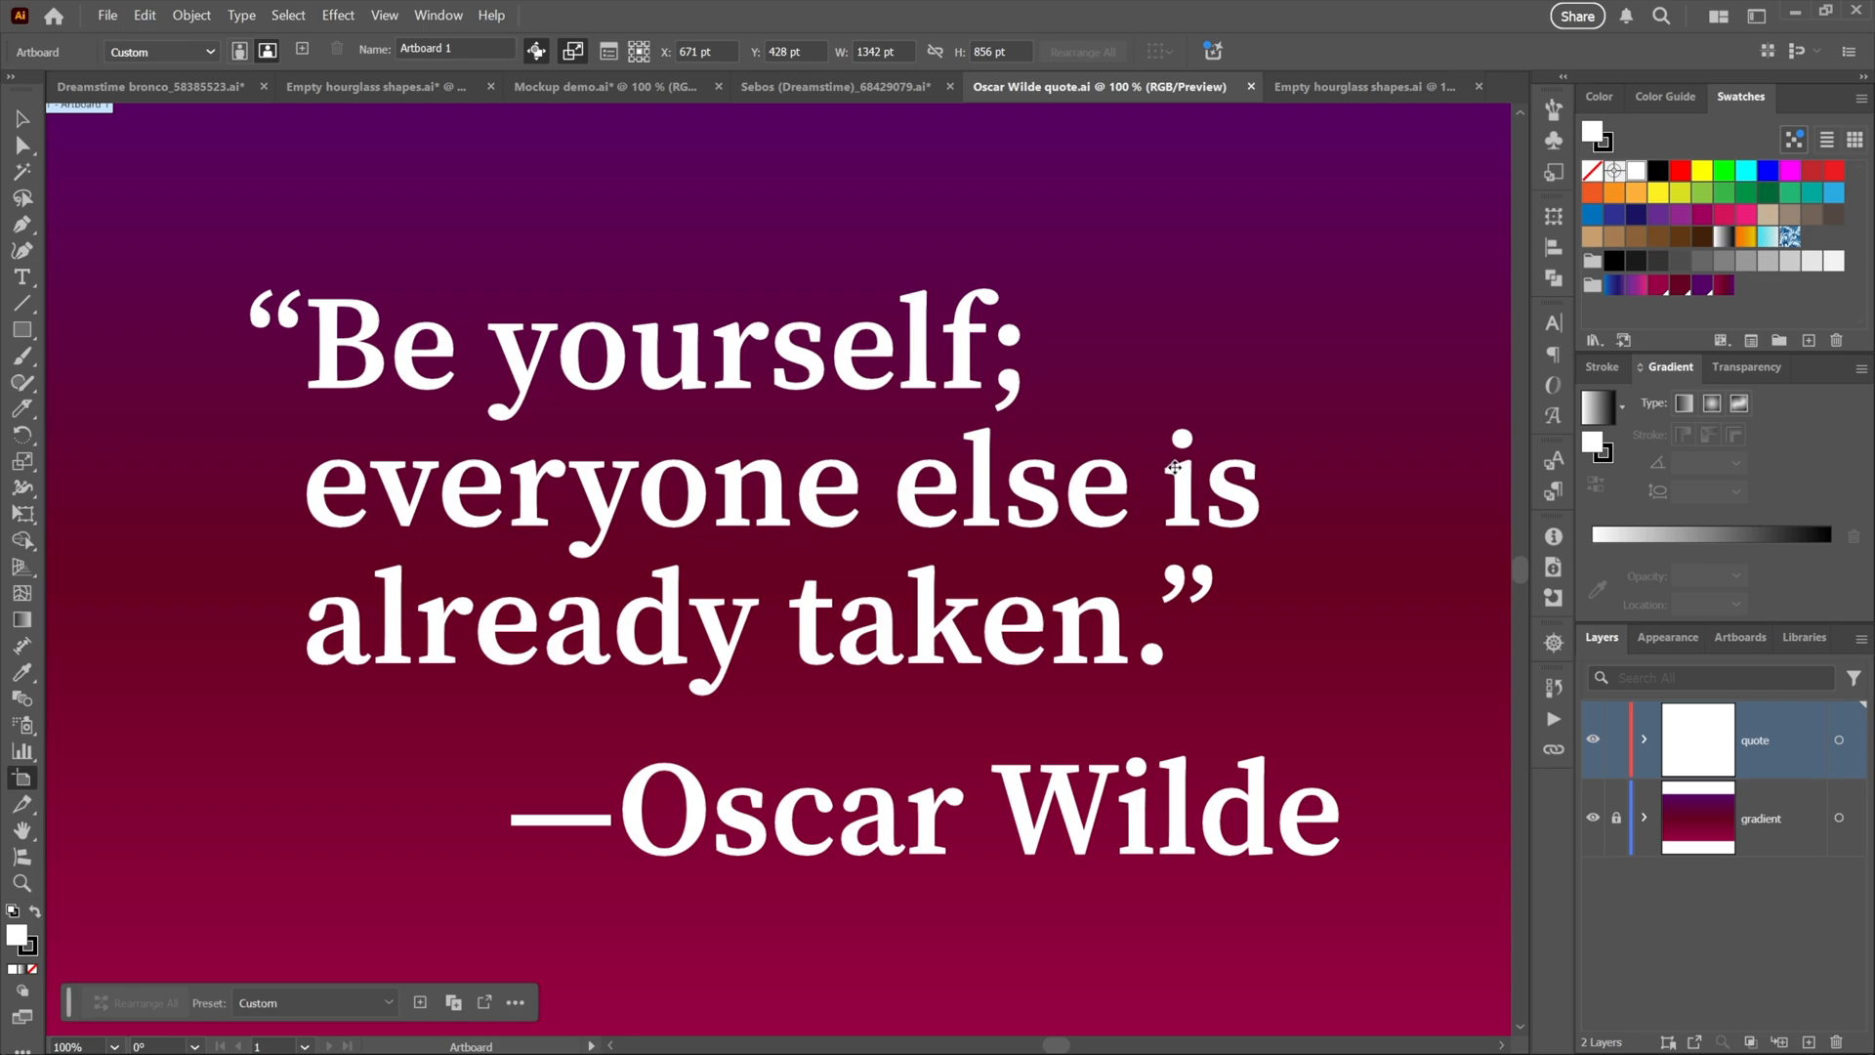
mouse_move(853, 574)
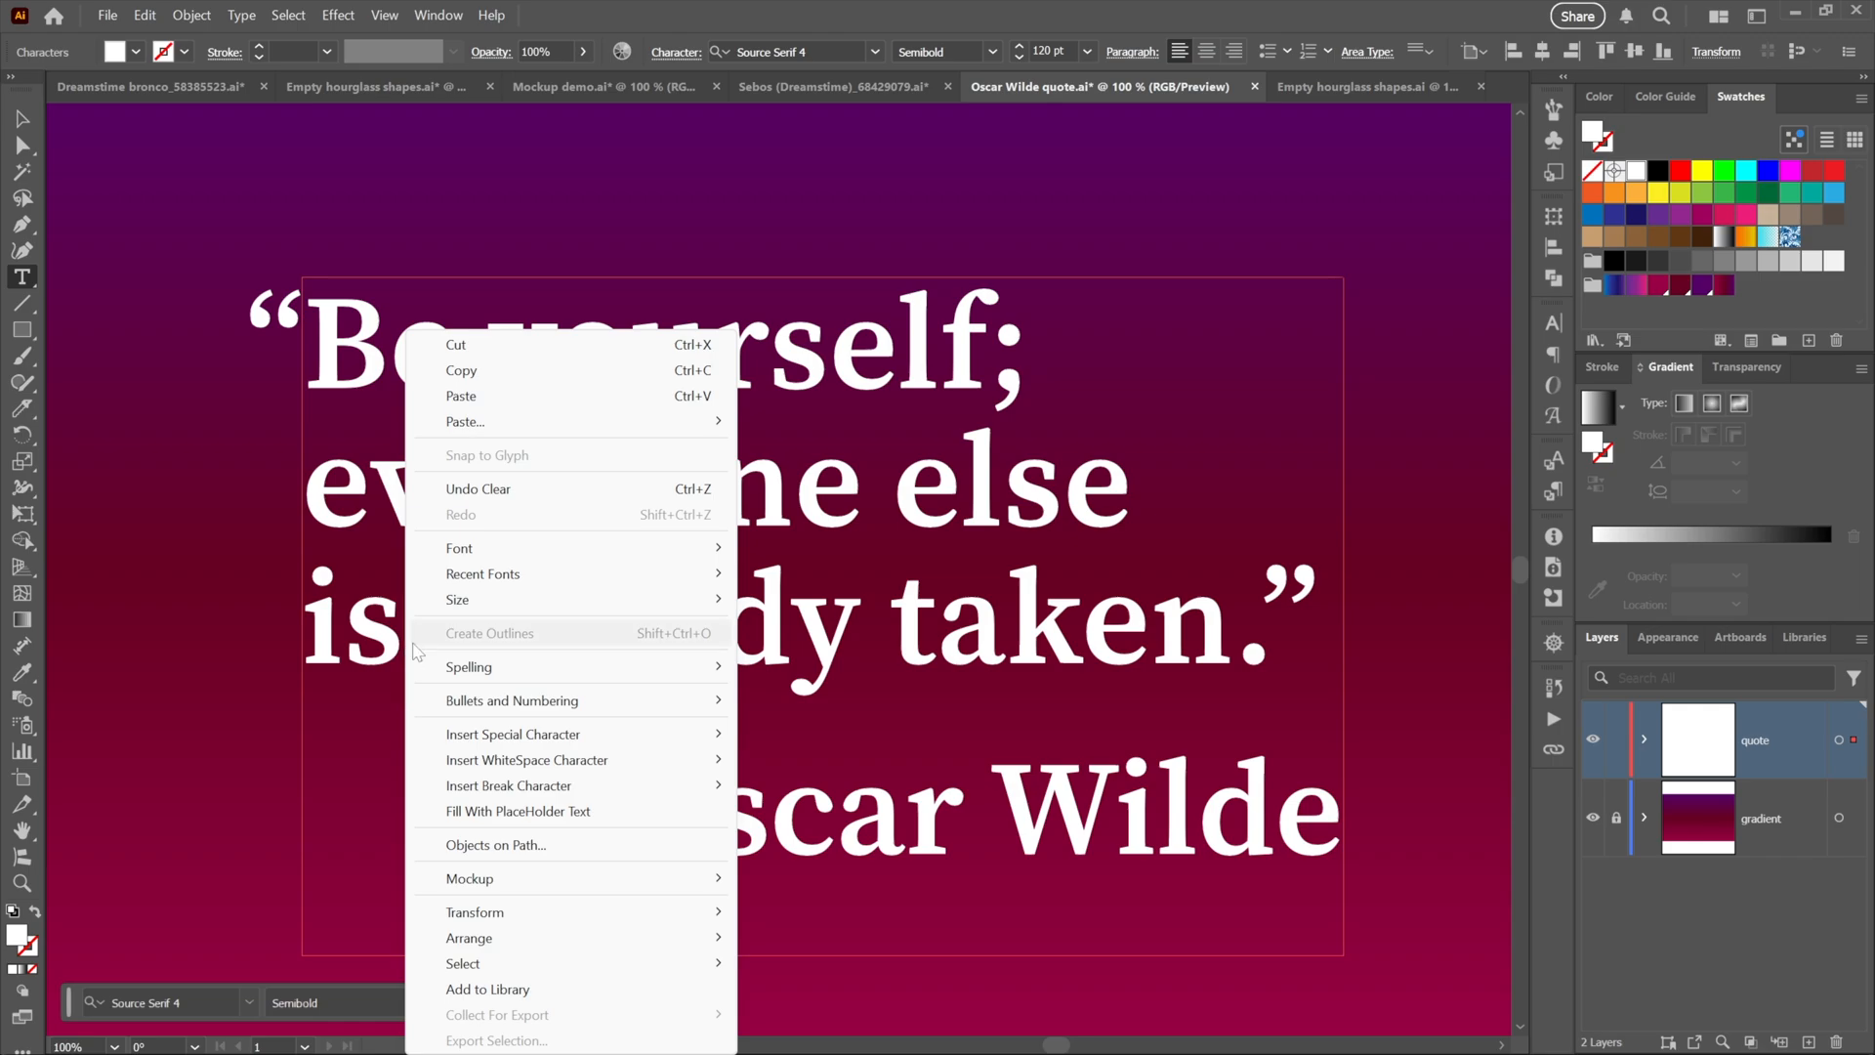
mouse_move(526, 760)
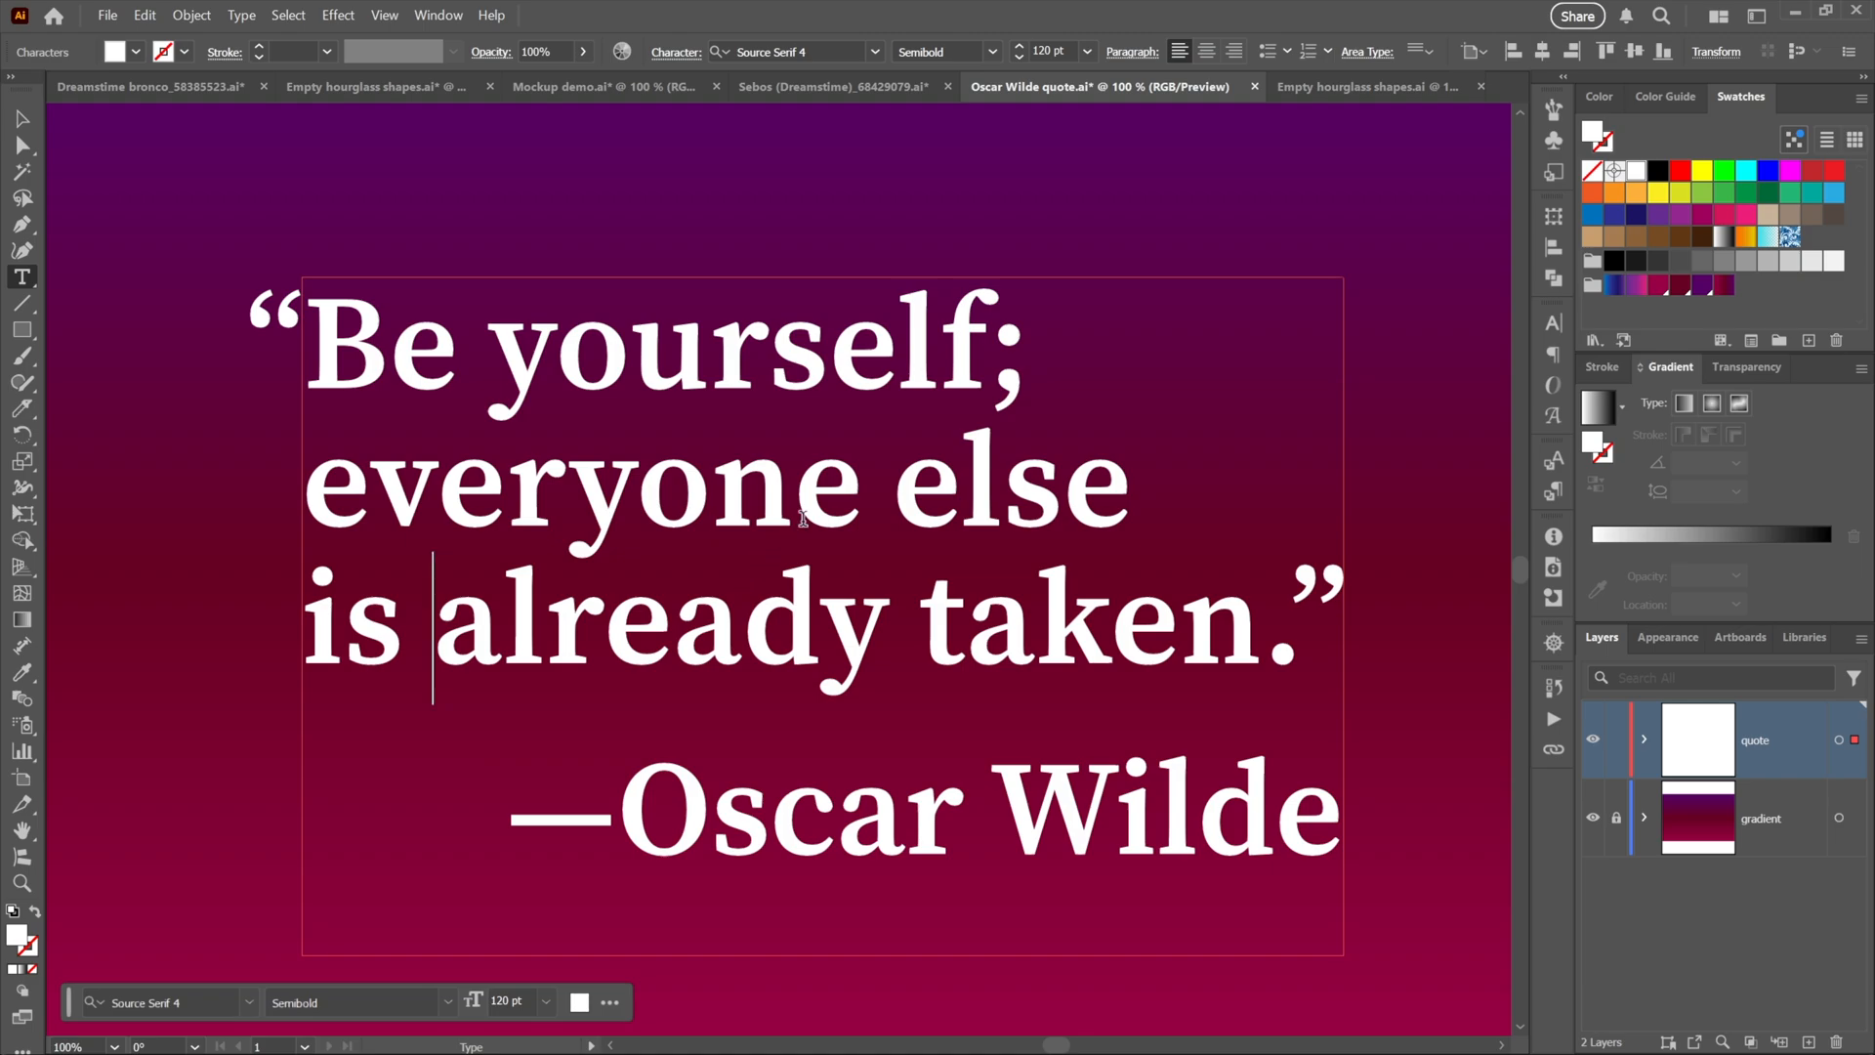
mouse_move(510, 678)
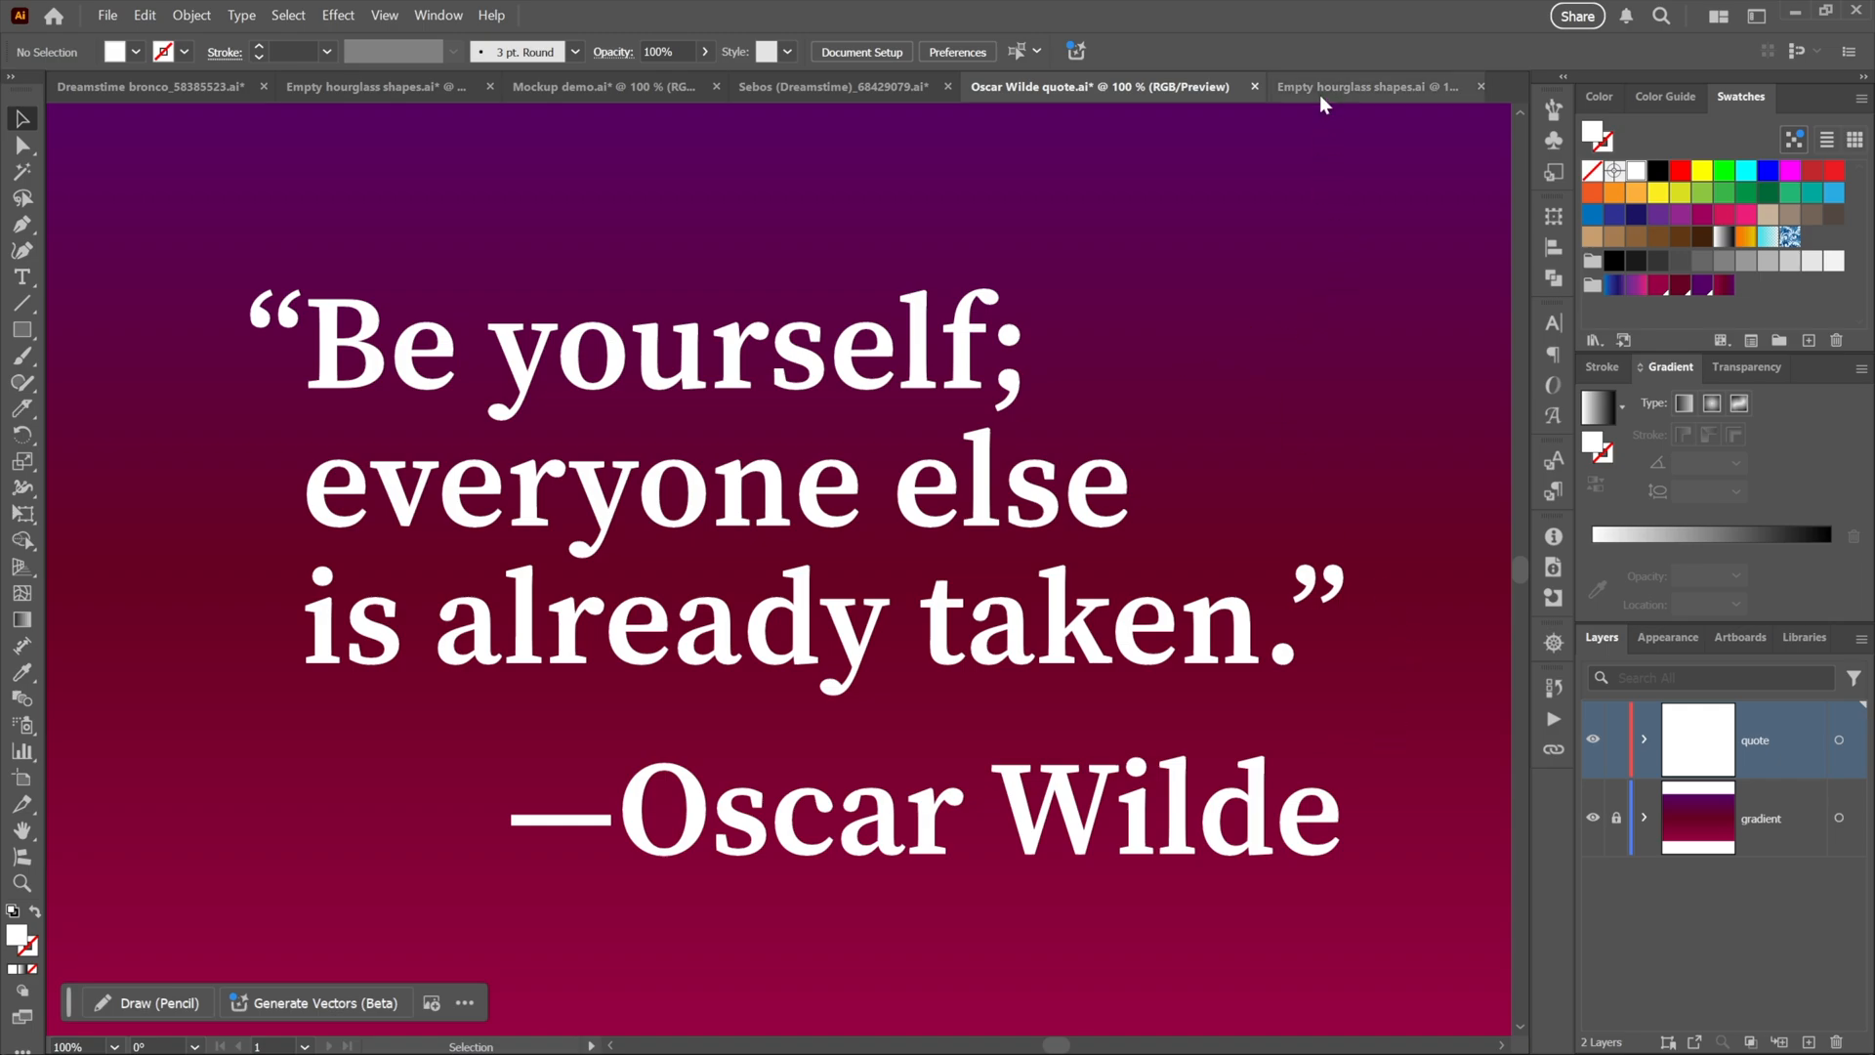
Switch to the empty hourglass shapes document after inserting the non-breaking space after "is"
left_click(1364, 86)
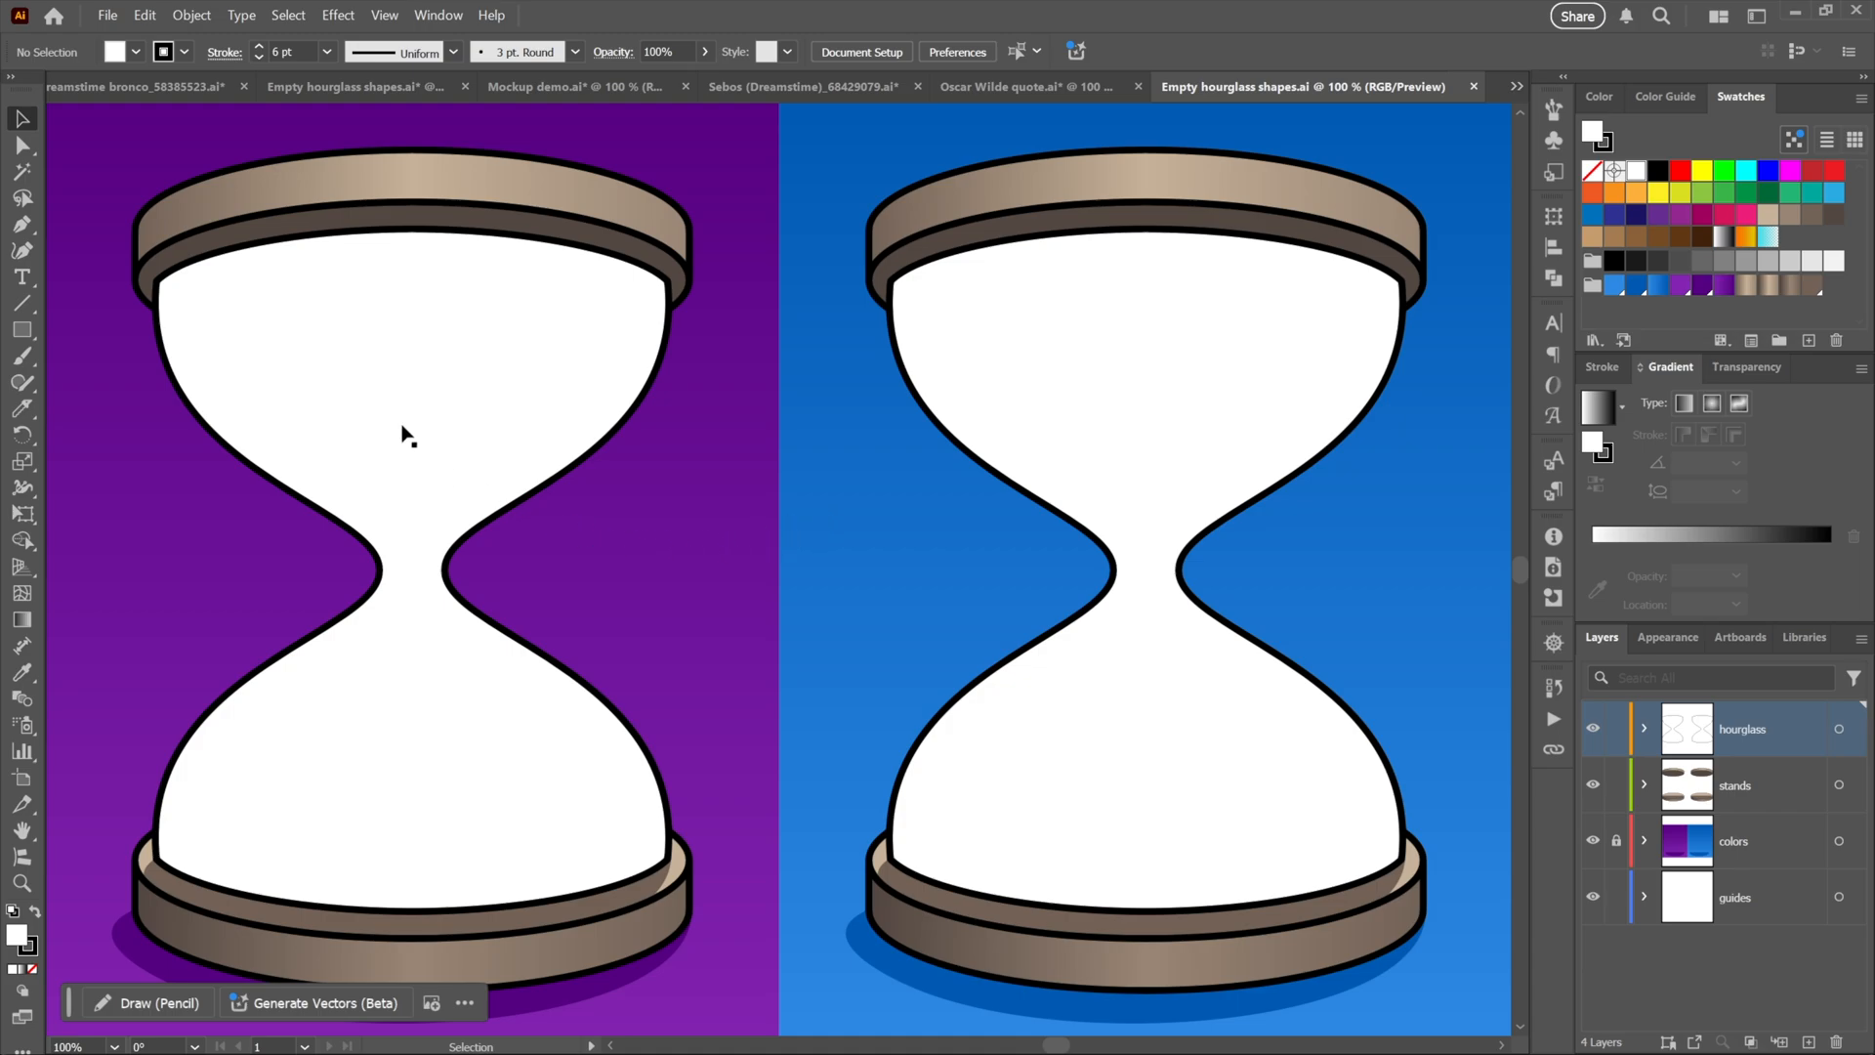
mouse_move(977, 479)
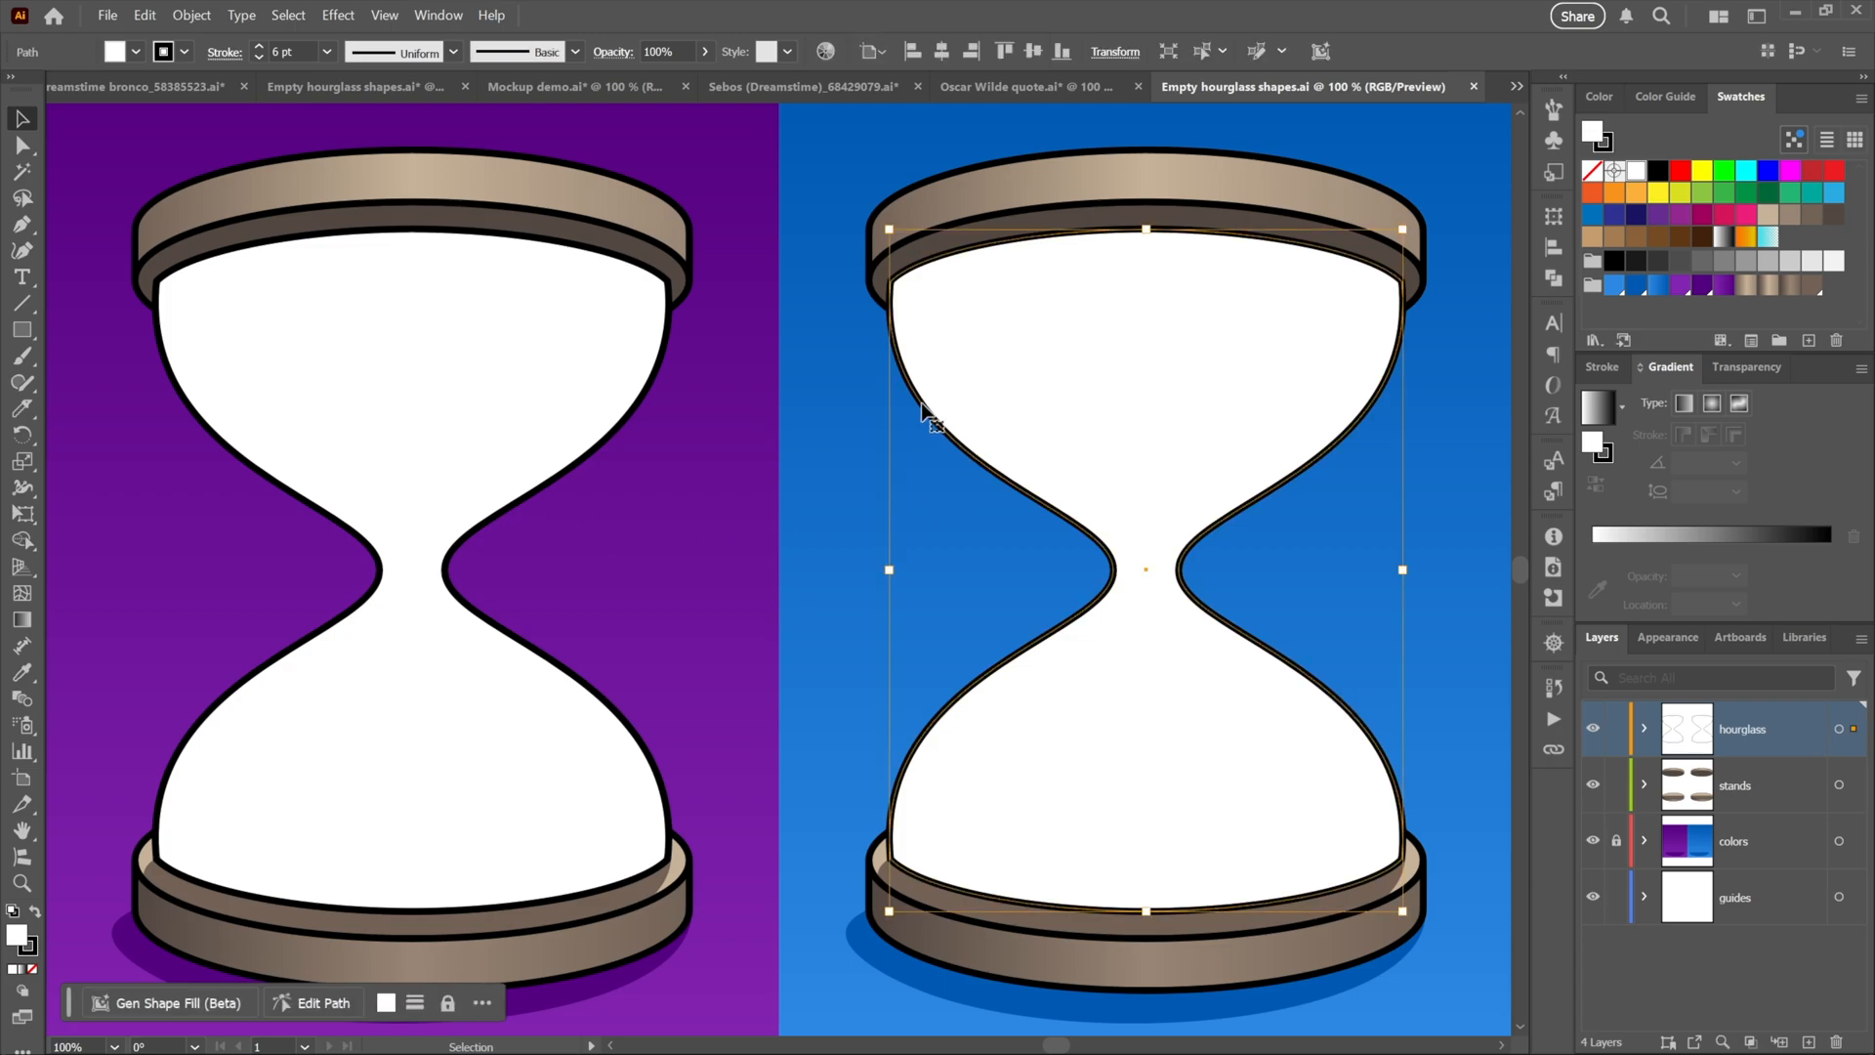
mouse_move(327, 575)
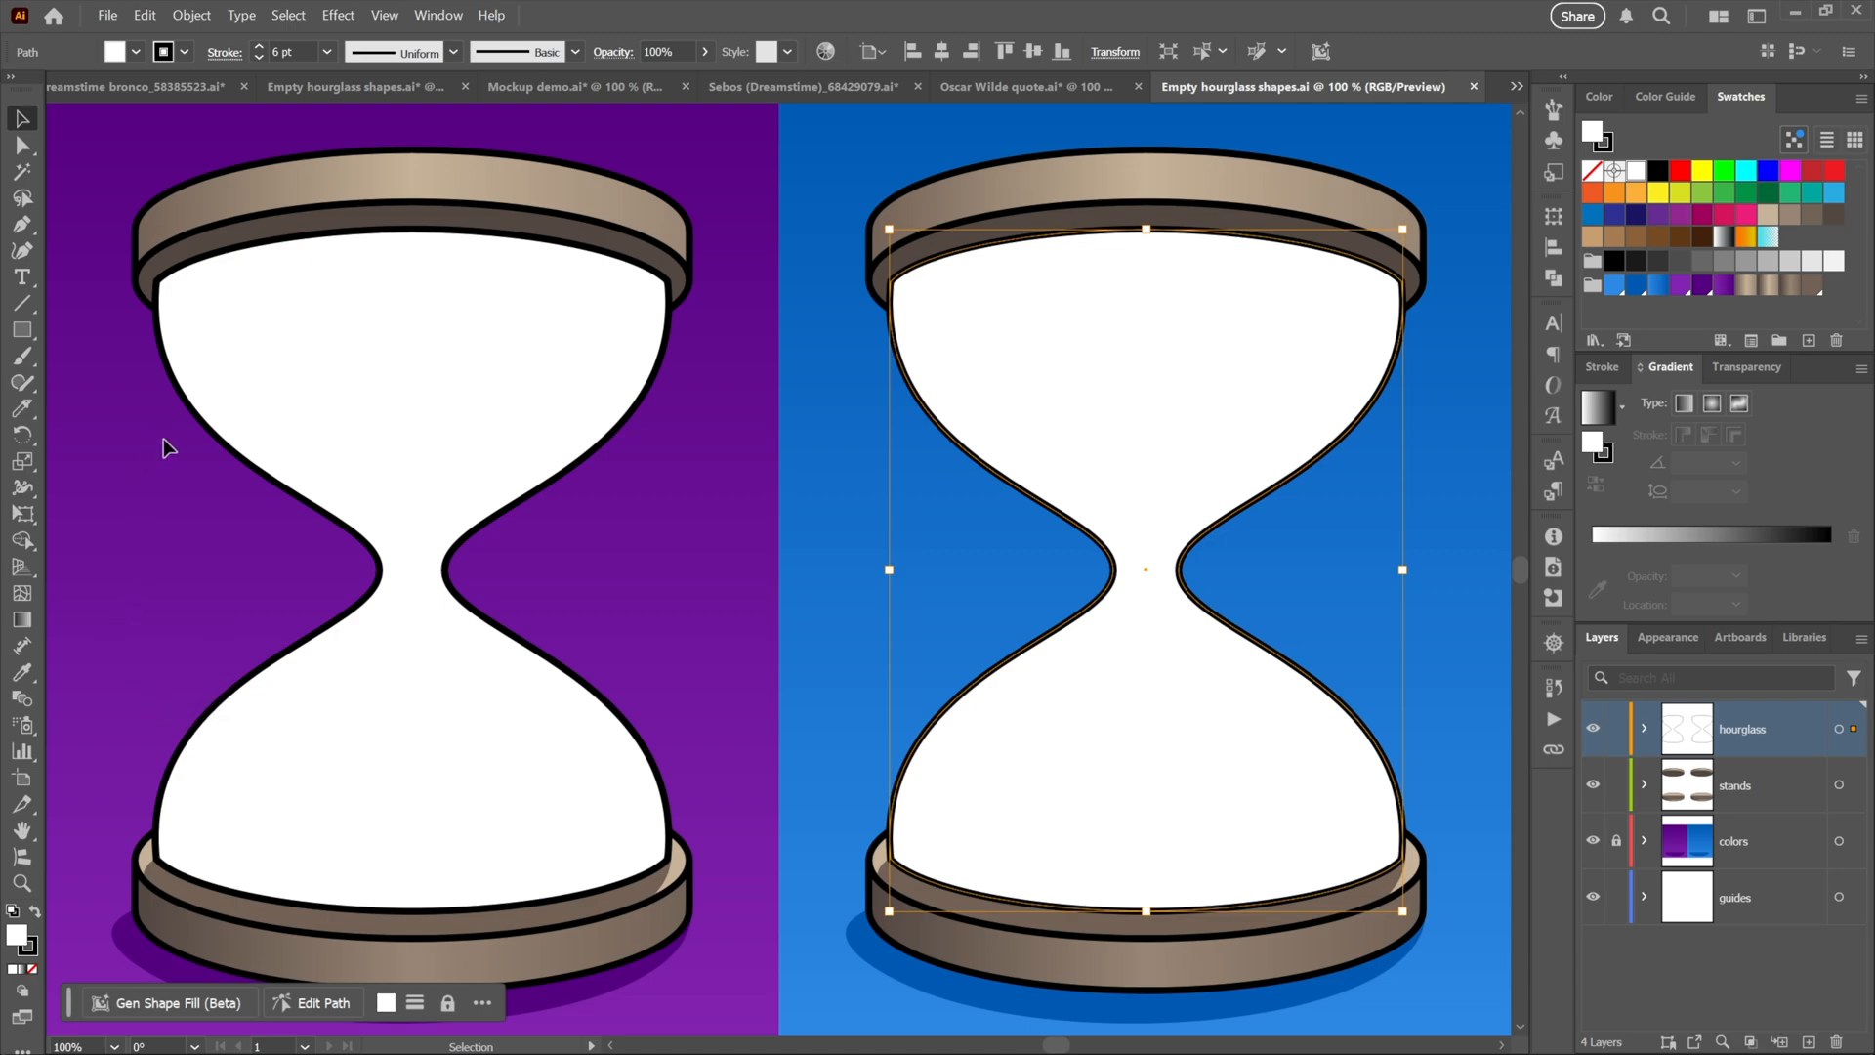
mouse_move(22, 805)
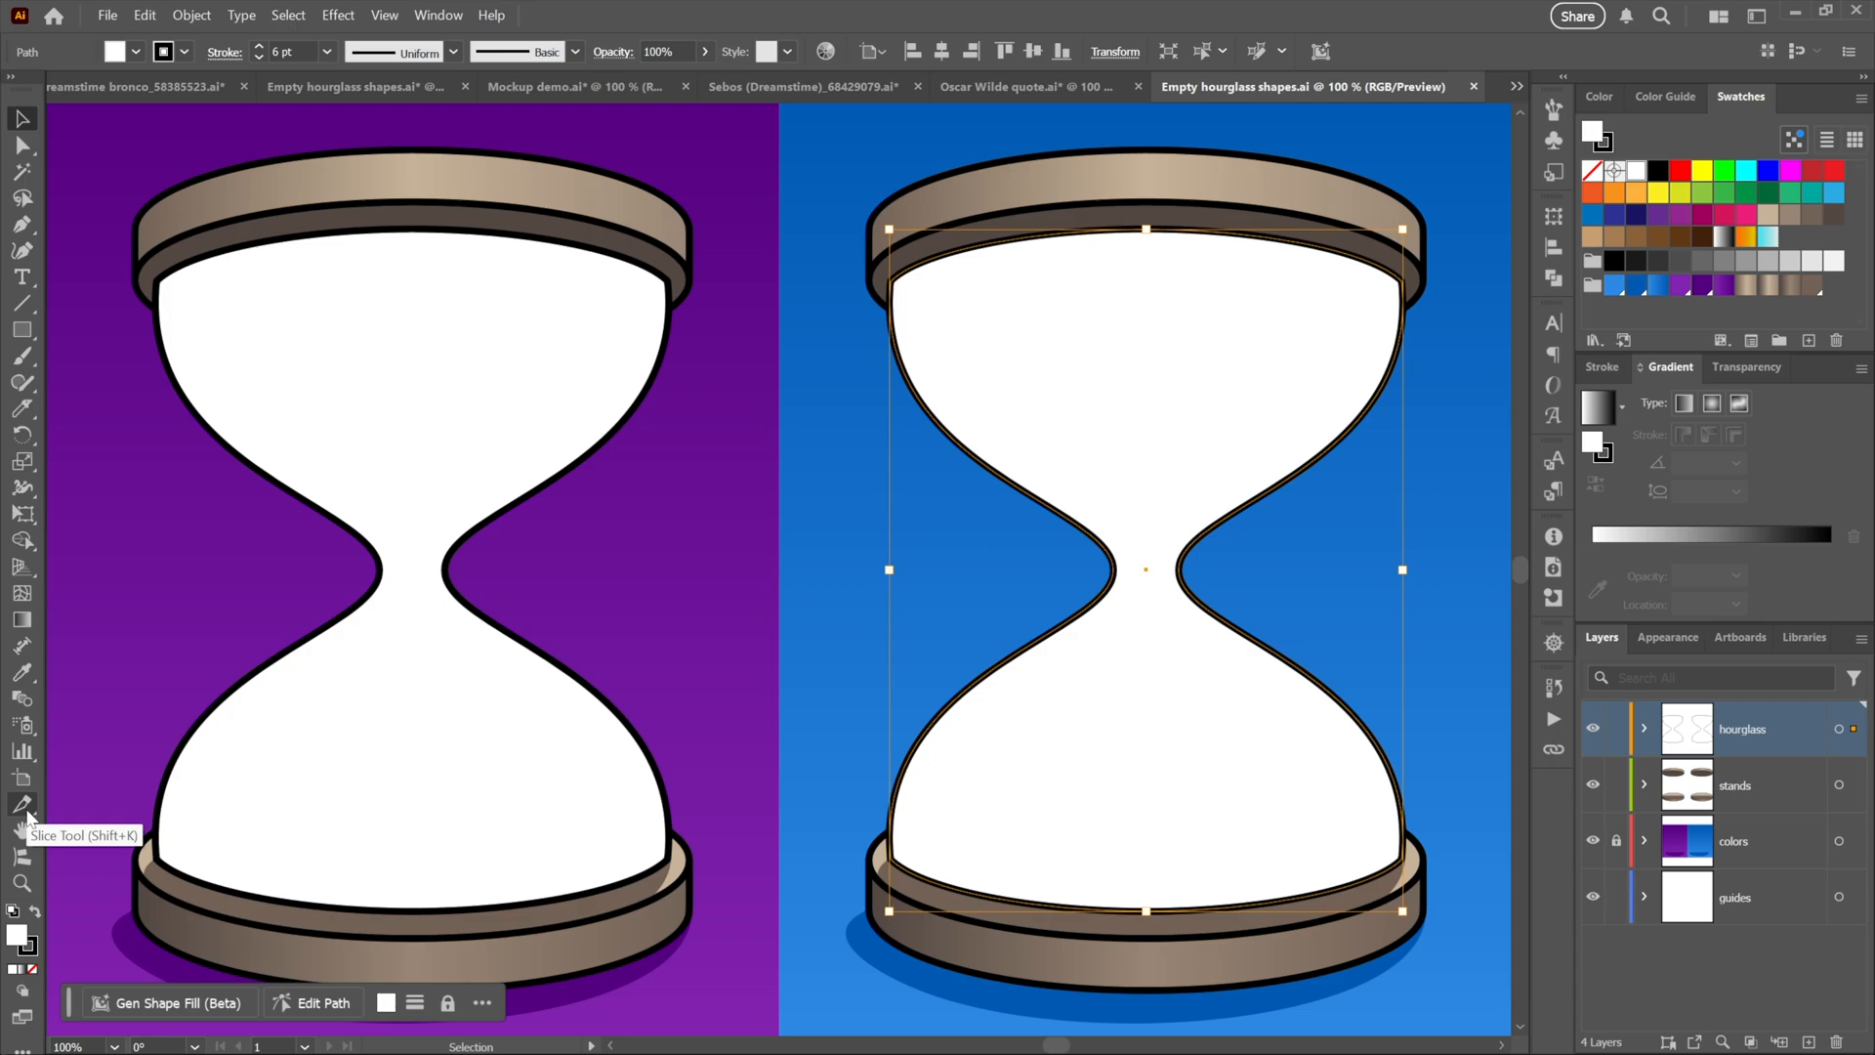
mouse_move(93, 429)
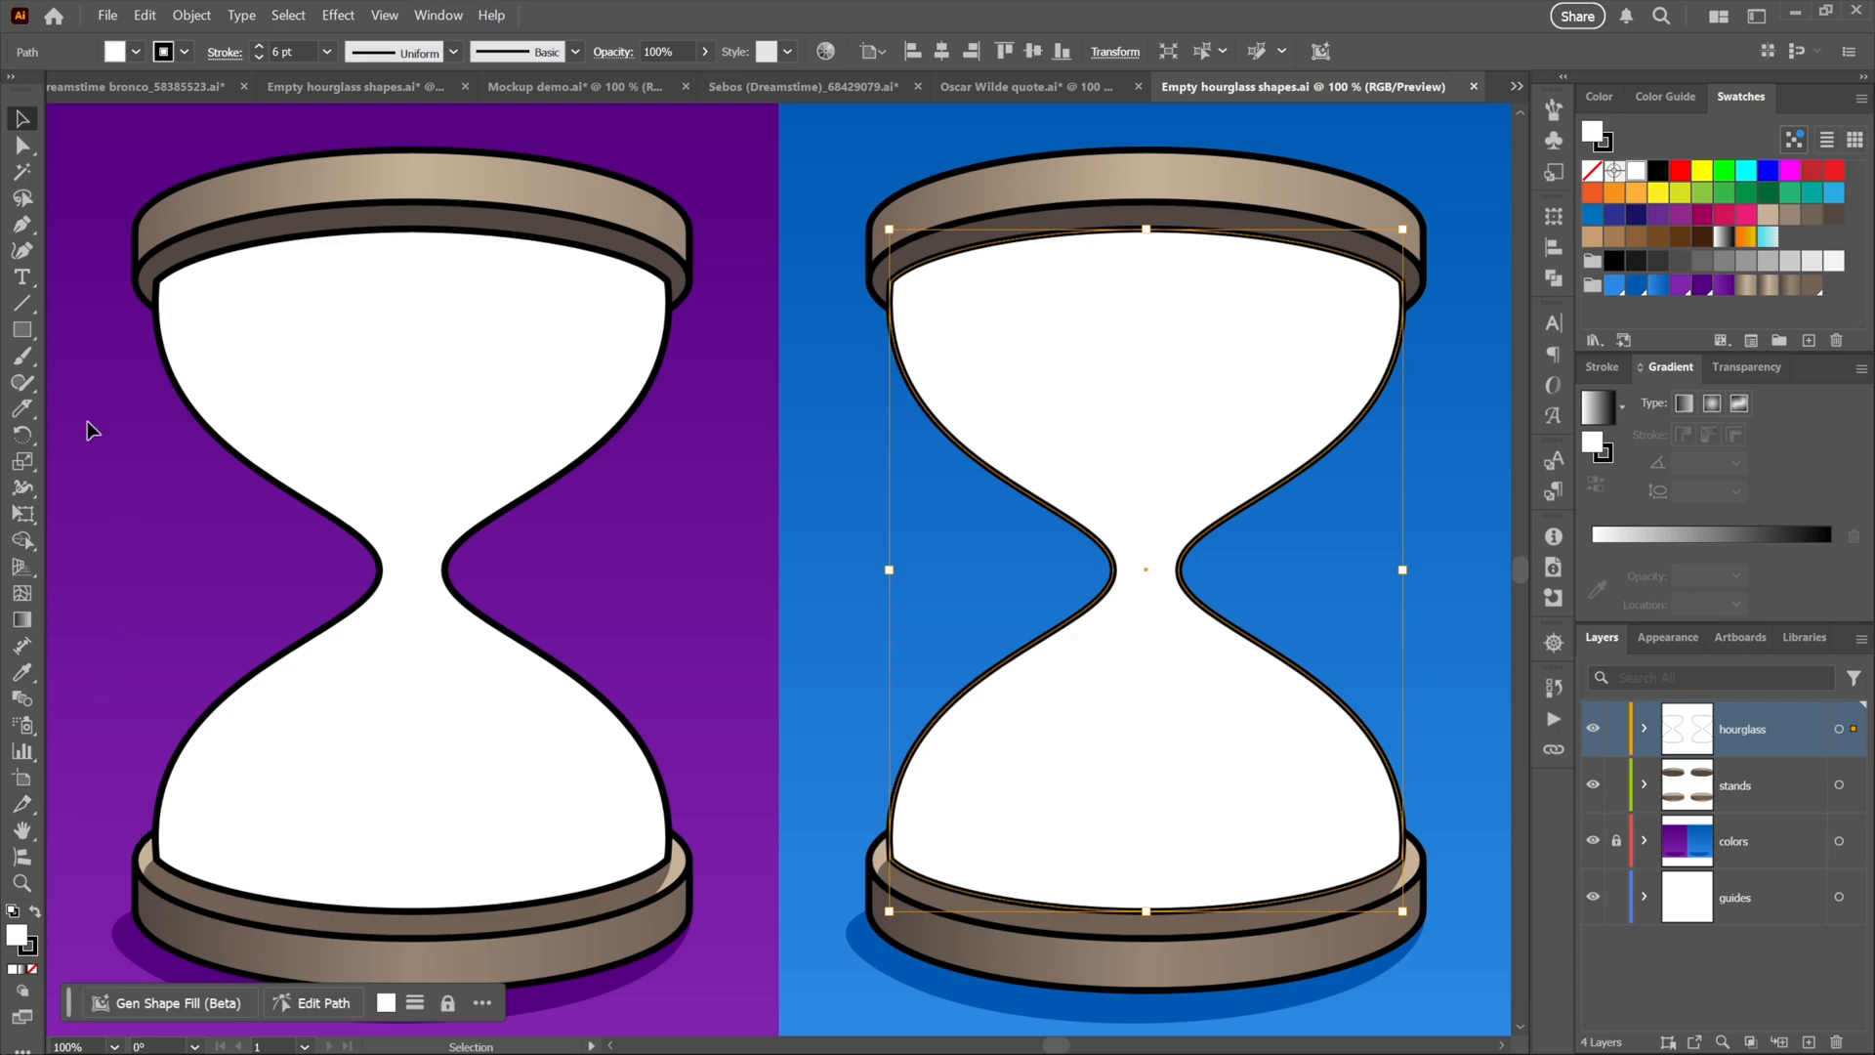
left_click(21, 409)
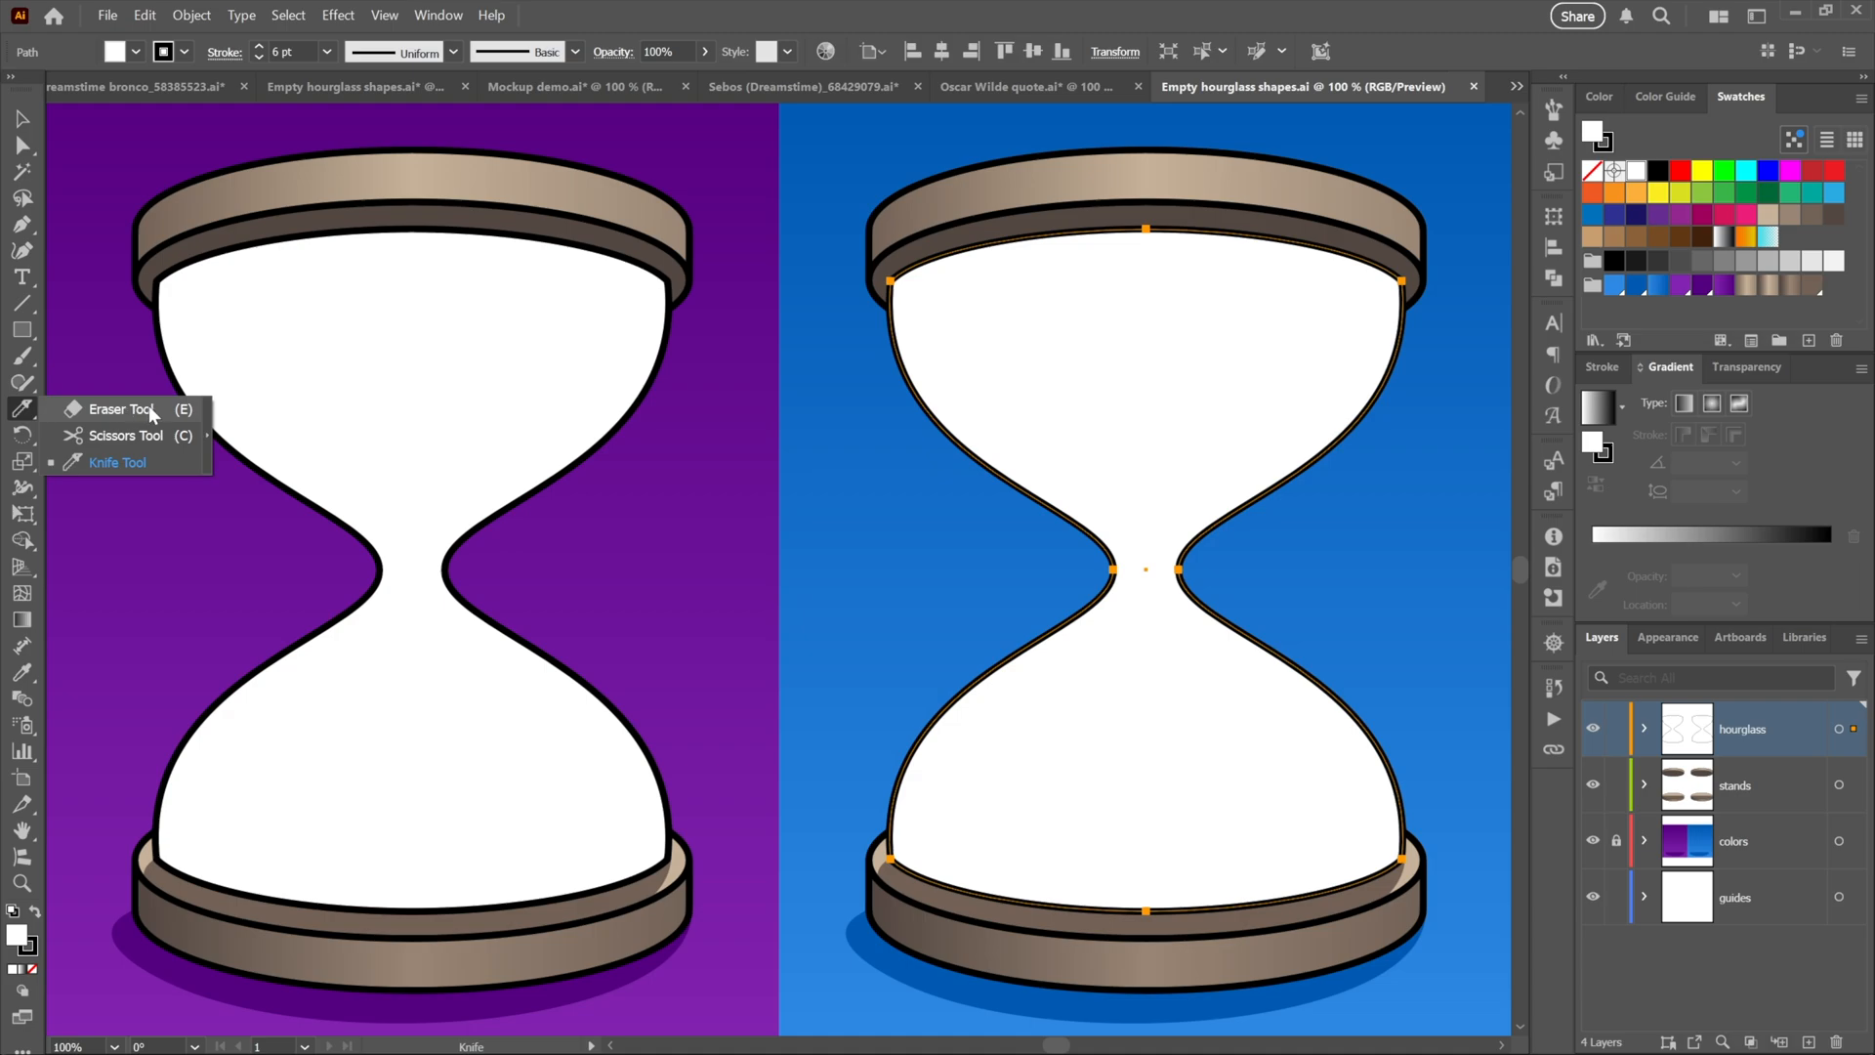
mouse_move(164, 467)
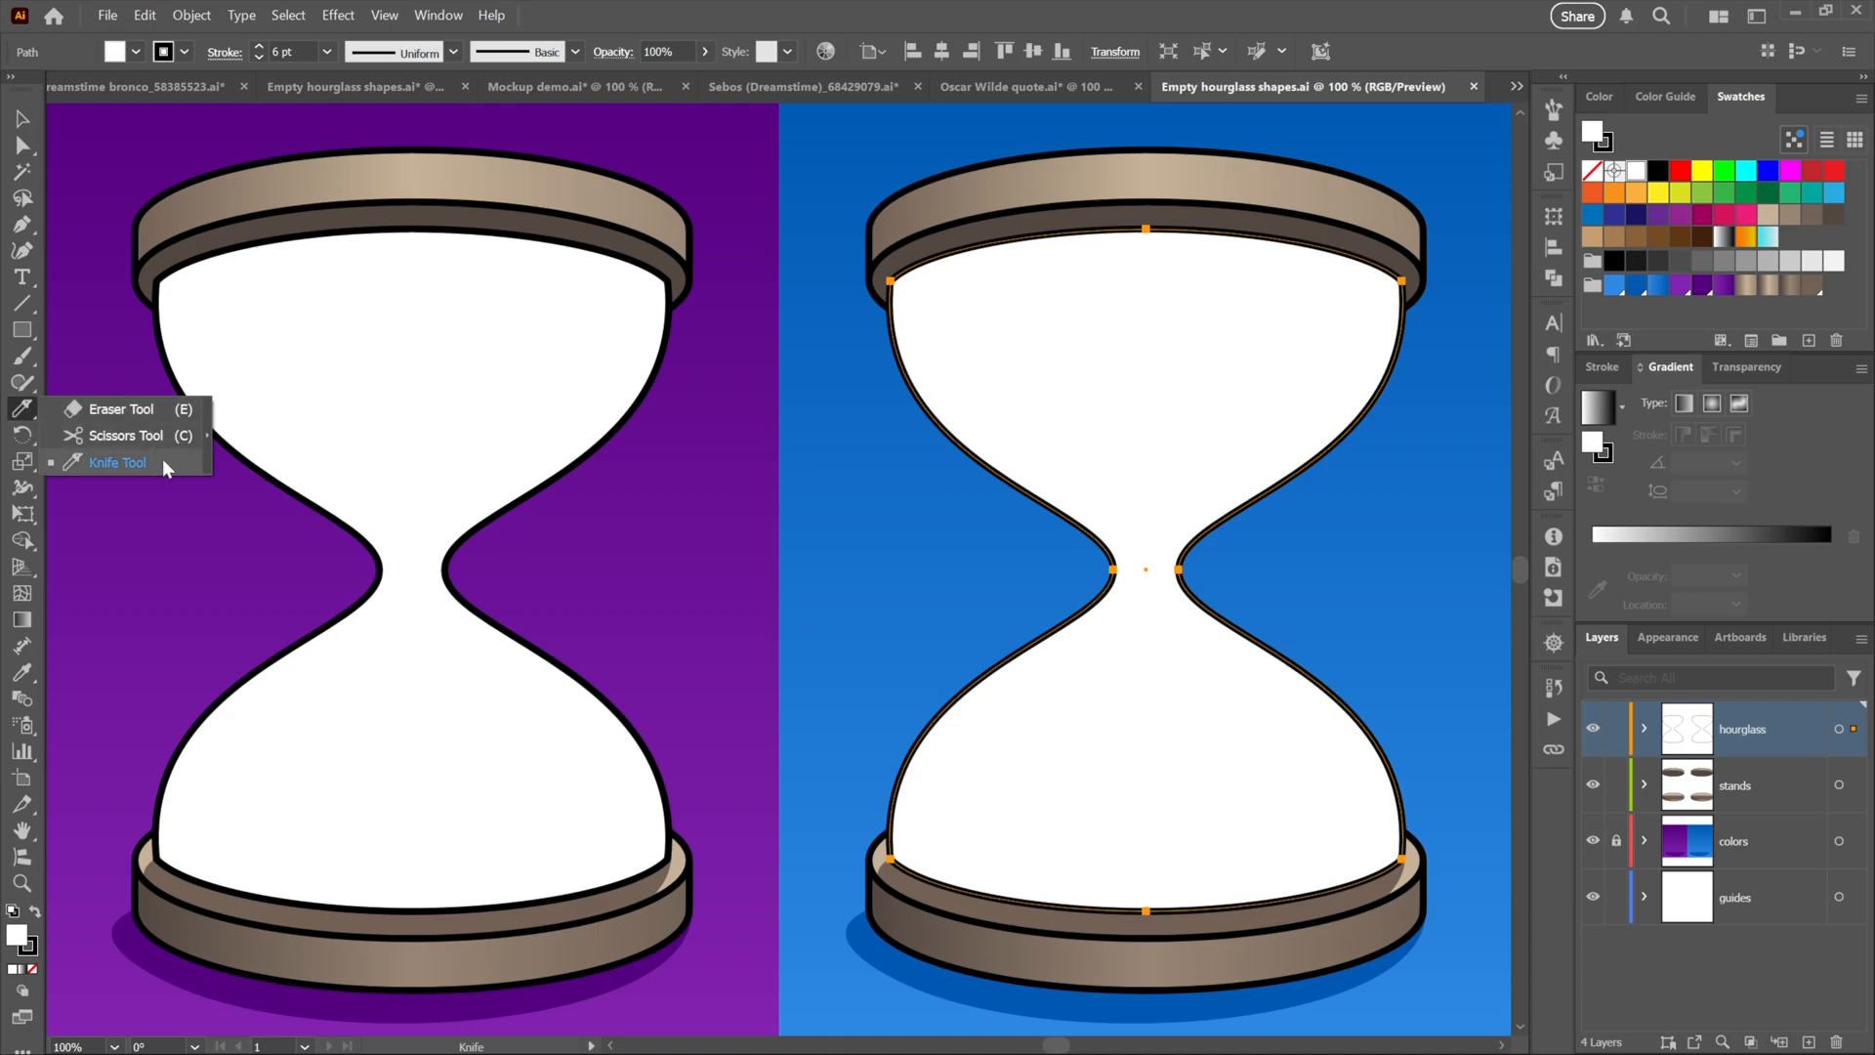
left_click(118, 463)
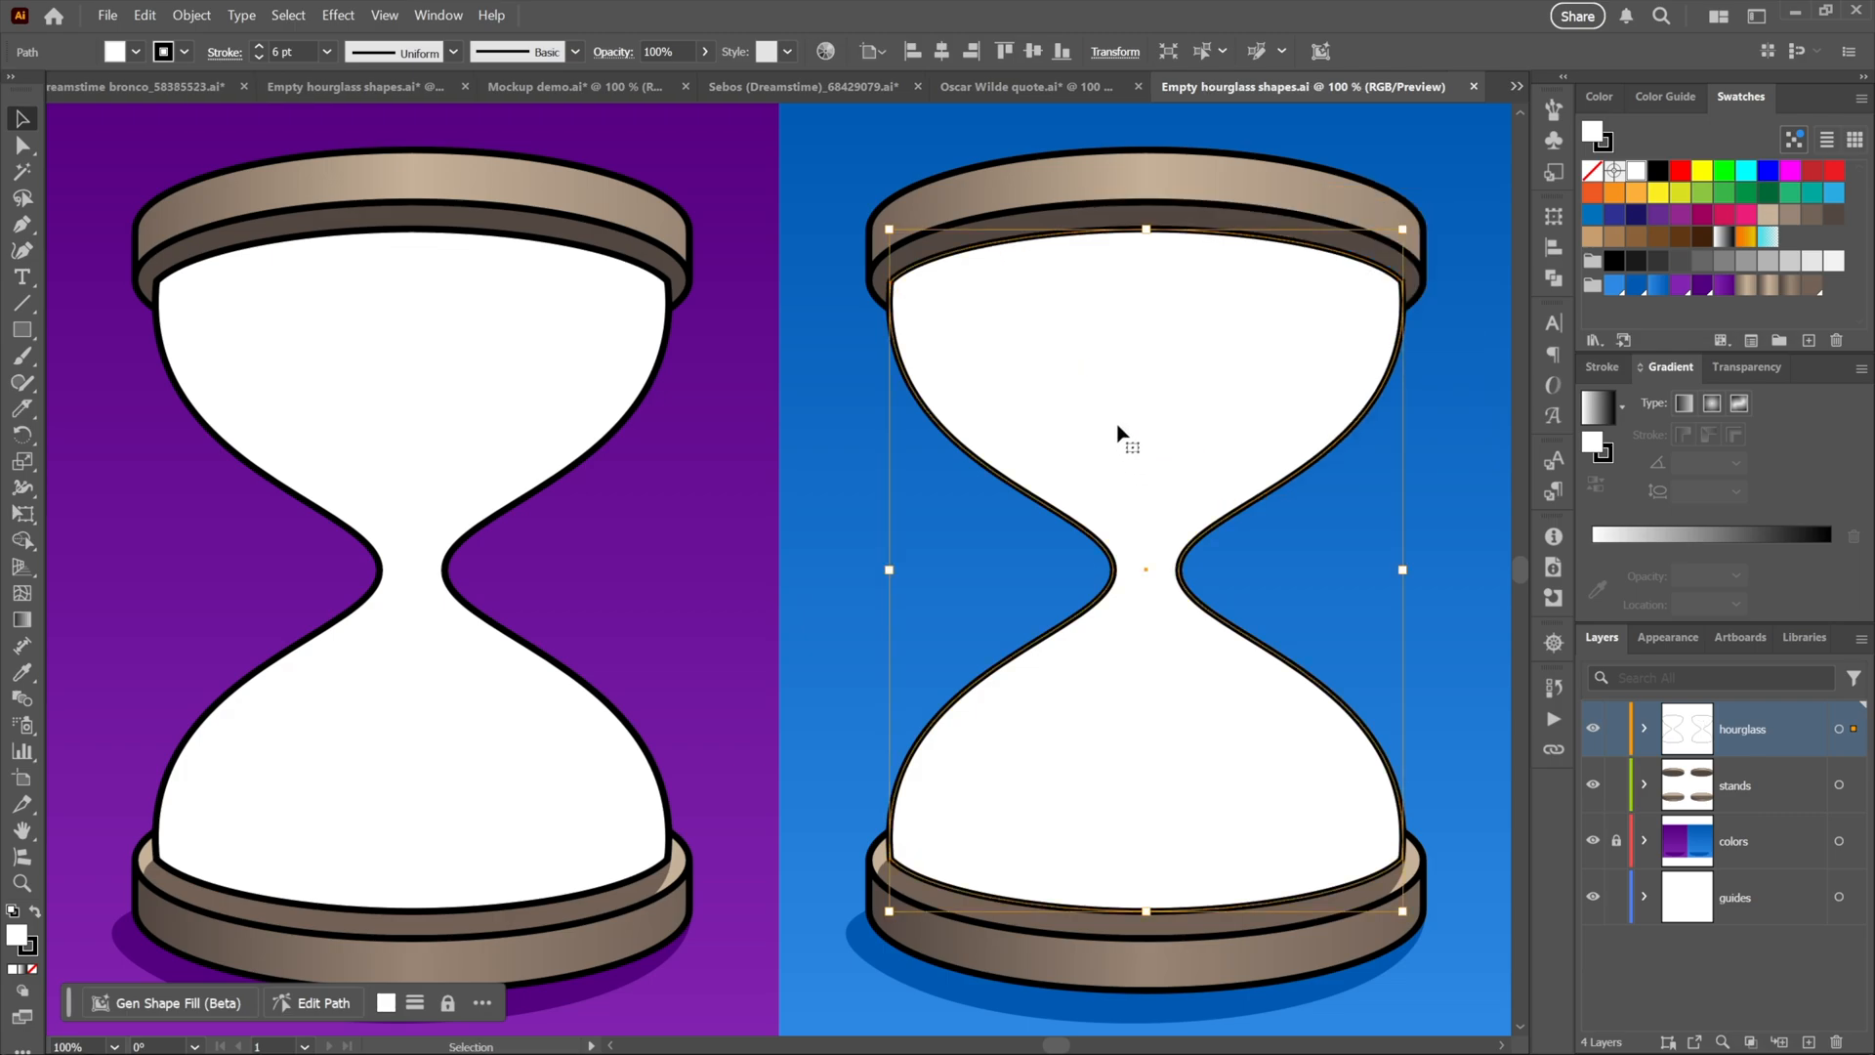
mouse_move(135, 418)
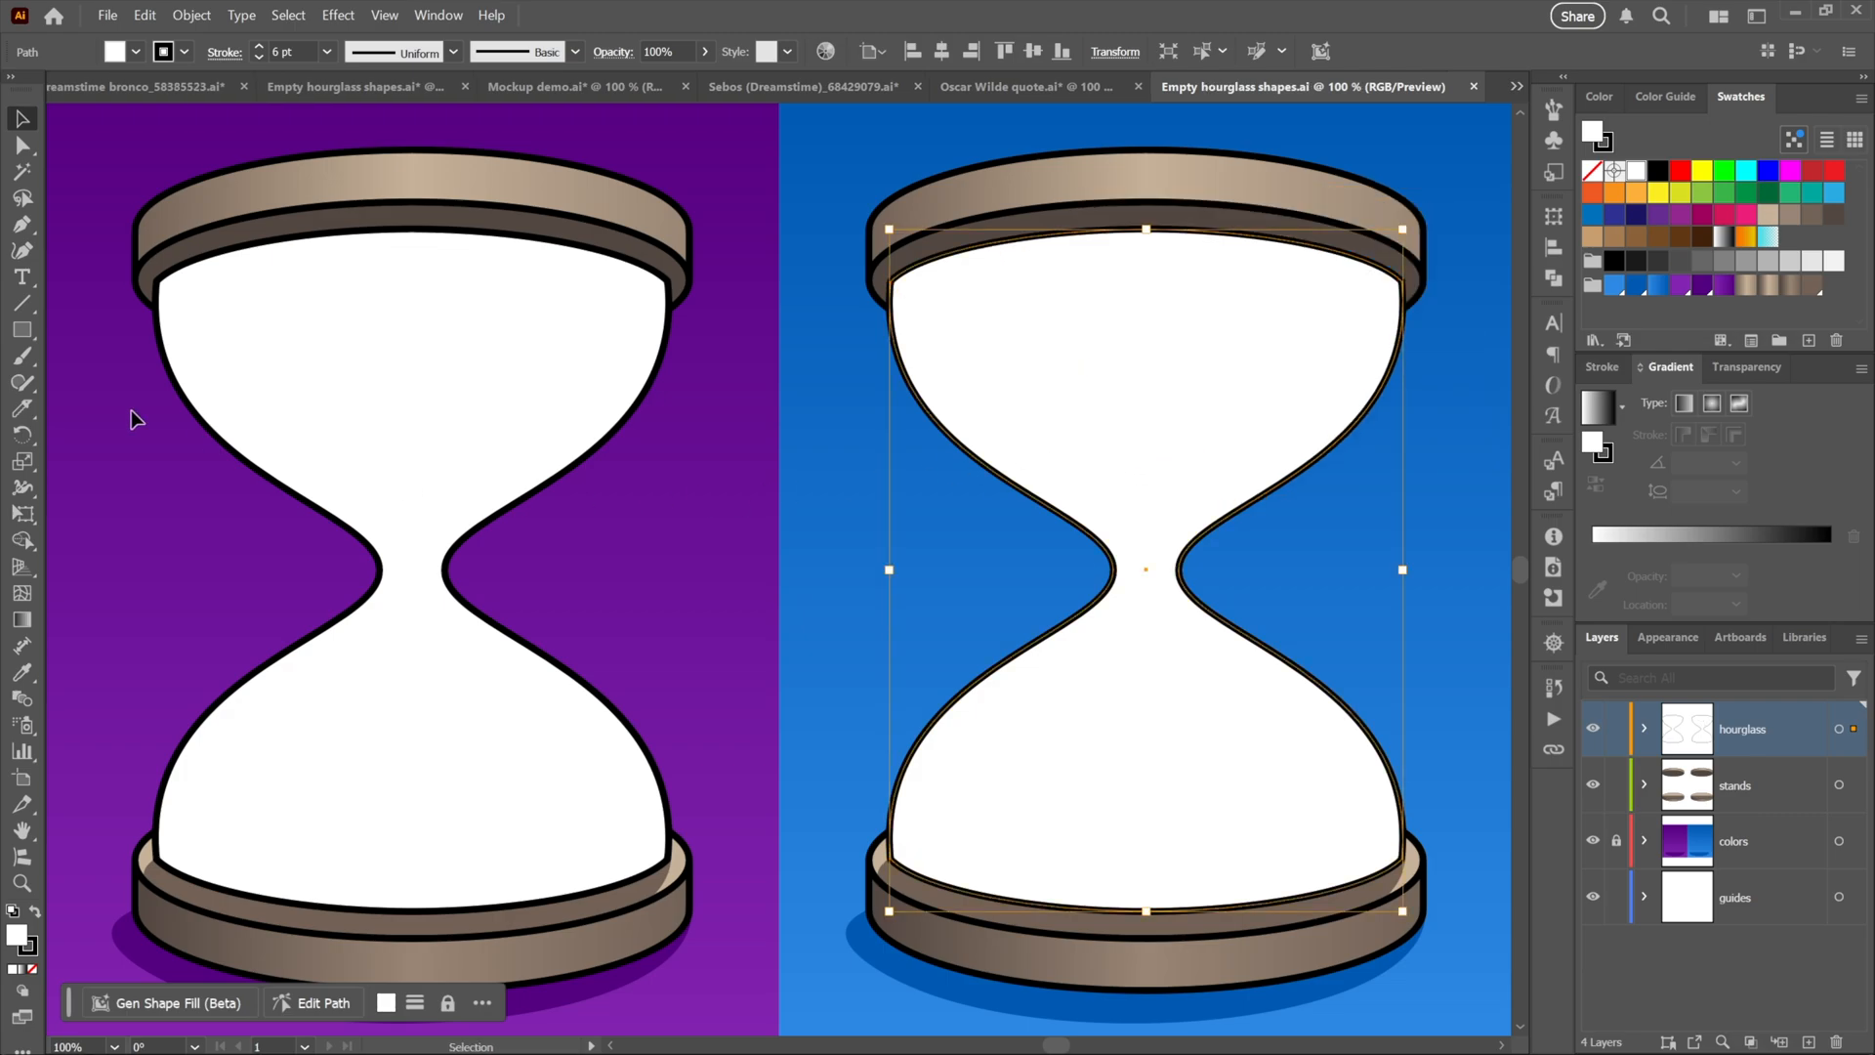
mouse_move(22, 412)
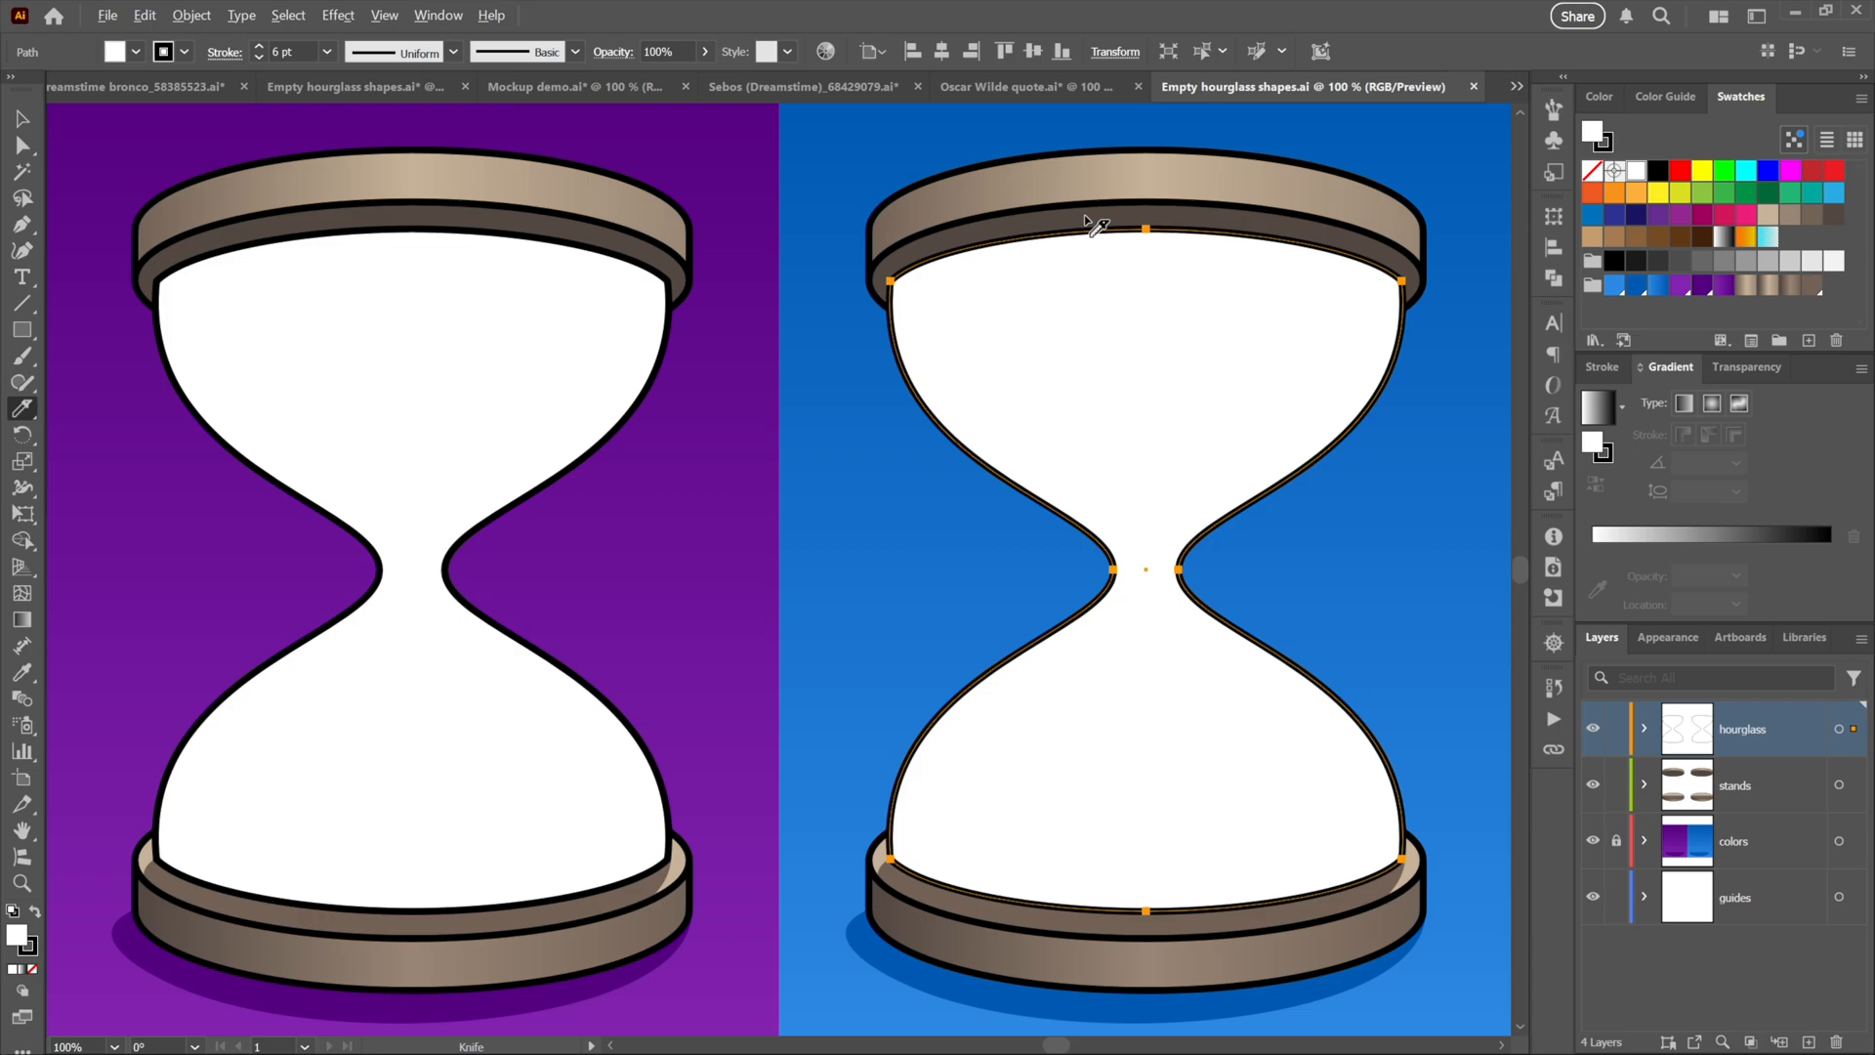
left_click_drag(1145, 227, 1363, 545)
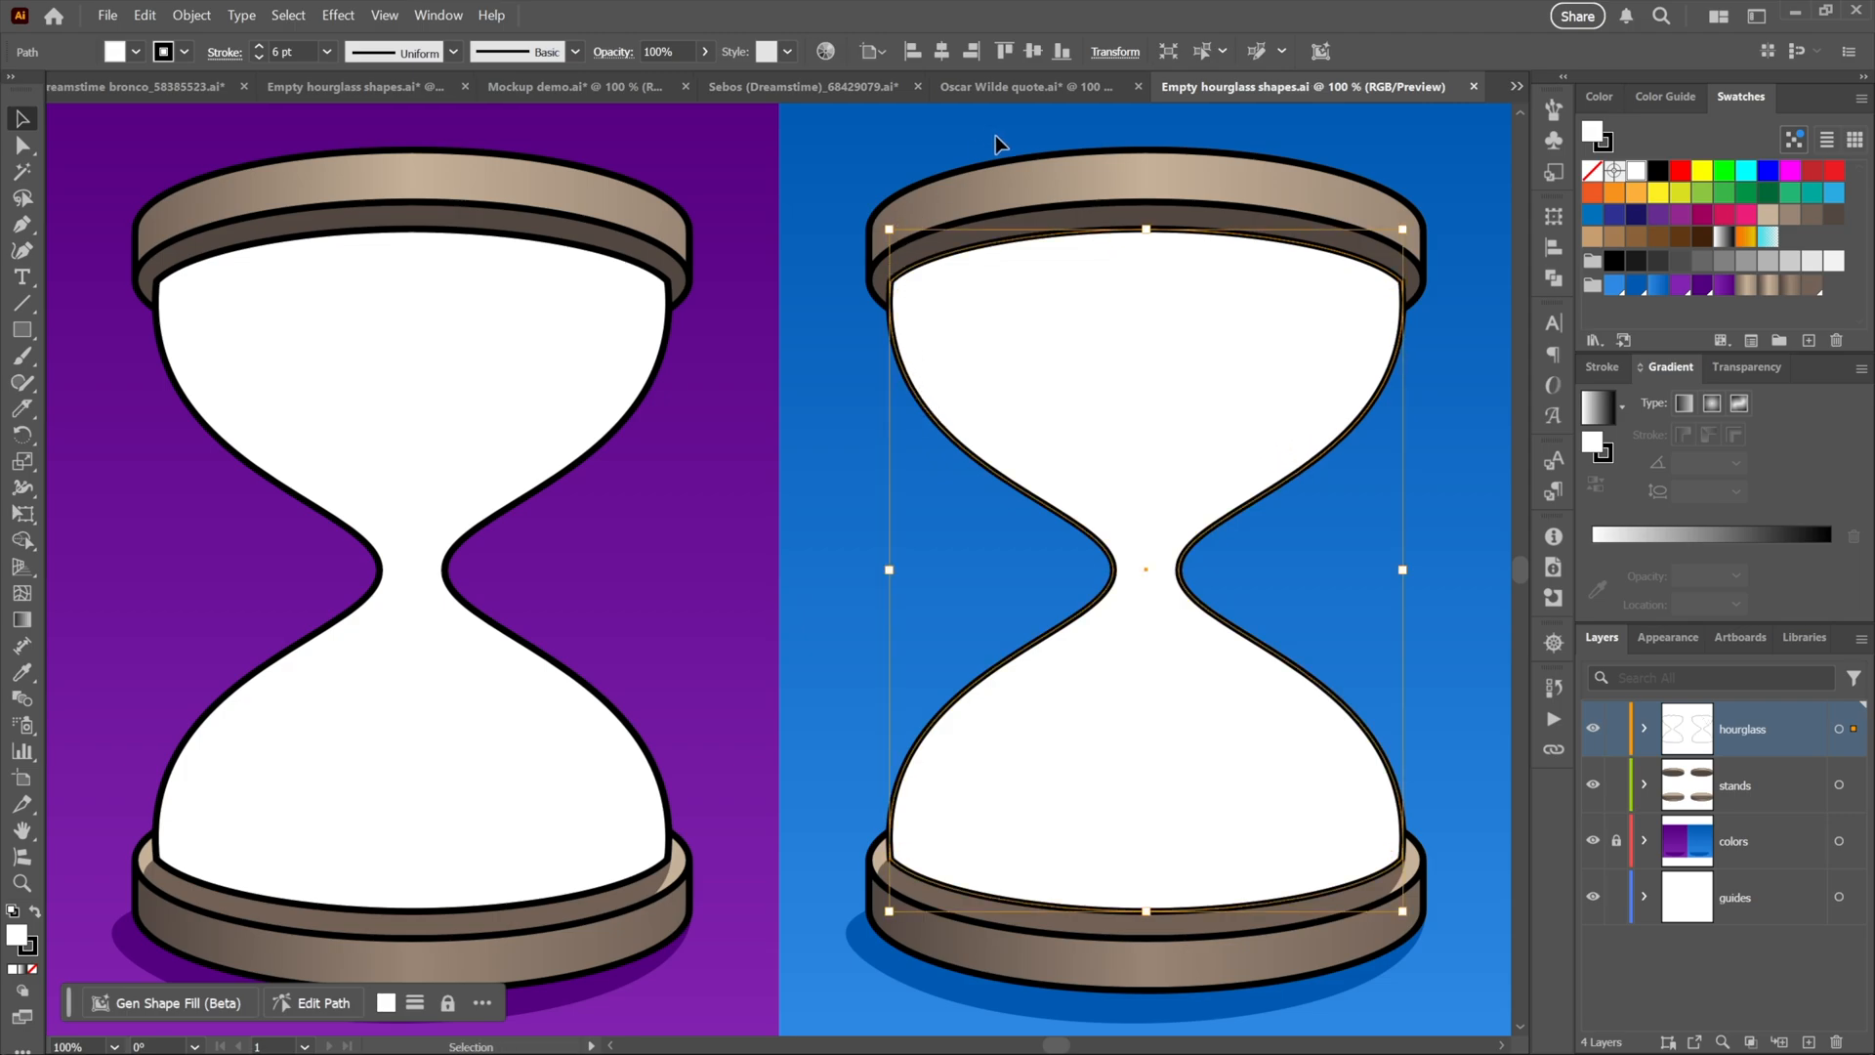
Enable Smart Guides from the View menu and slice the right hourglass glass with a straight vertical Knife cut
left_click(383, 14)
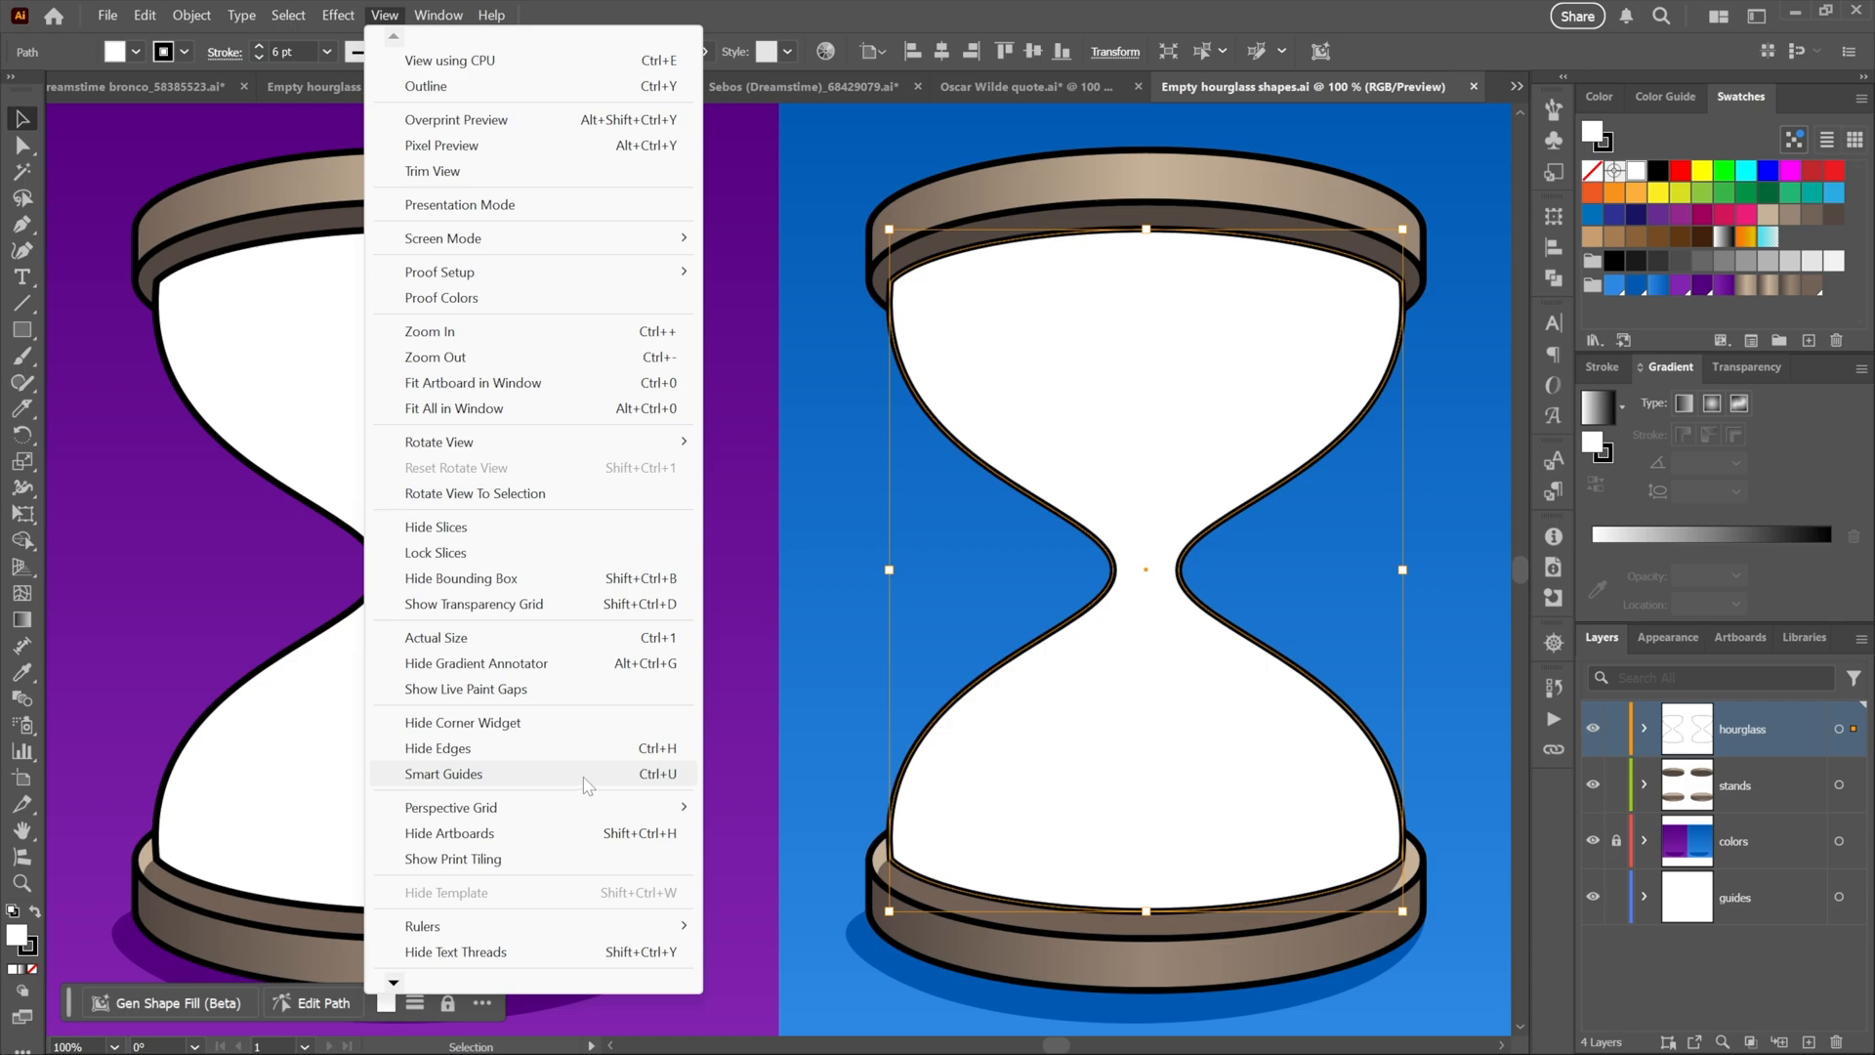
mouse_move(584, 784)
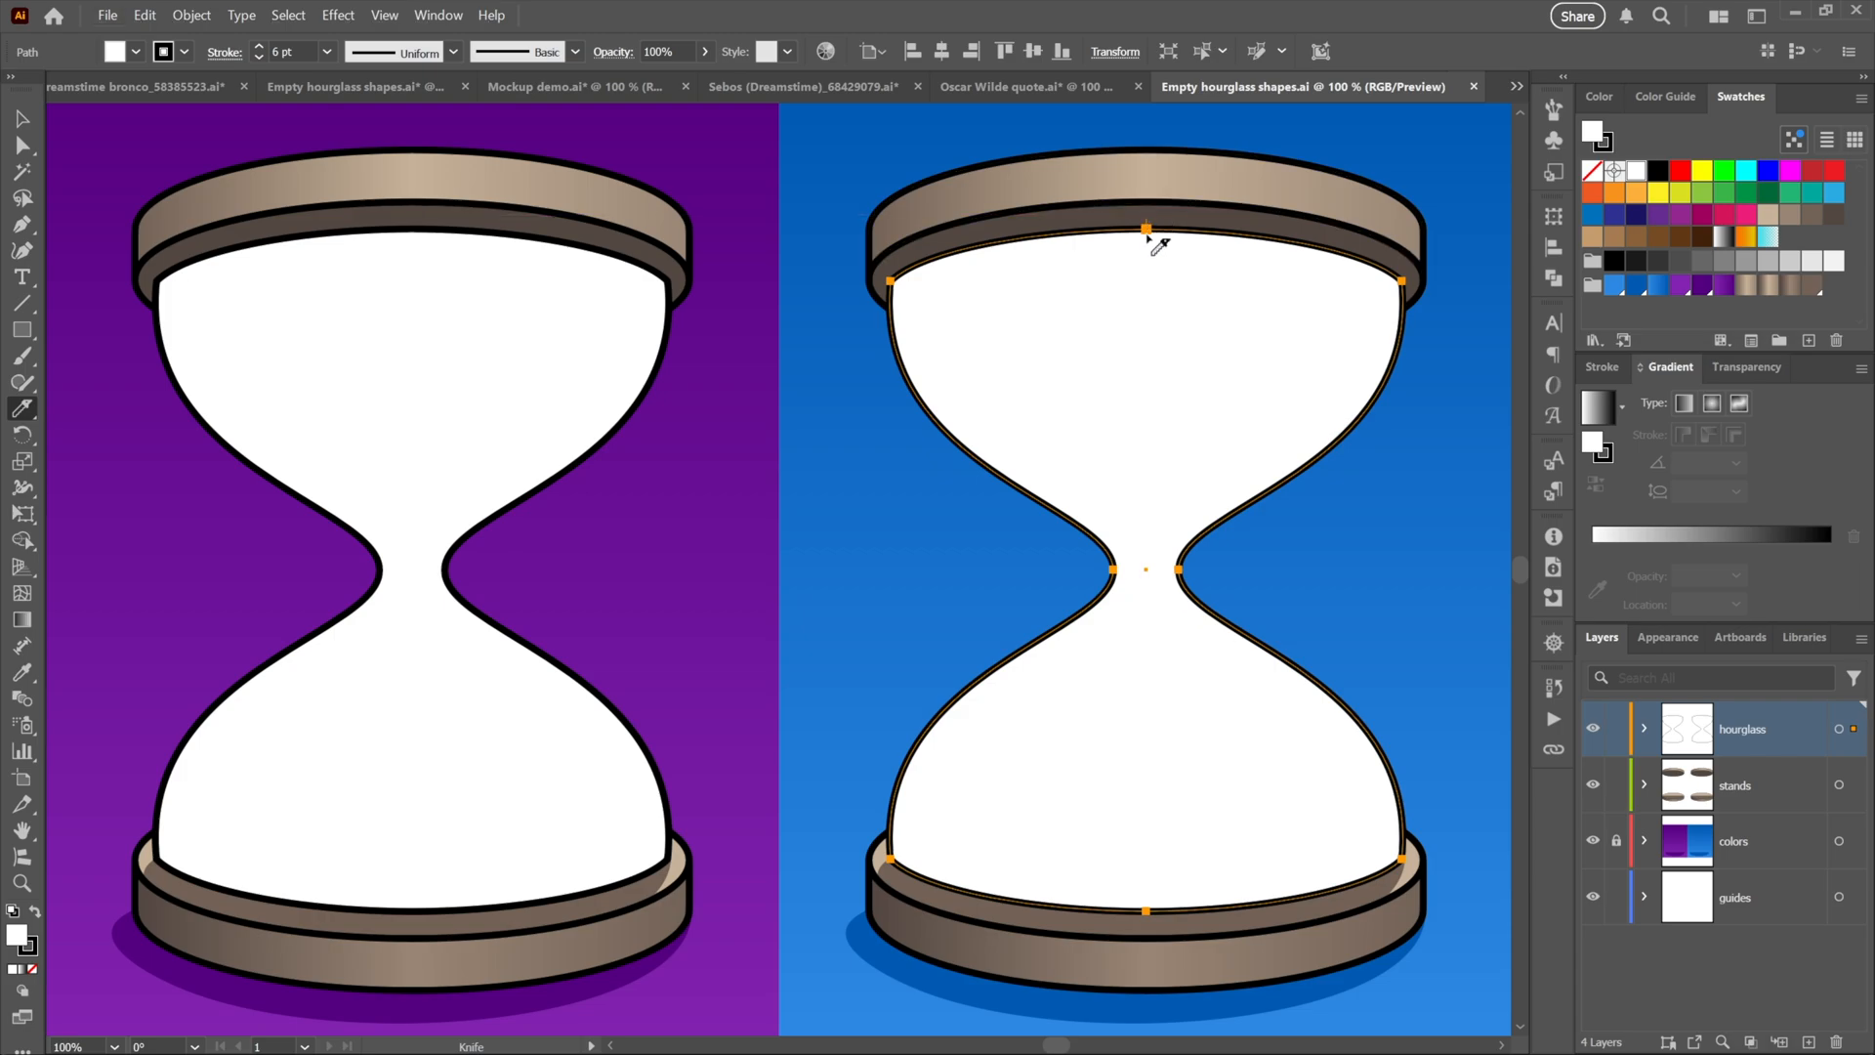
left_click_drag(1147, 227, 1147, 934)
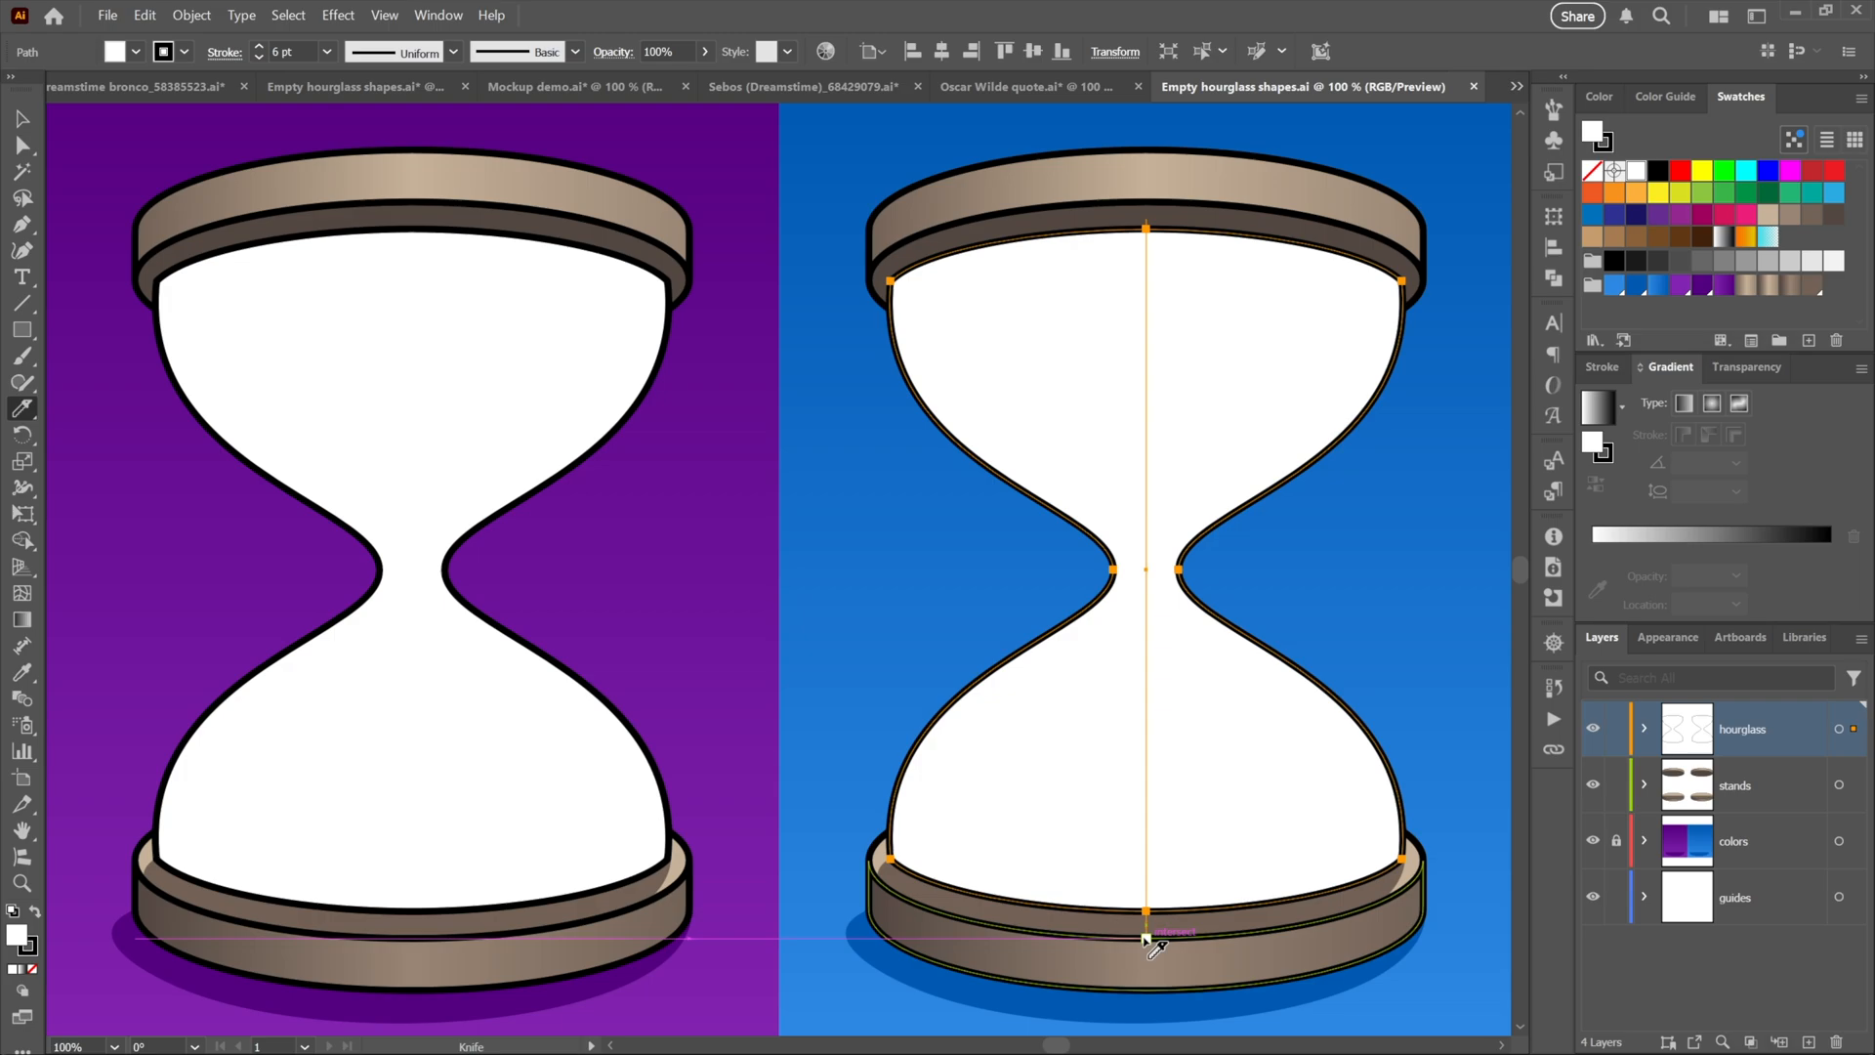